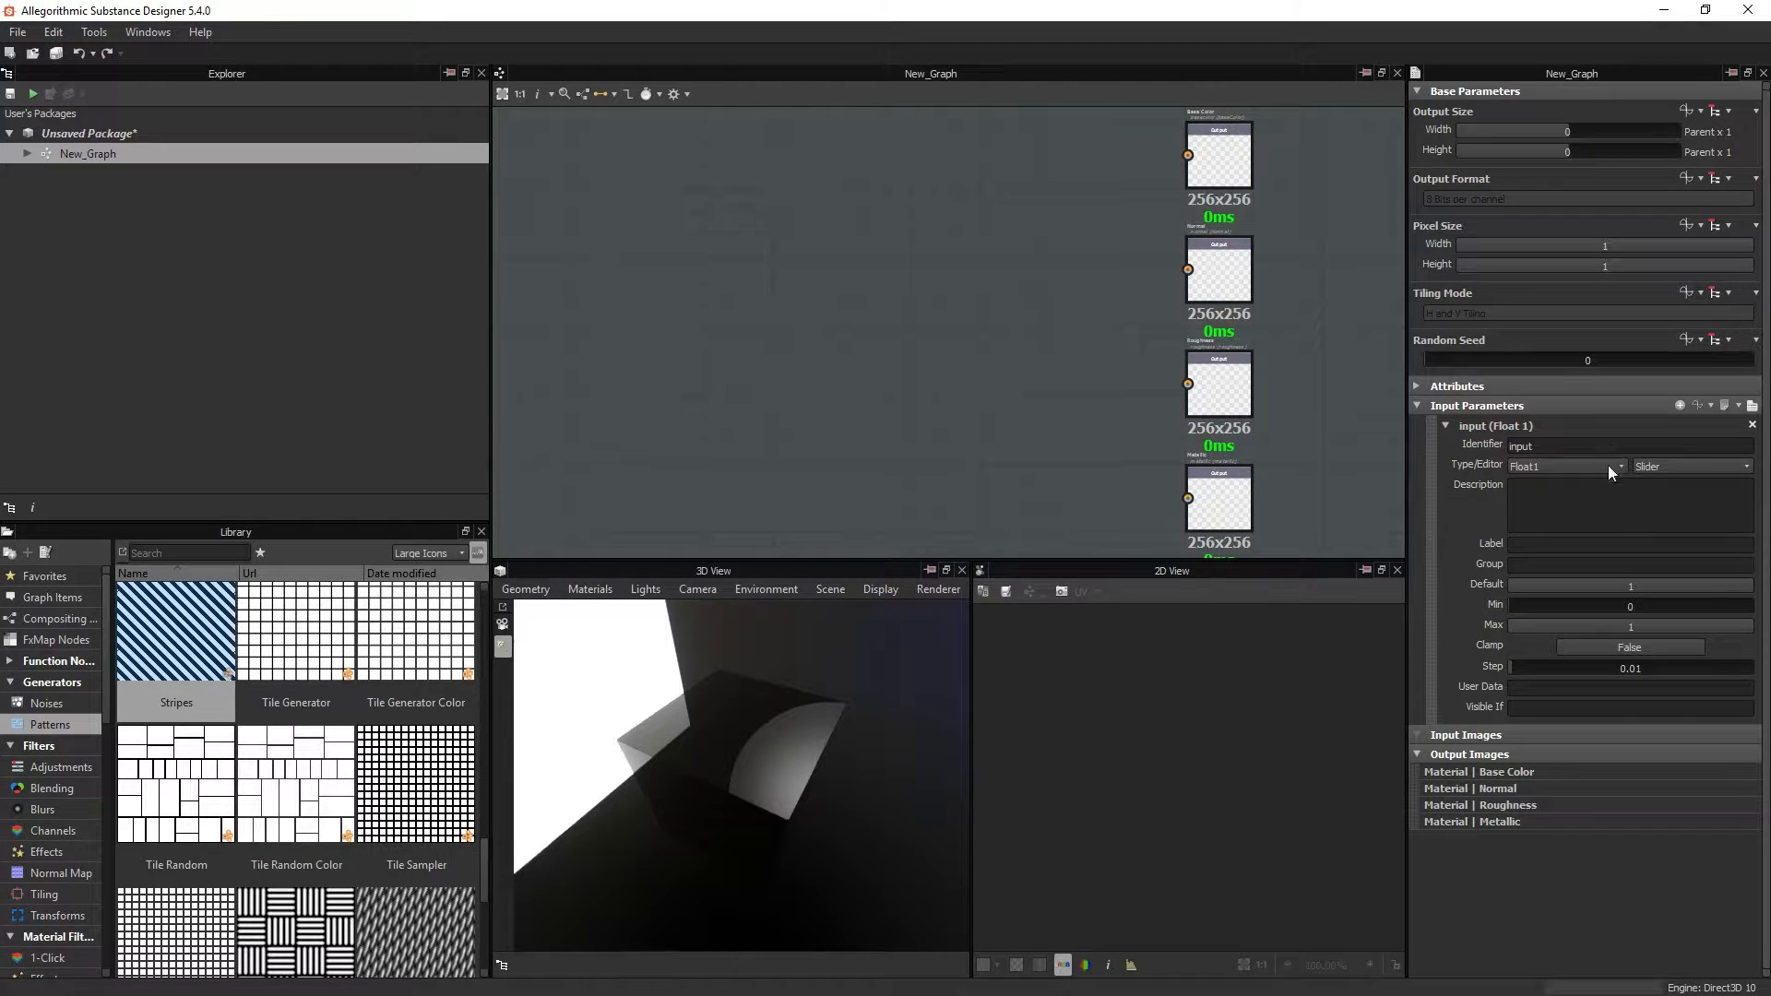
Step: Switch the Integer 1 input parameter's editor from Slider to Drop Down List
left_click(1734, 465)
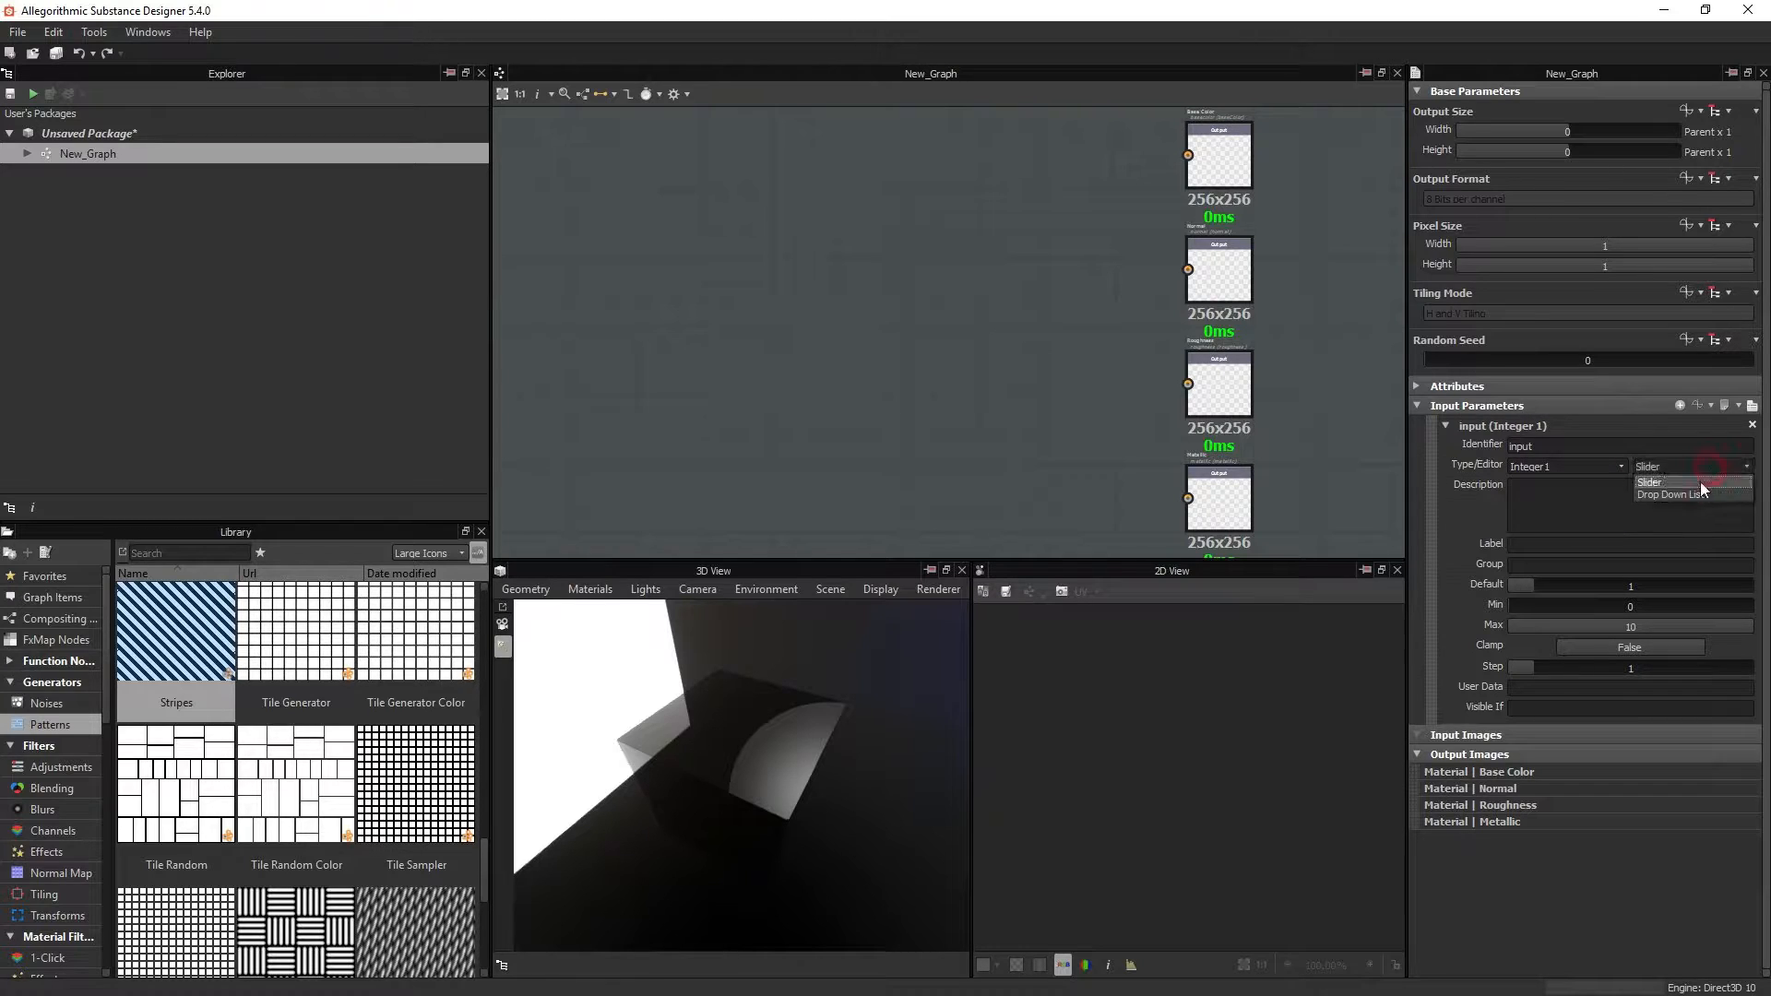
left_click(1676, 494)
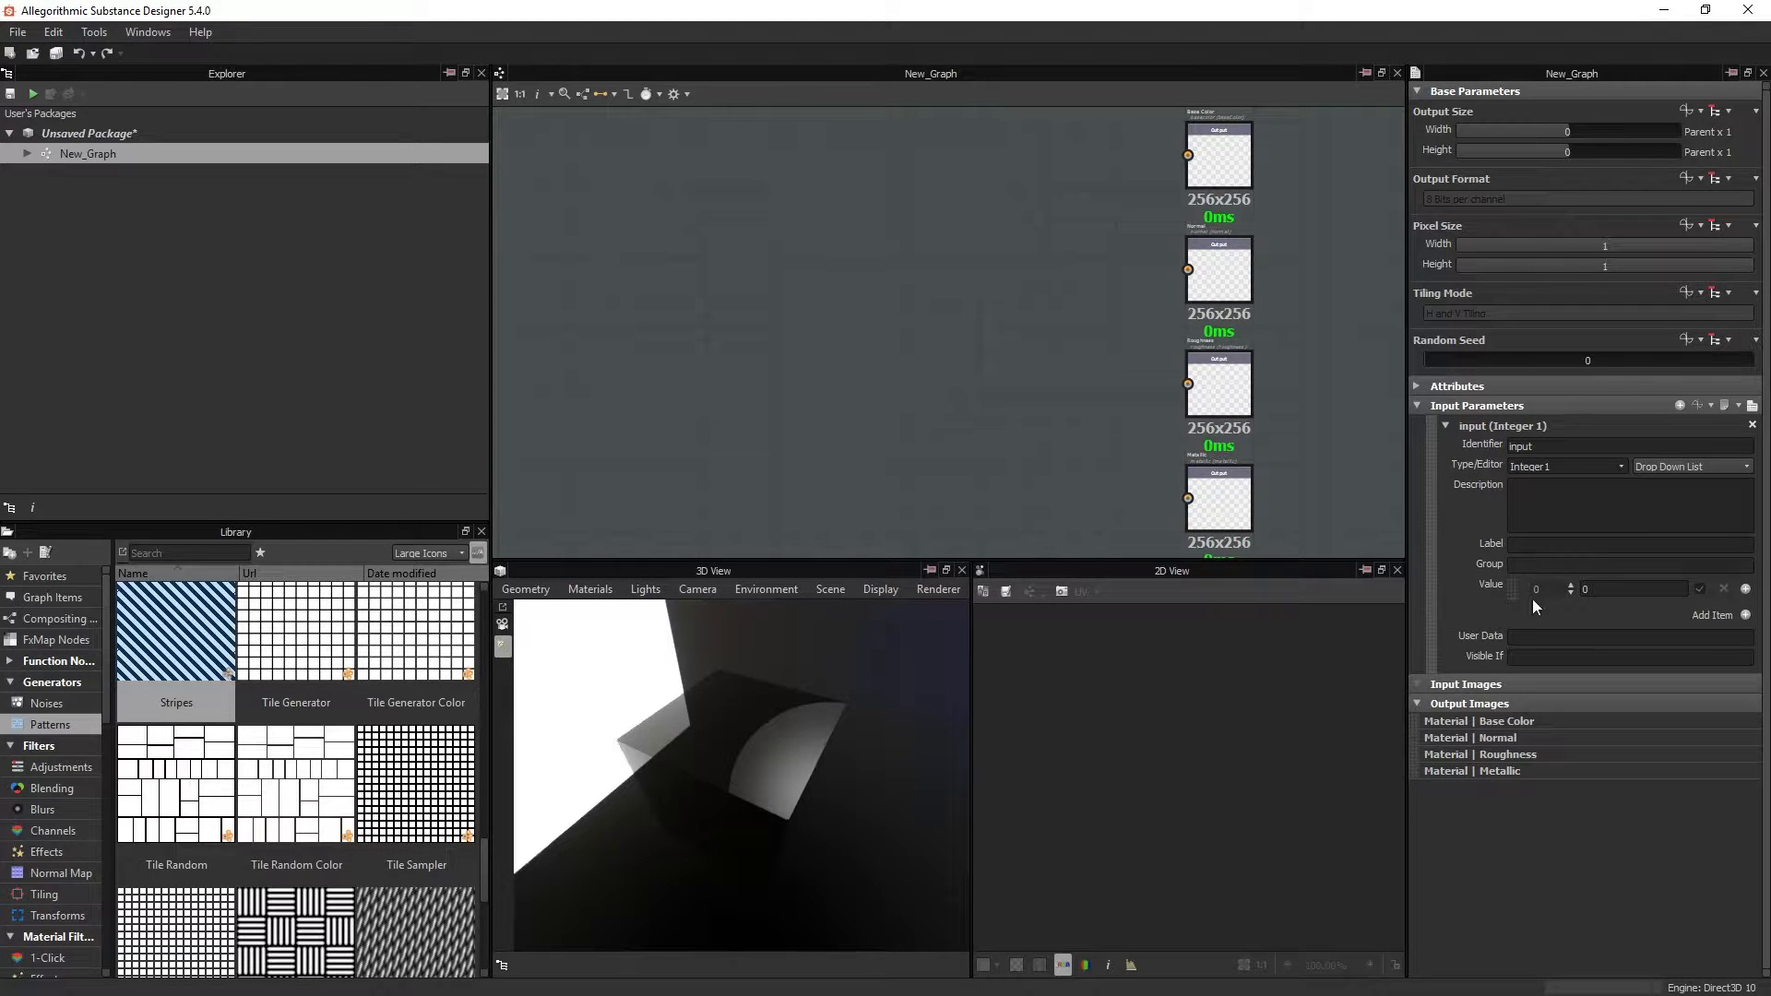
mouse_move(1568, 590)
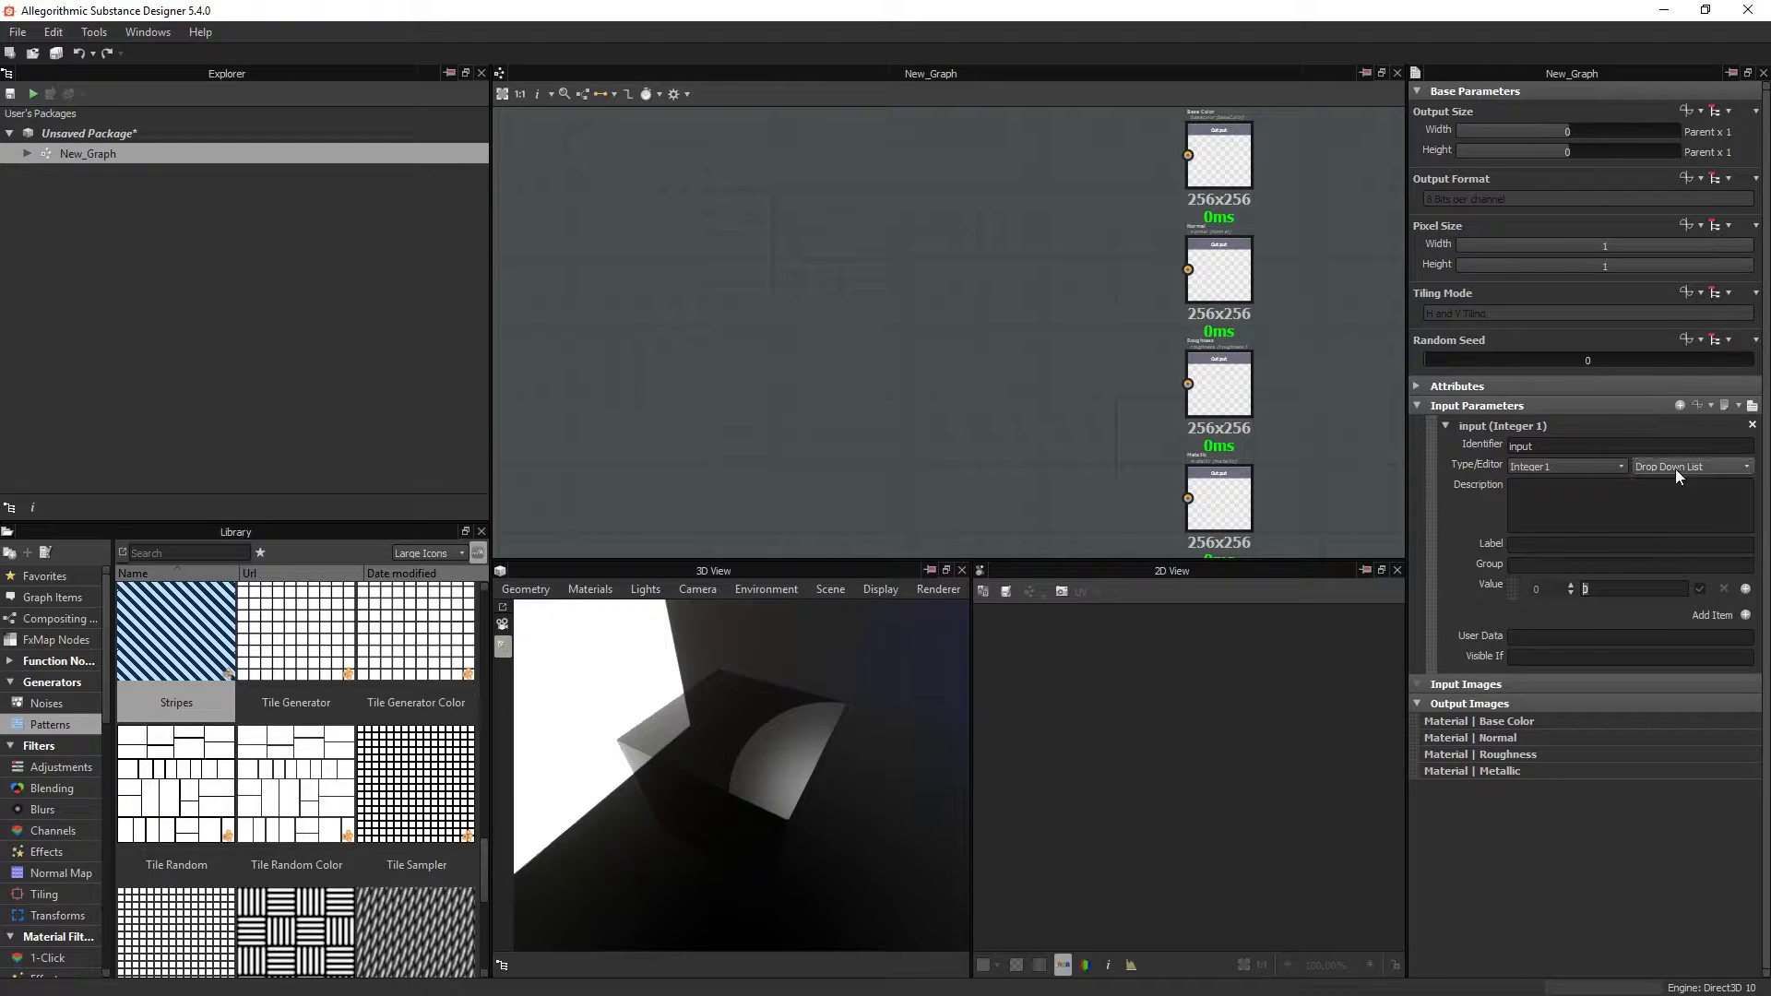
mouse_move(1079, 349)
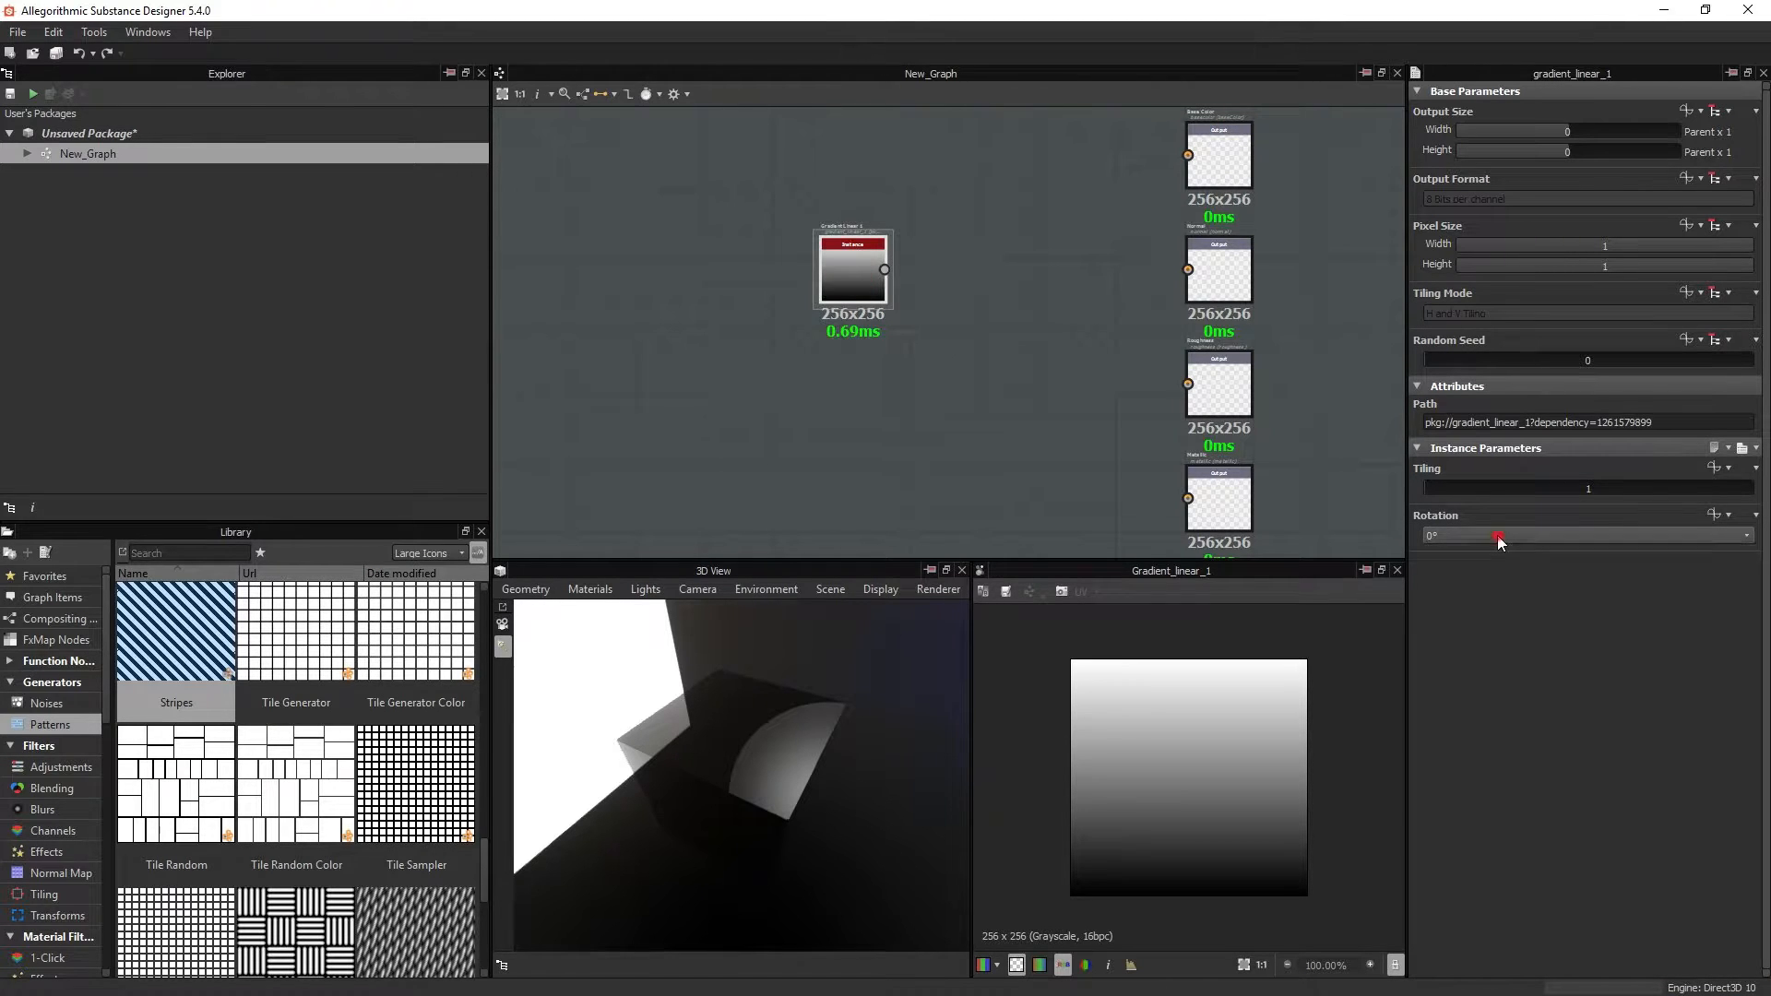
Step: Rotate the linear gradient 90° and set the added Tile Generator's pattern to Pyramid
left_click(1586, 534)
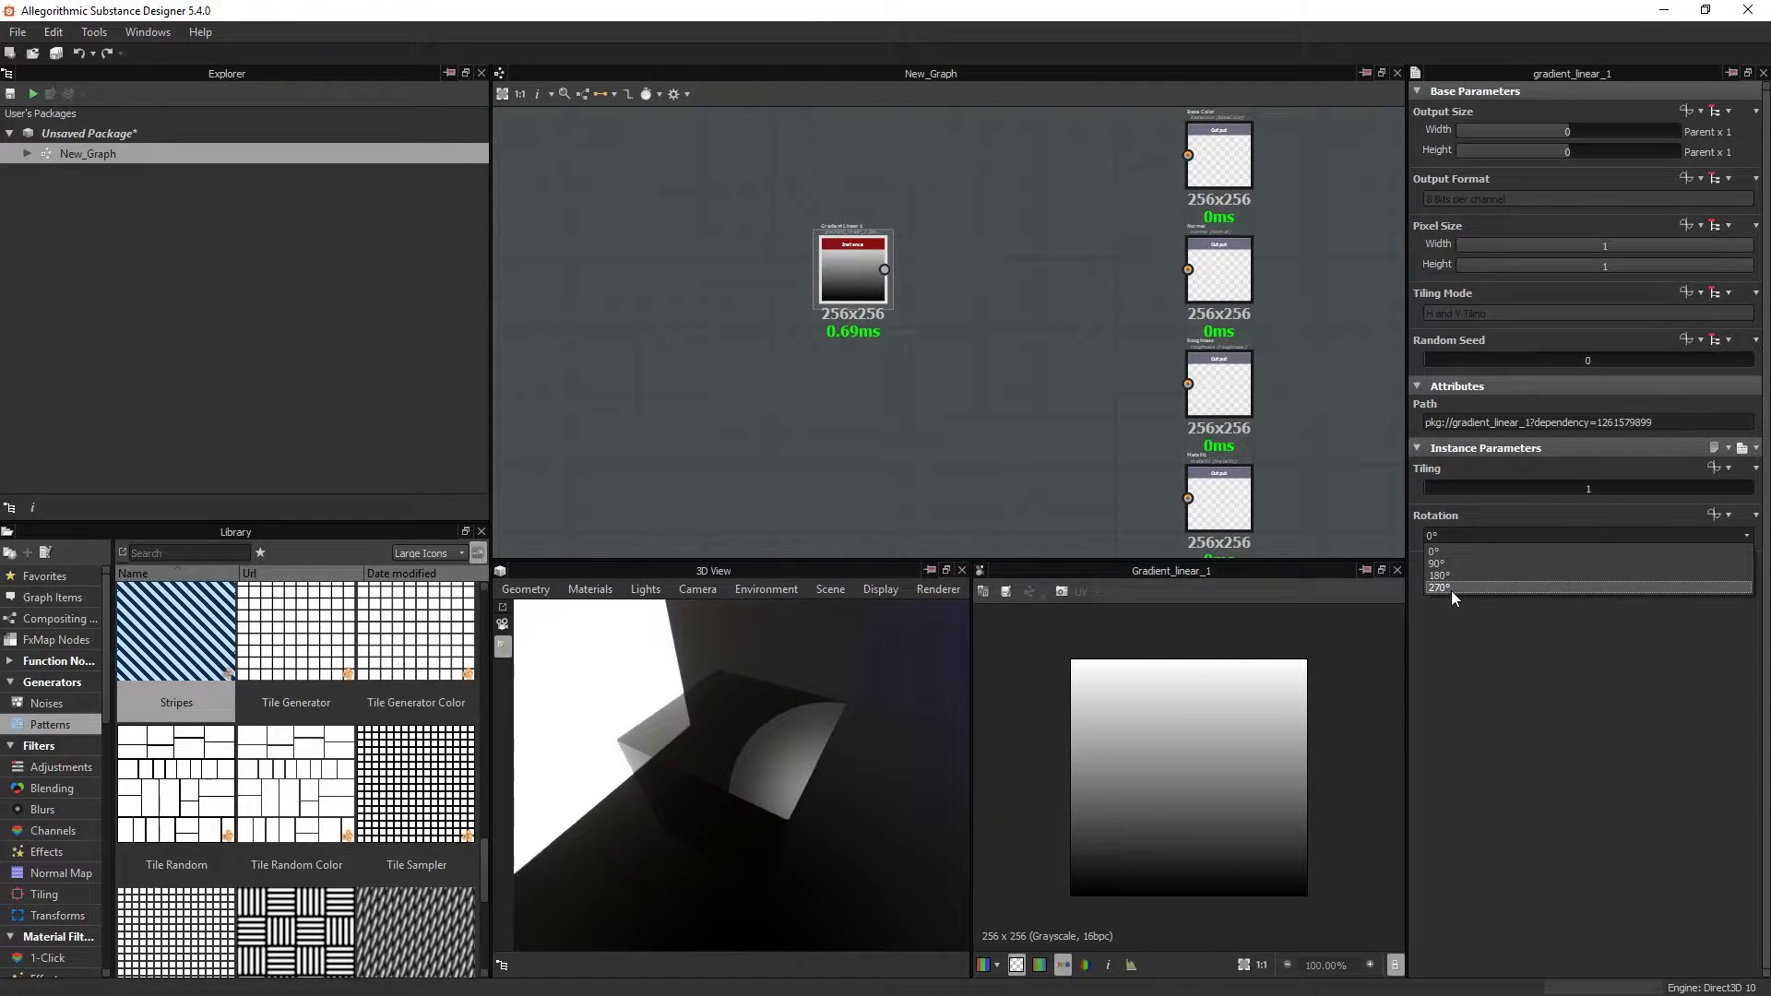
left_click(1438, 562)
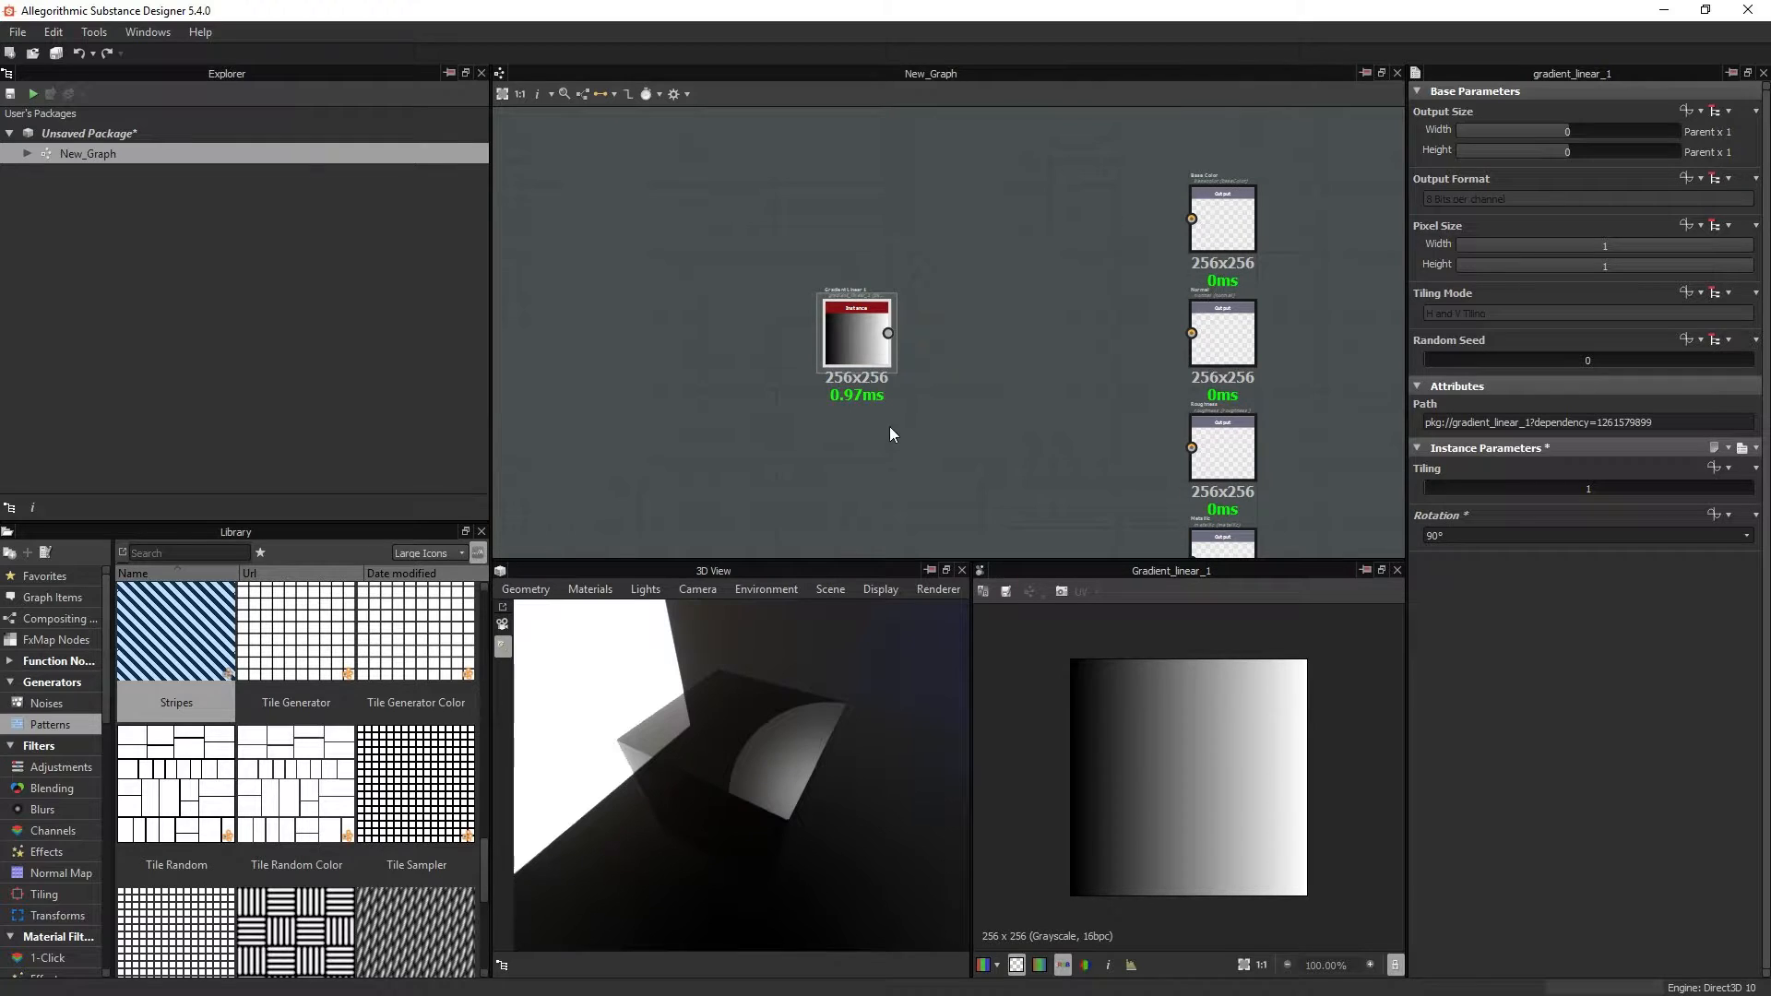
left_click(296, 633)
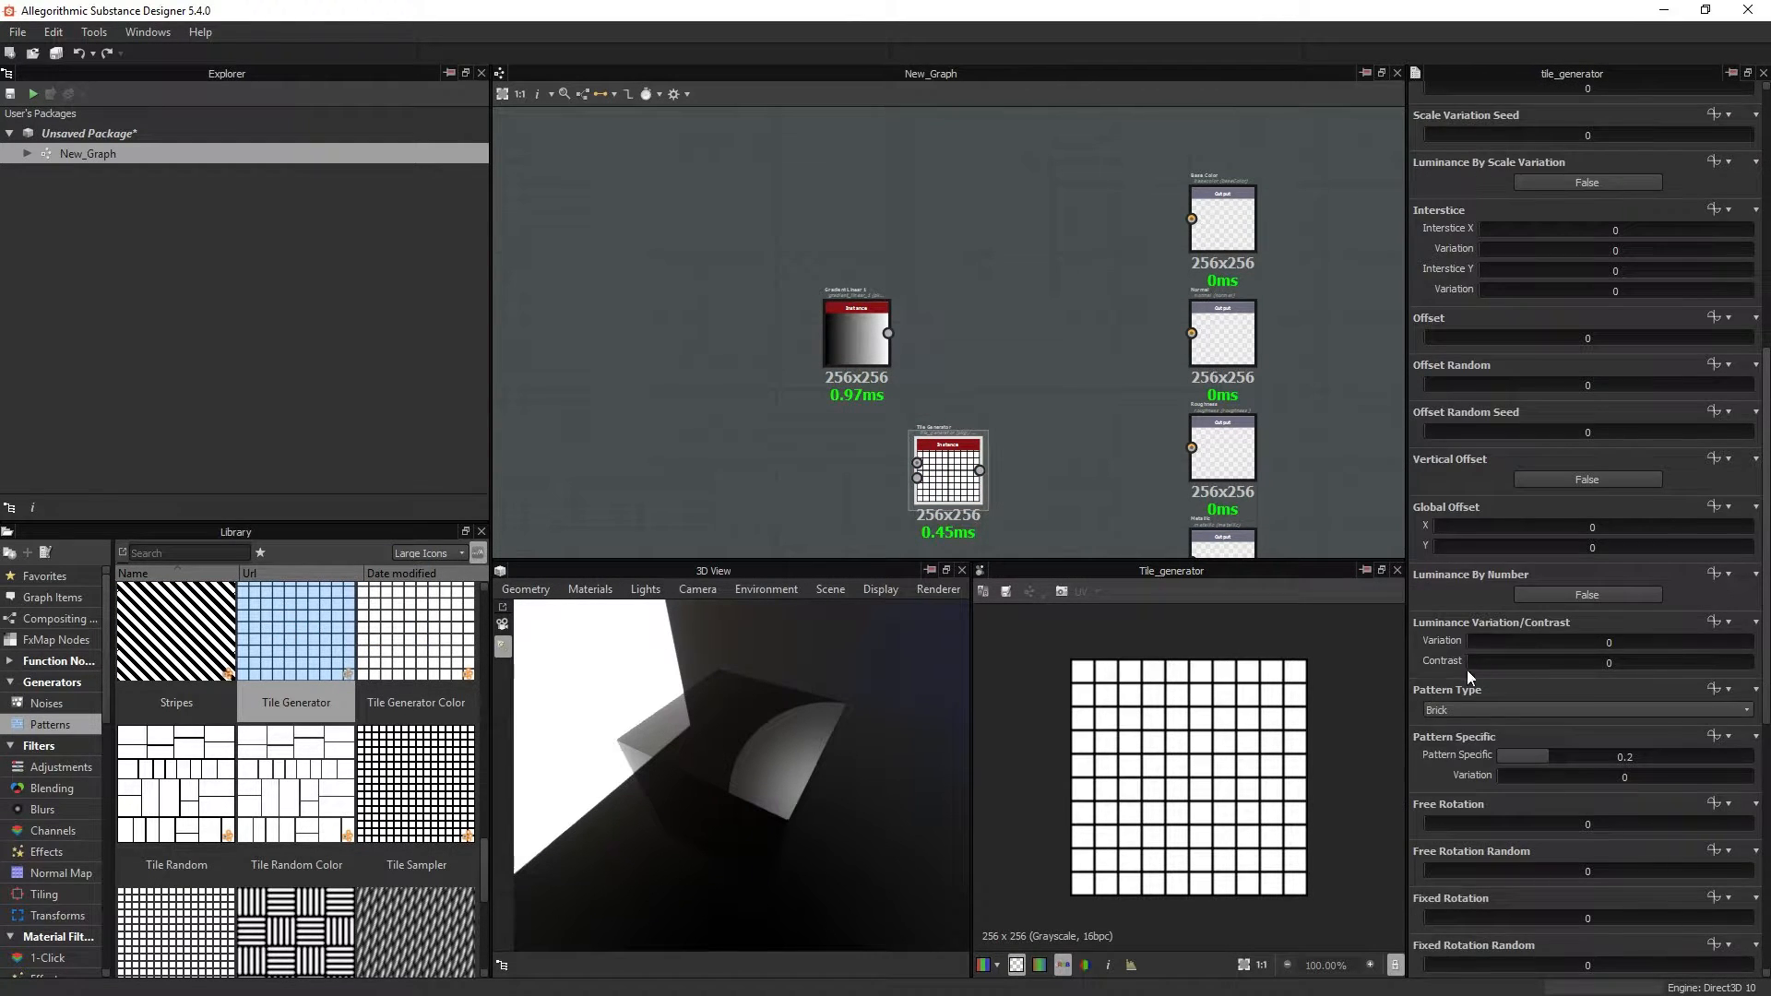
left_click(1580, 709)
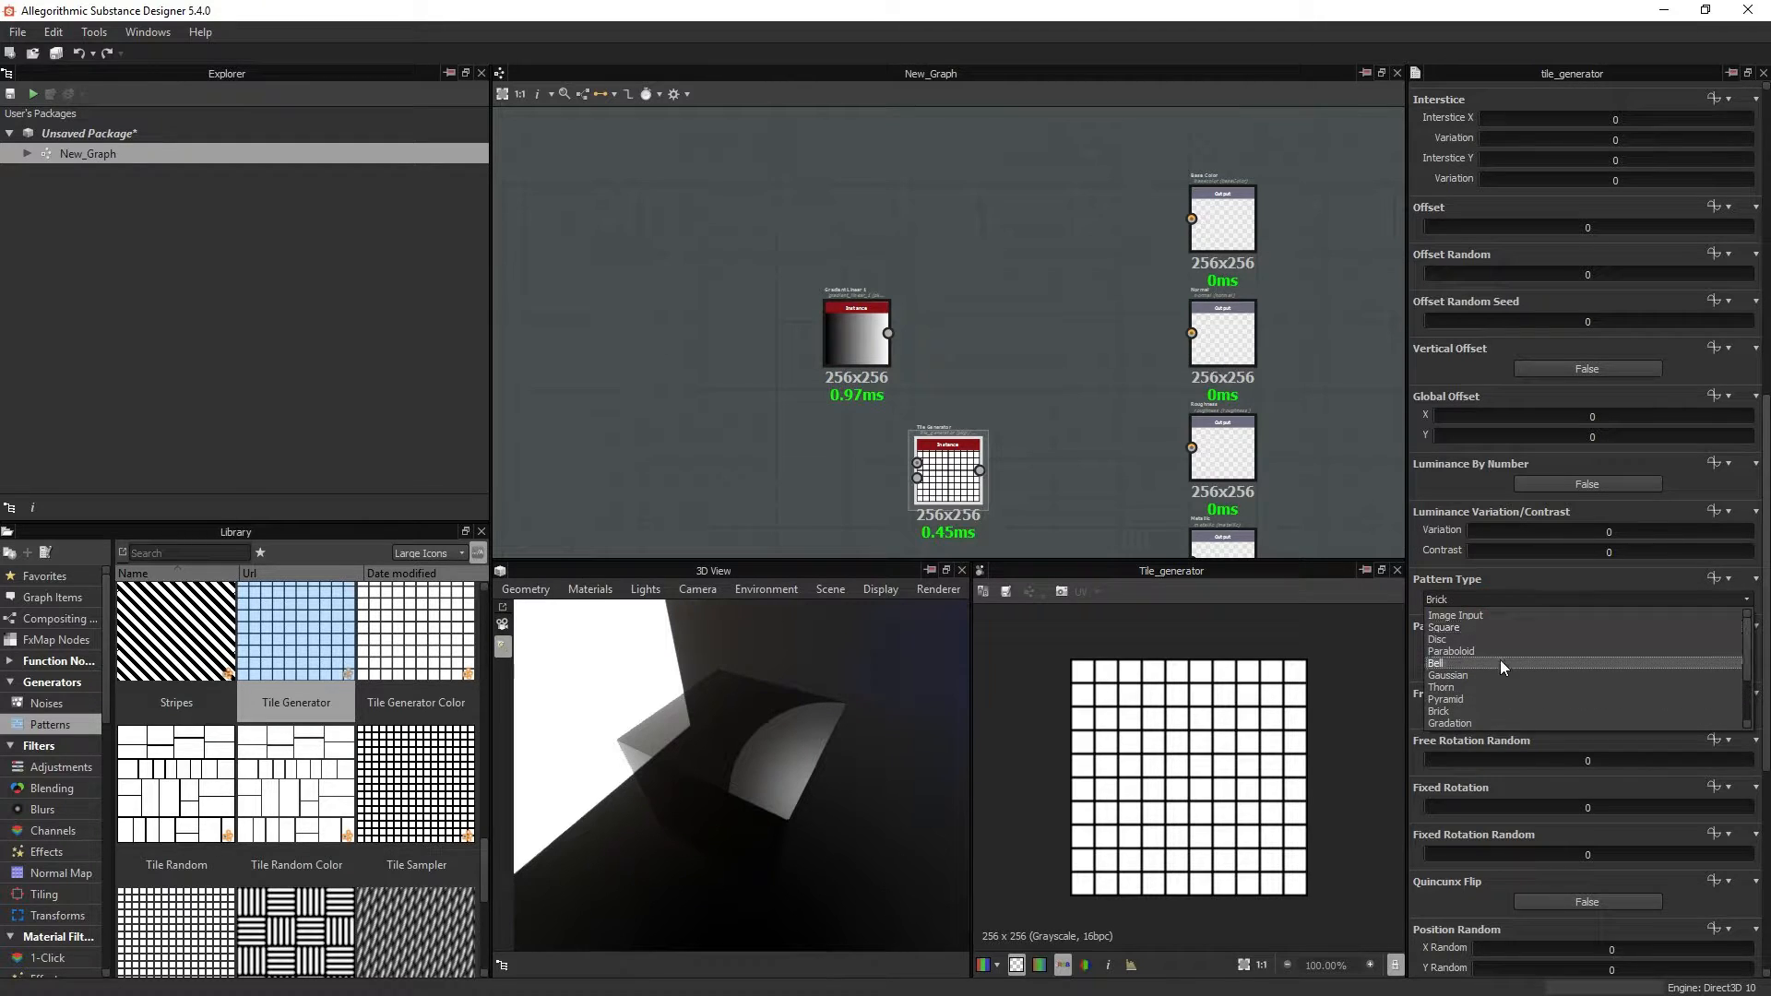
left_click(1435, 663)
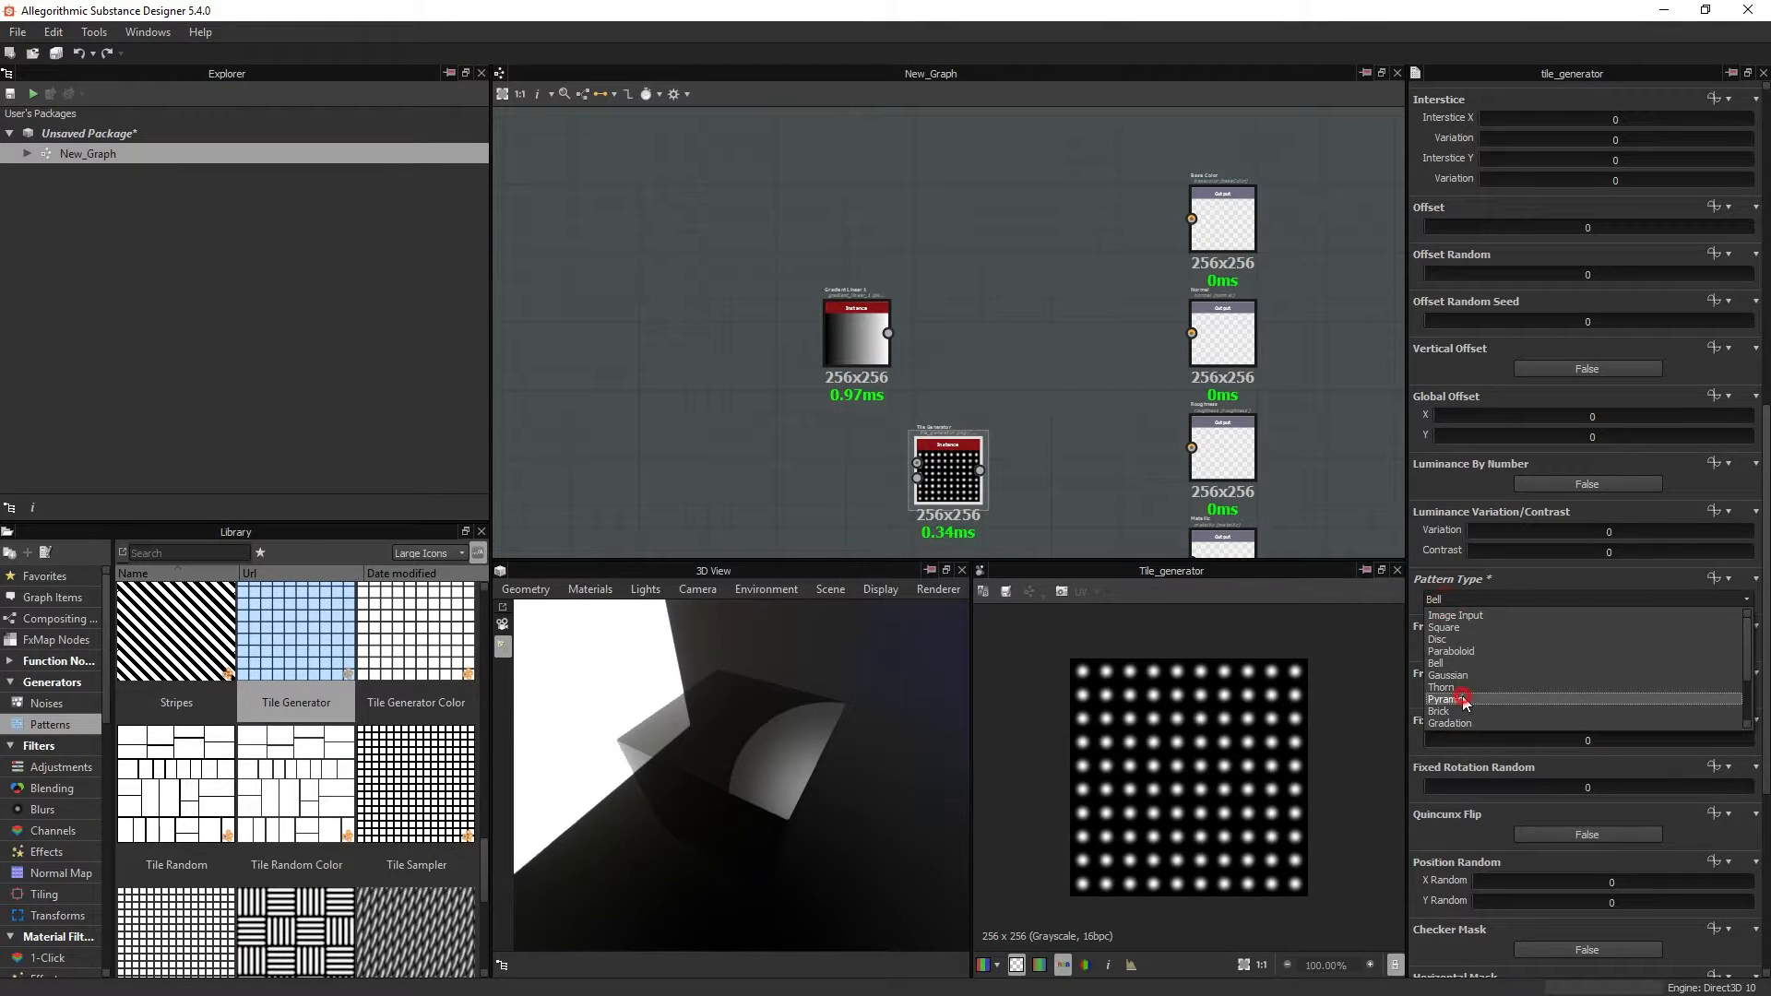
left_click(1445, 699)
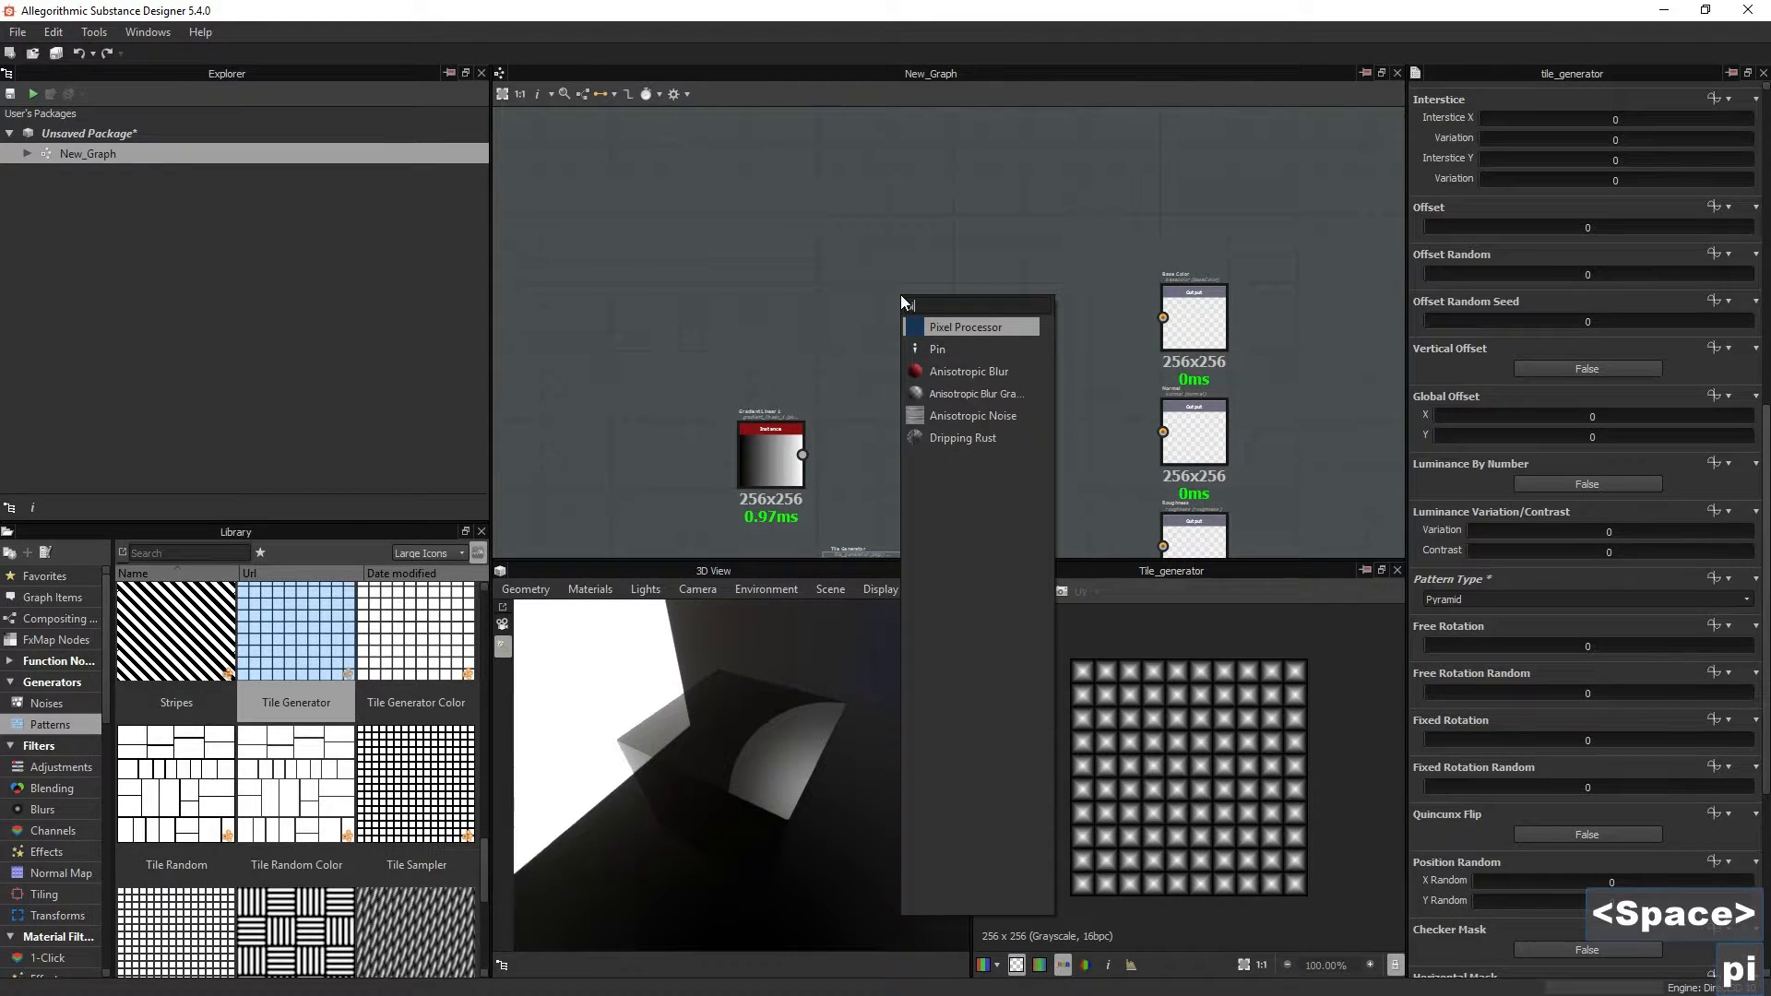
Step: Add a grayscale Pixel Processor fed by Stripes, open its function, and return to New_Graph
left_click(965, 326)
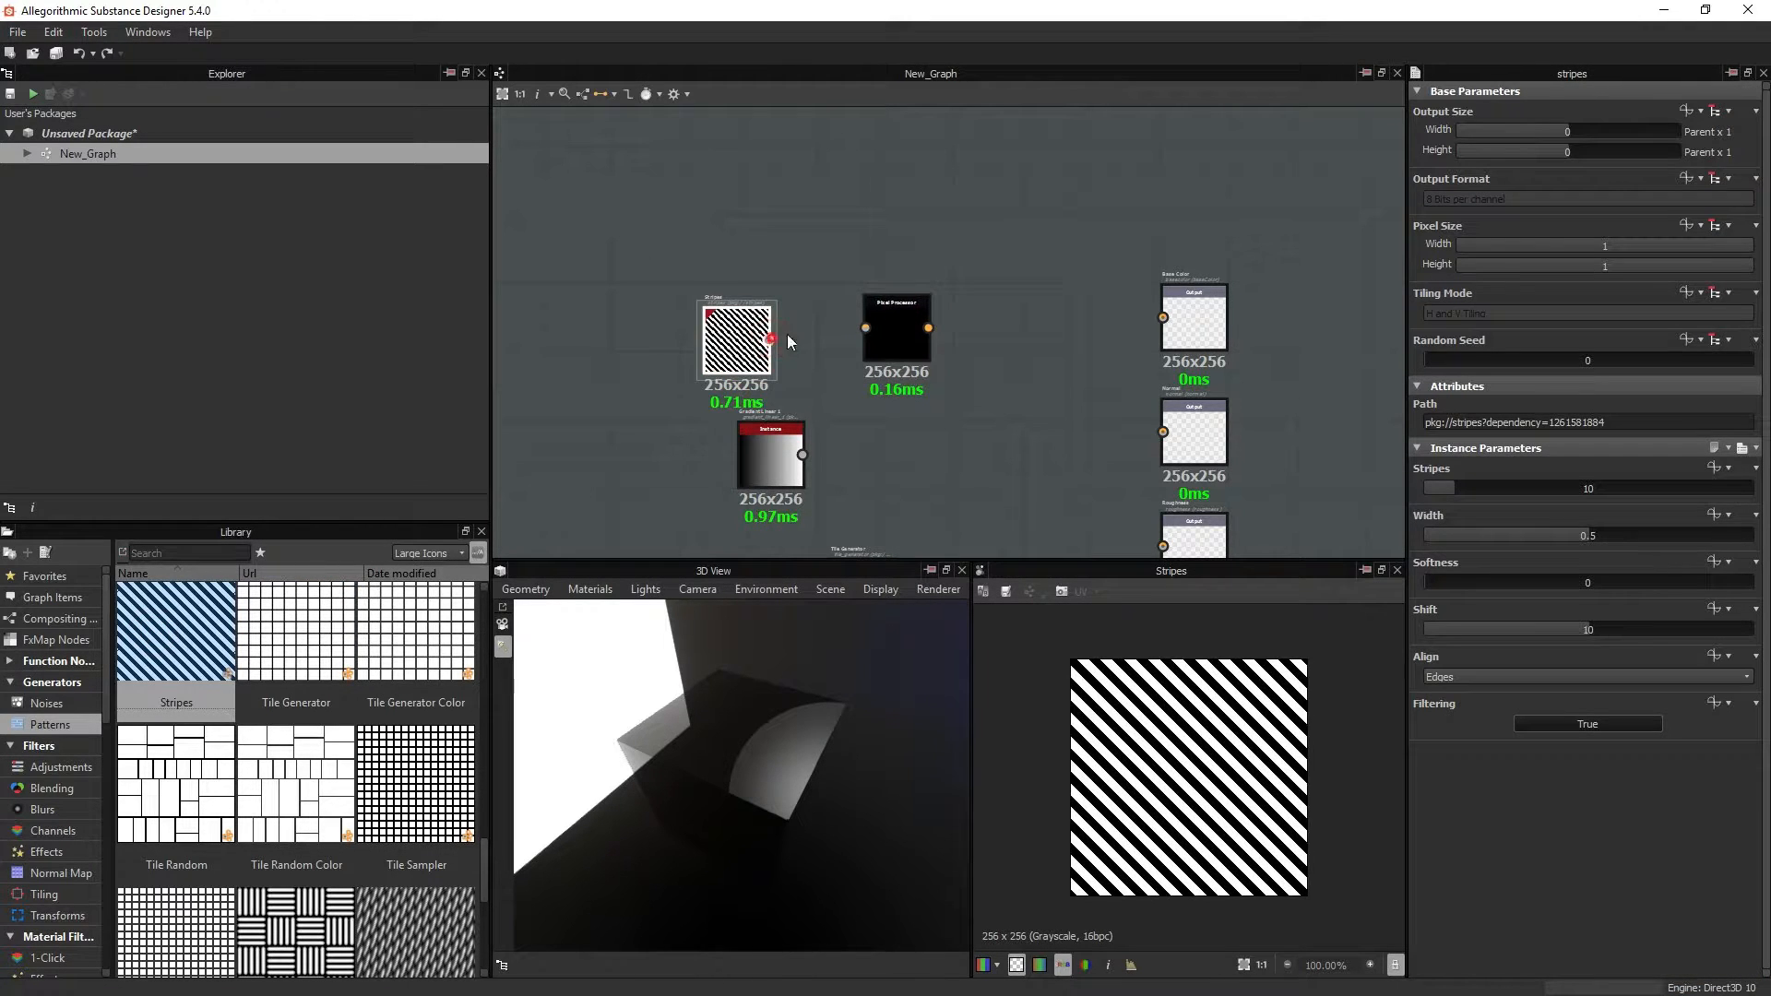
left_click(895, 328)
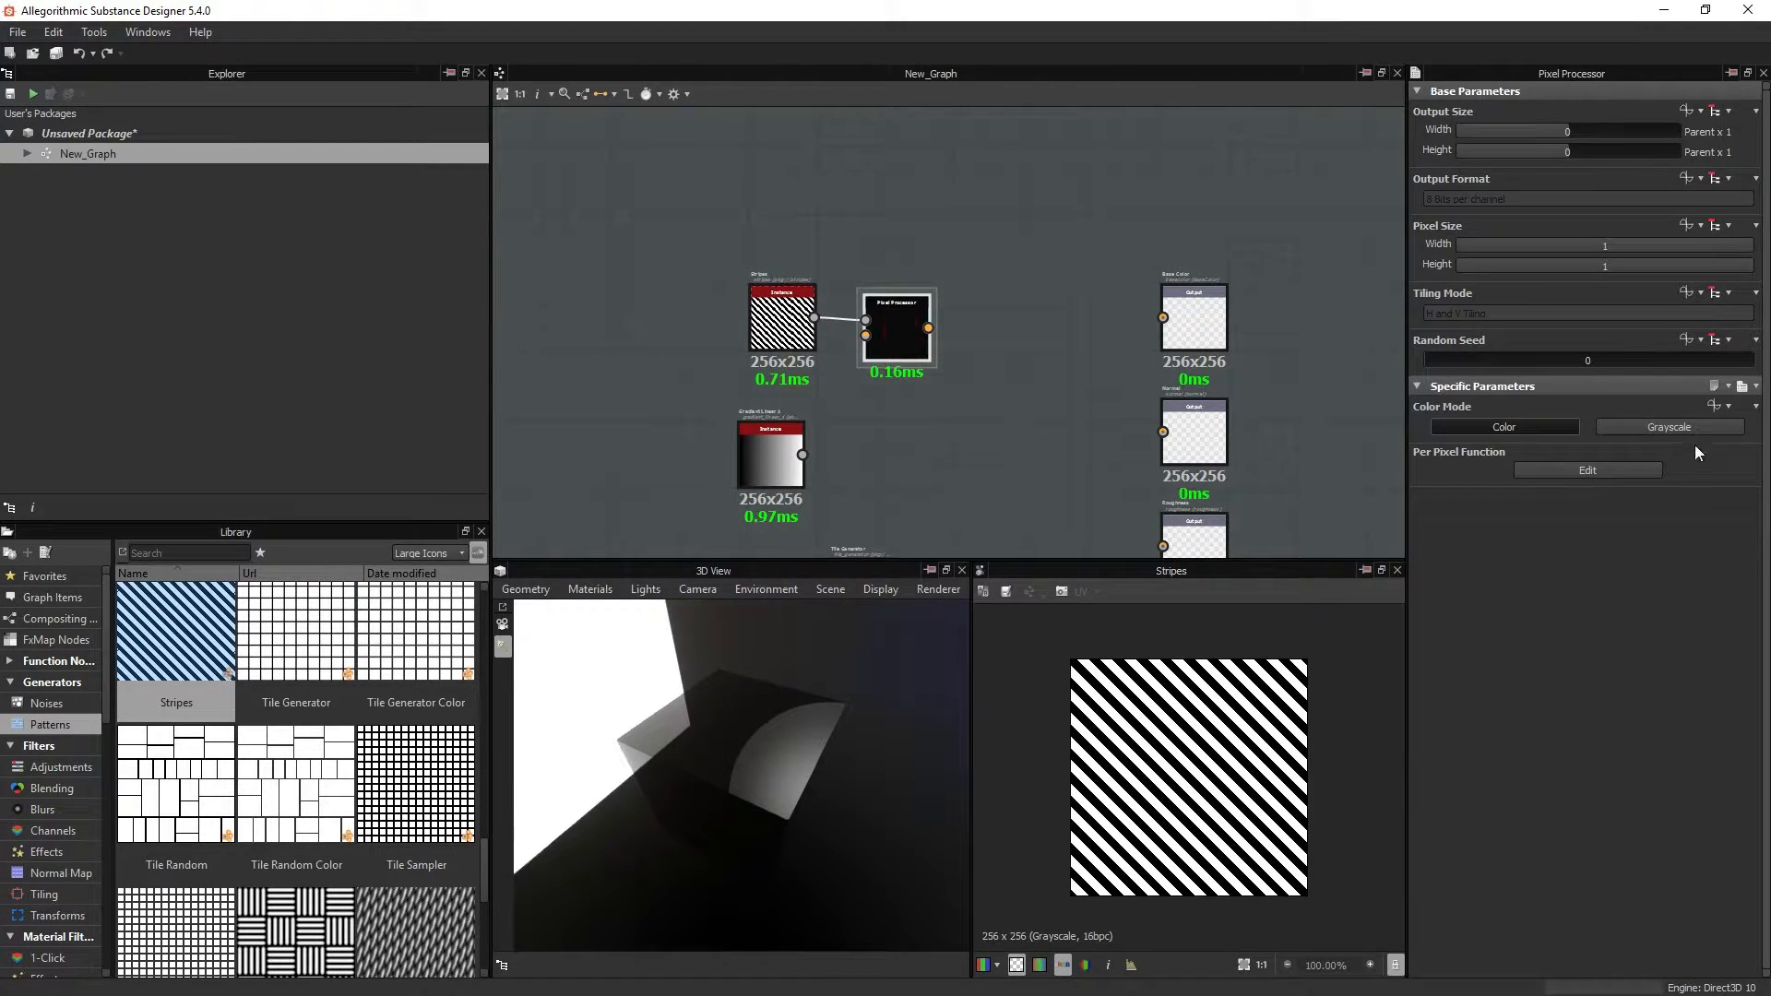
left_click(1585, 469)
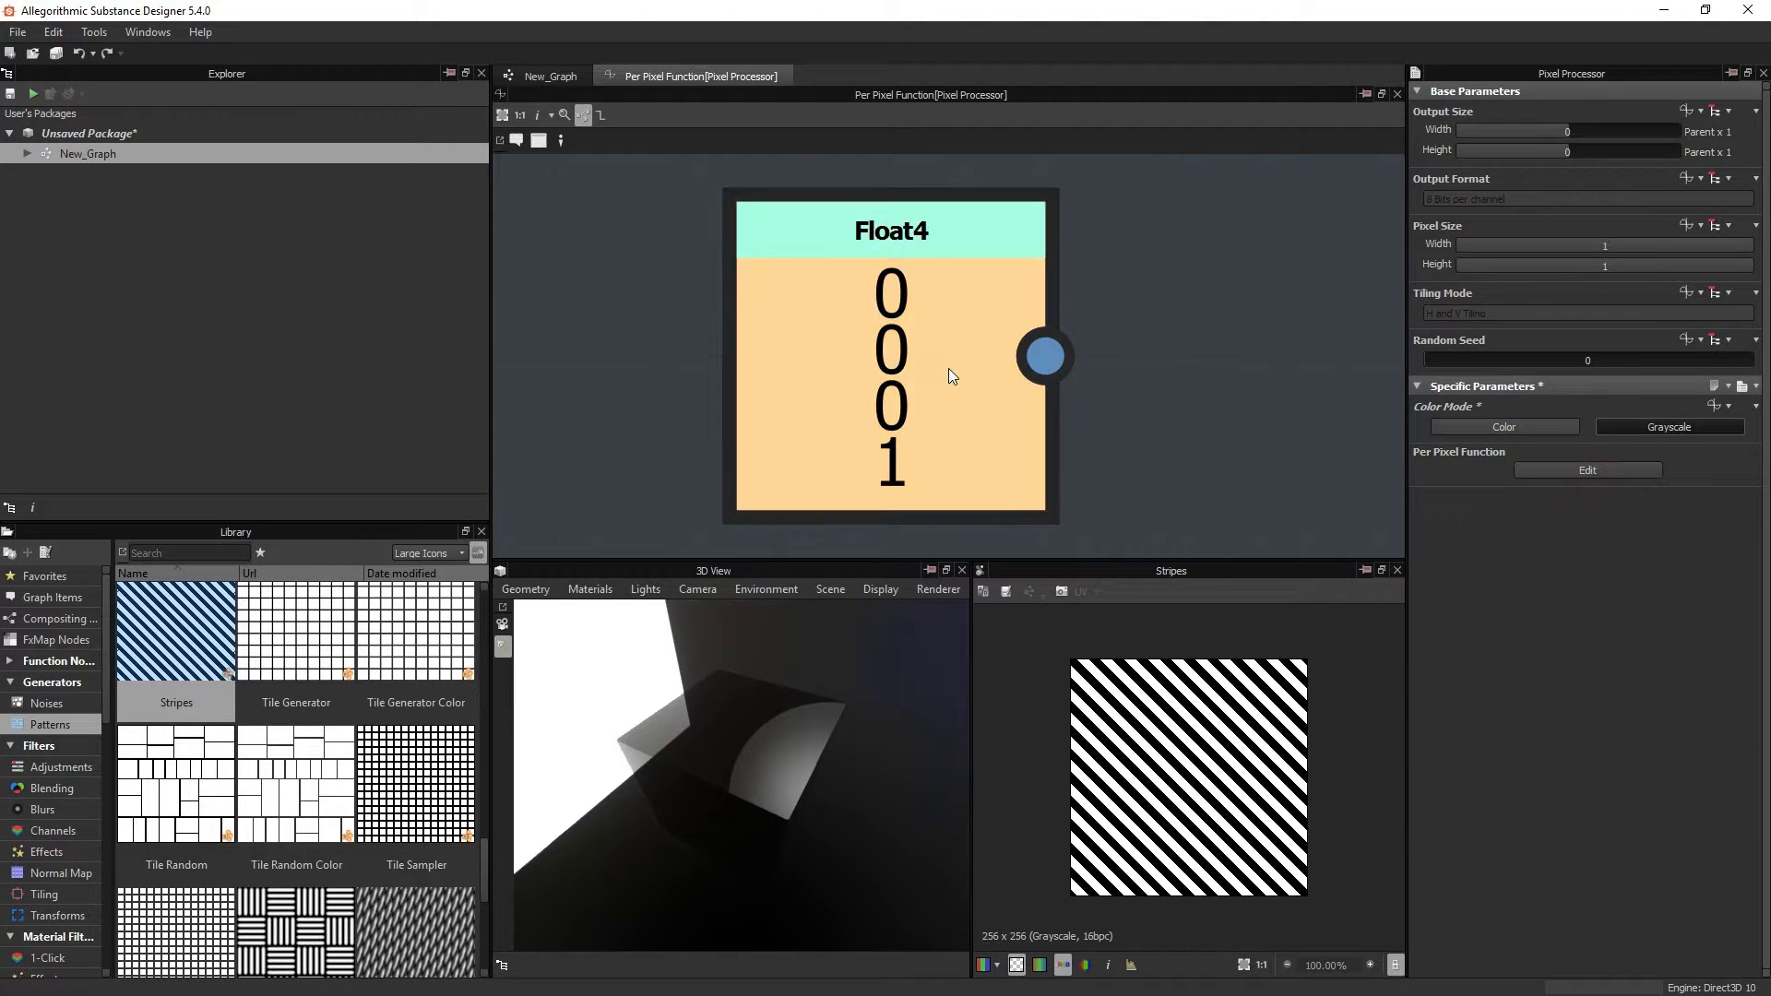
left_click(550, 76)
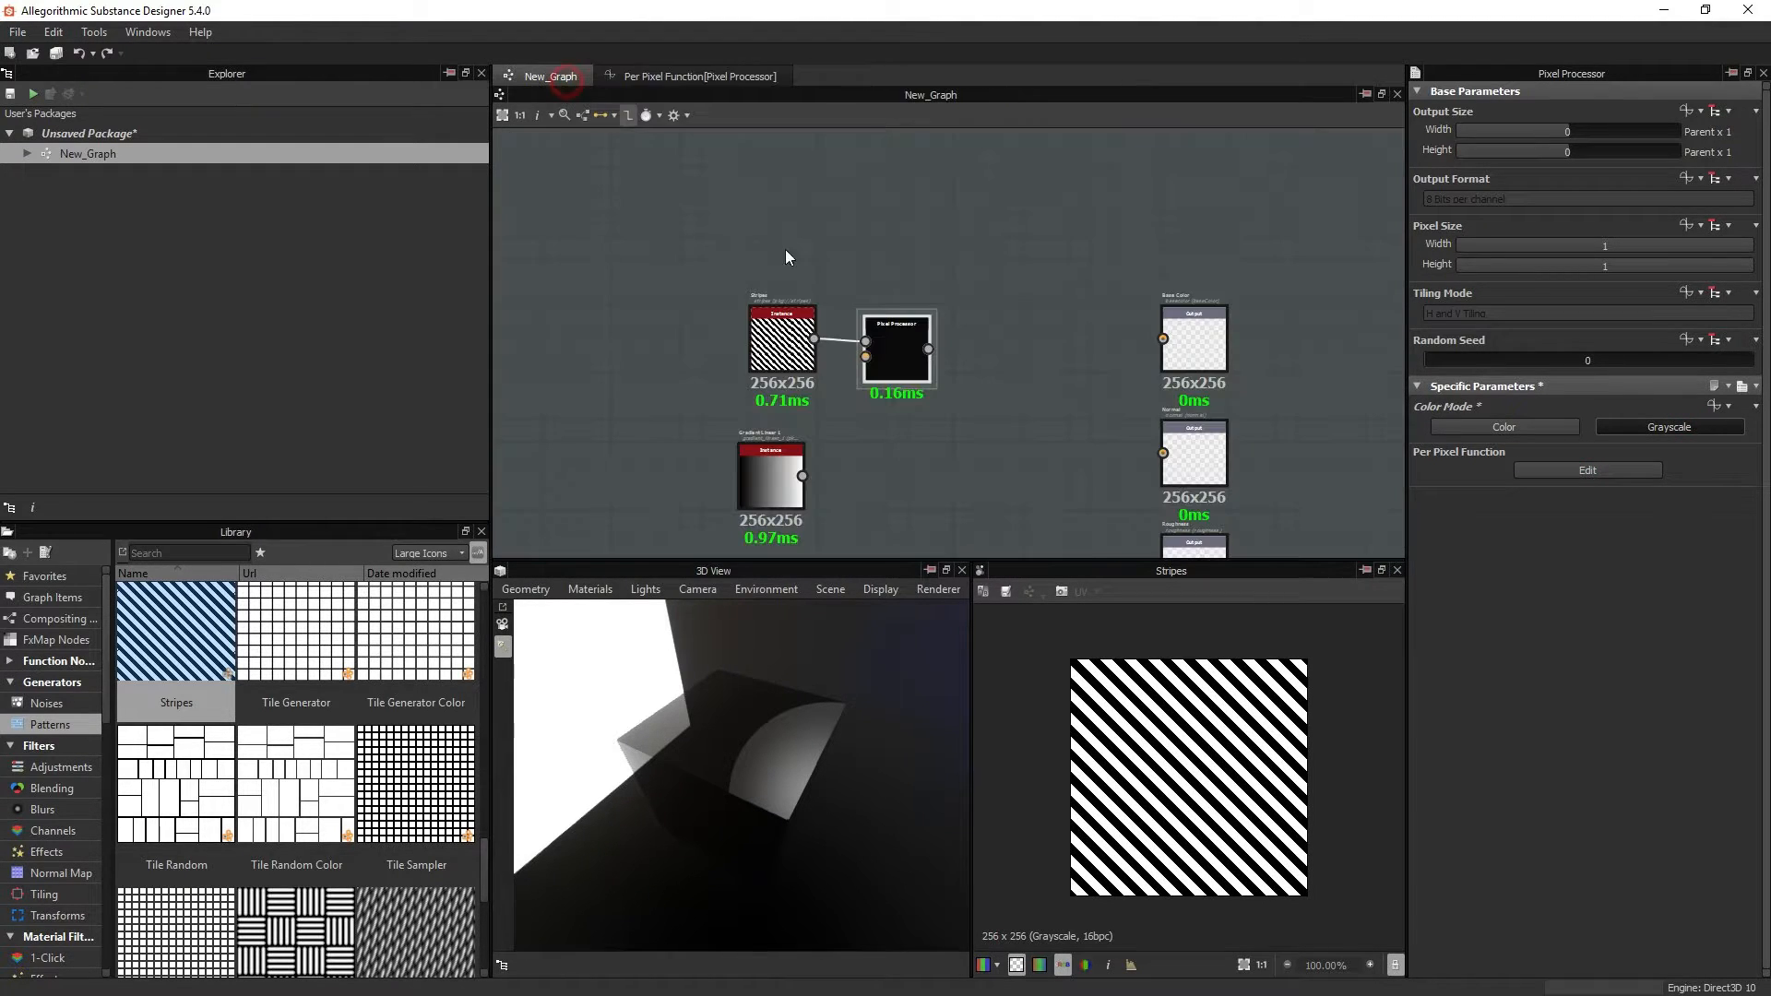
mouse_move(1081, 232)
type("dc")
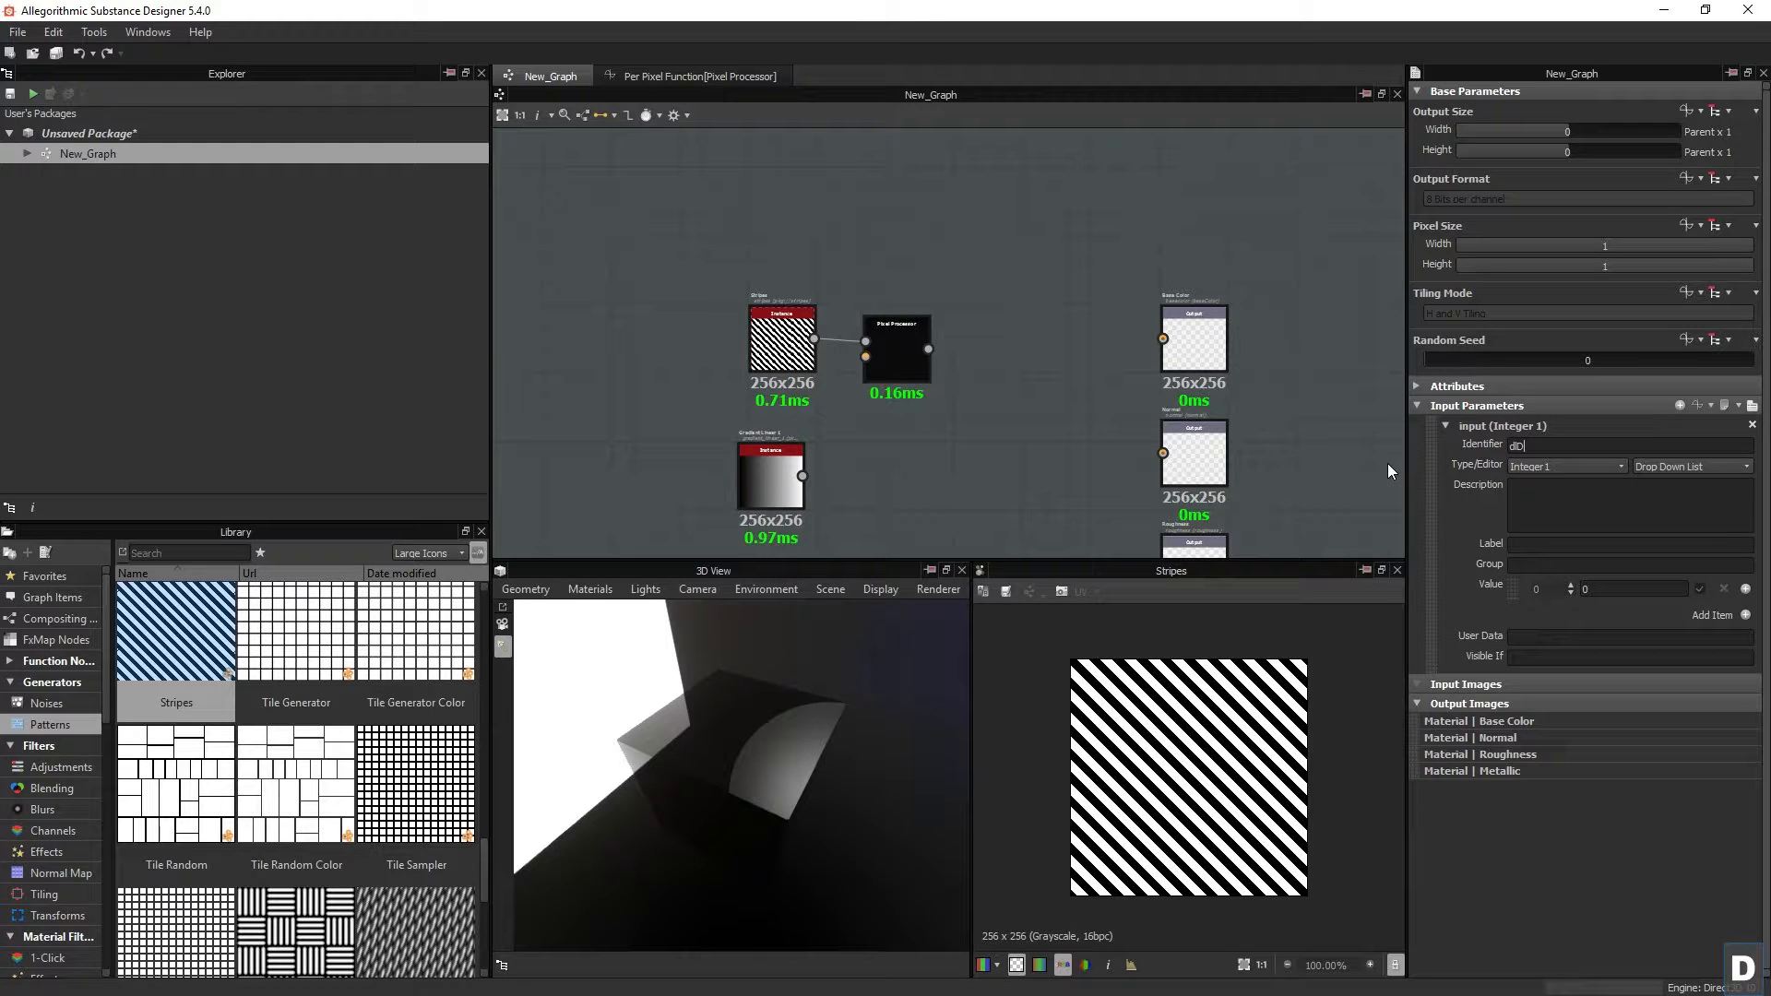
Step: Rename the drop-down input parameter's identifier to dlDropList
type("ropList")
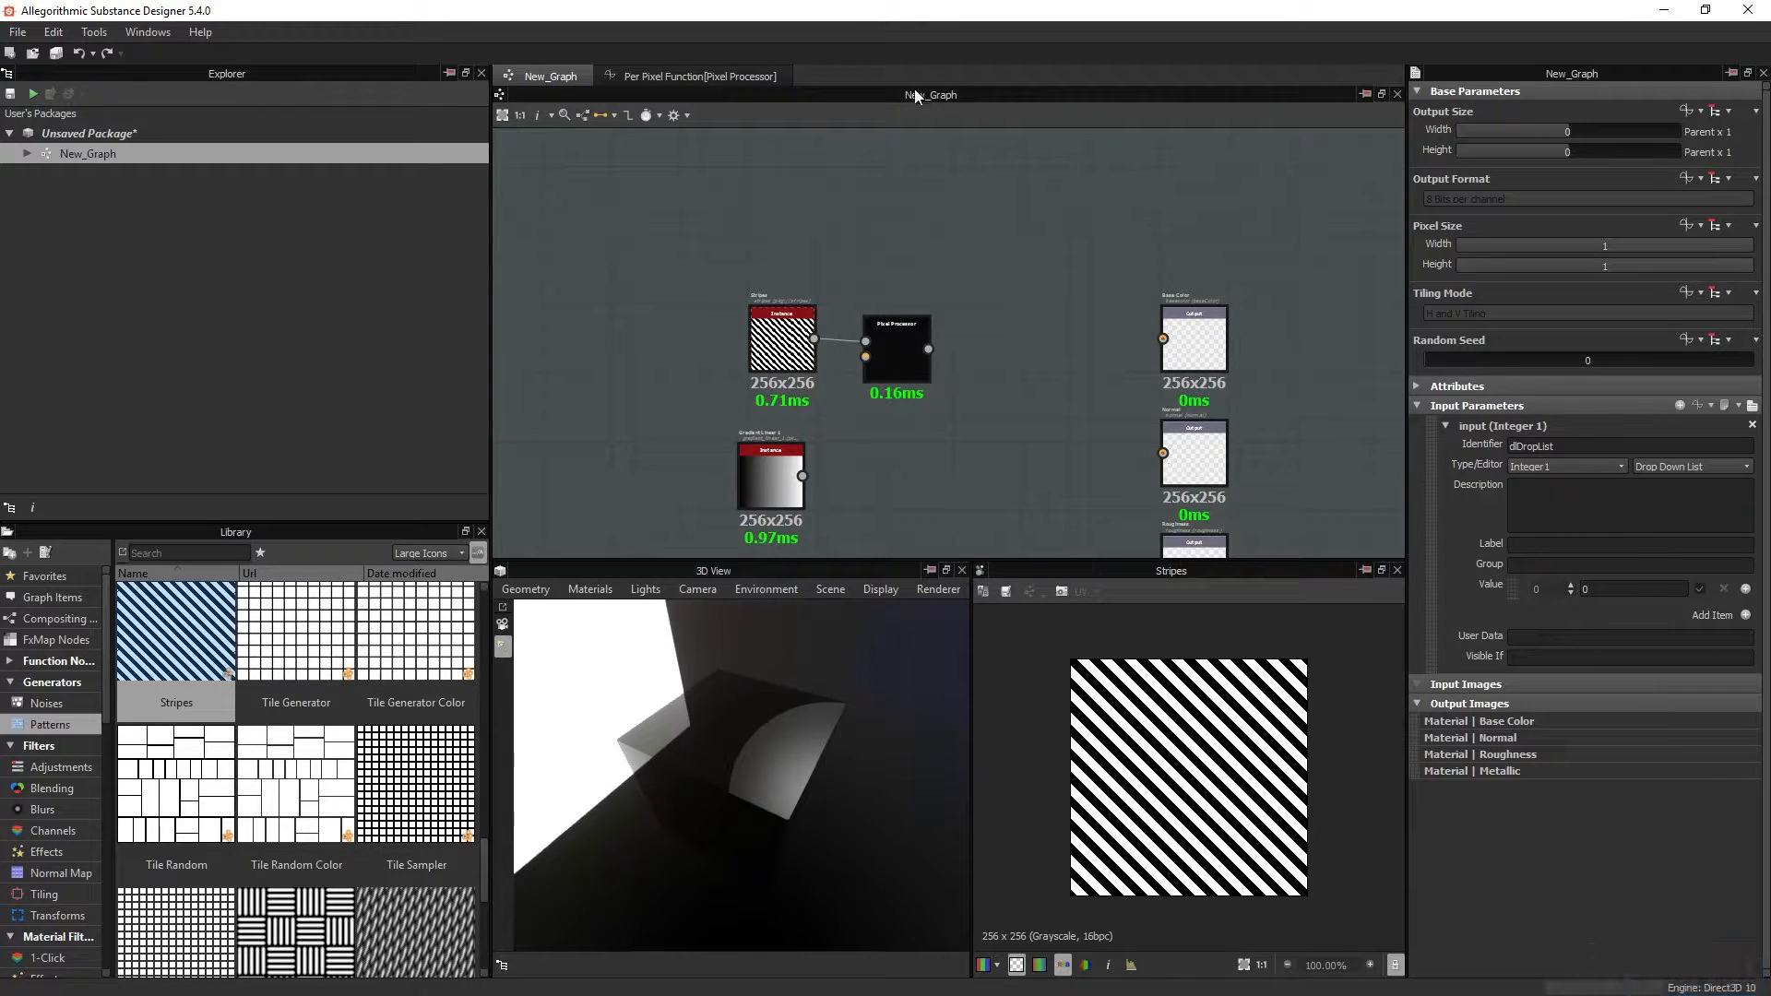
Step: Add a Get Integer node set to dlDropList in the per-pixel function
left_click(703, 75)
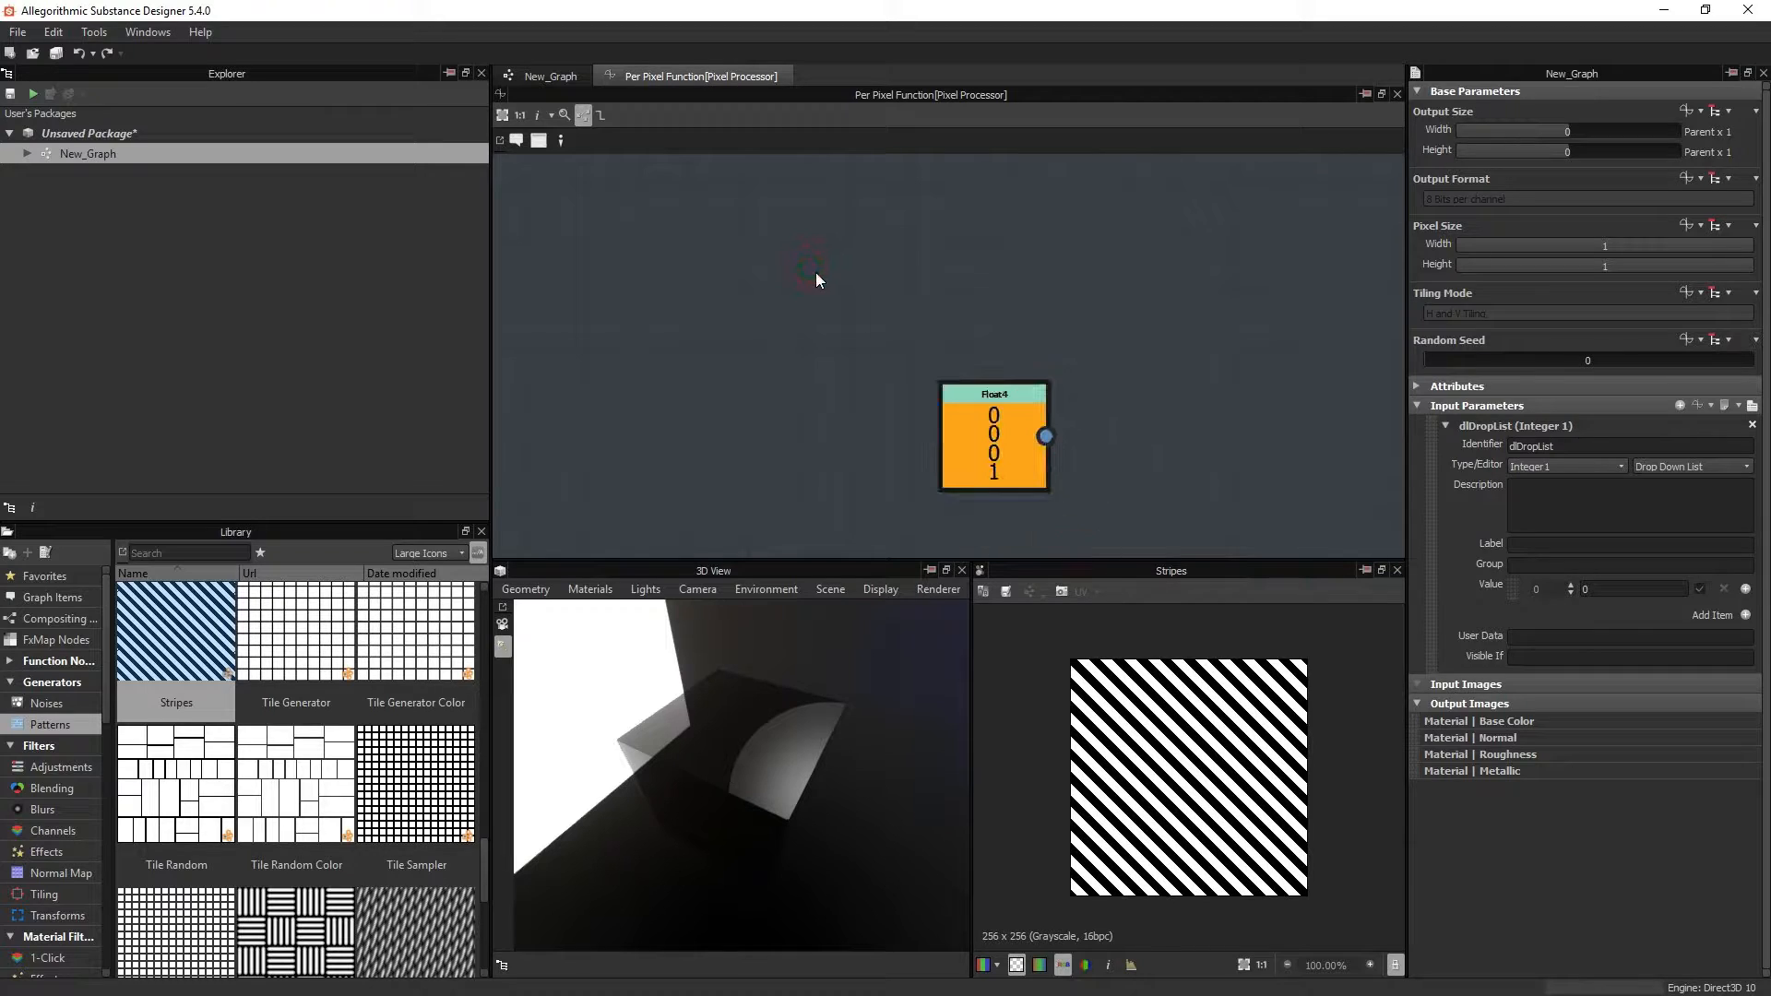
key("space")
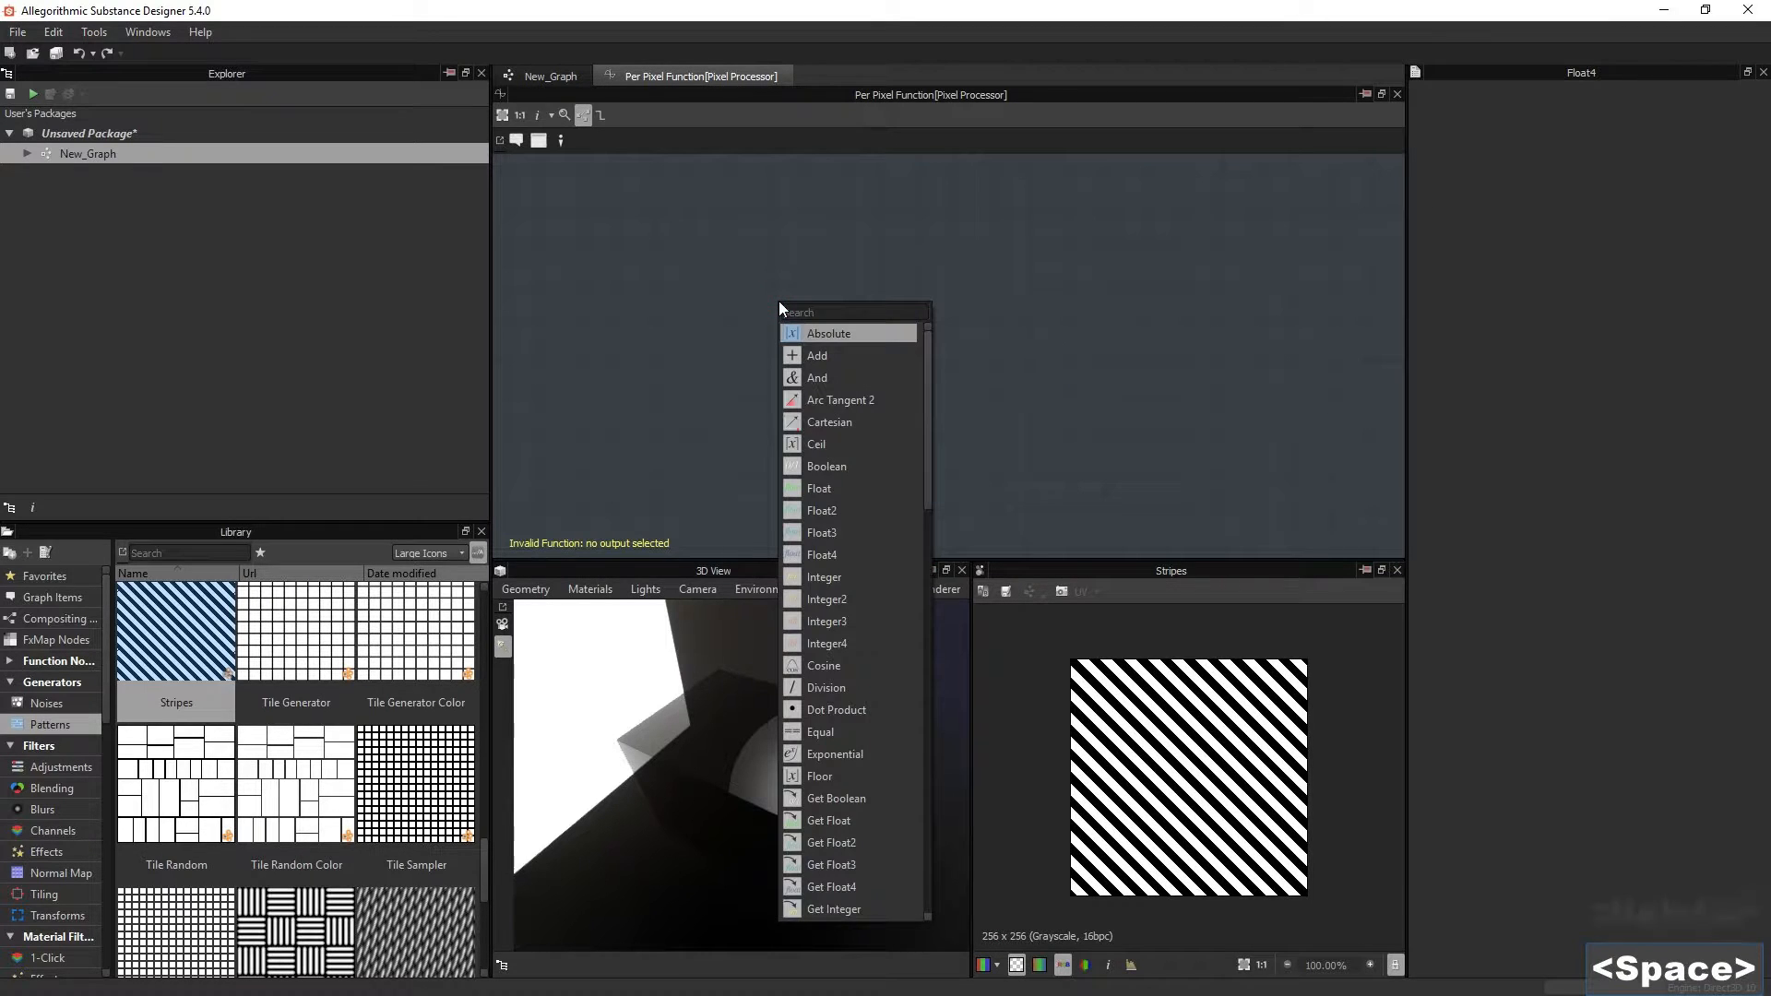
type("get int")
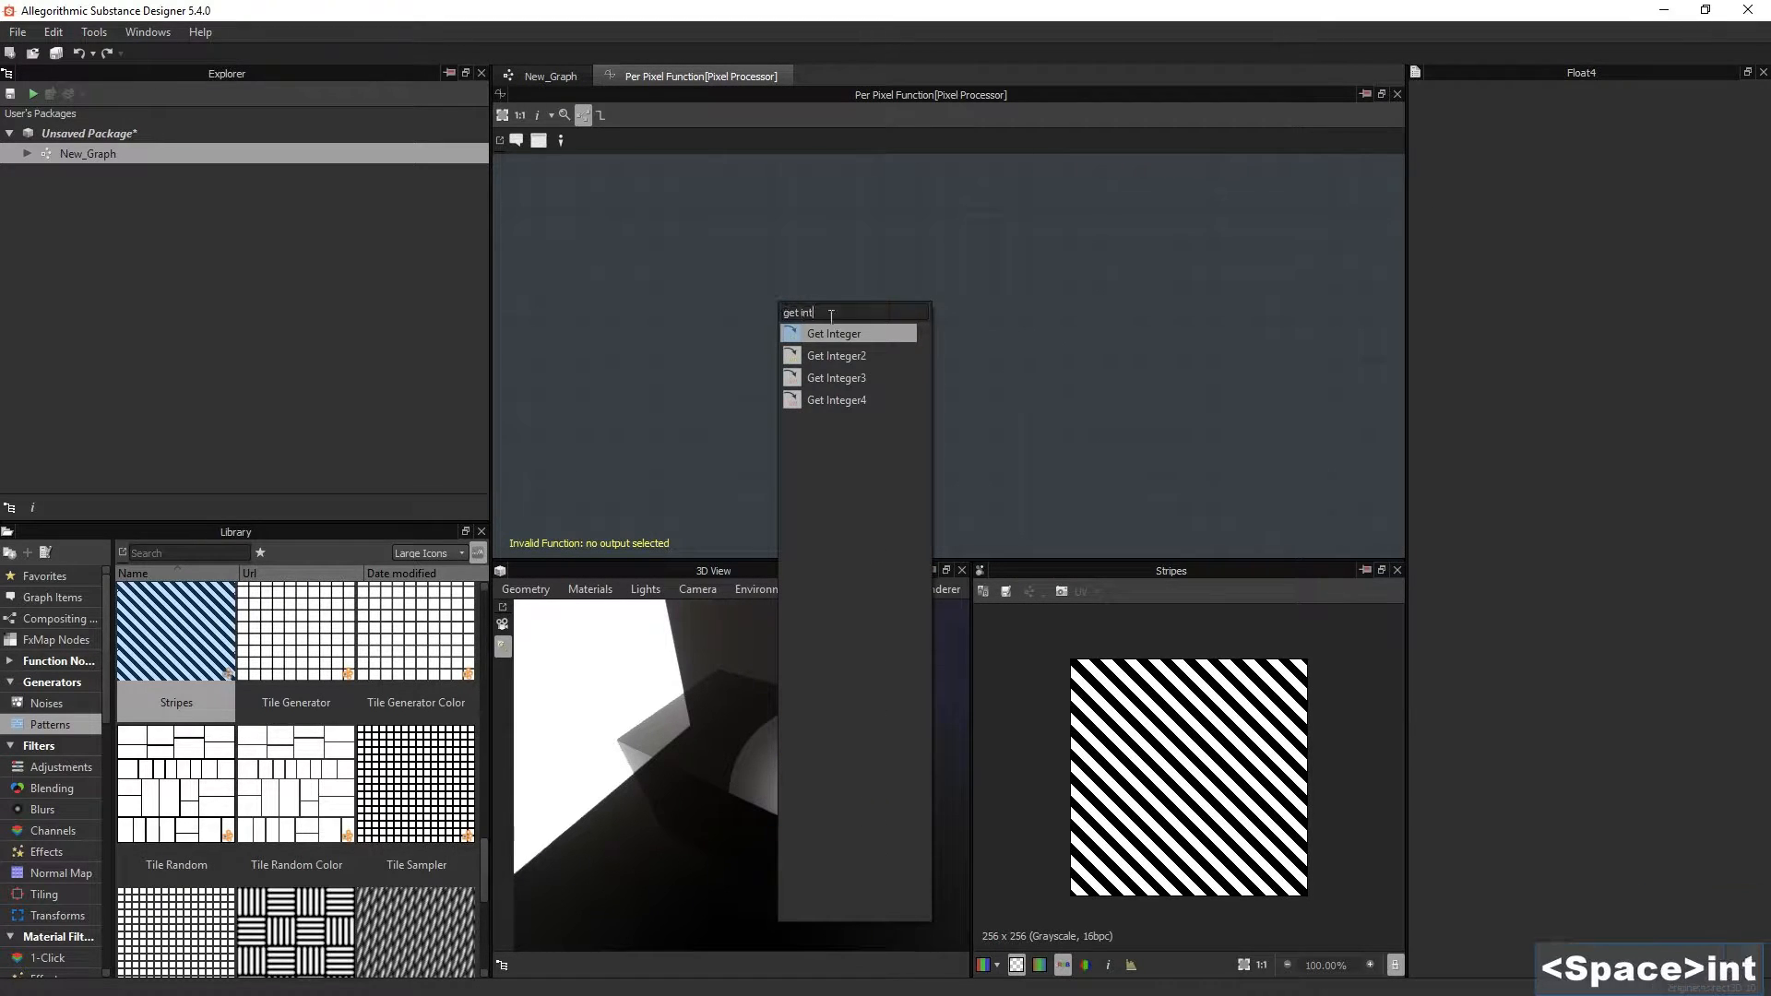
left_click(833, 332)
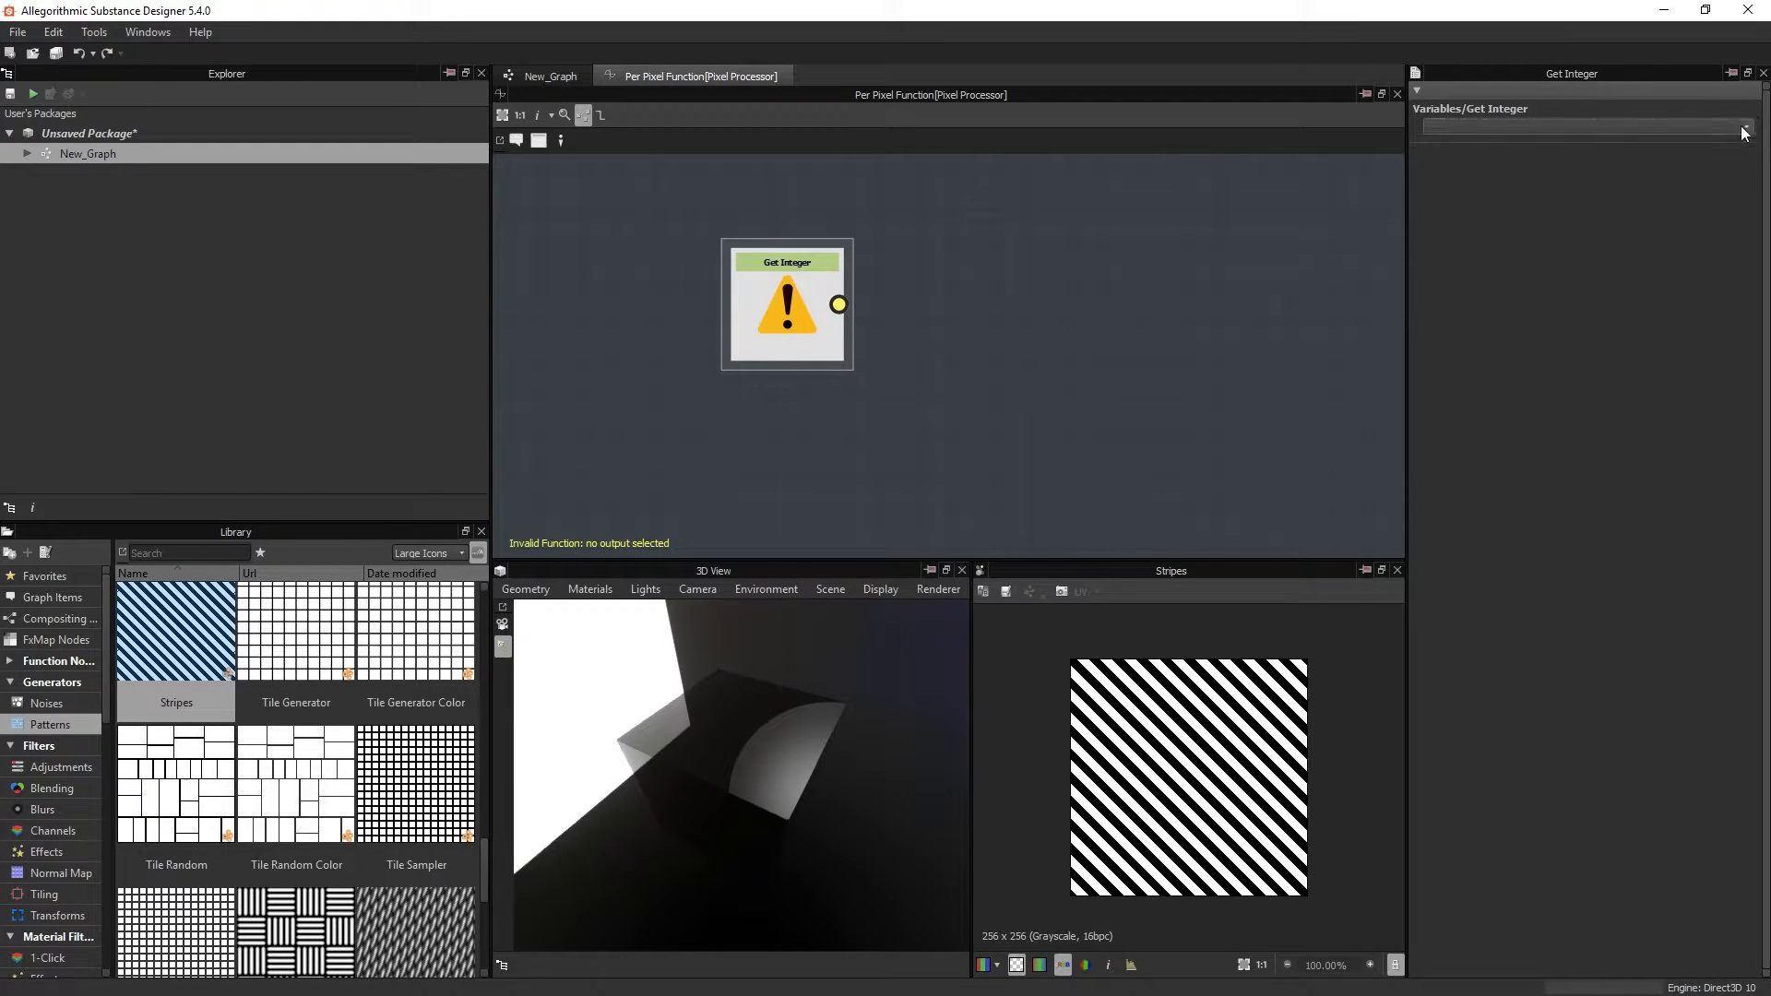
left_click(1743, 127)
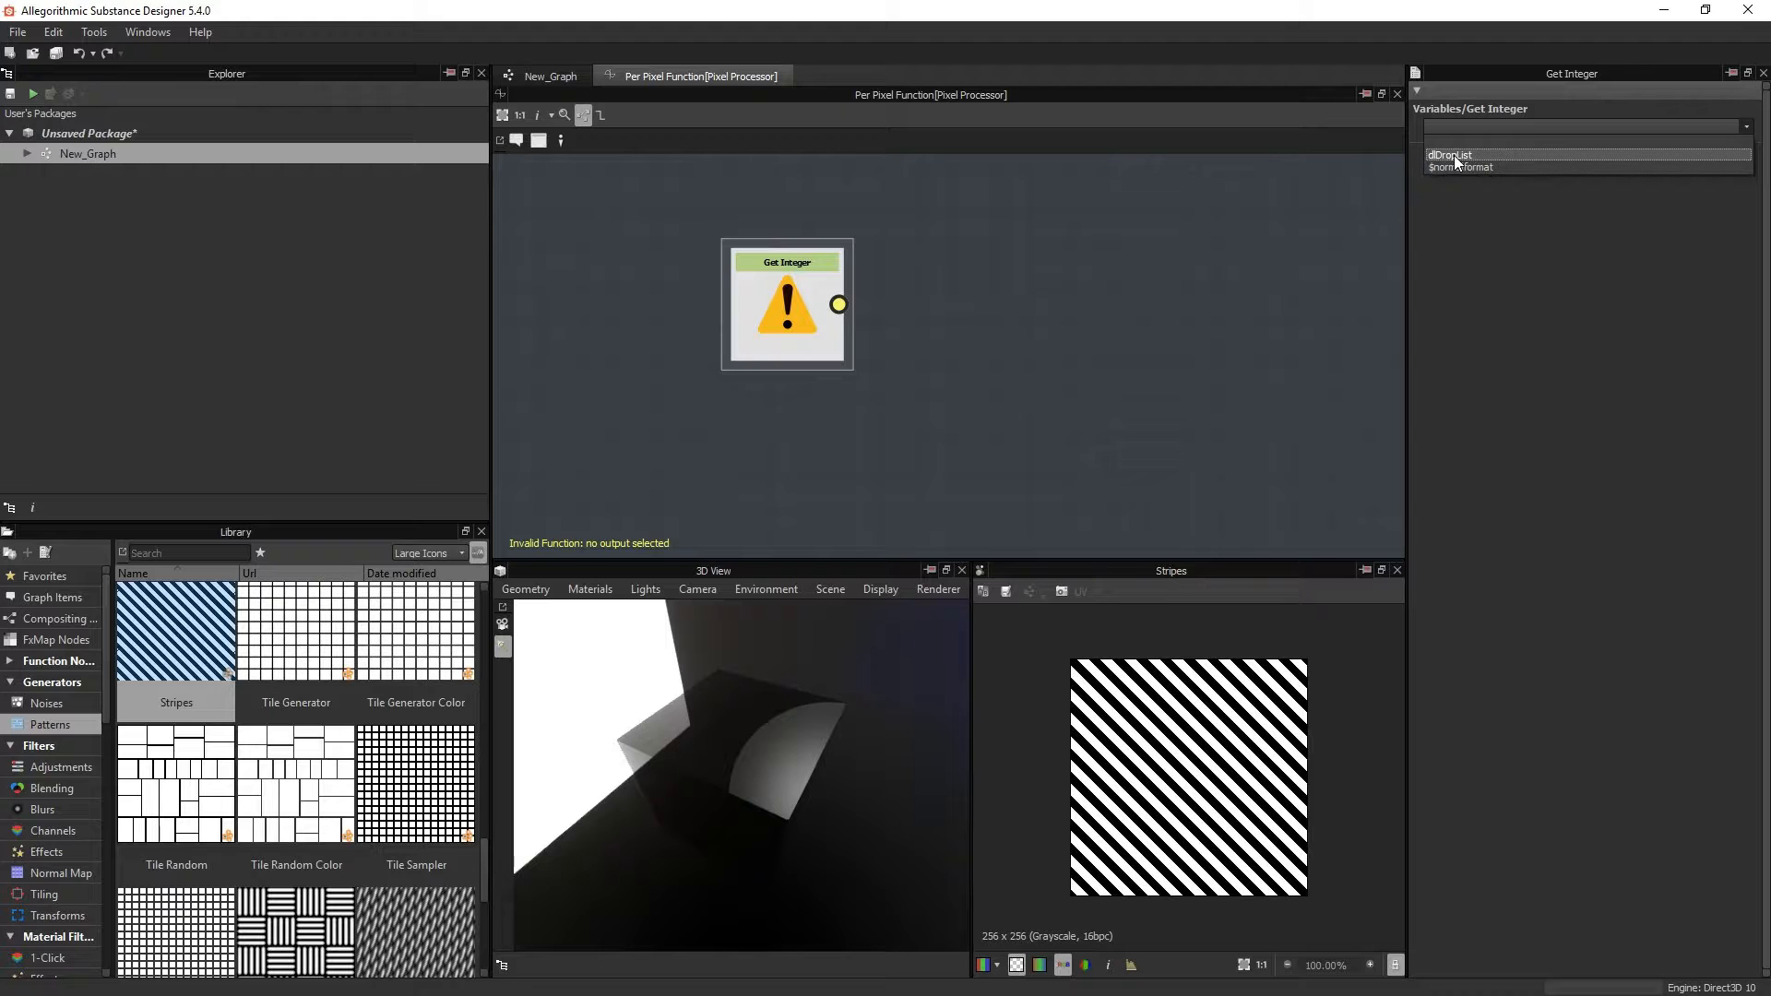
left_click(1449, 155)
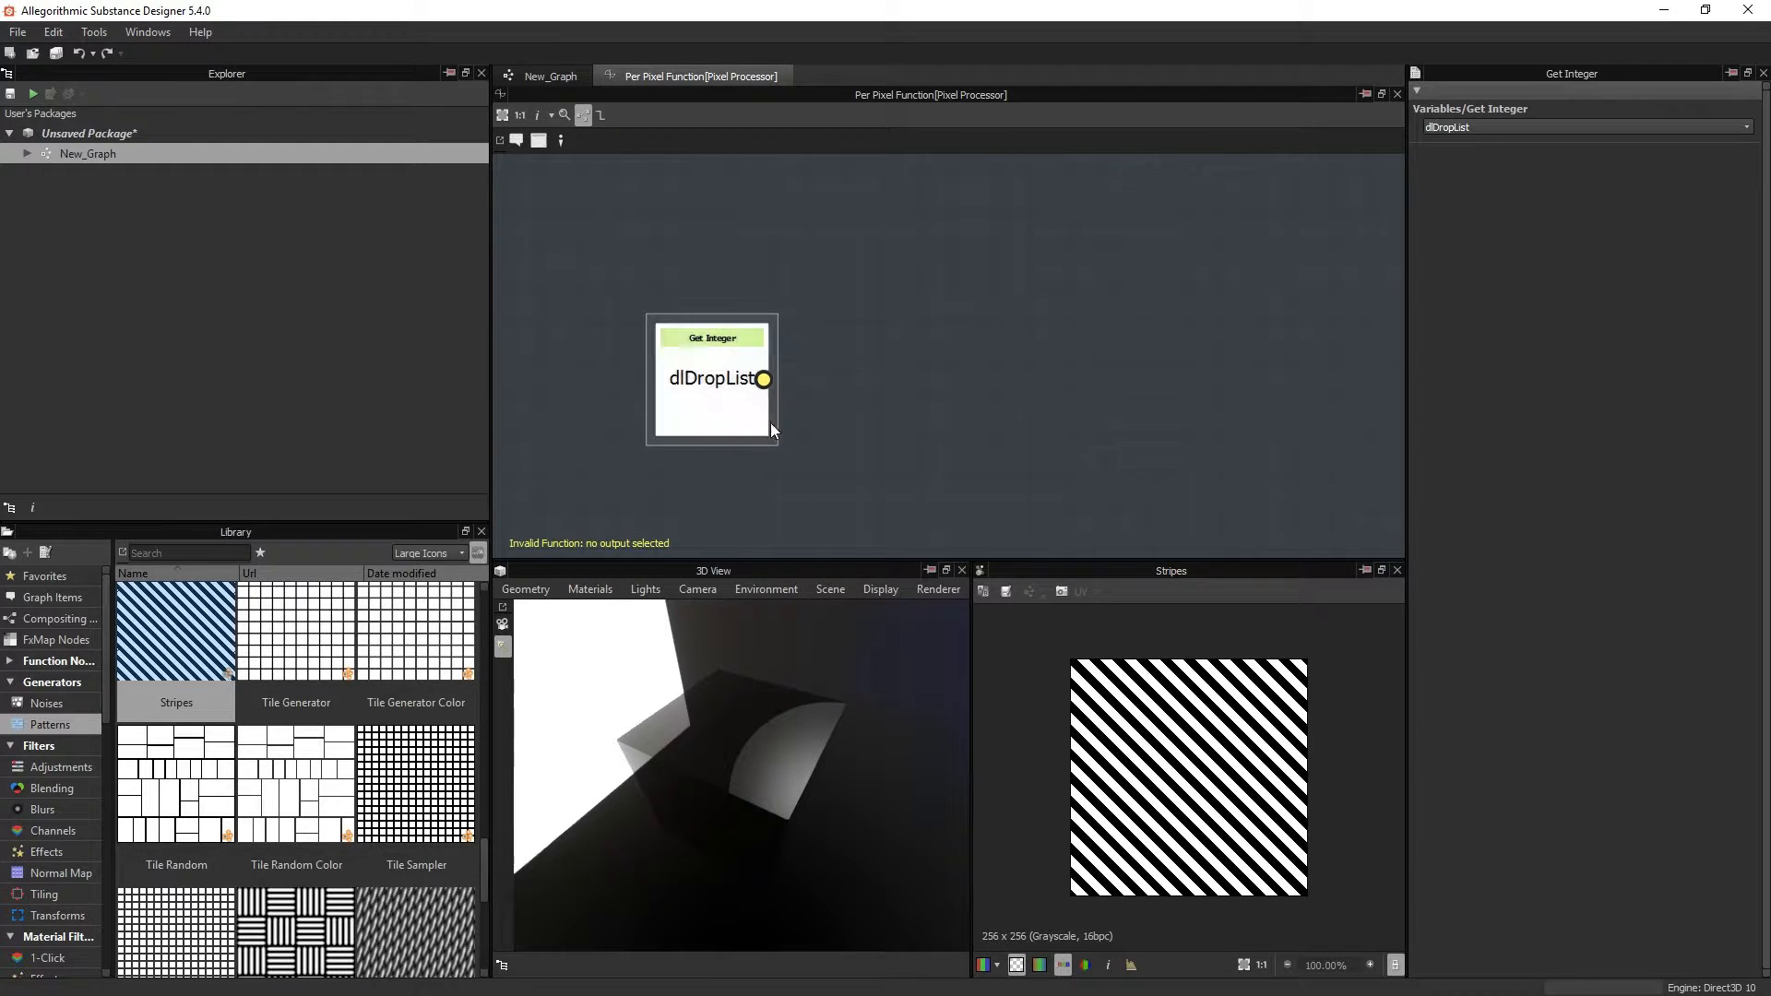
left_click(550, 76)
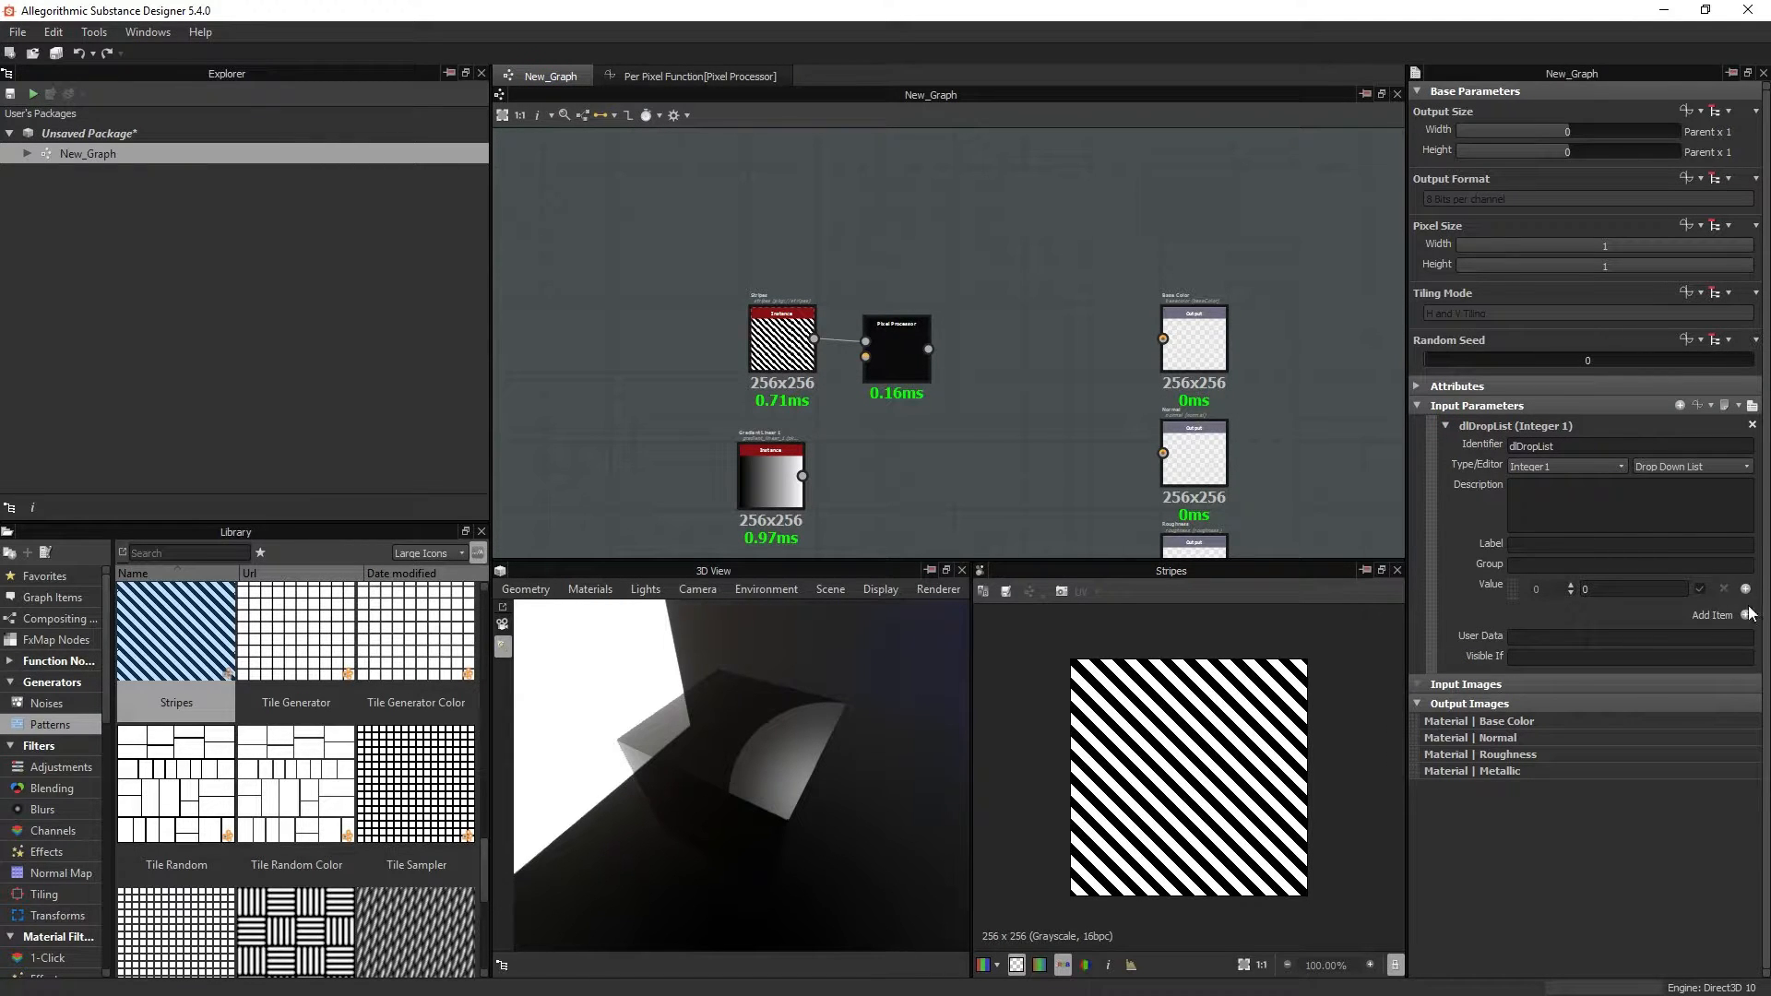
Step: Add drop-down items 0–4 to dlDropList and mark item 1 as default
left_click(1746, 615)
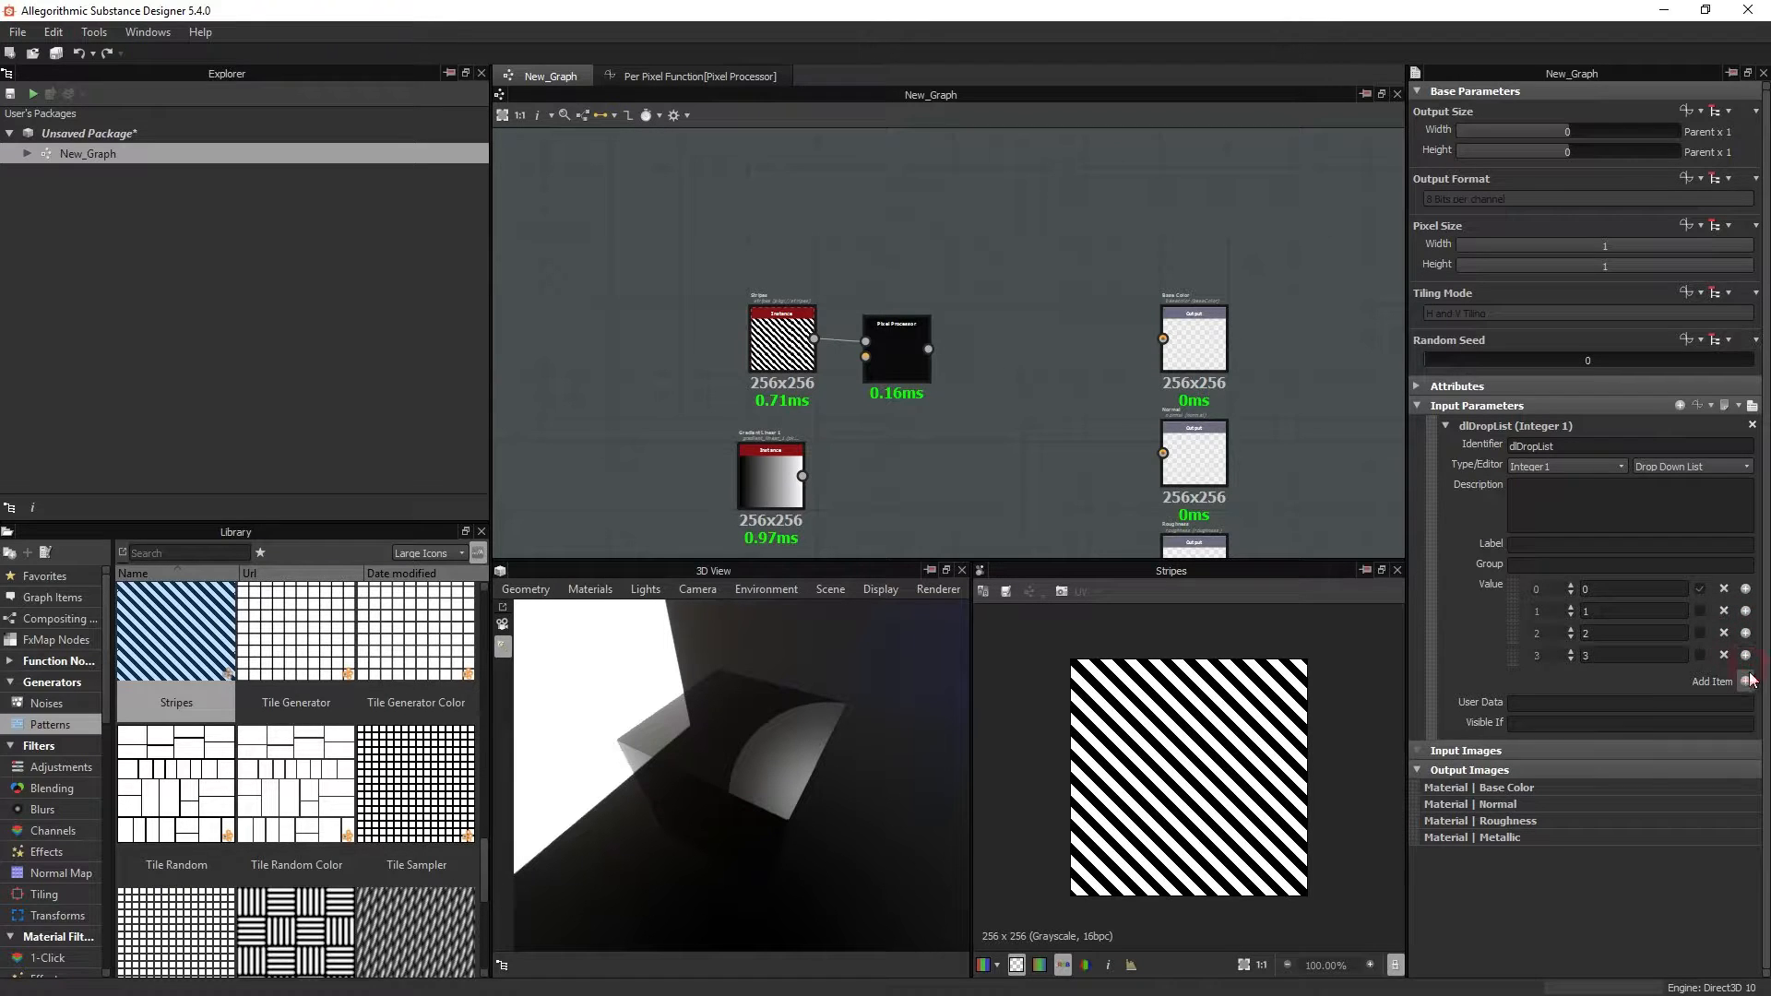
left_click(1749, 680)
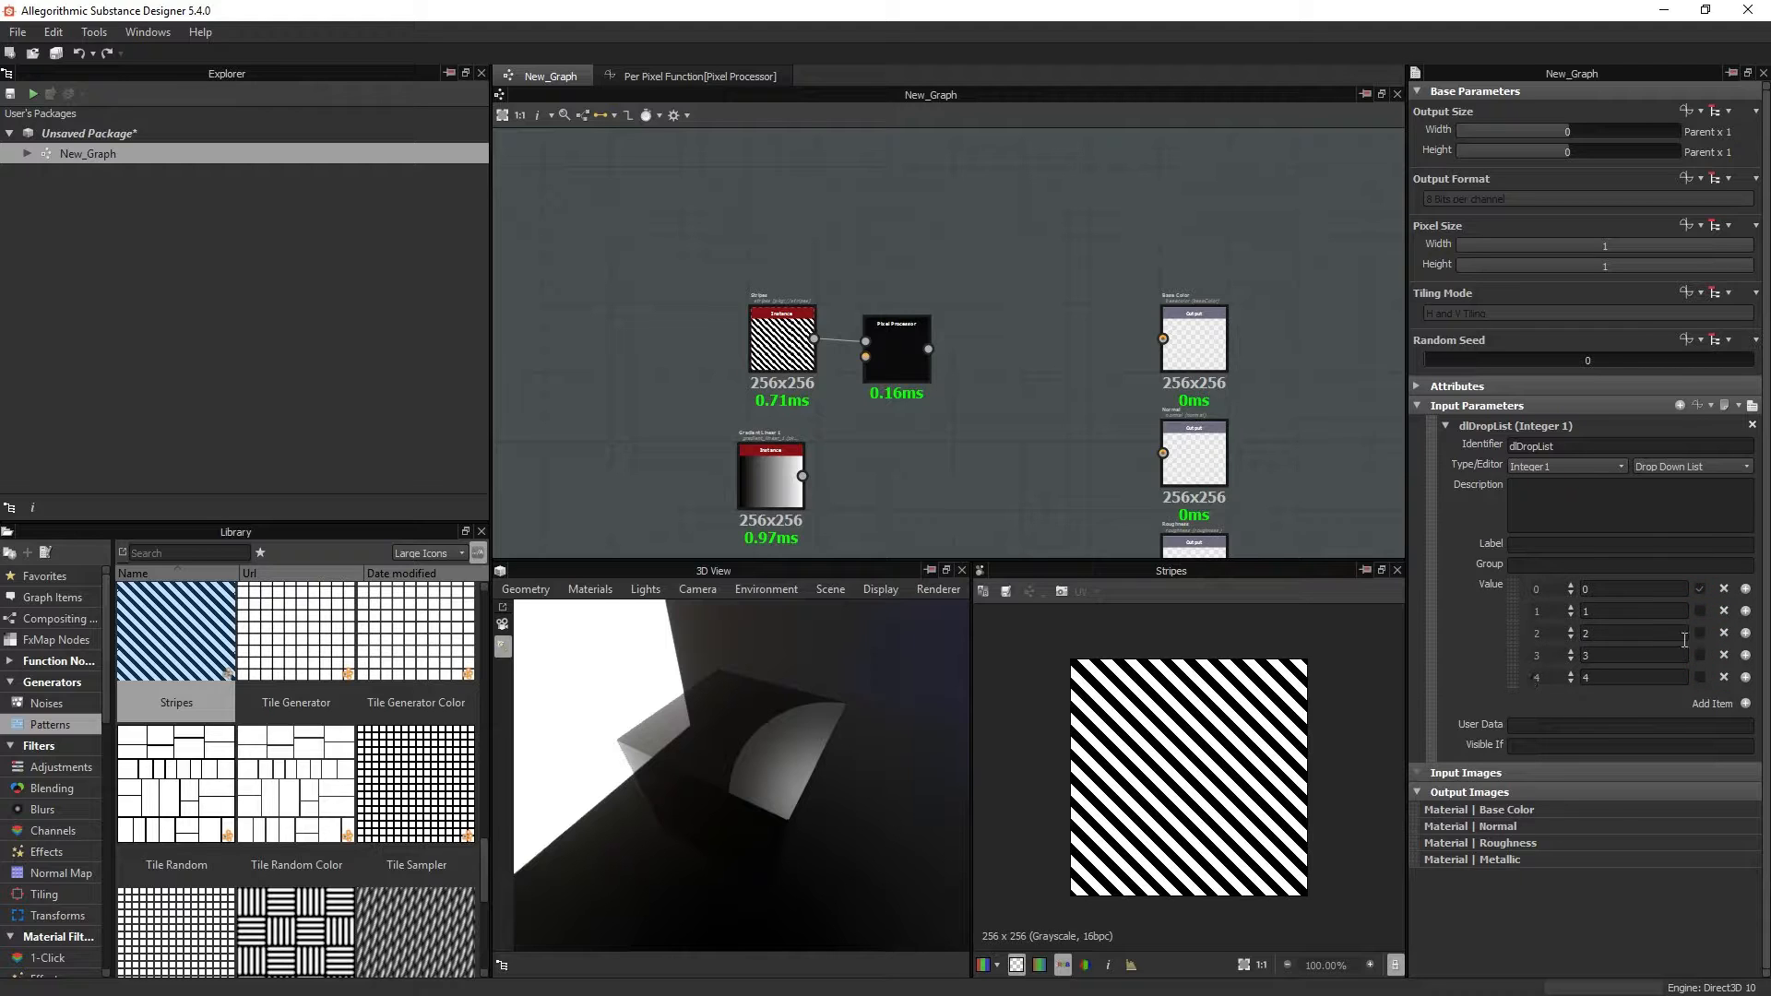
mouse_move(1705, 644)
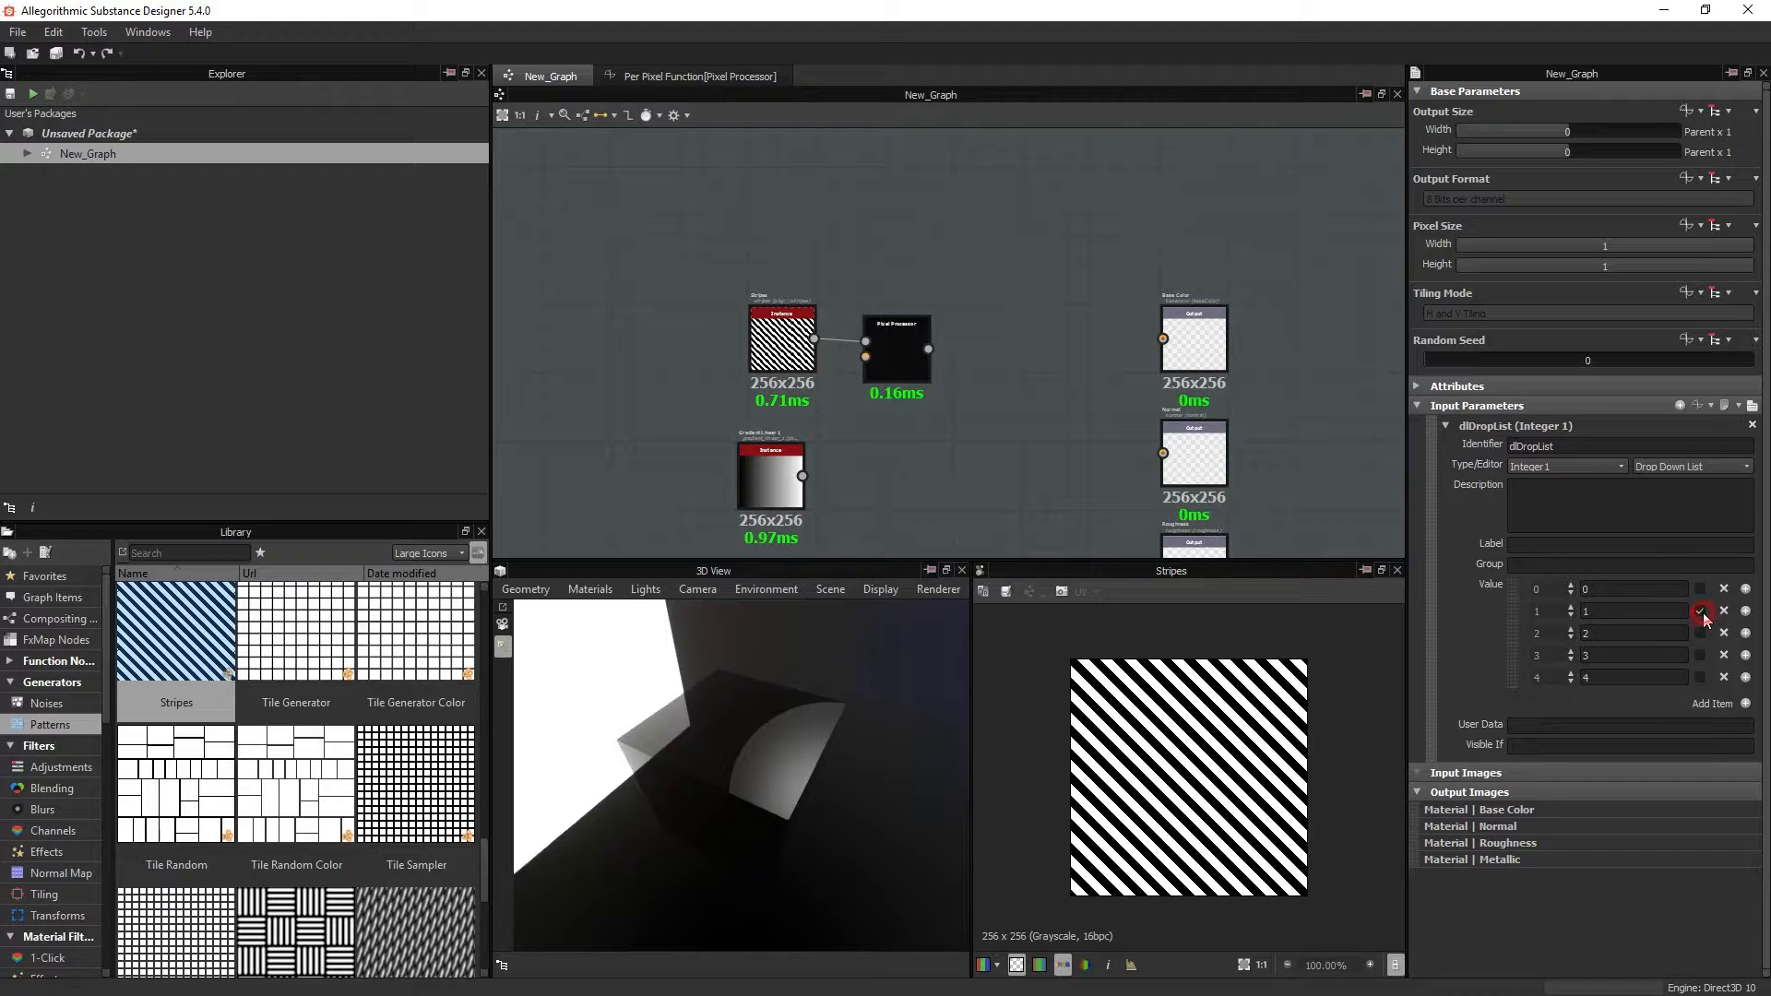
left_click(1703, 611)
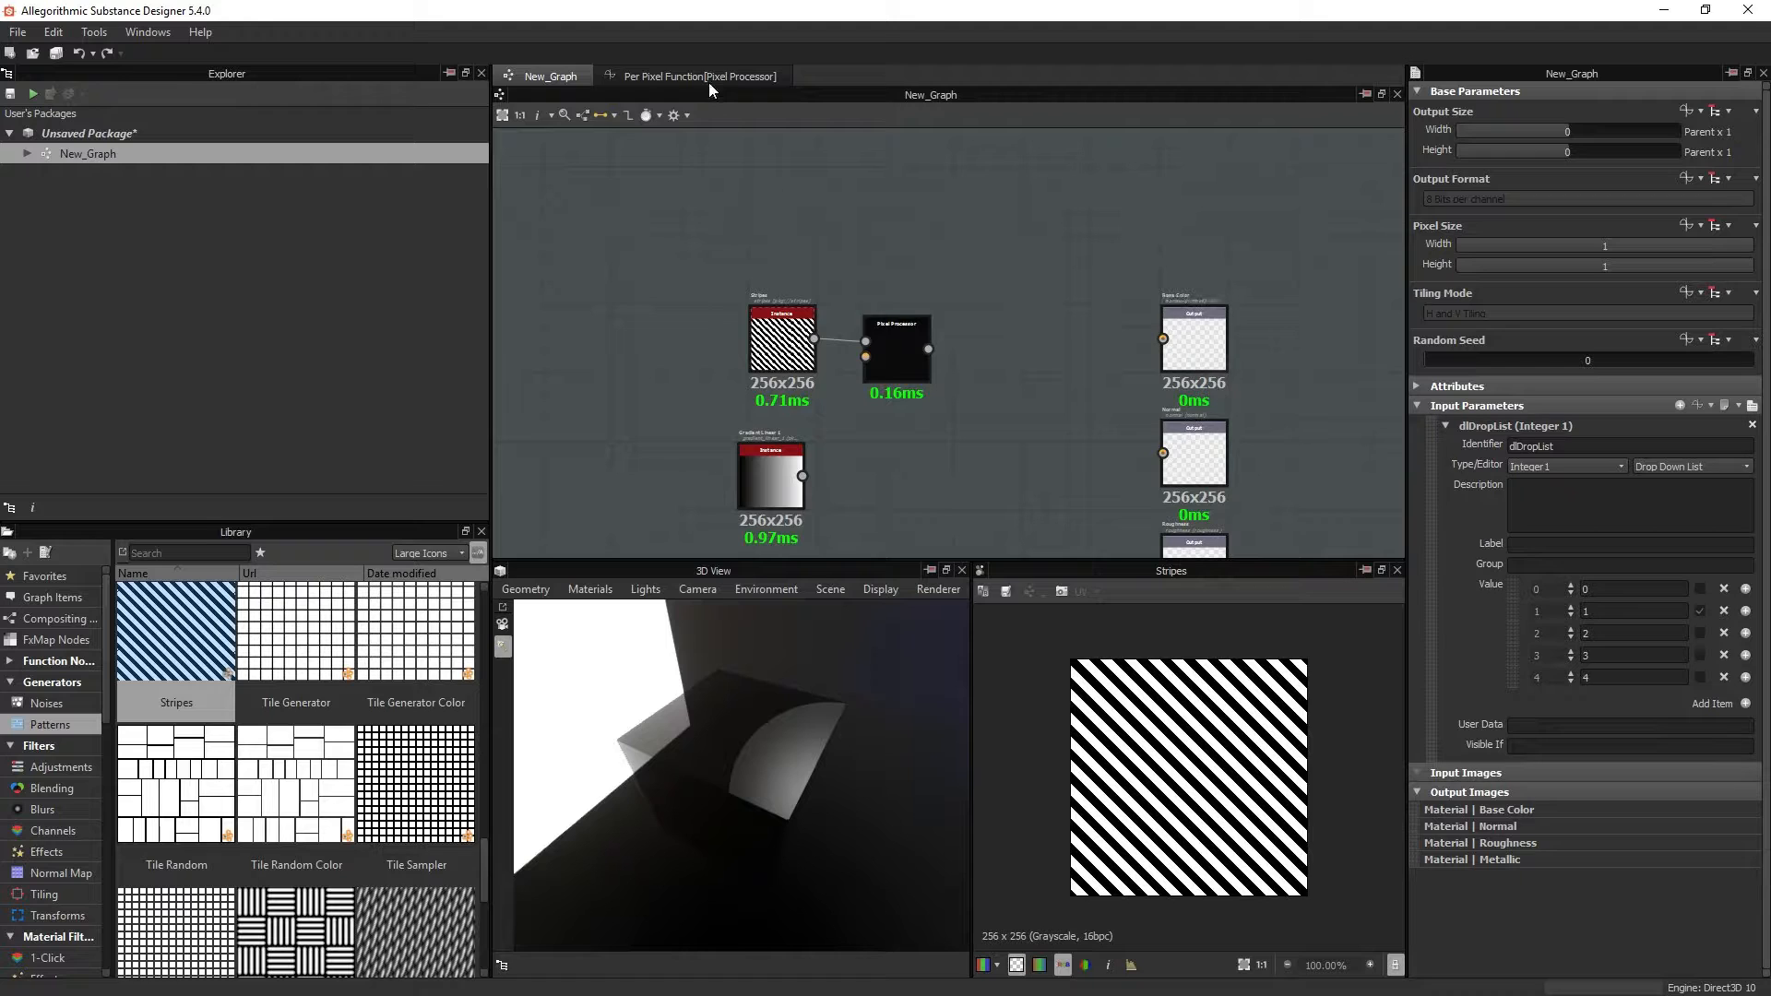
Step: Add Multiplication and Get Float2 ($pos) nodes beside the Get Integer node
left_click(700, 75)
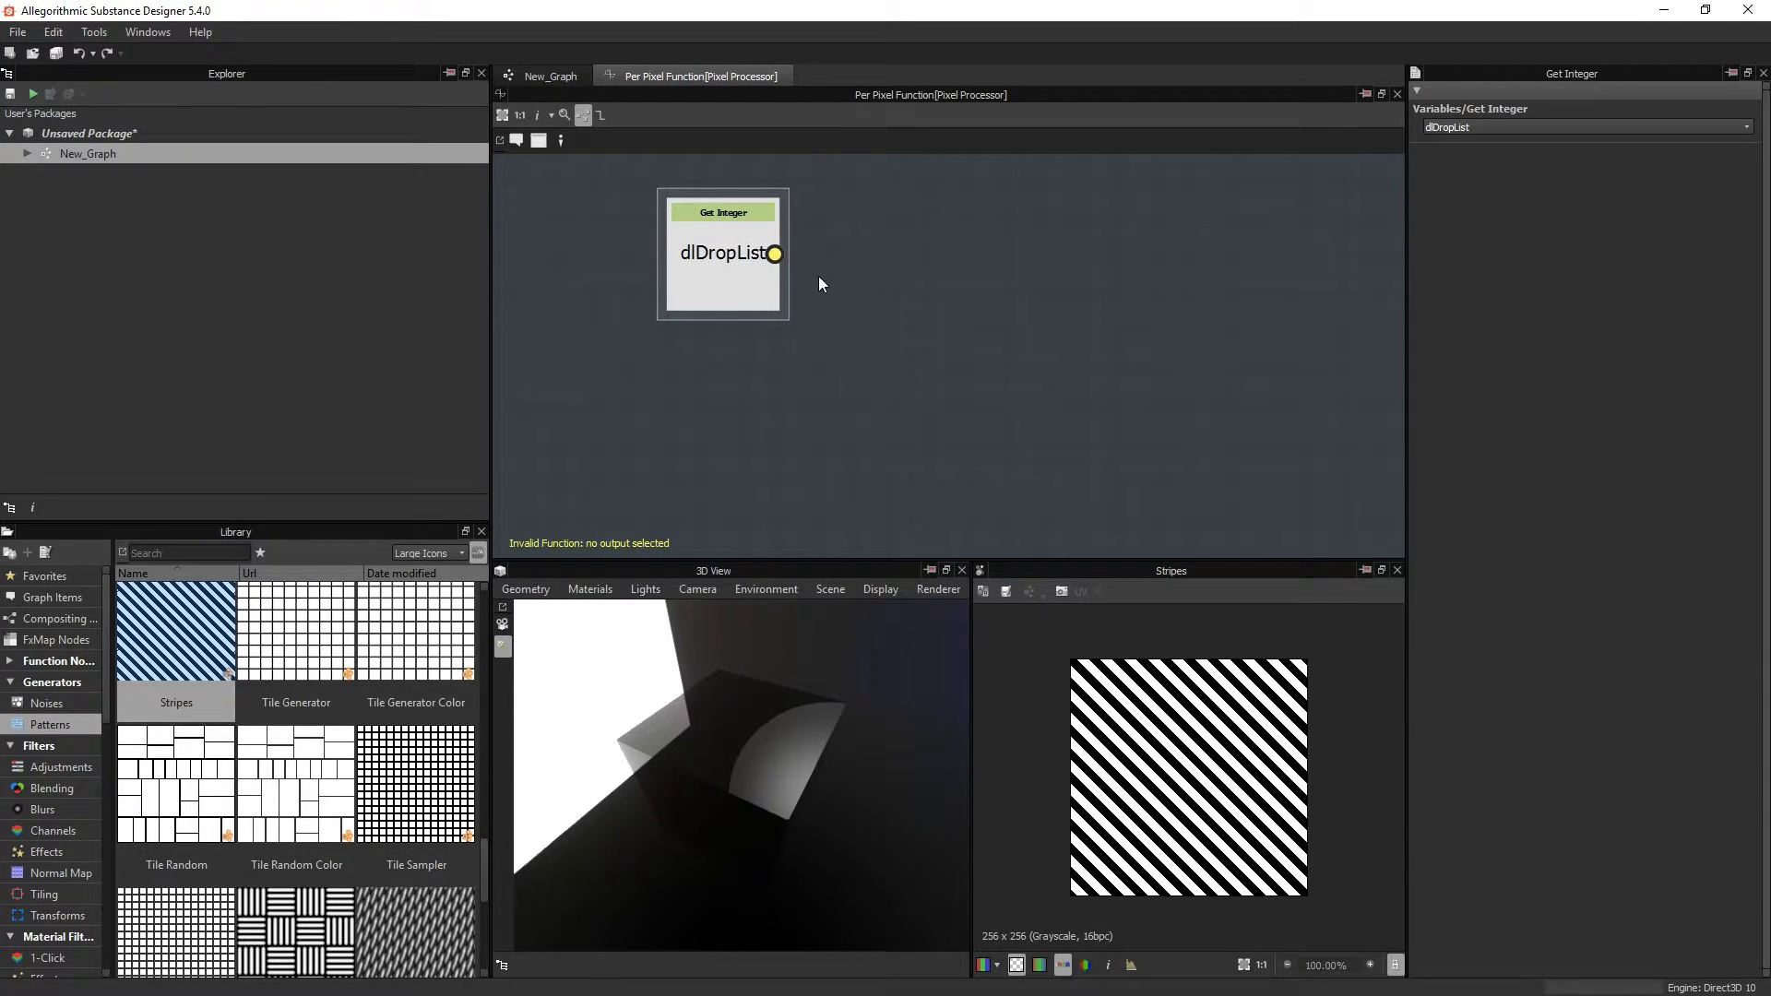
left_click_drag(723, 251, 742, 308)
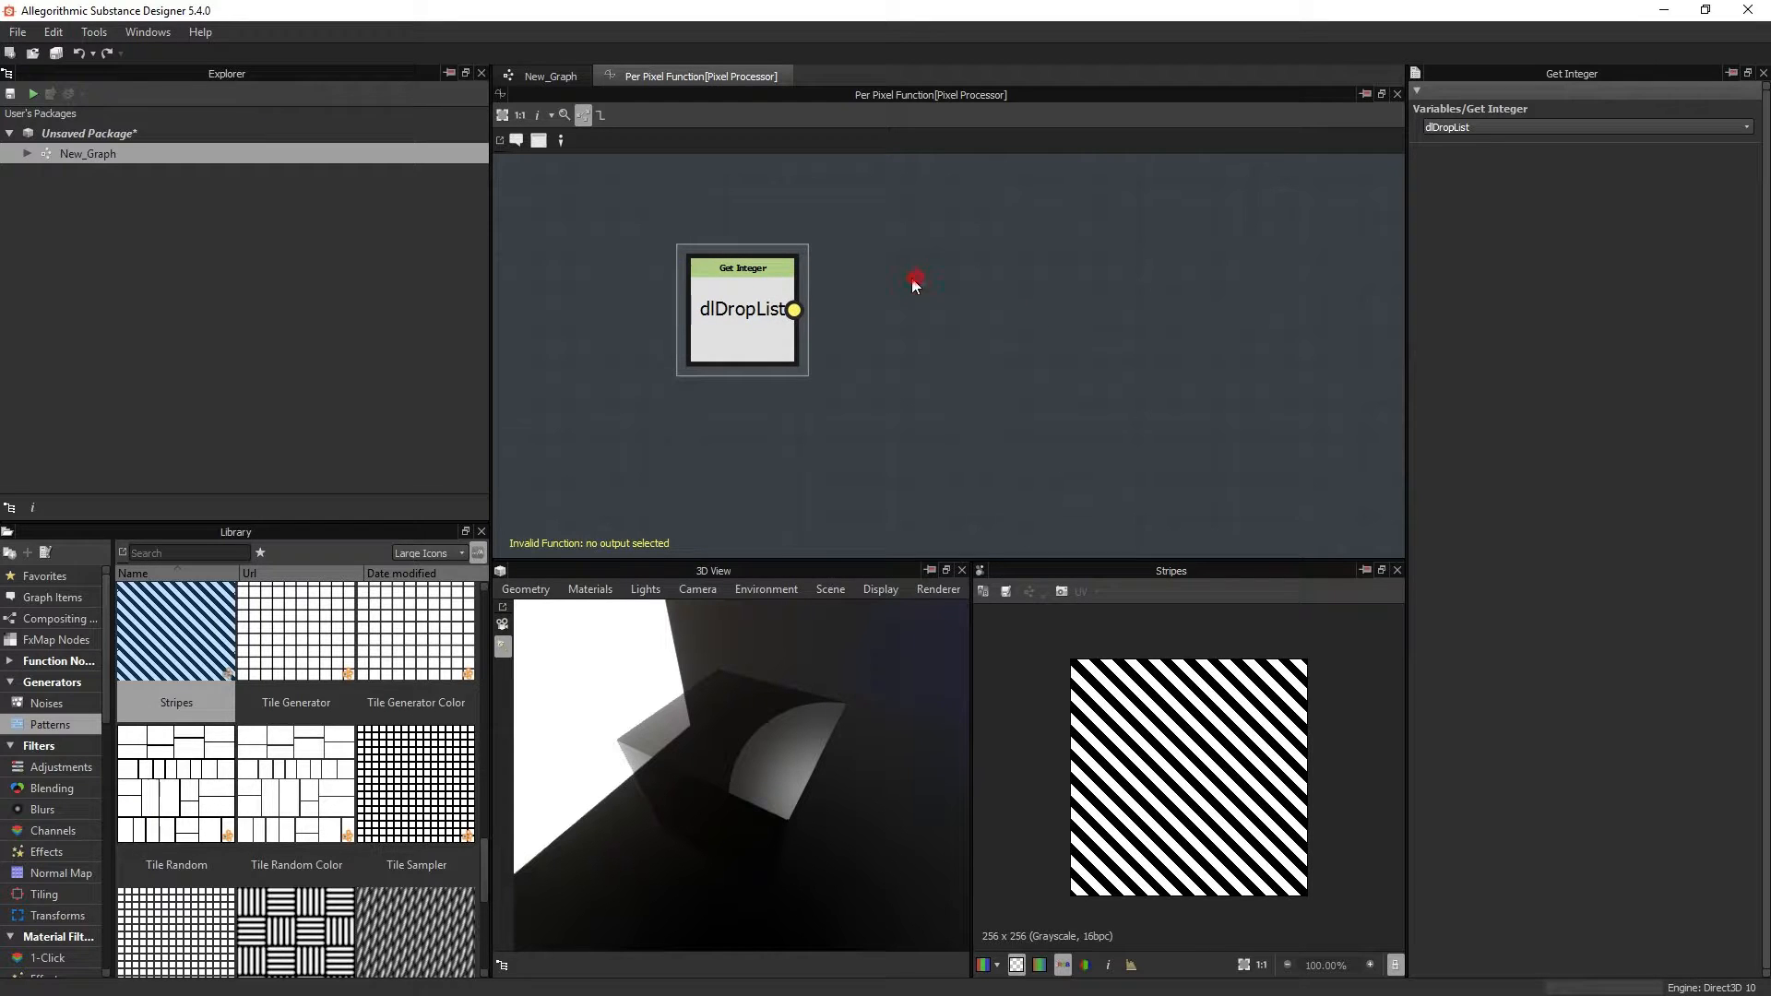
mouse_move(1040, 320)
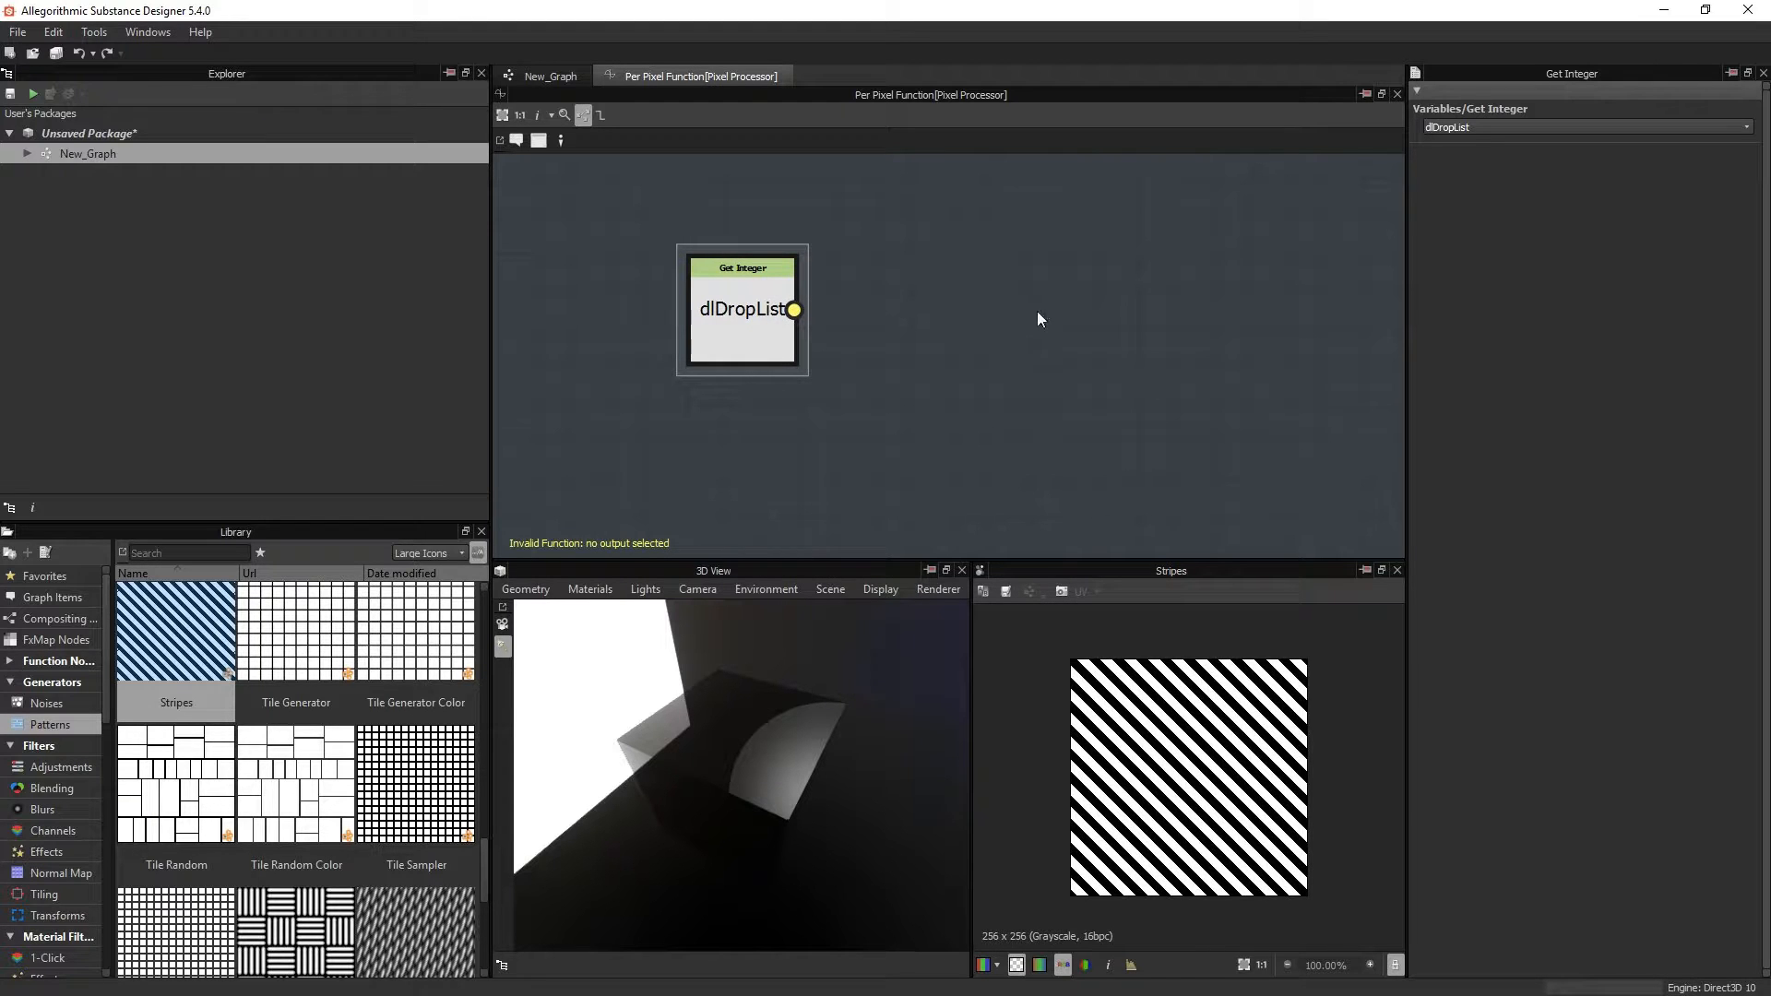
mouse_move(911, 398)
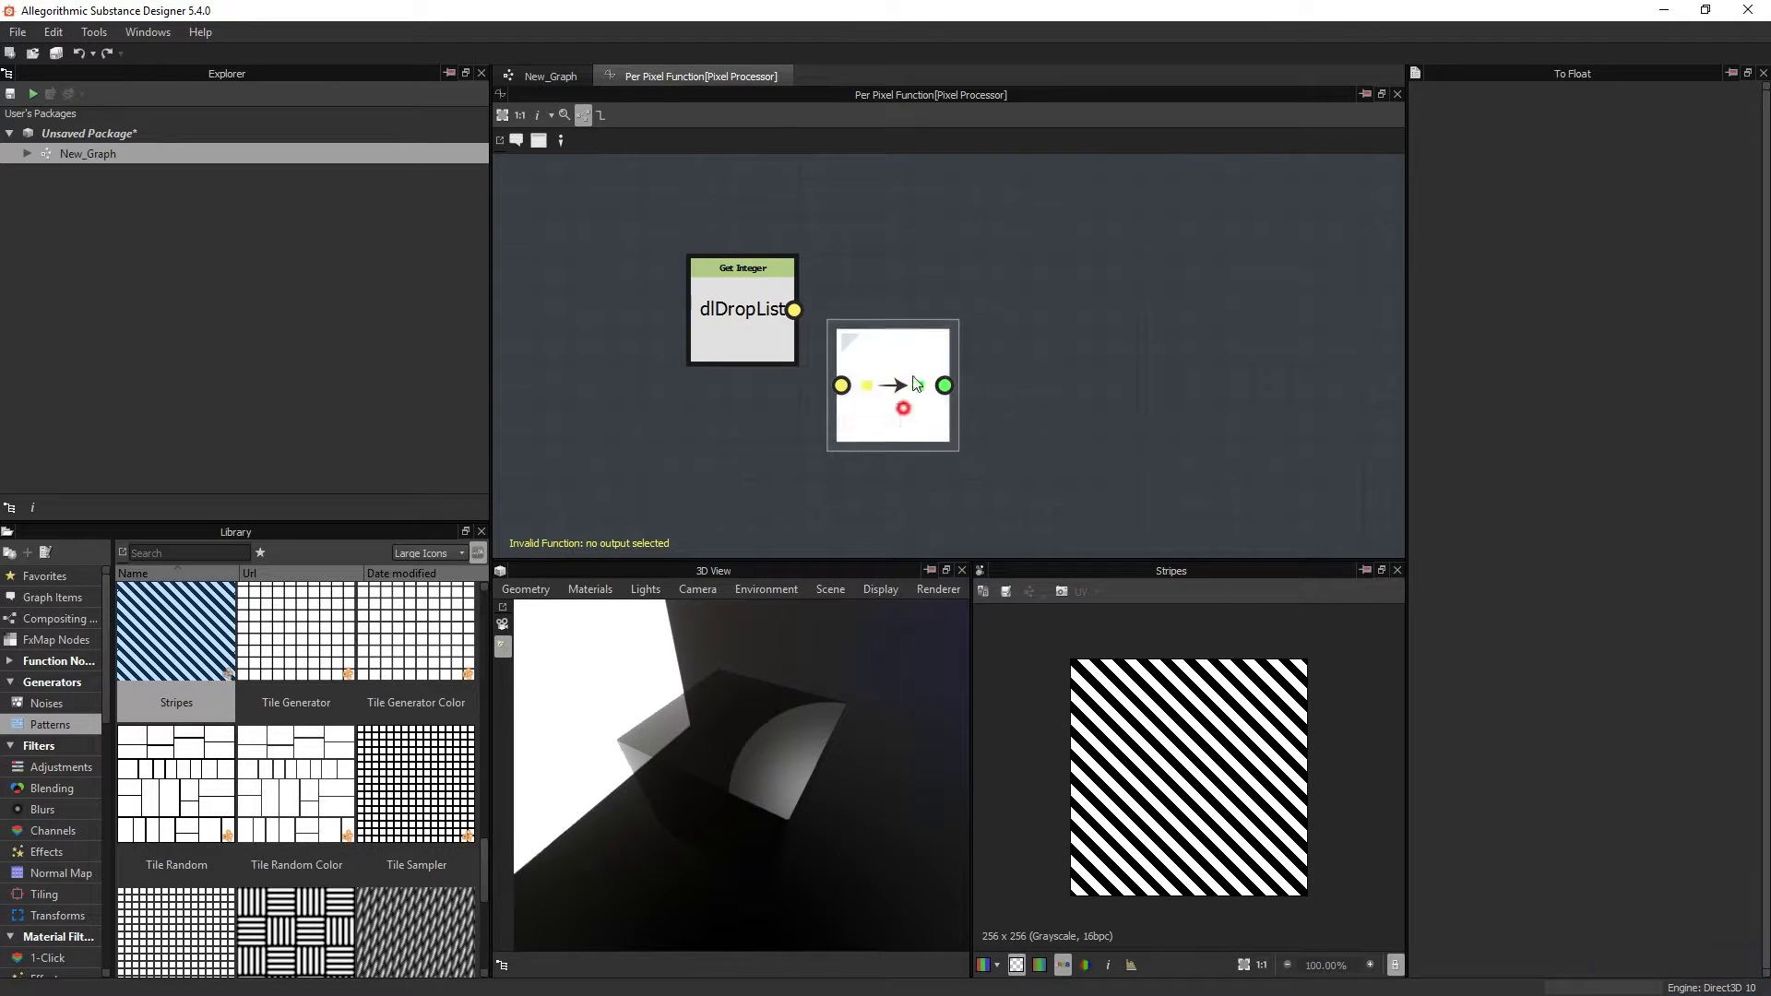
type("multi")
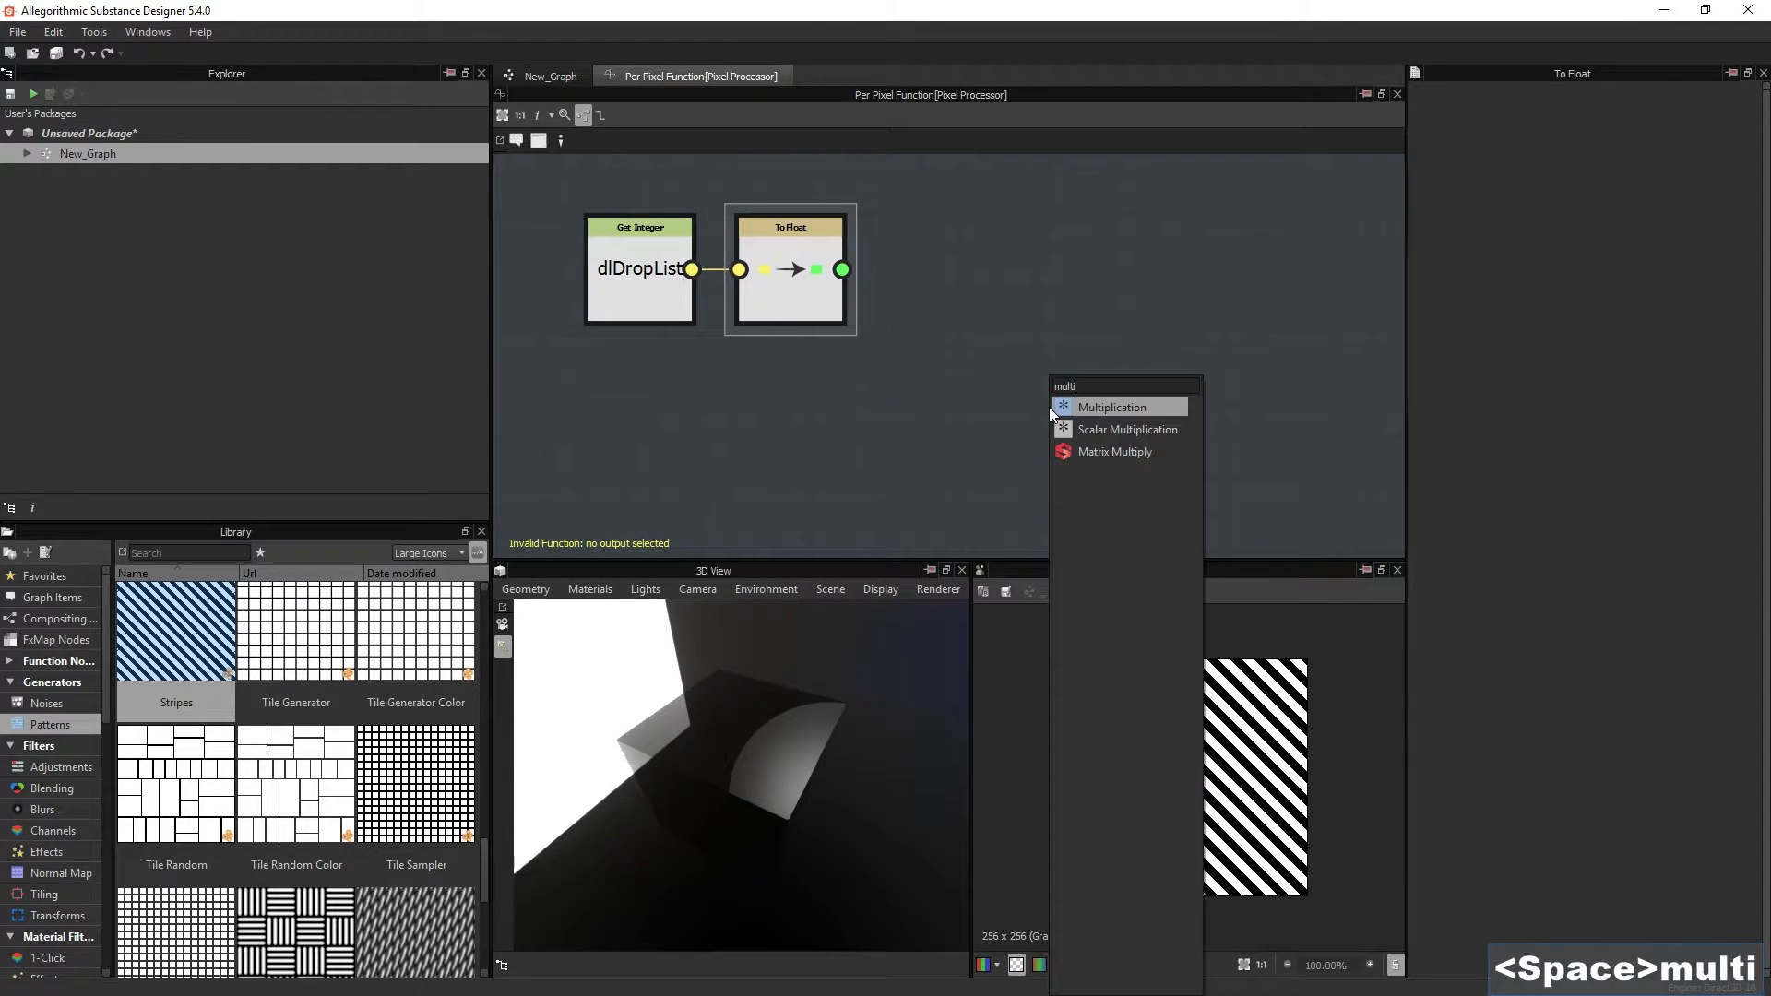
left_click(1111, 407)
type("get f")
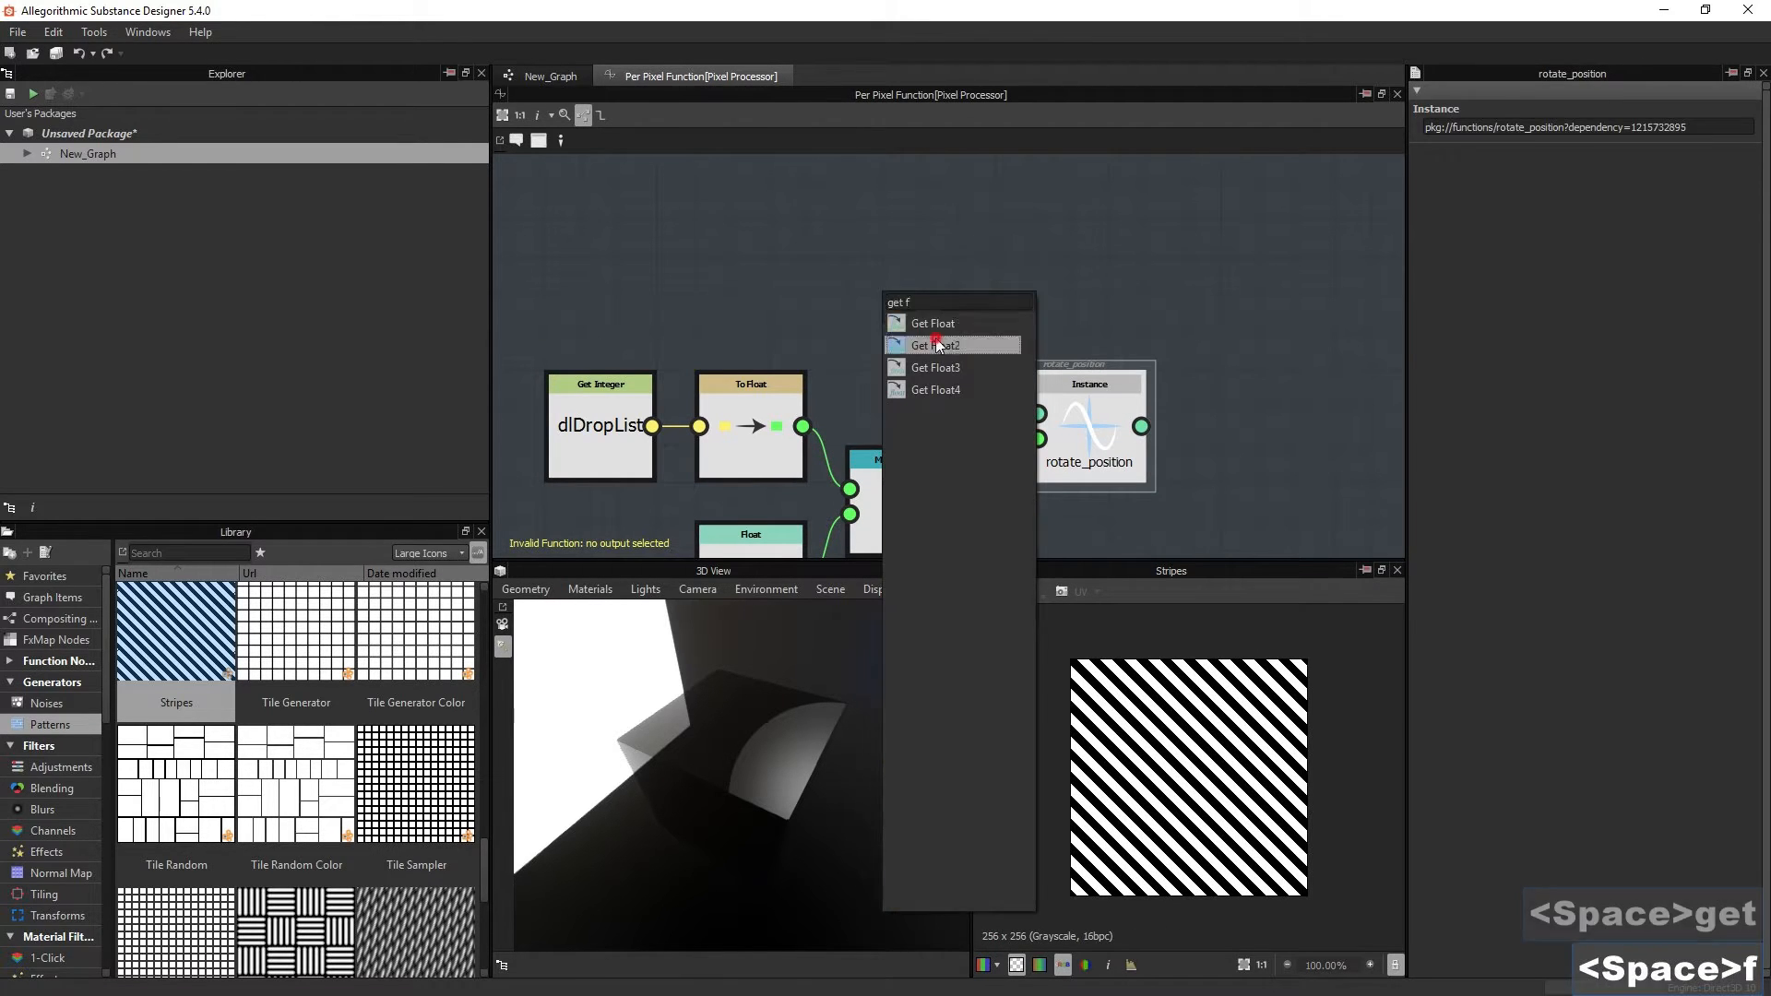
left_click(935, 344)
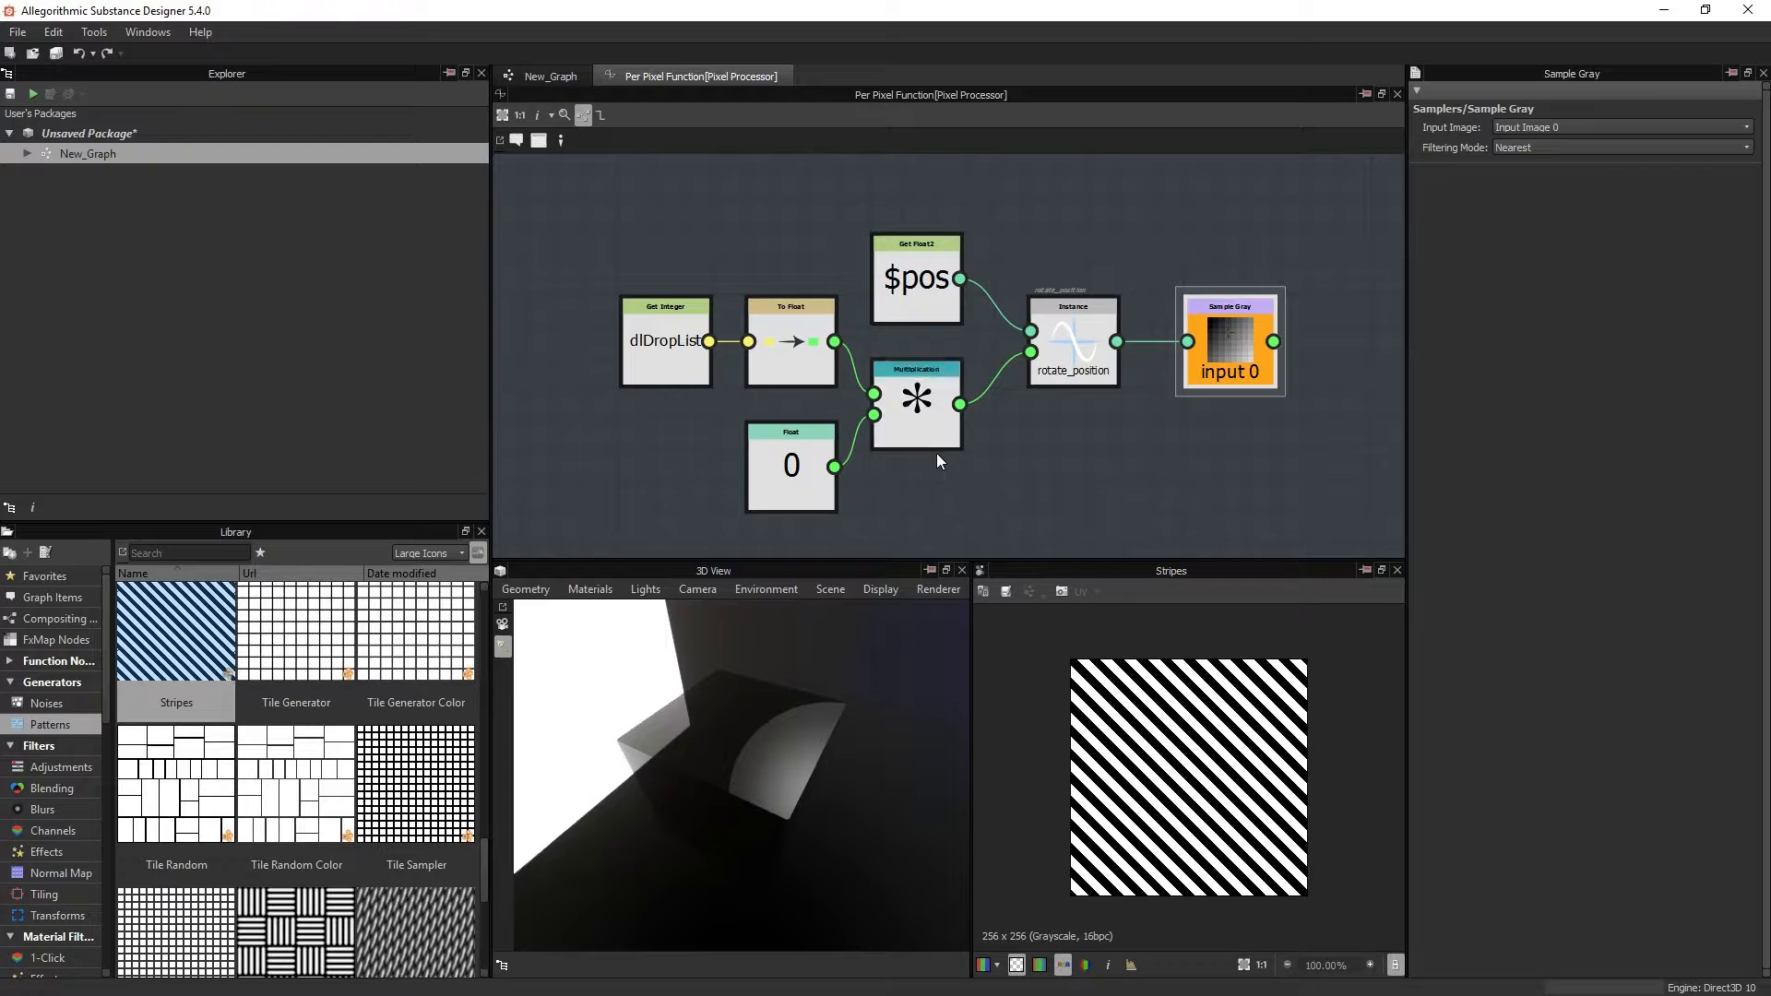
Step: Wire the float-converted dlDropList and a Float constant (0) into Multiplication and rotate_position
left_click(914, 403)
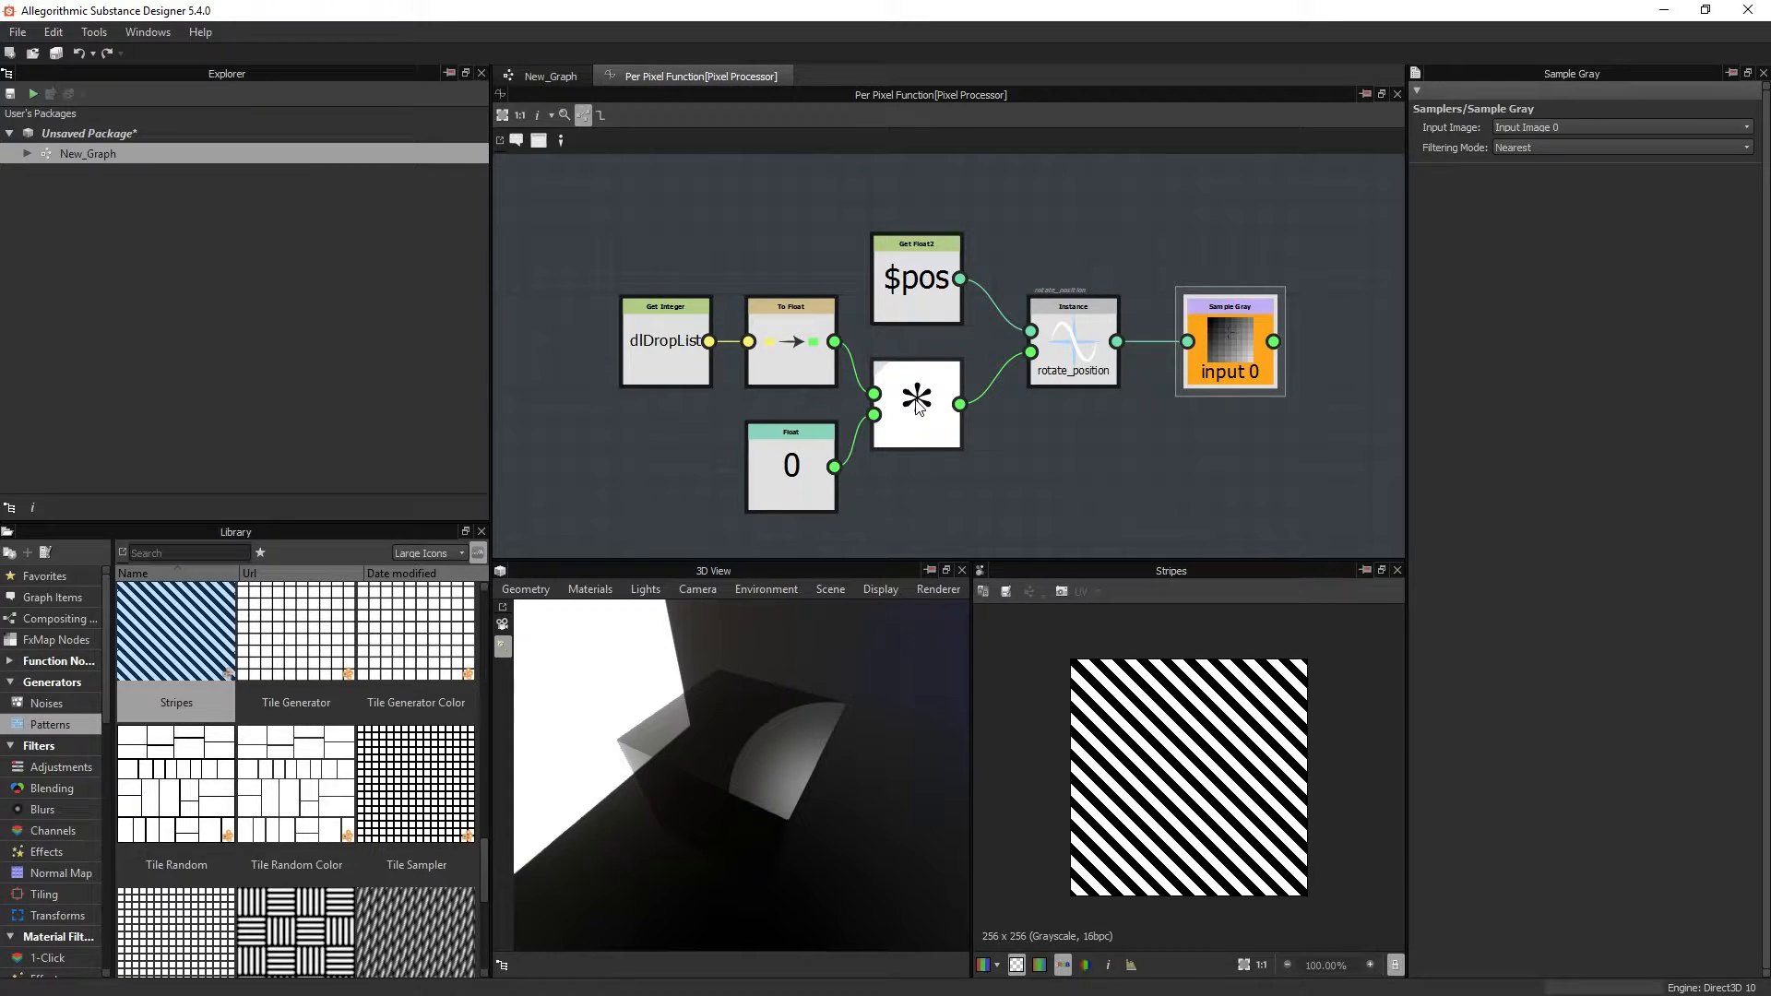
mouse_move(915, 399)
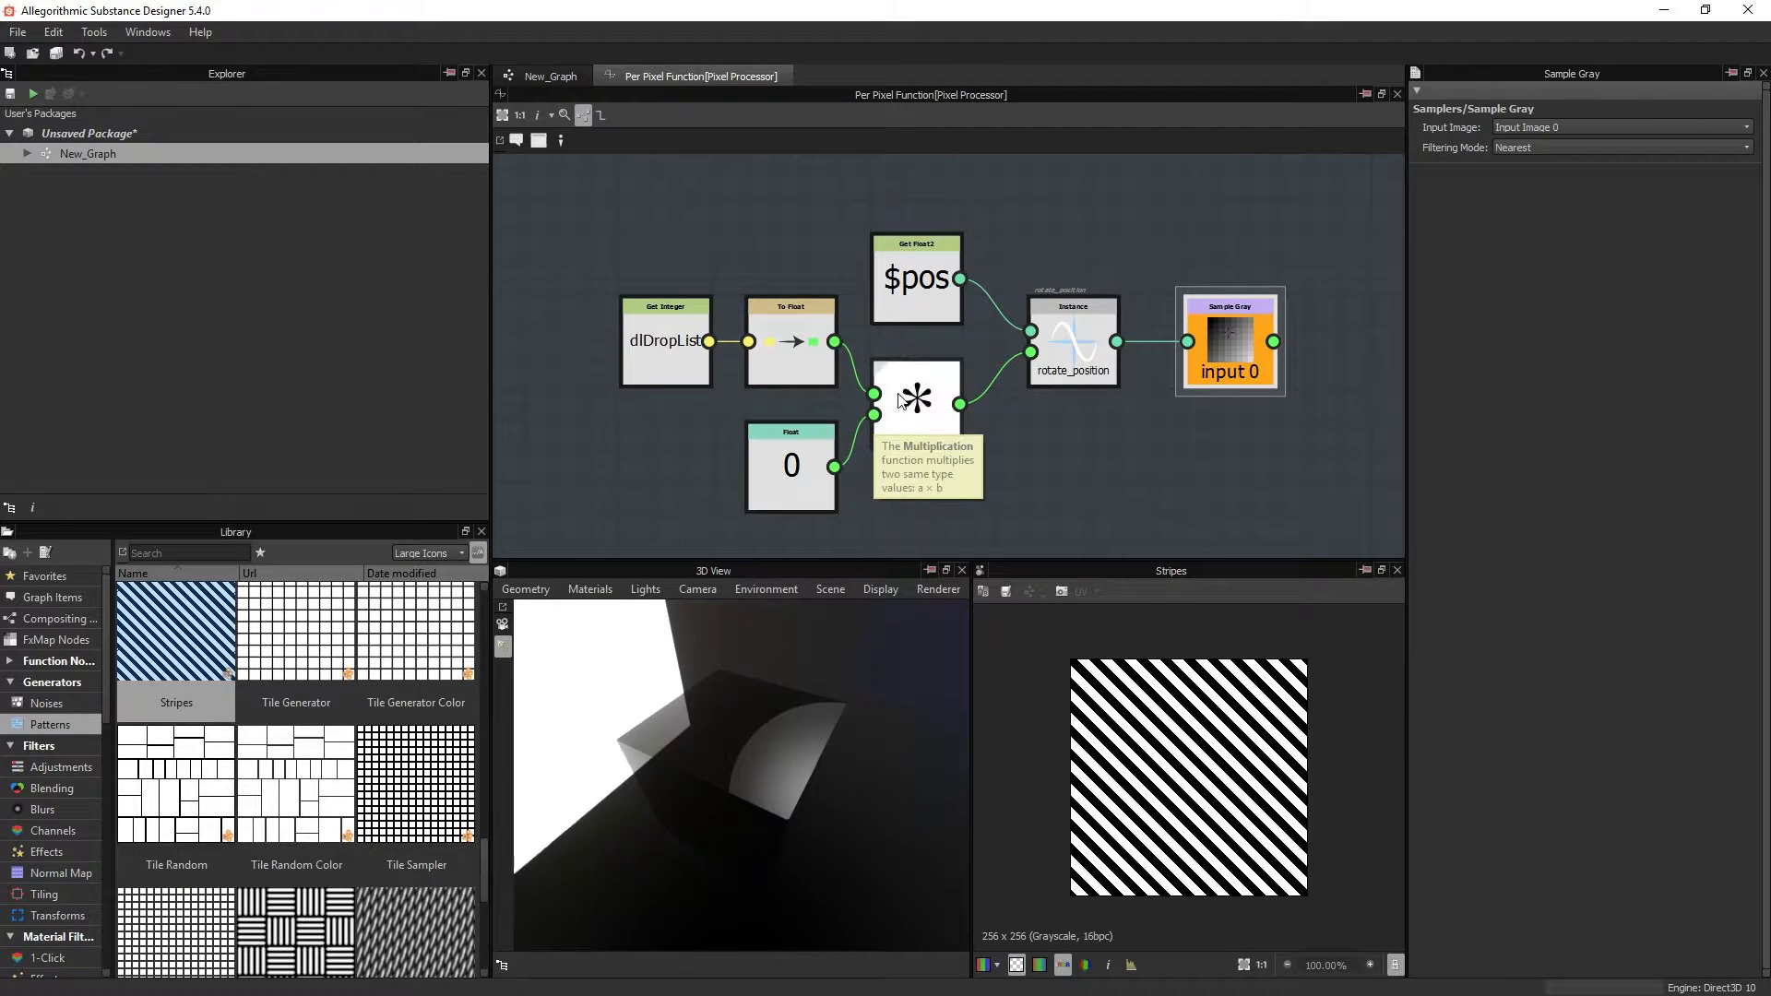
mouse_move(912, 431)
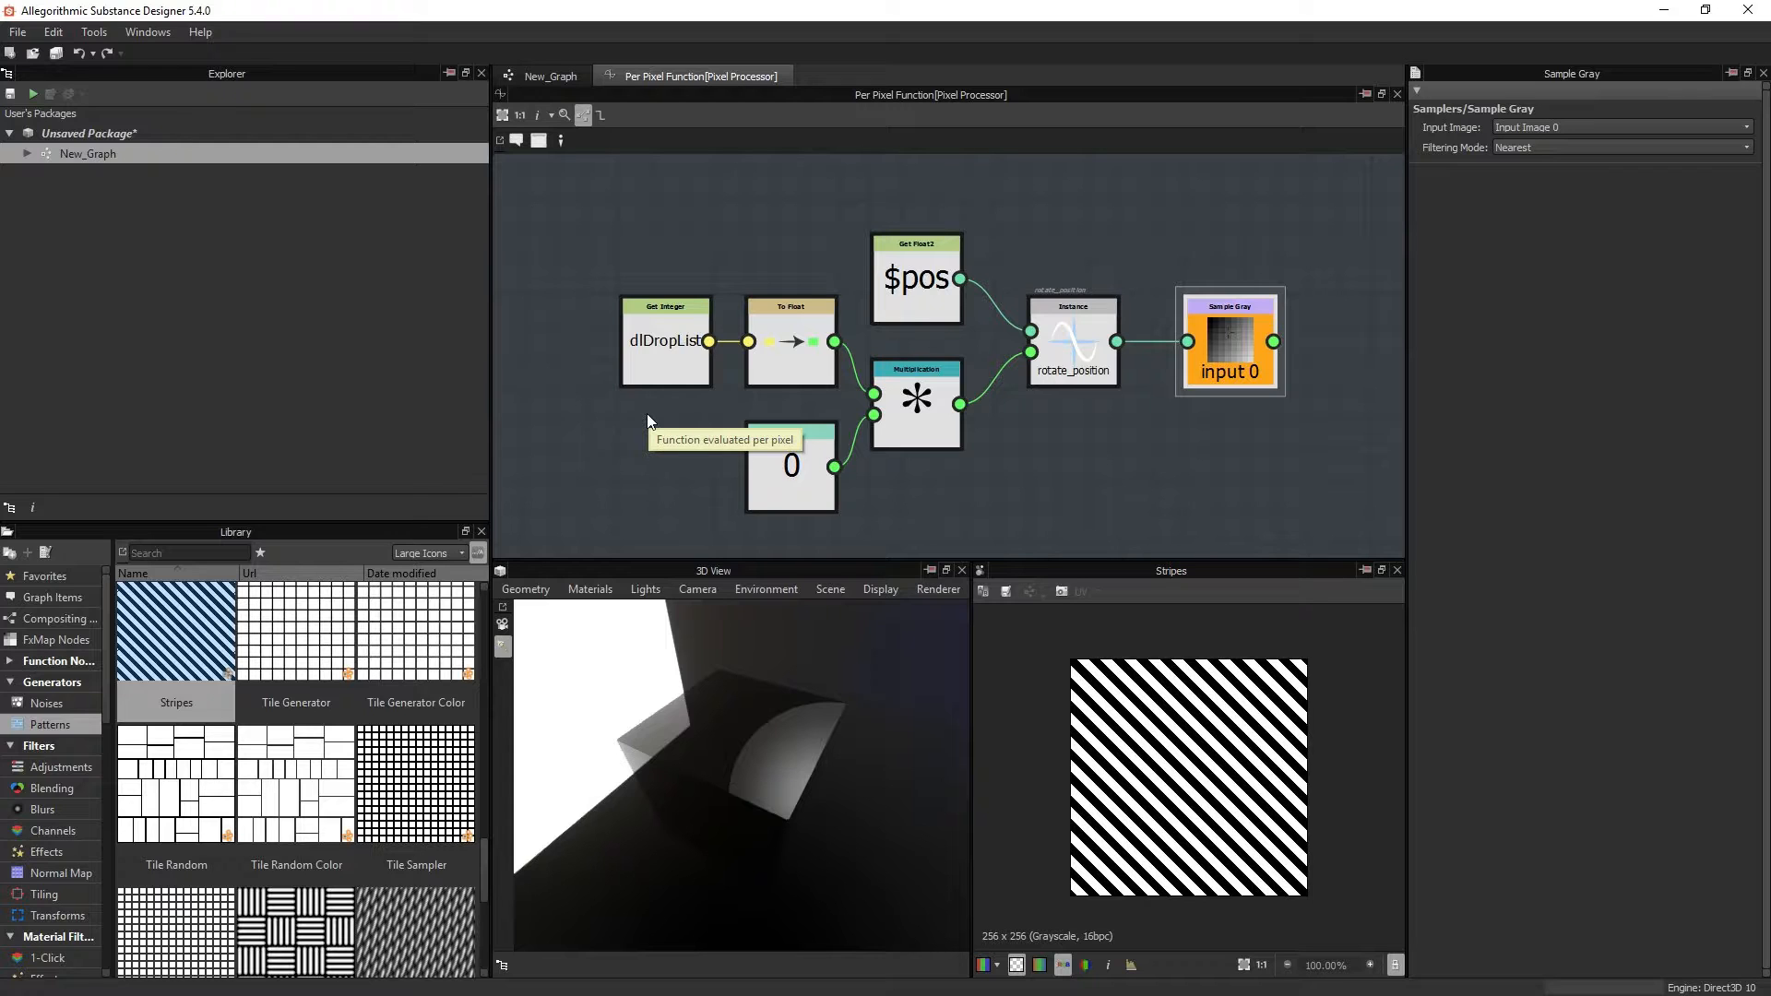
mouse_move(1033, 494)
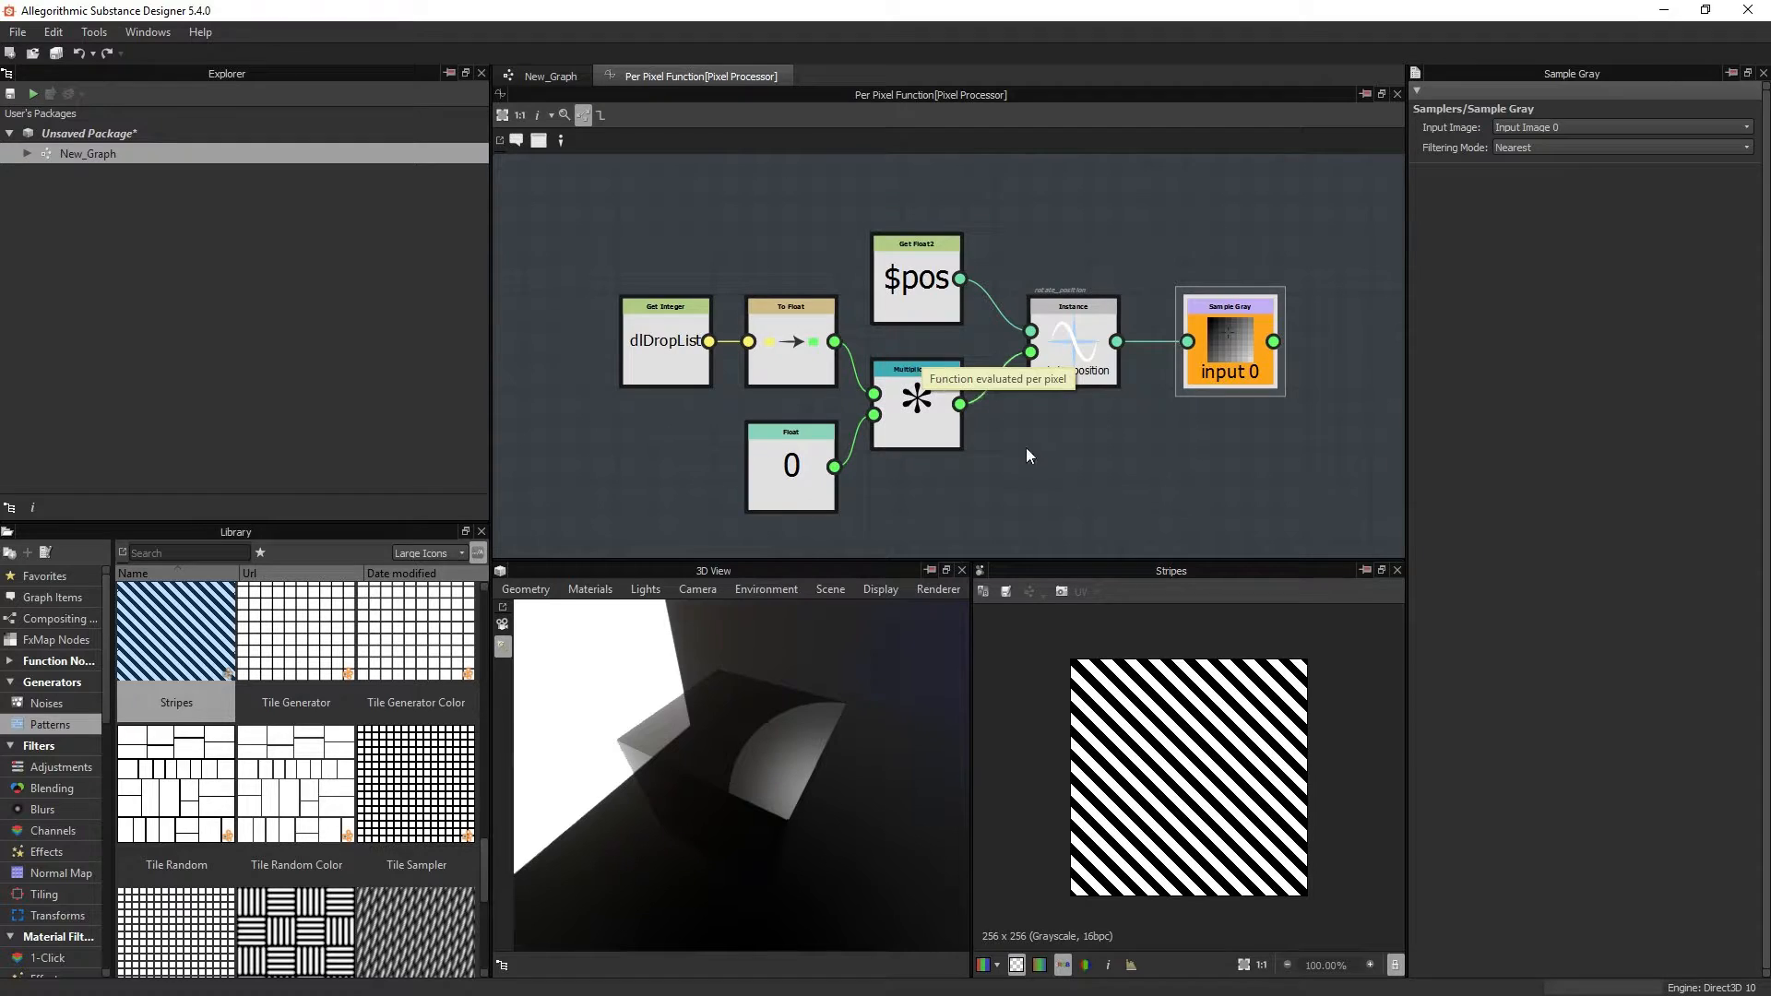
mouse_move(808, 468)
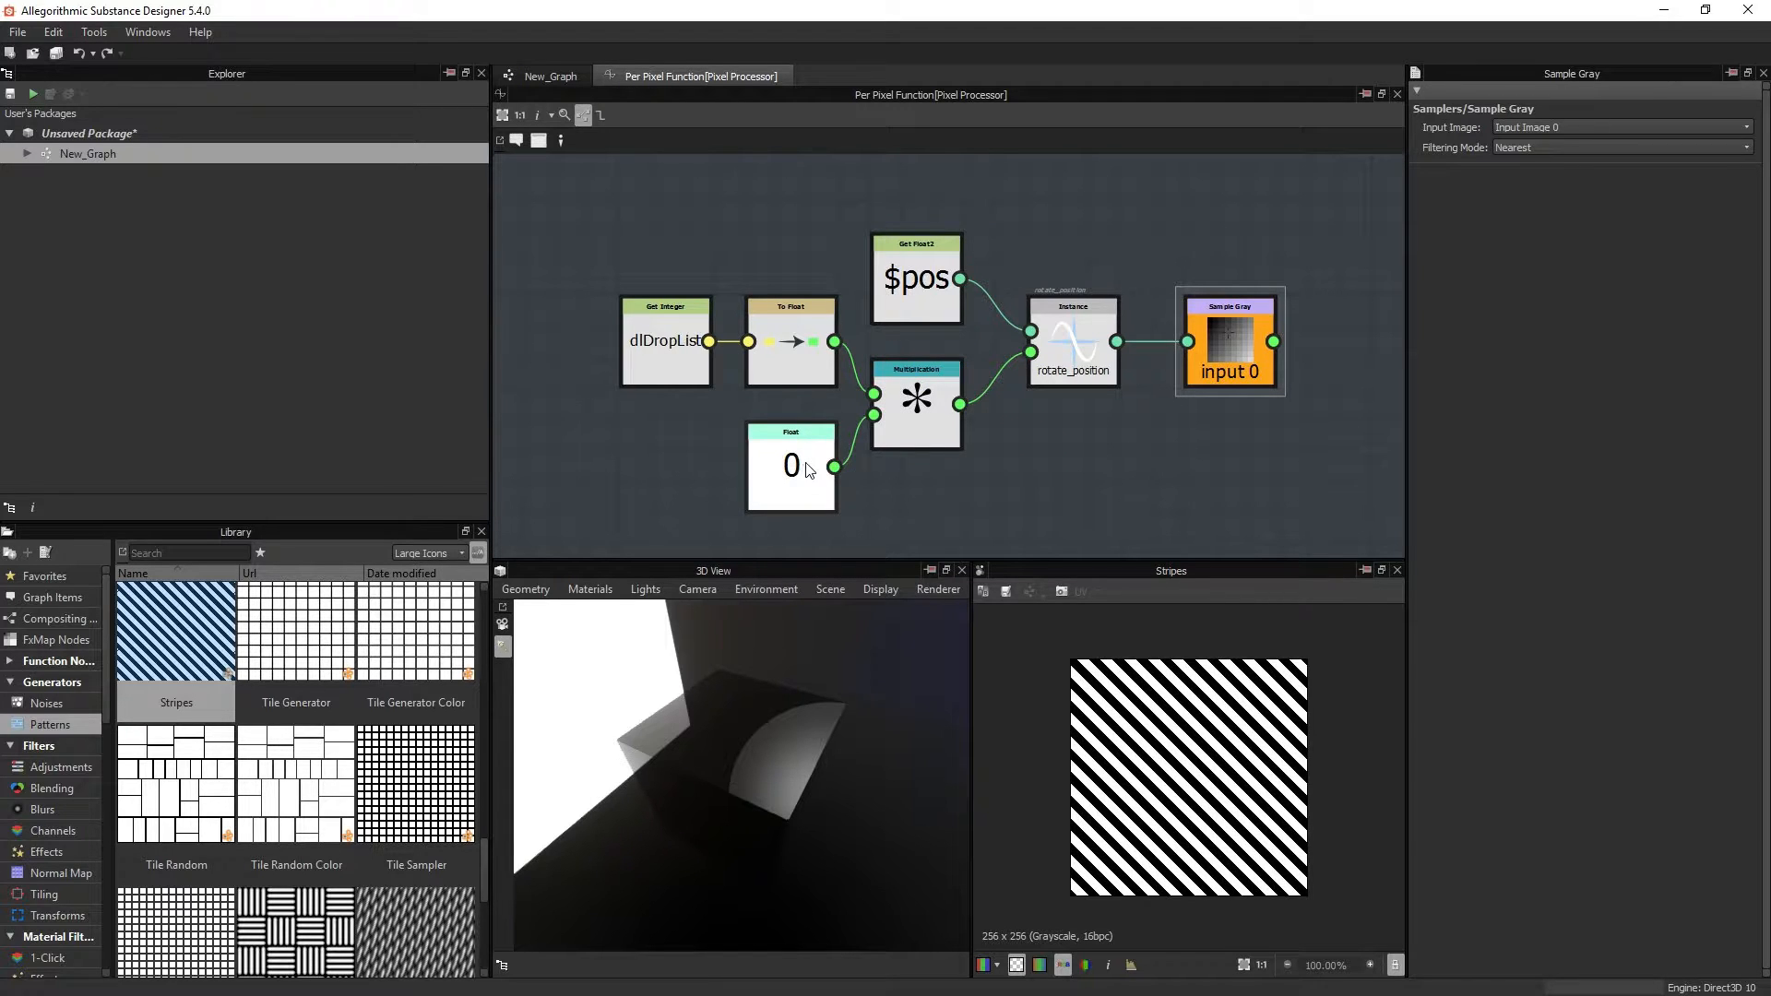
mouse_move(808, 469)
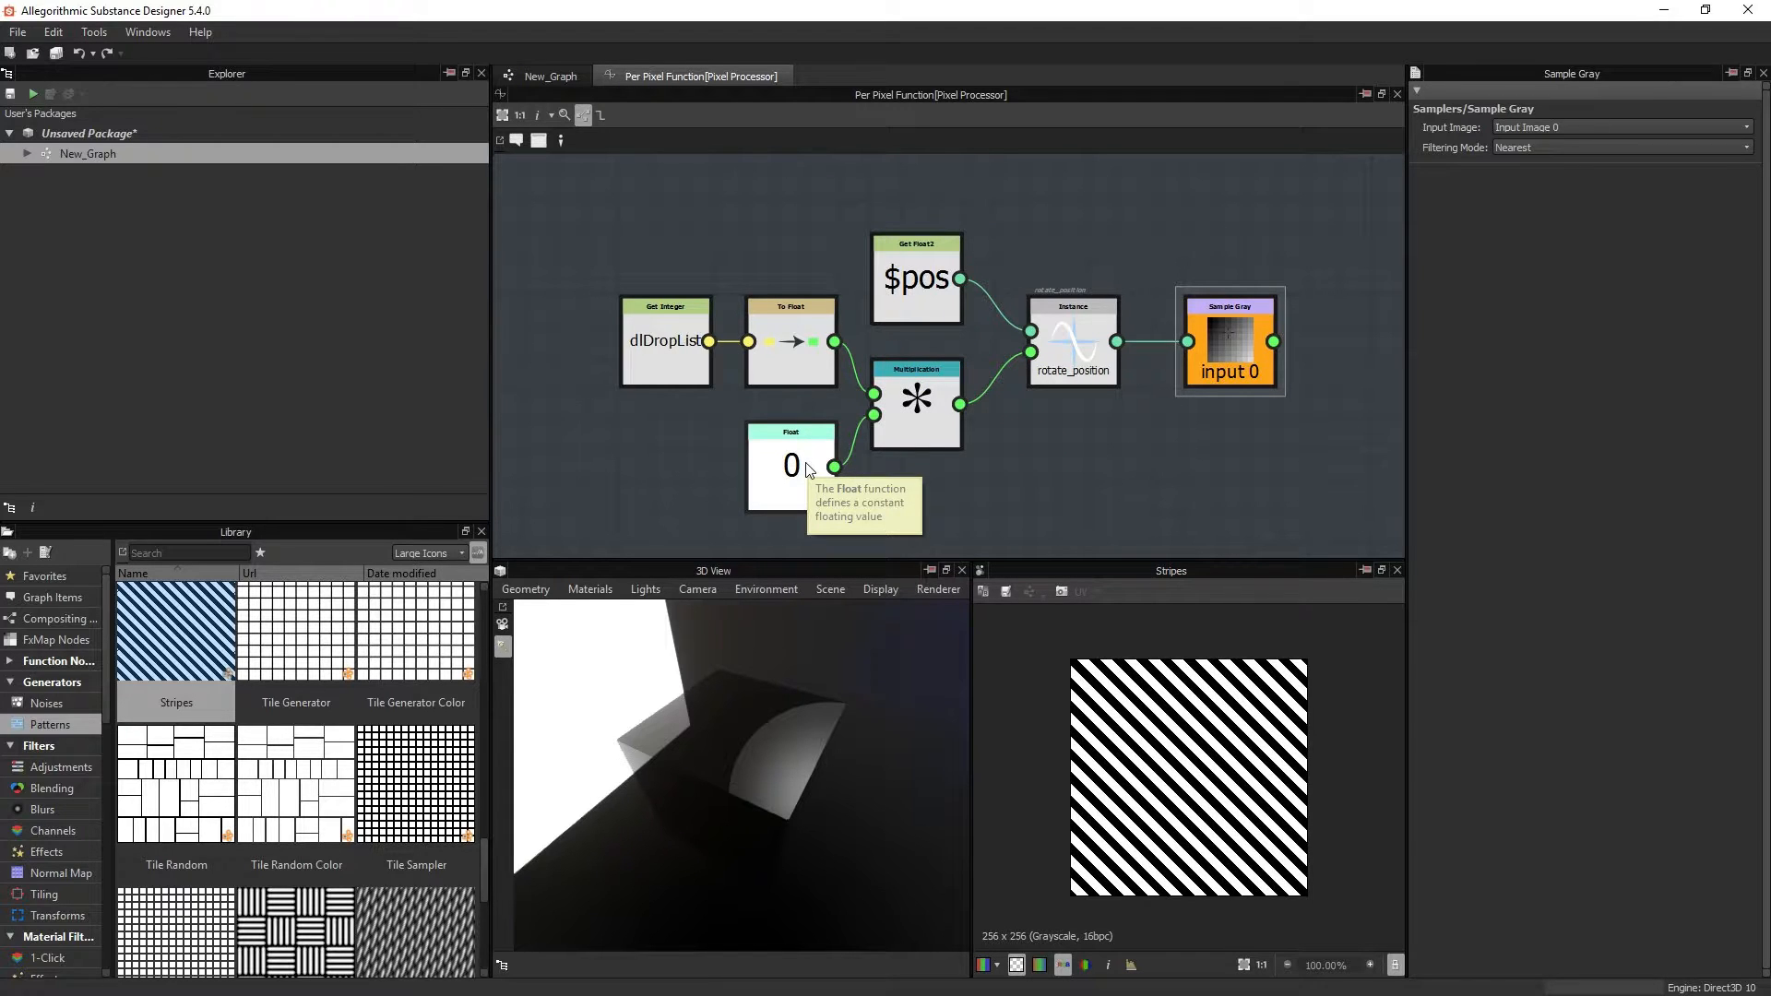
mouse_move(840, 514)
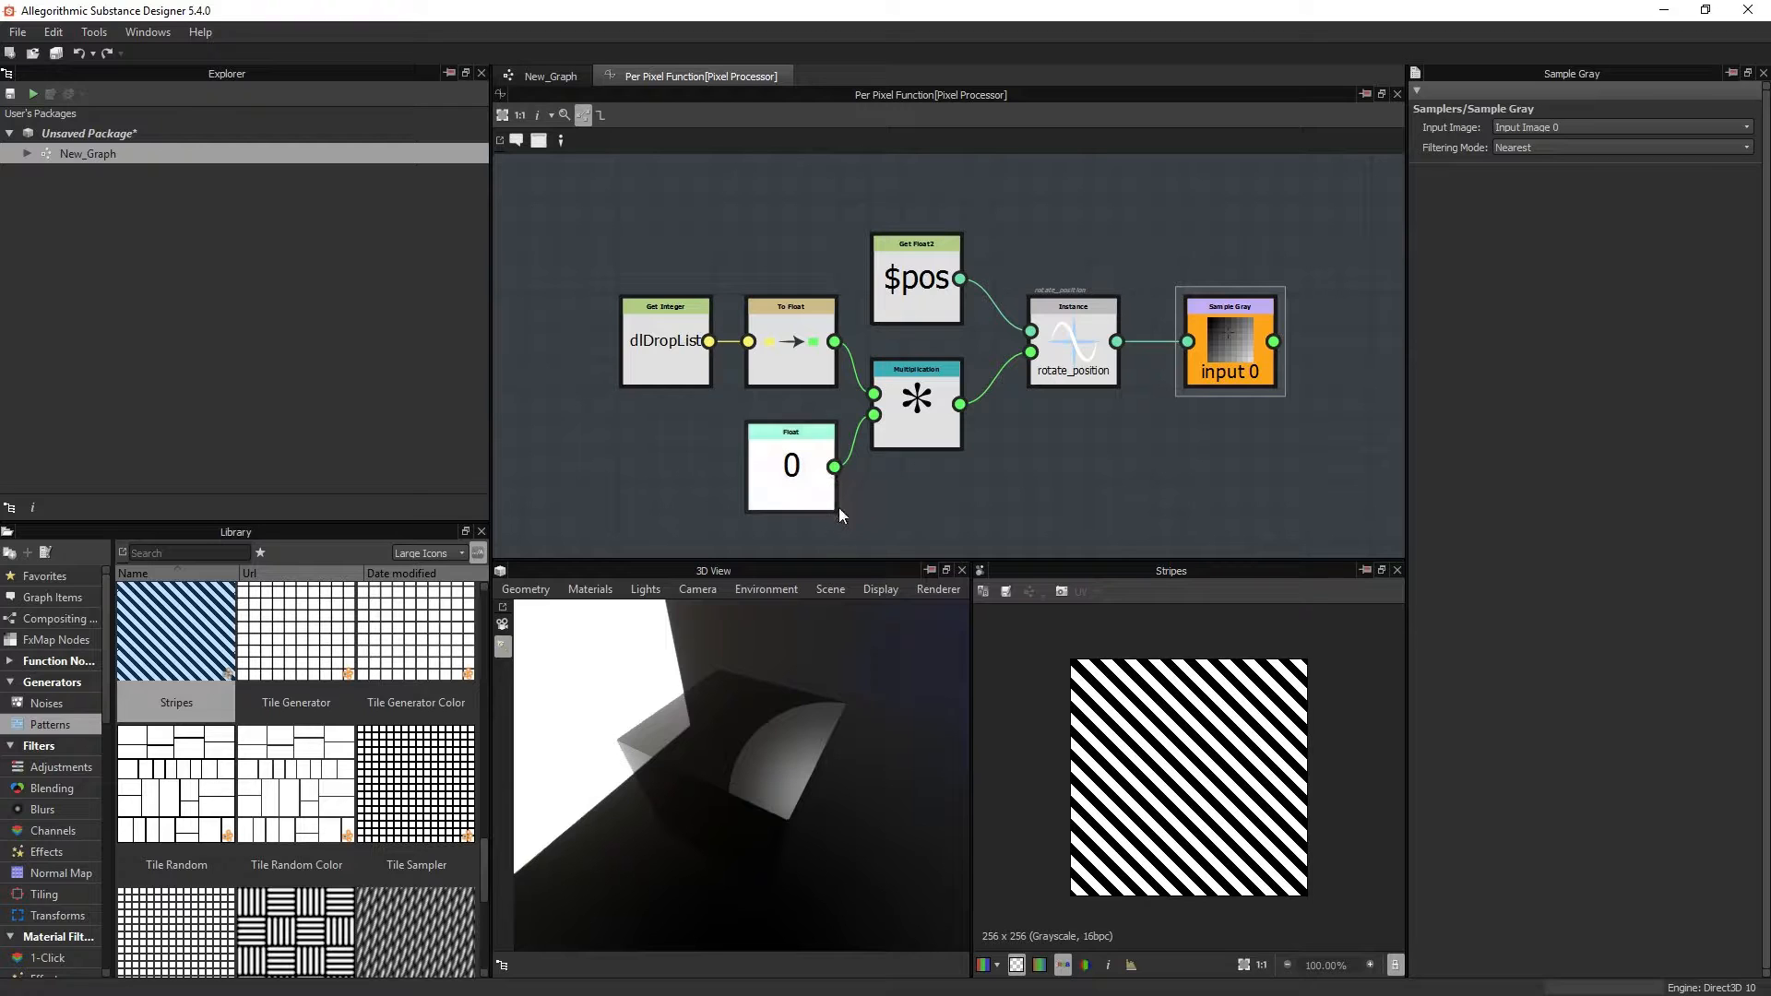
left_click(915, 401)
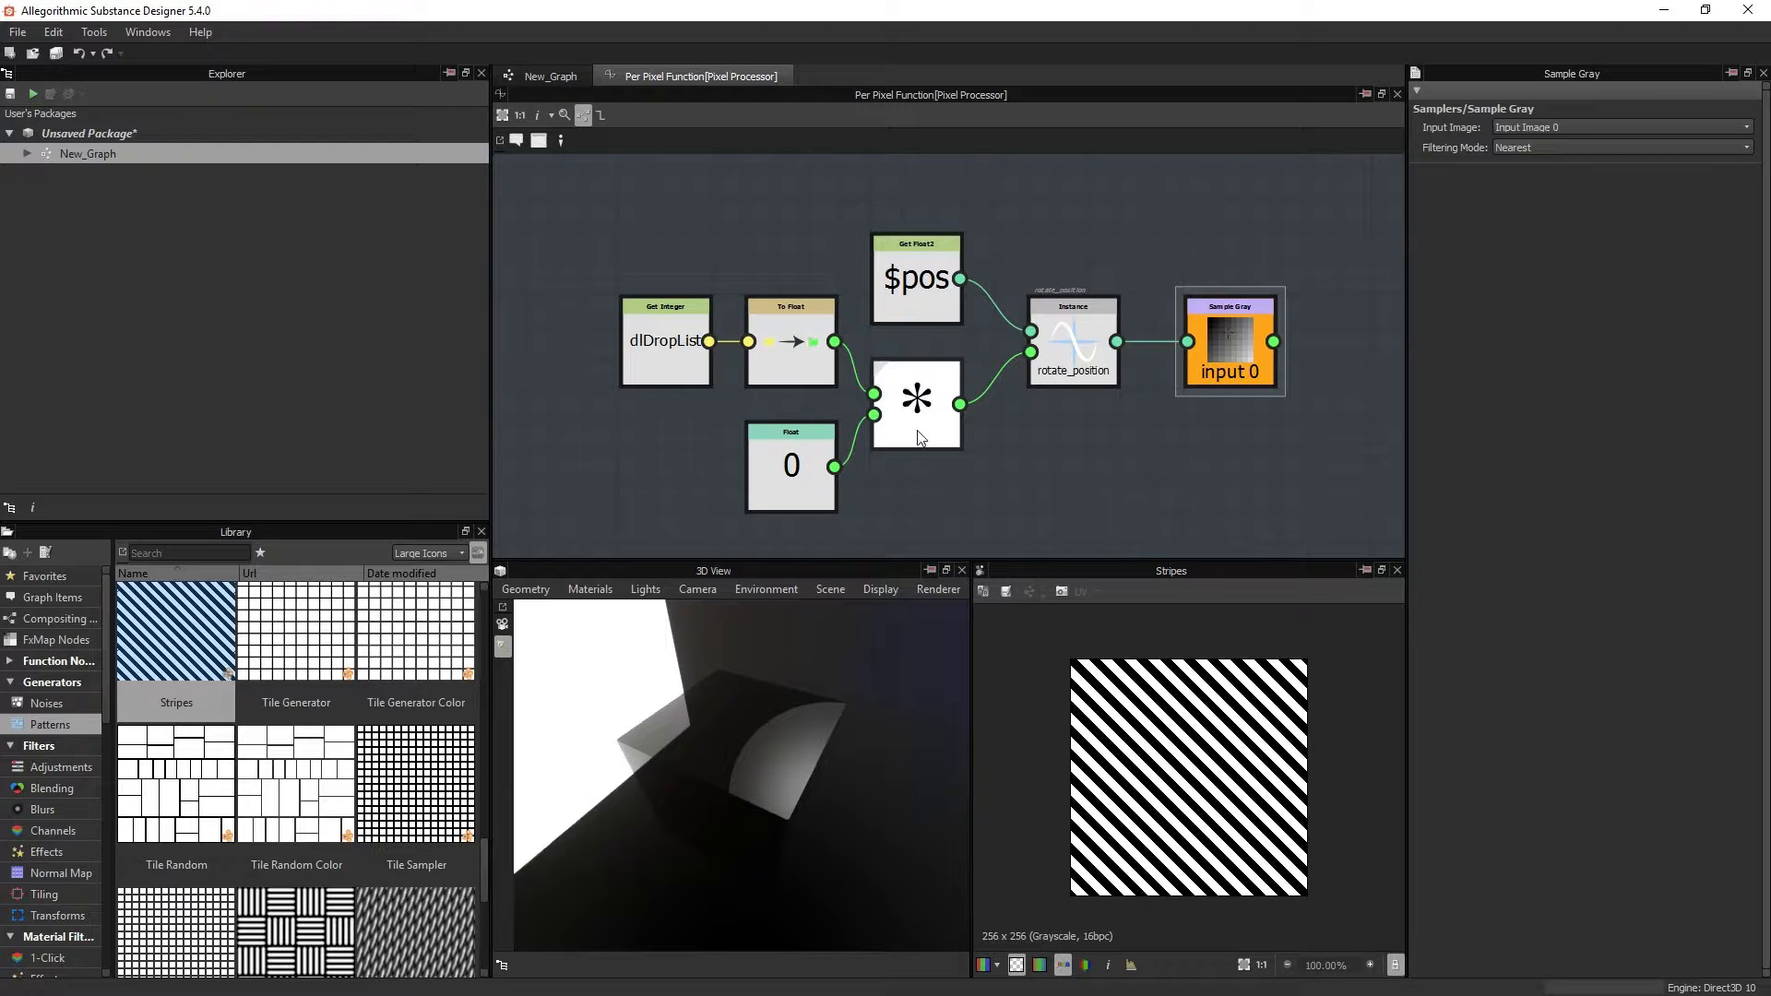
left_click(915, 401)
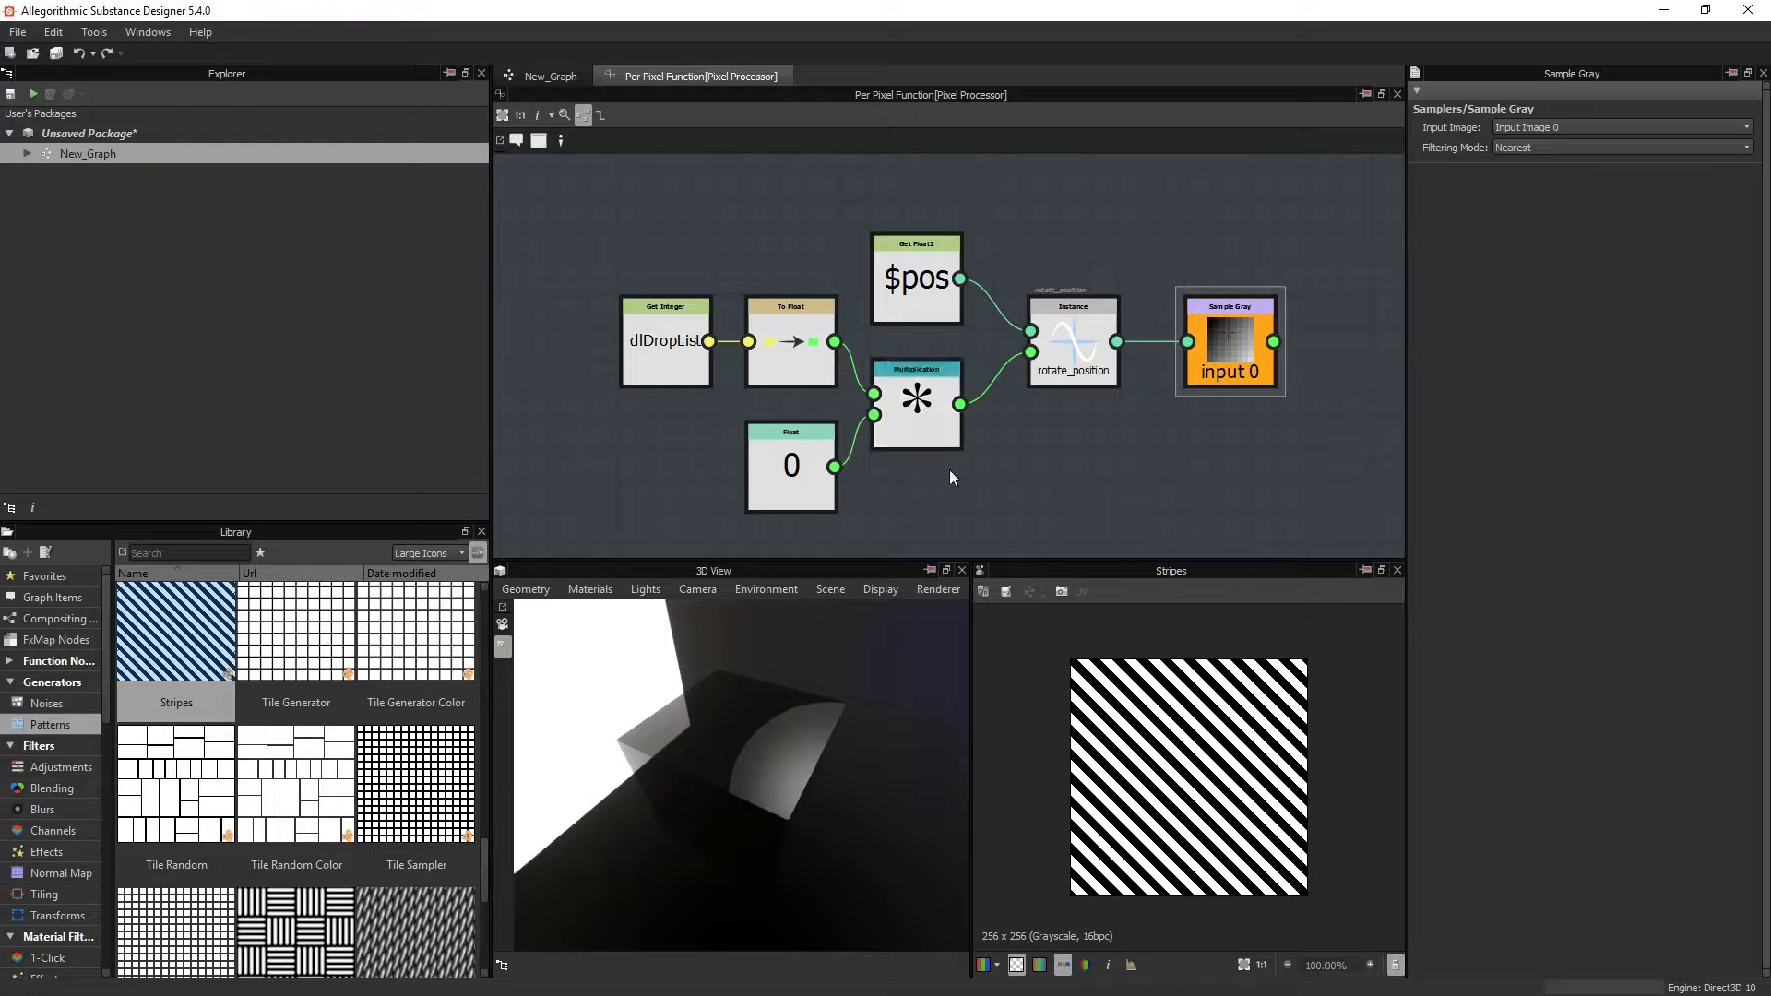
left_click(790, 465)
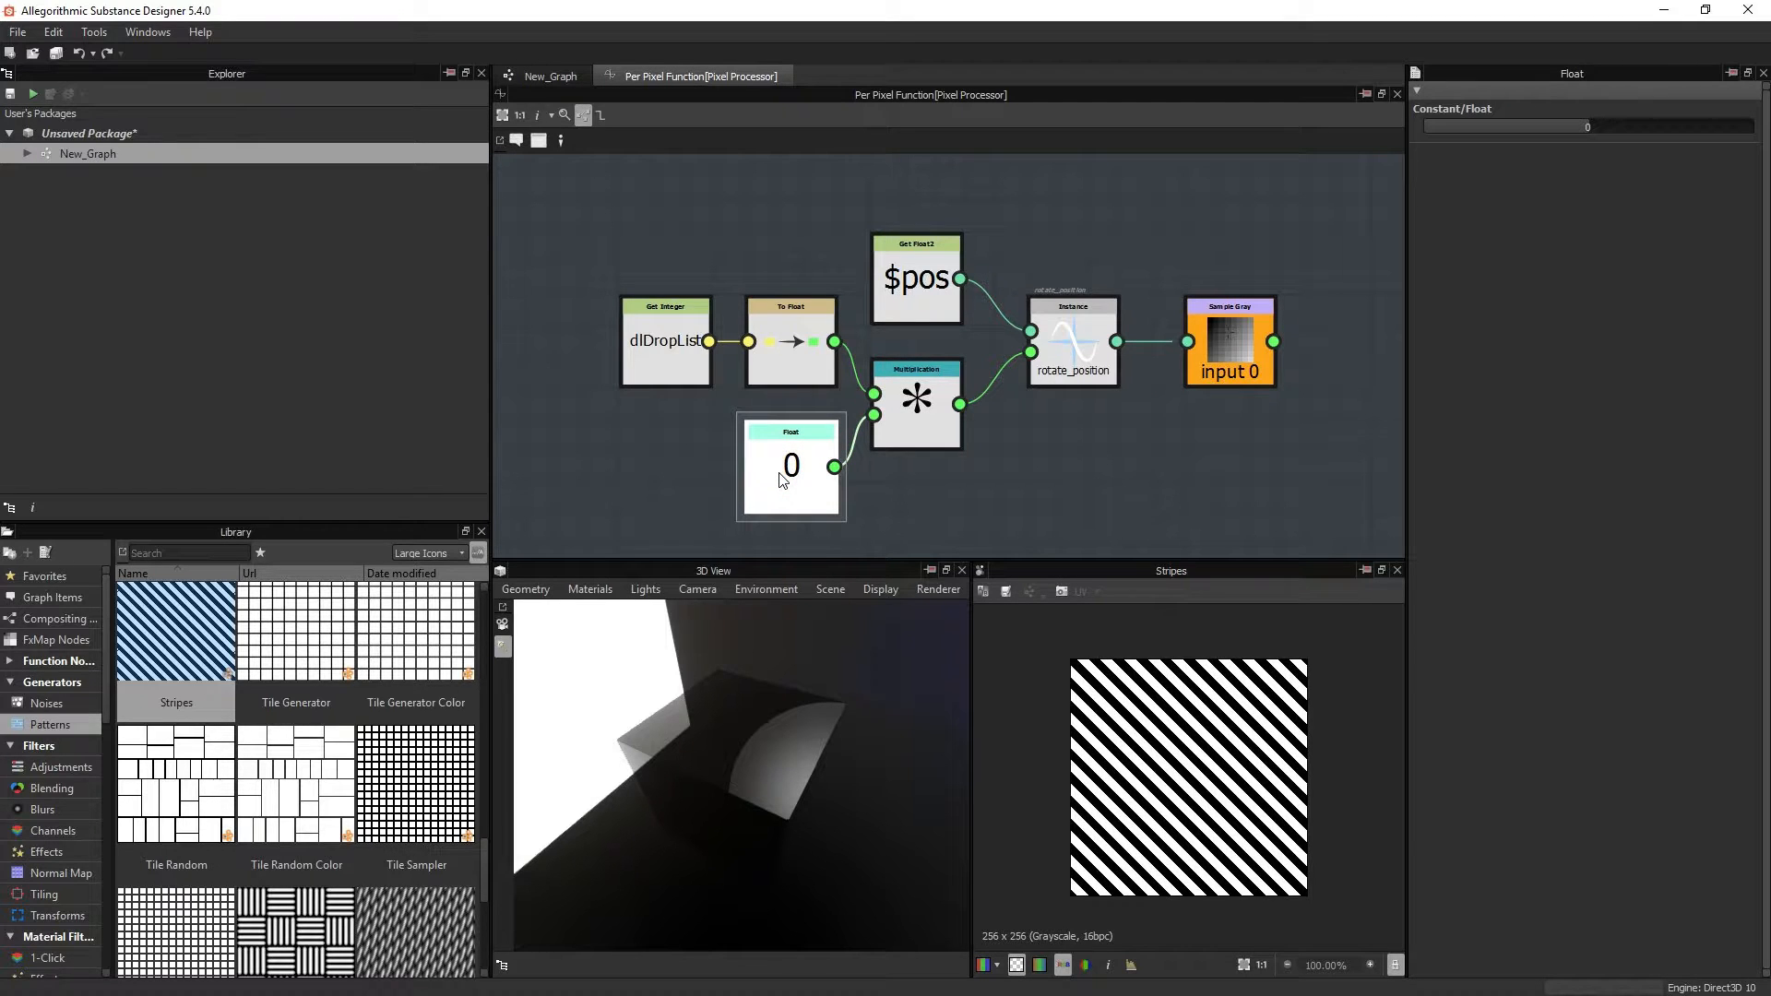
left_click(790, 342)
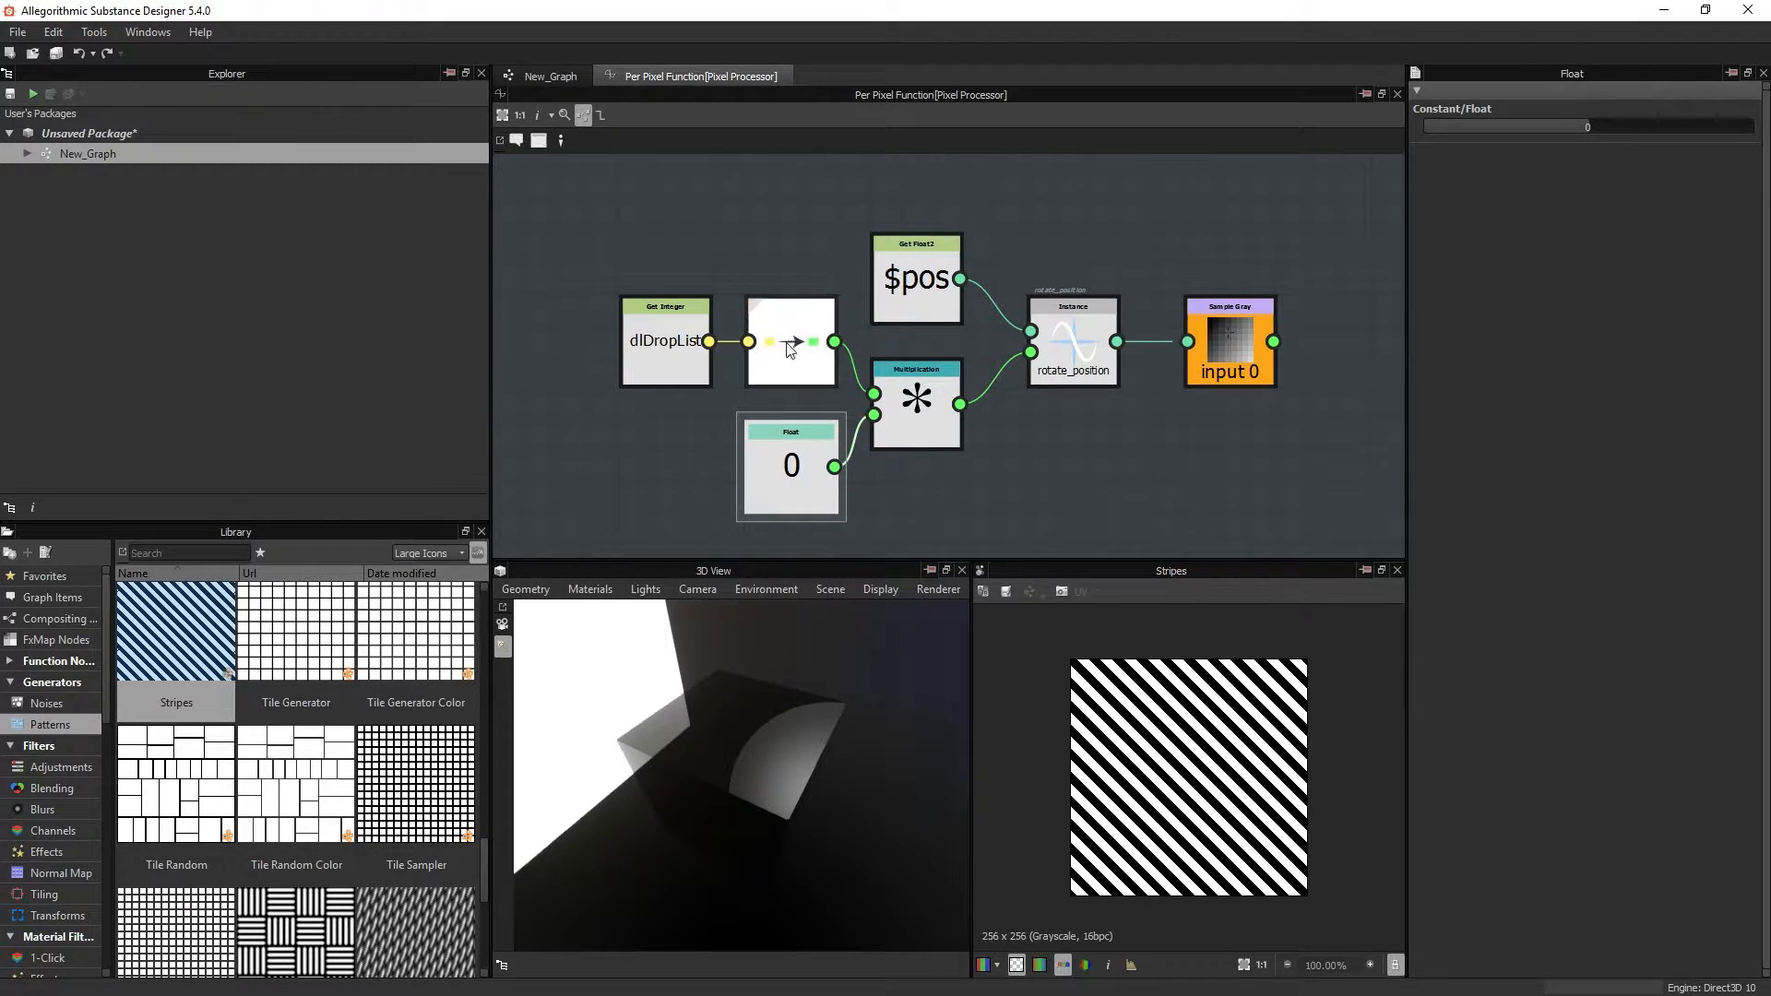
mouse_move(808, 347)
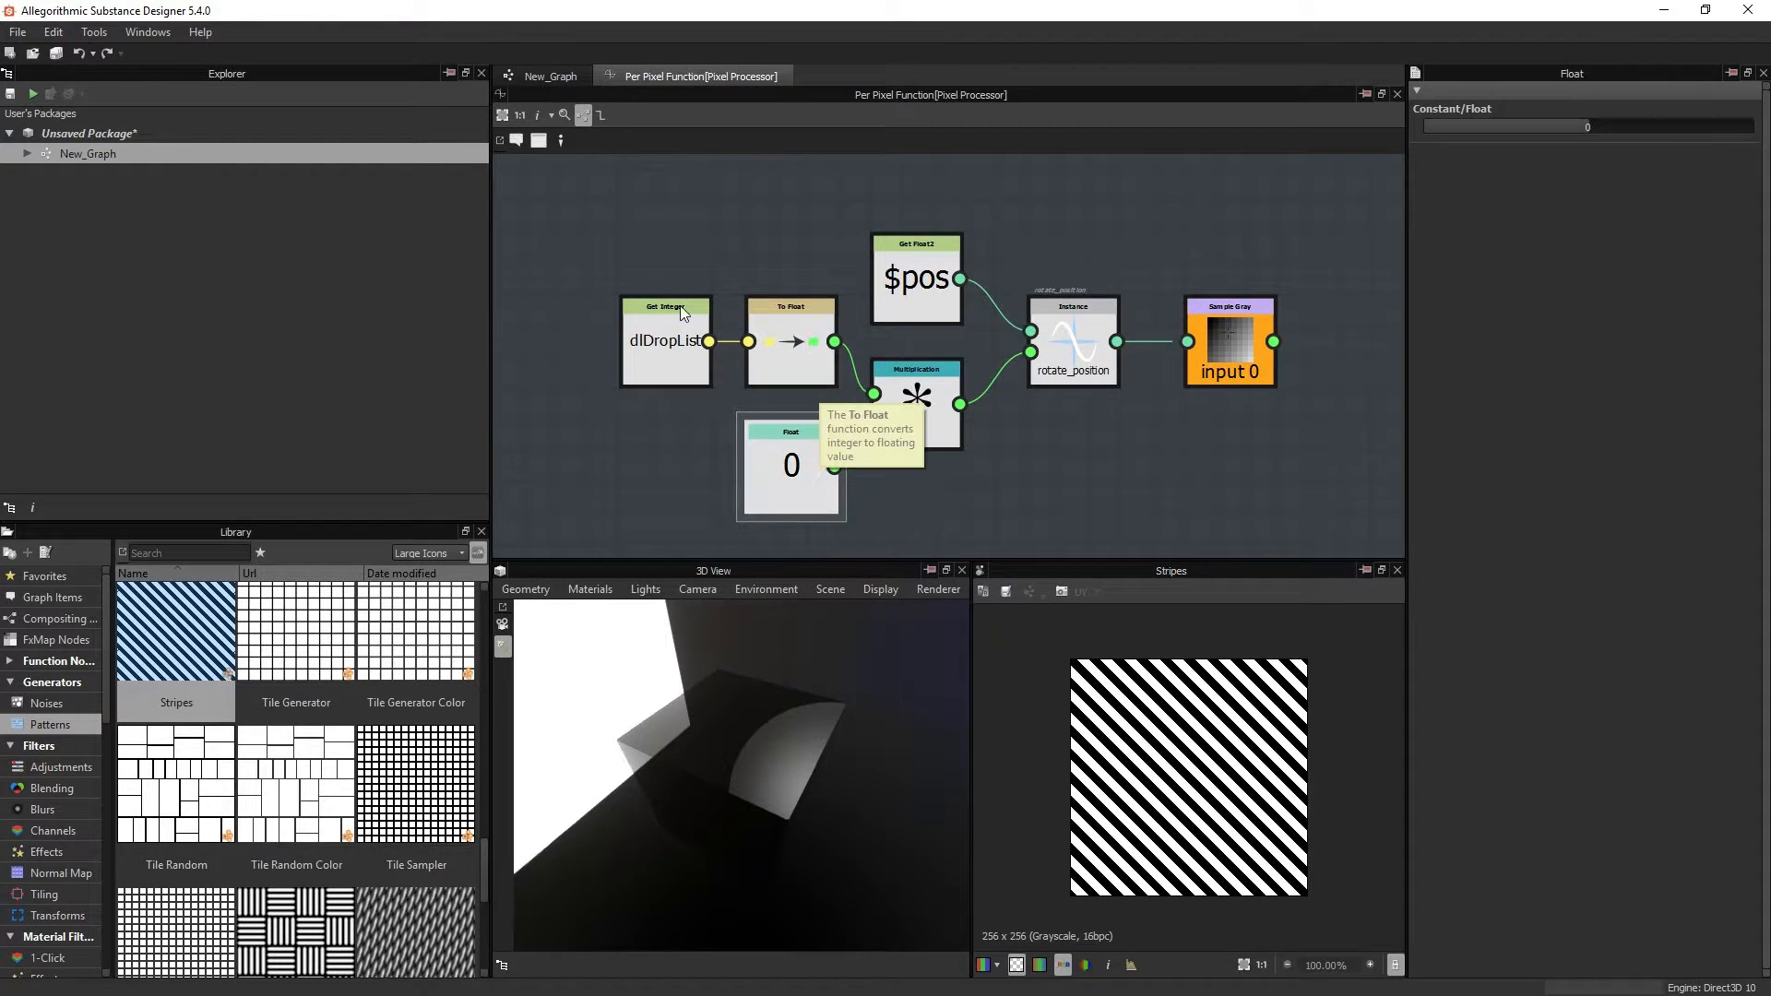
mouse_move(550, 76)
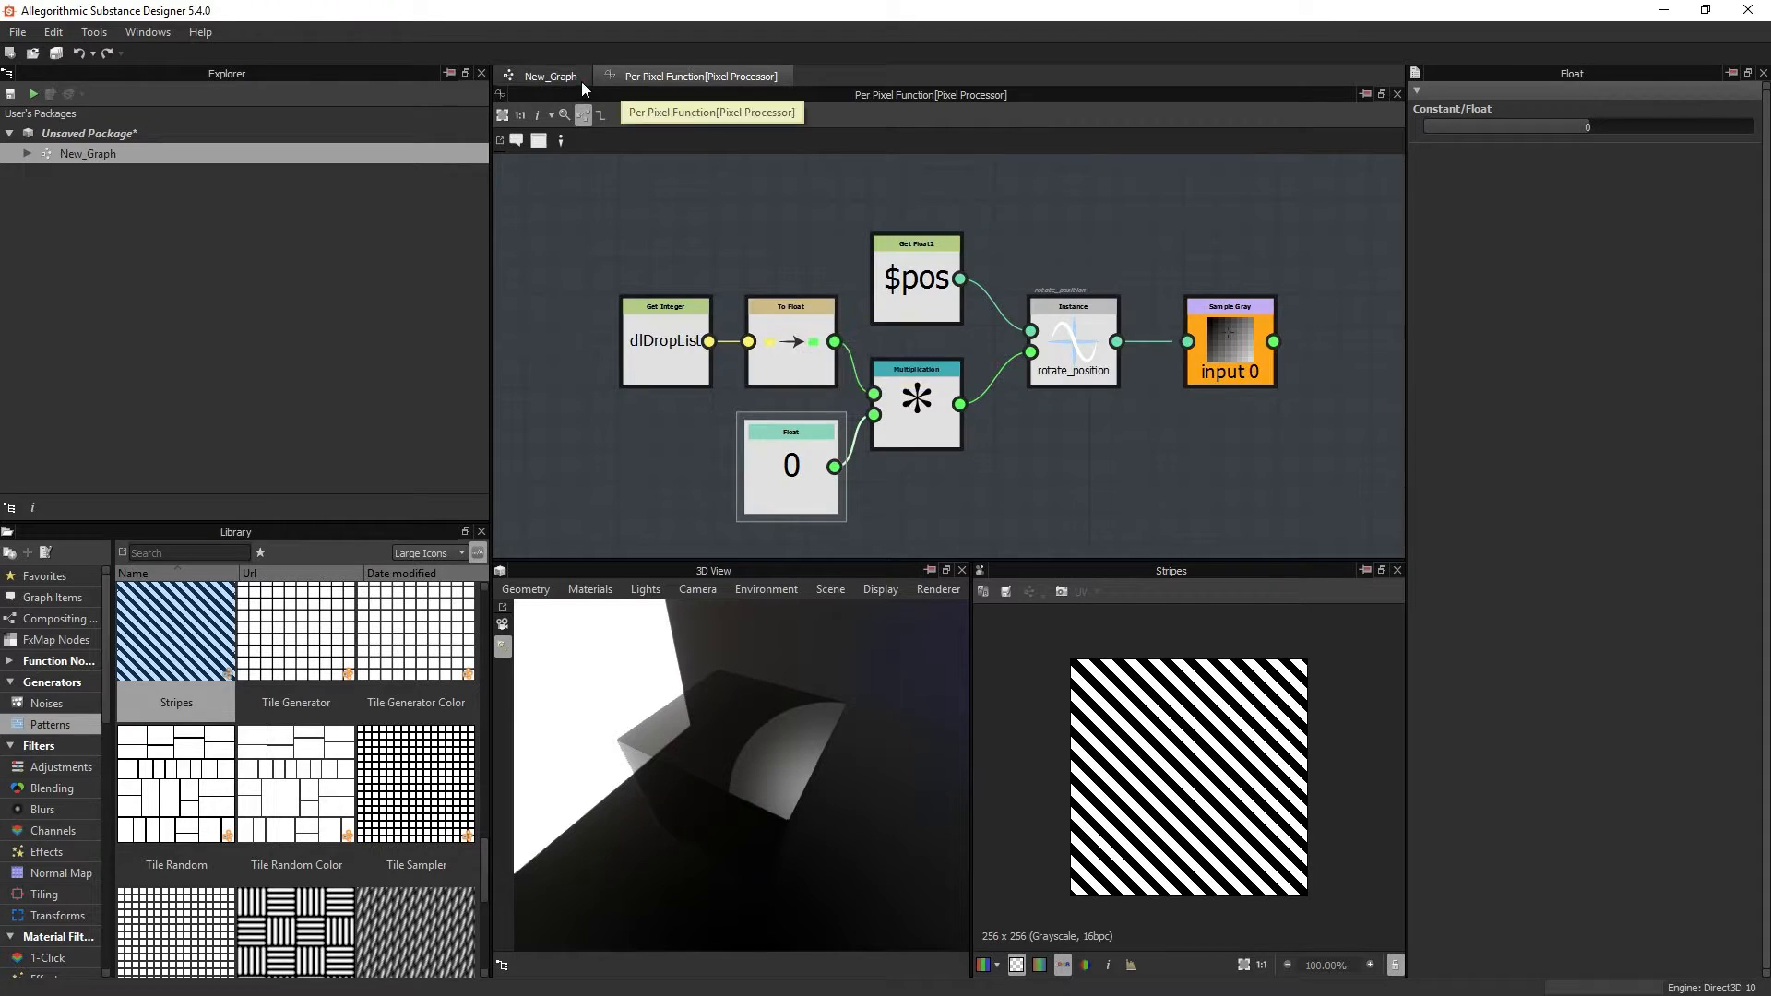
left_click(549, 76)
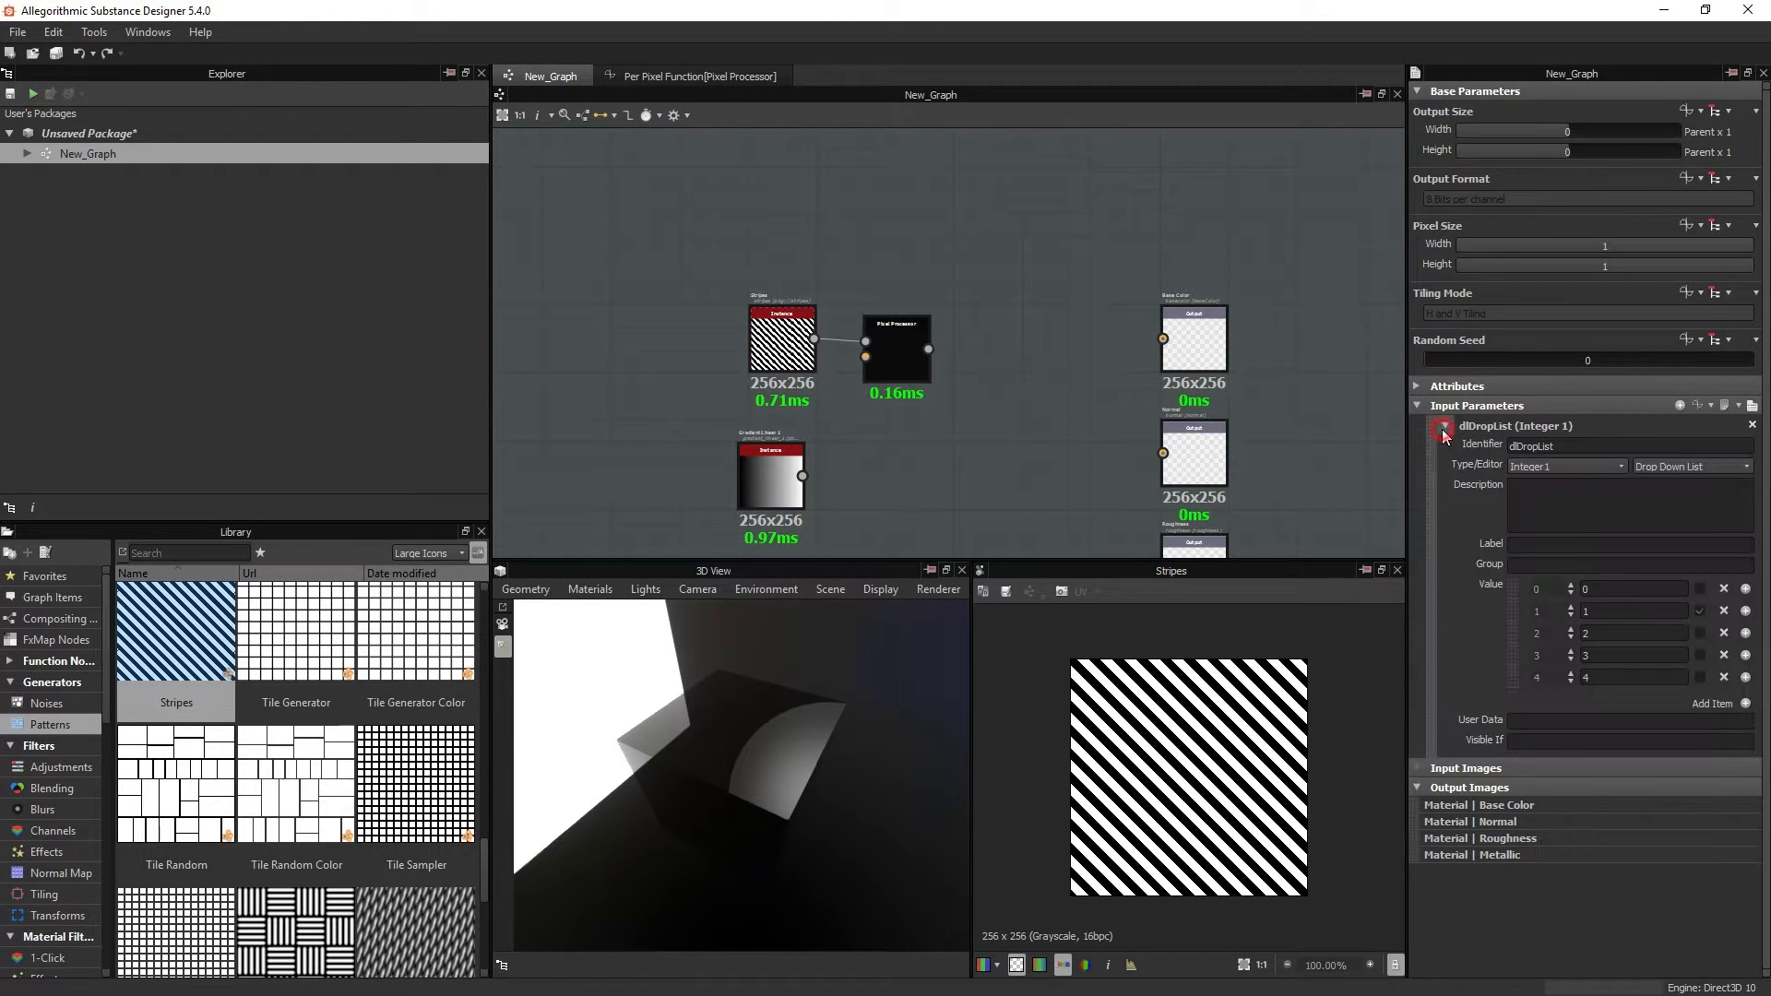
left_click(690, 75)
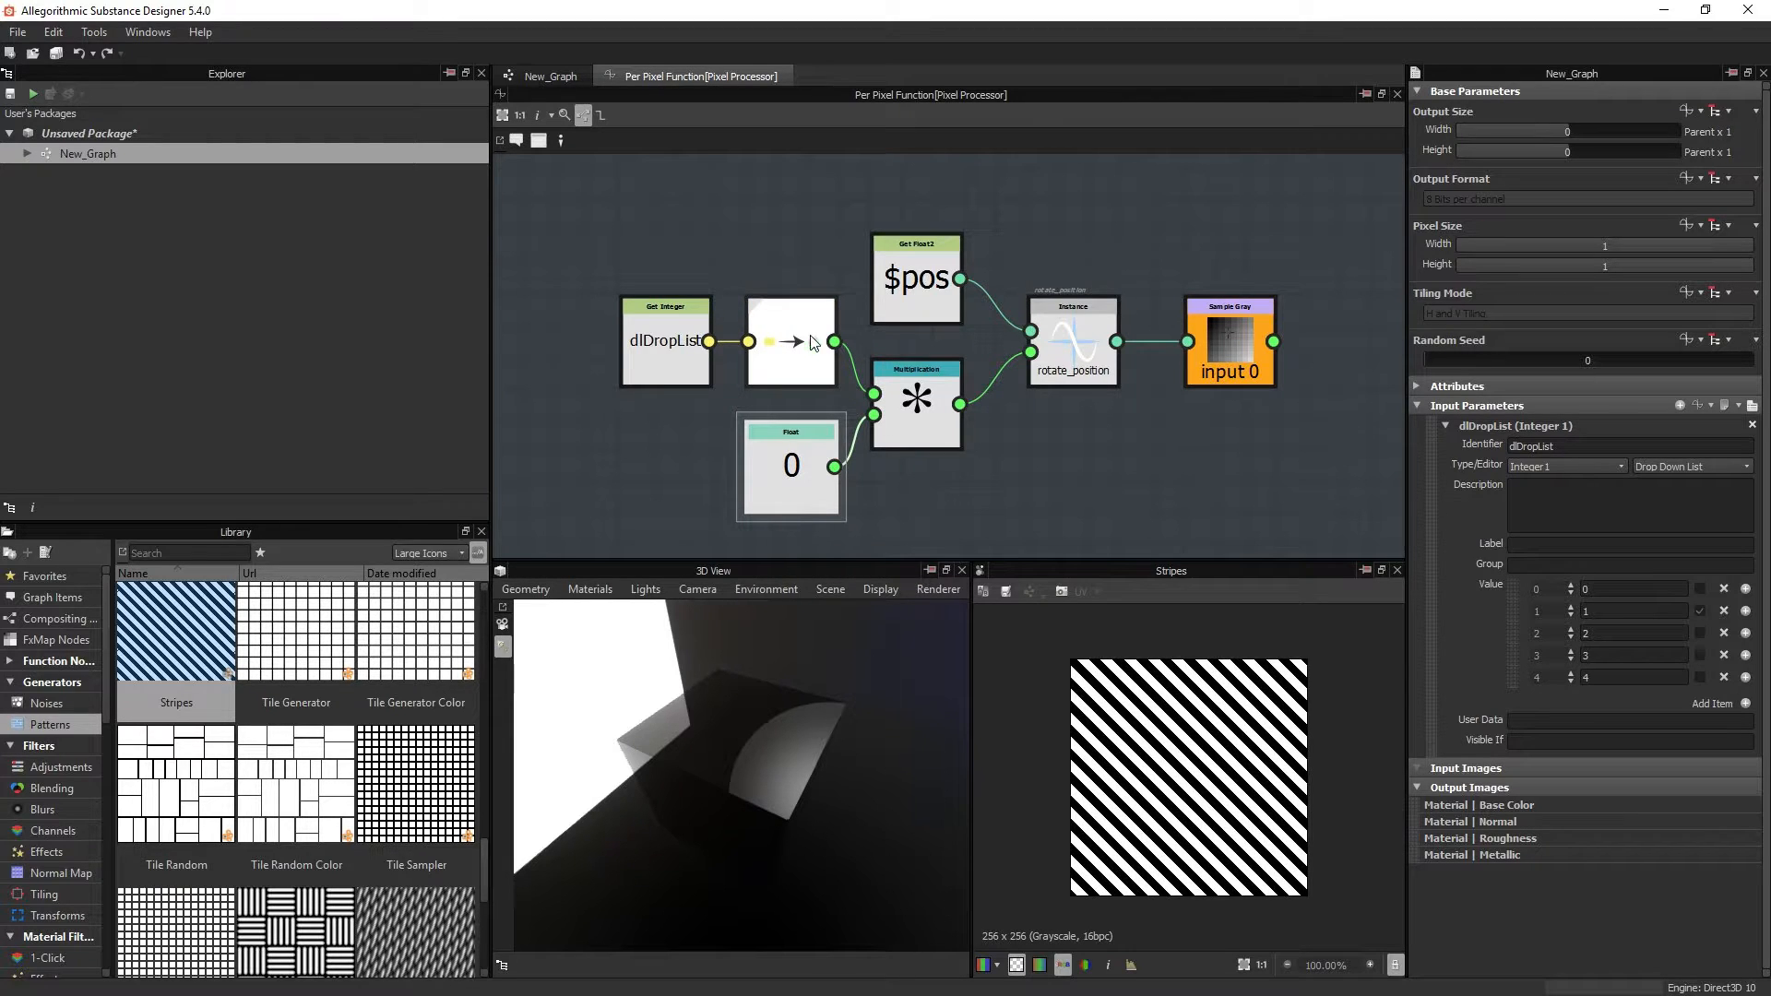
left_click(791, 342)
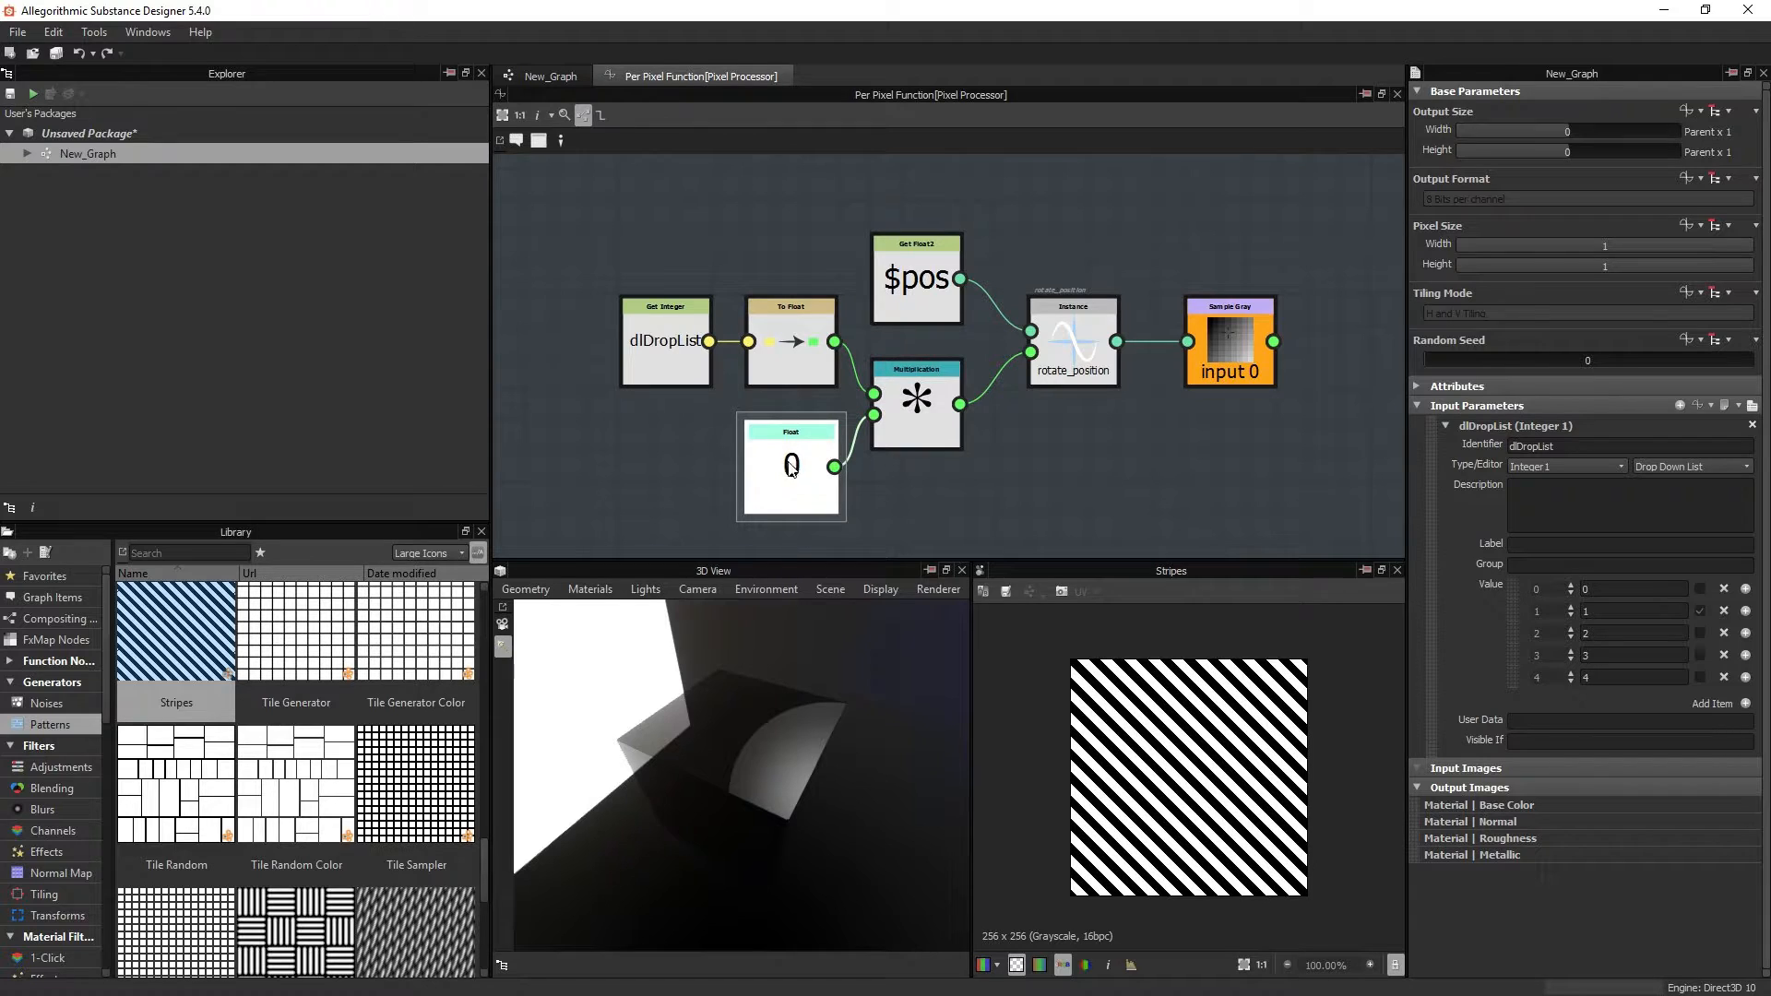
mouse_move(790, 463)
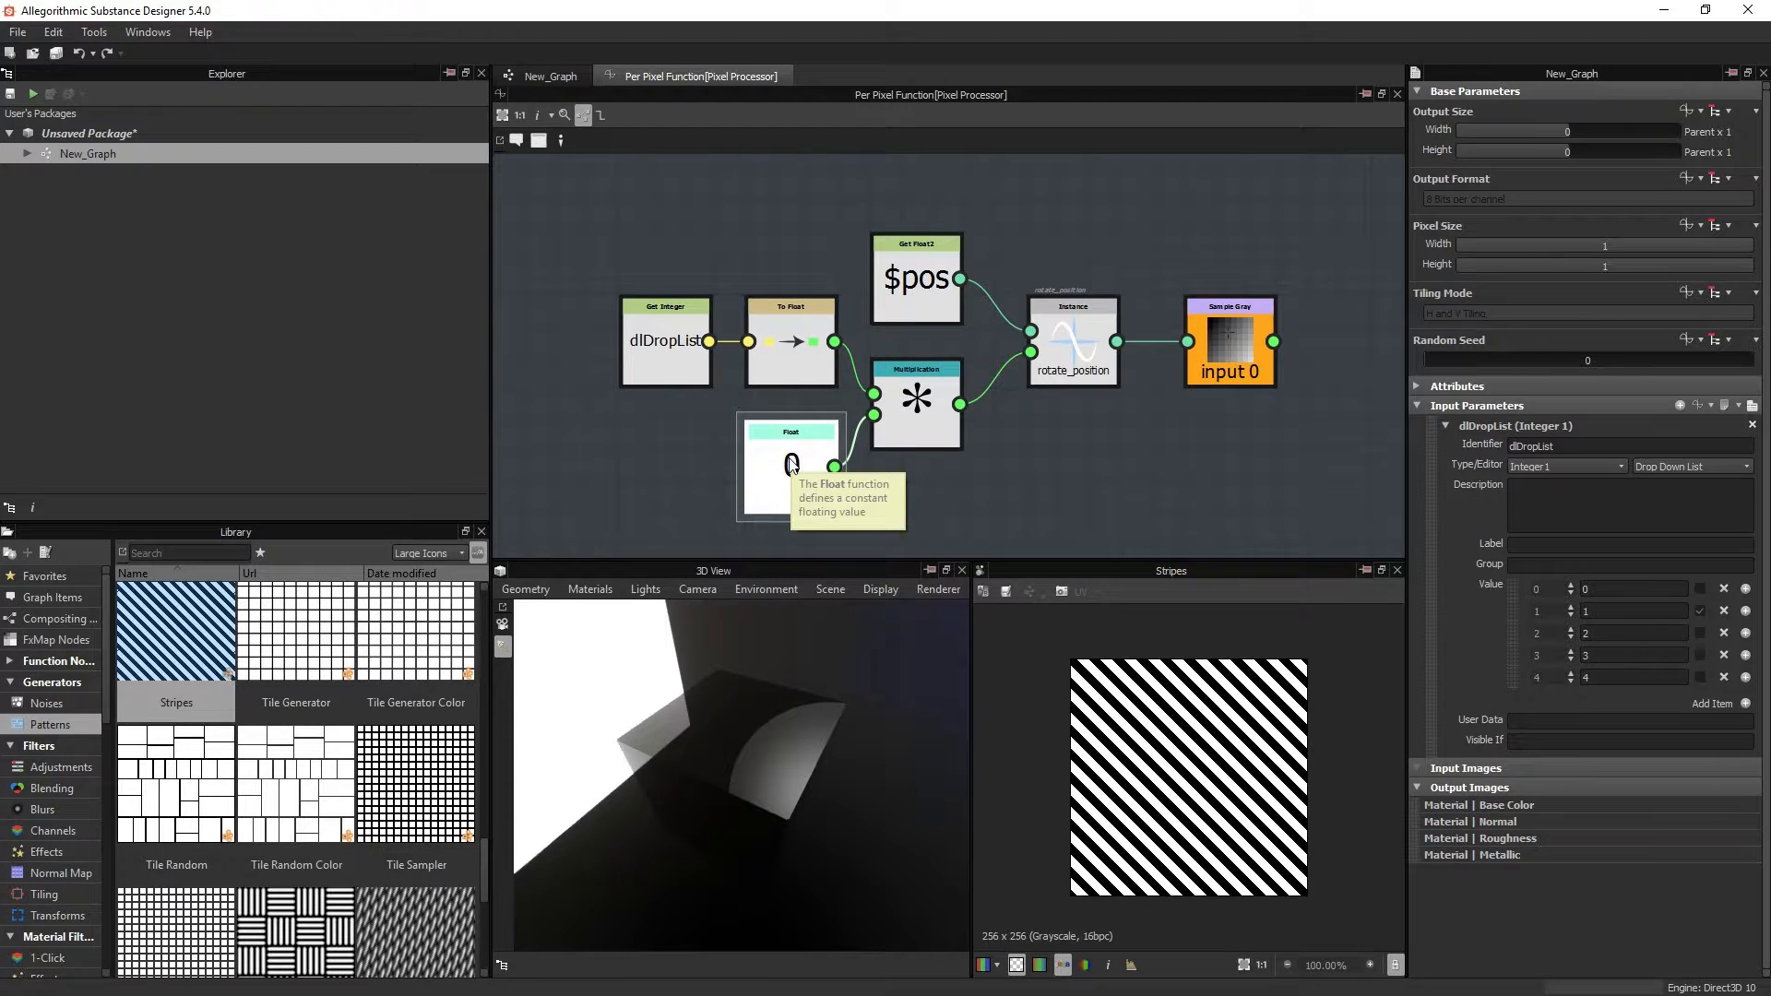
mouse_move(1068, 325)
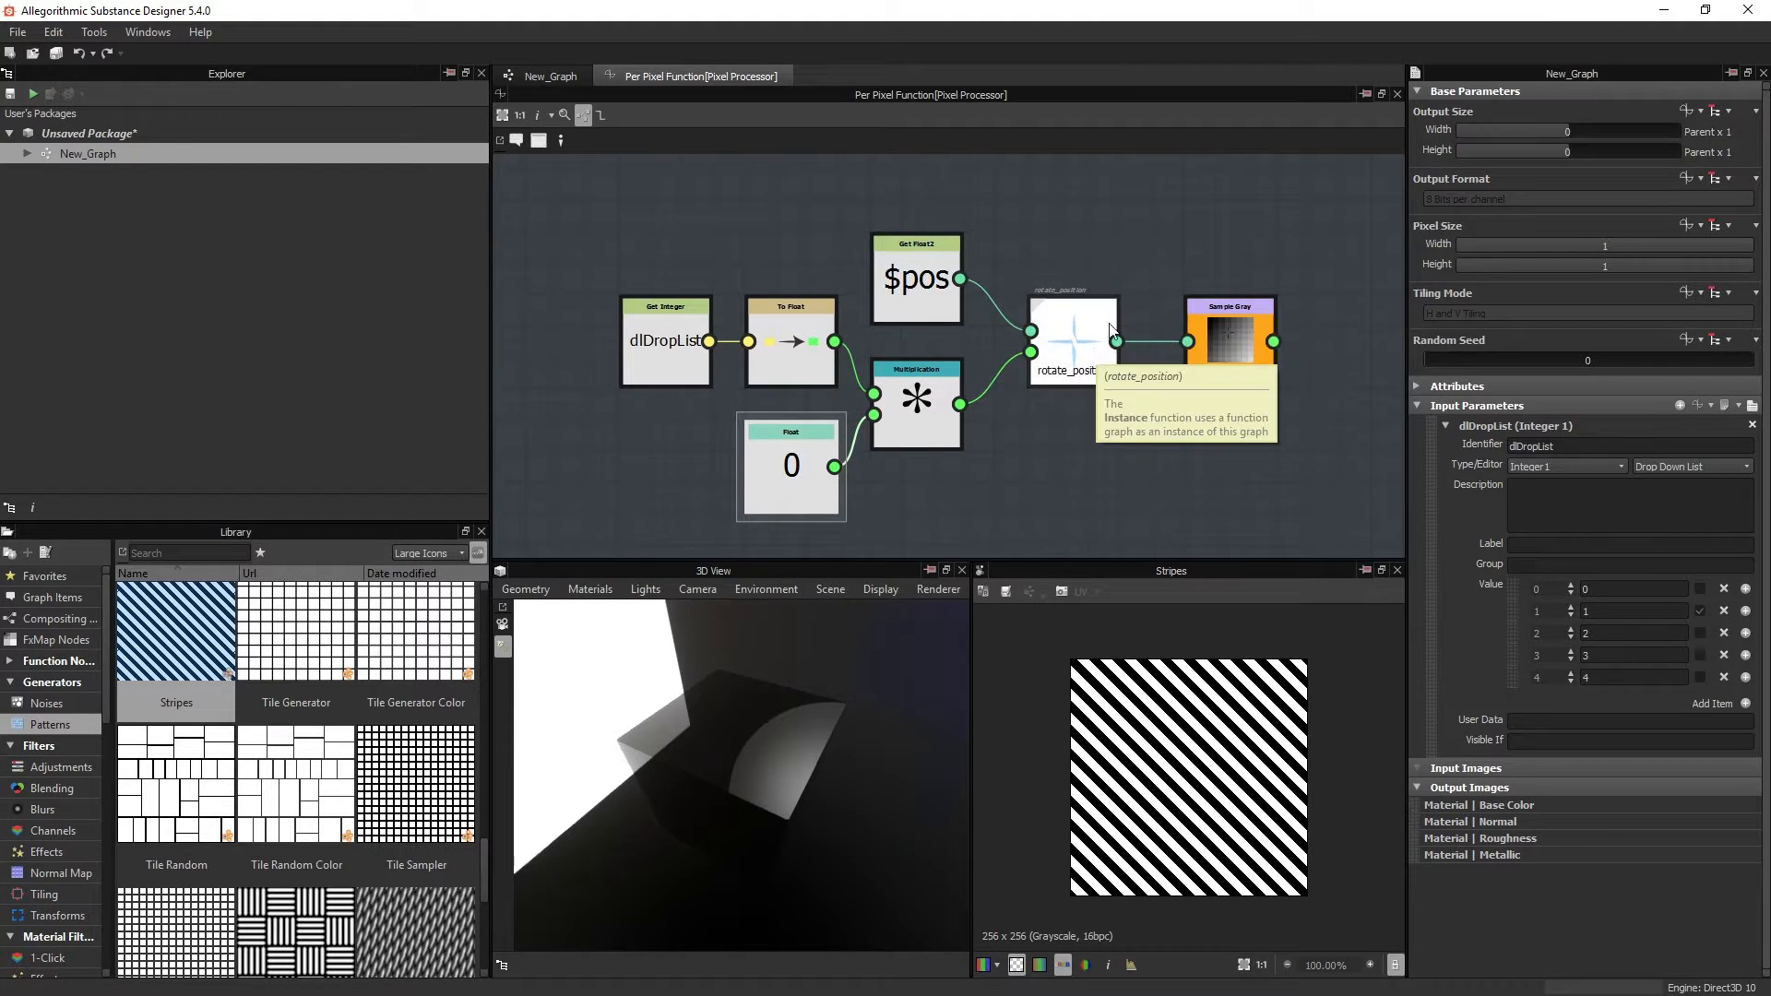
left_click(1072, 338)
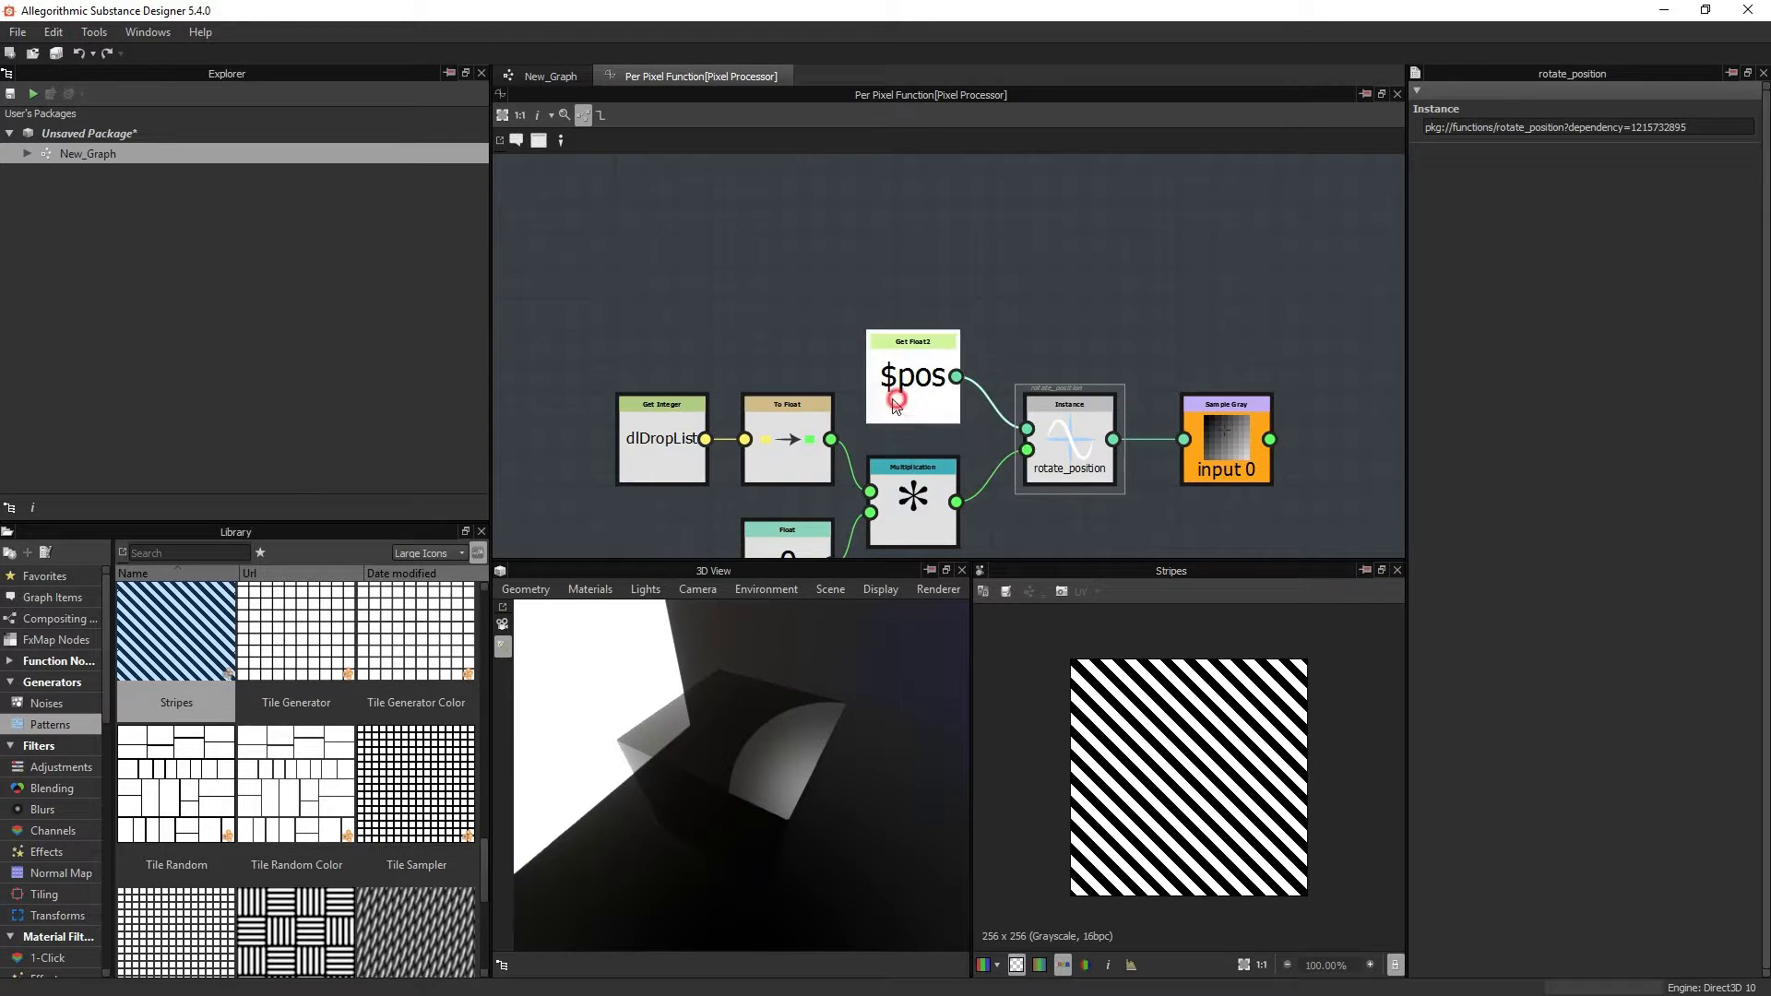
left_click(911, 377)
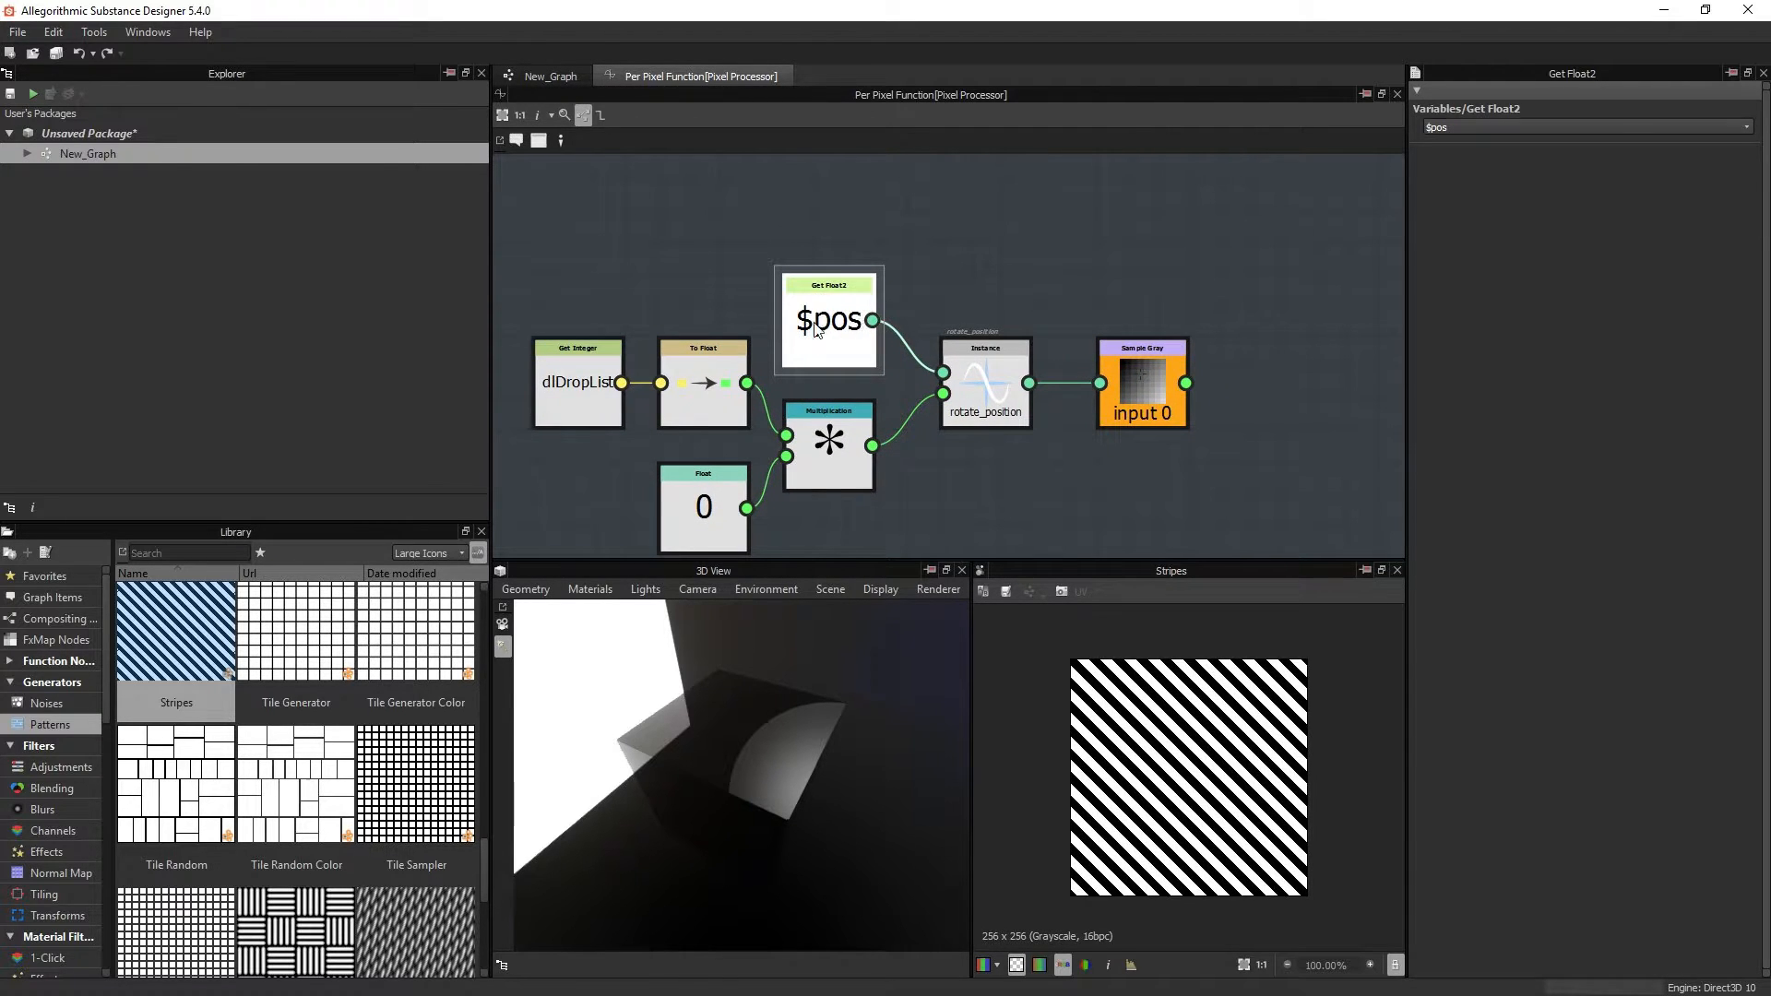
mouse_move(821, 320)
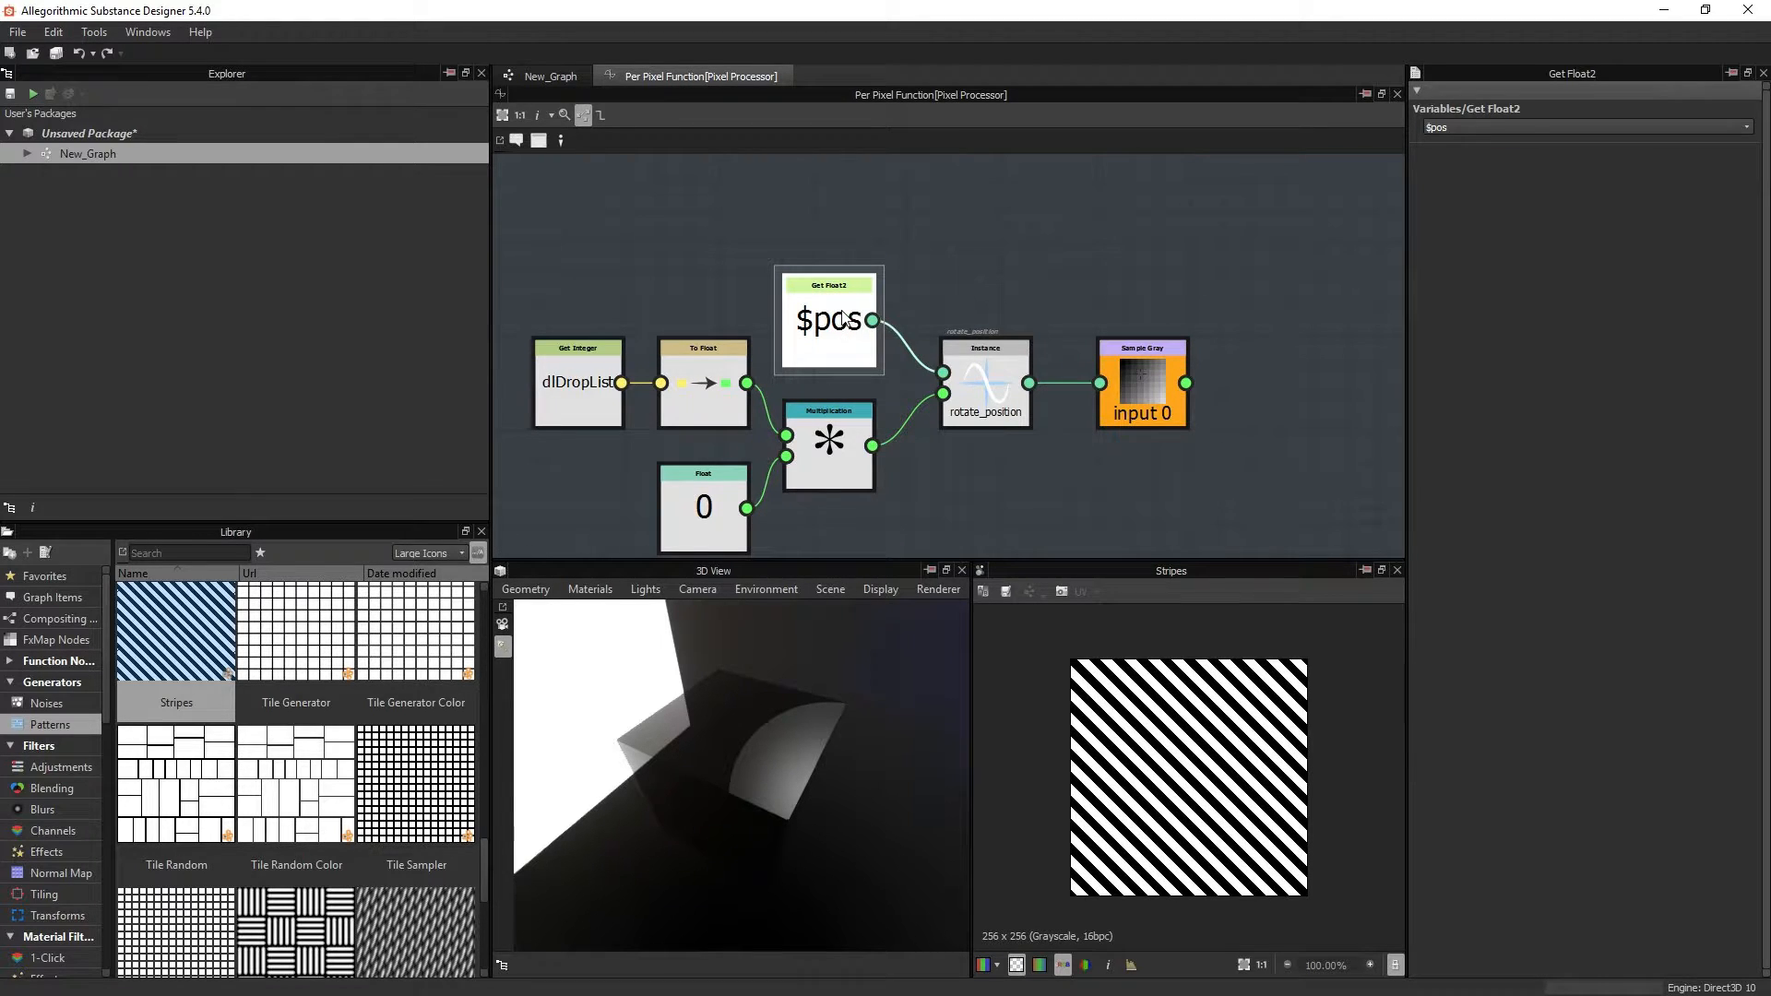
mouse_move(1092, 681)
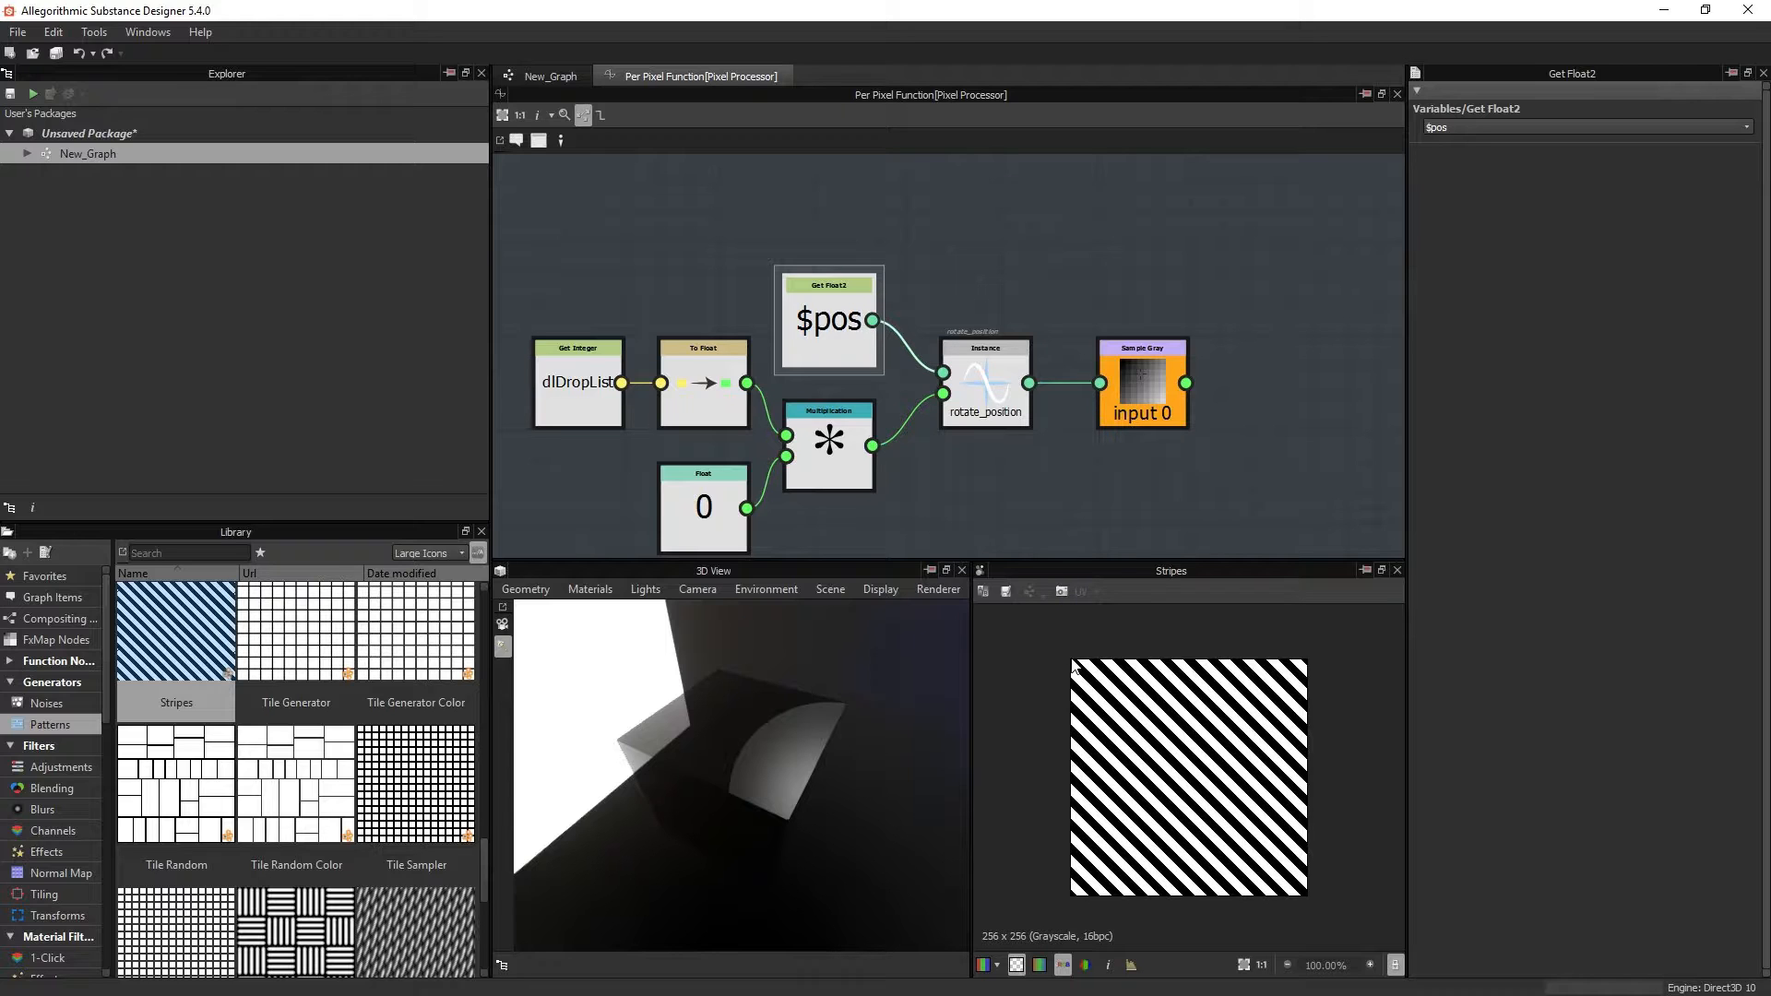
mouse_move(1112, 613)
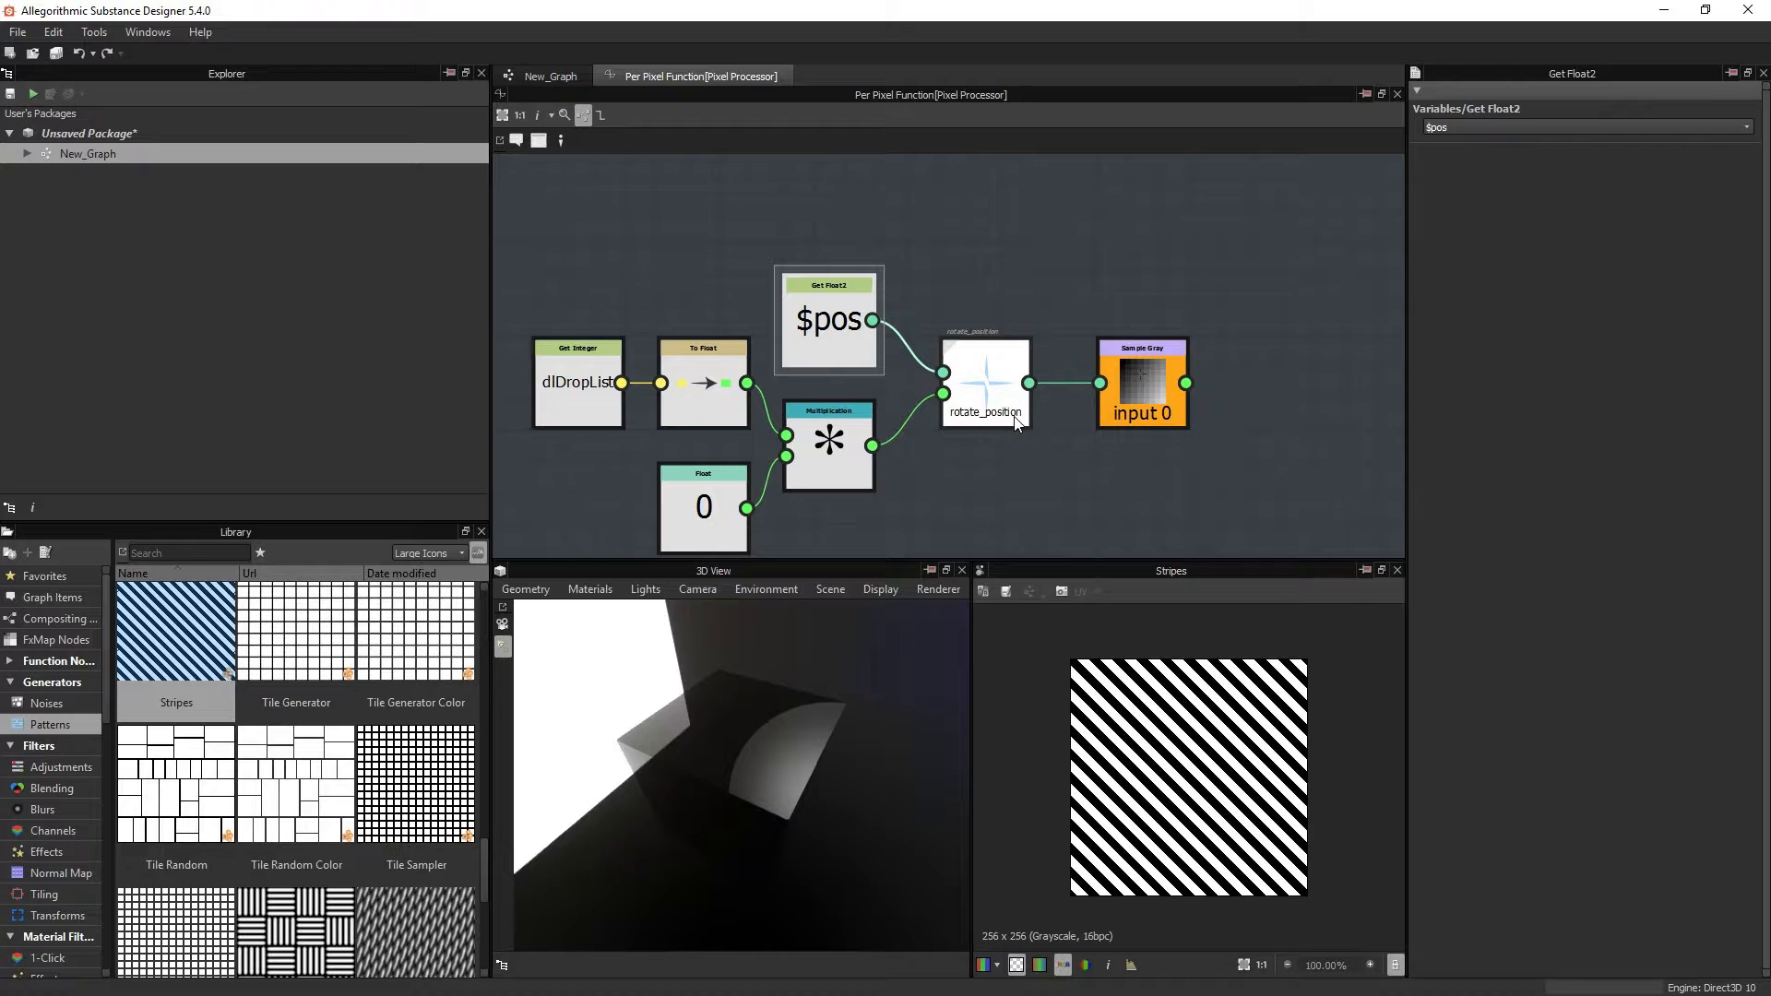
Step: Set the Float multiplier to 0.125, rotating the previewed stripes to horizontal
left_click(985, 384)
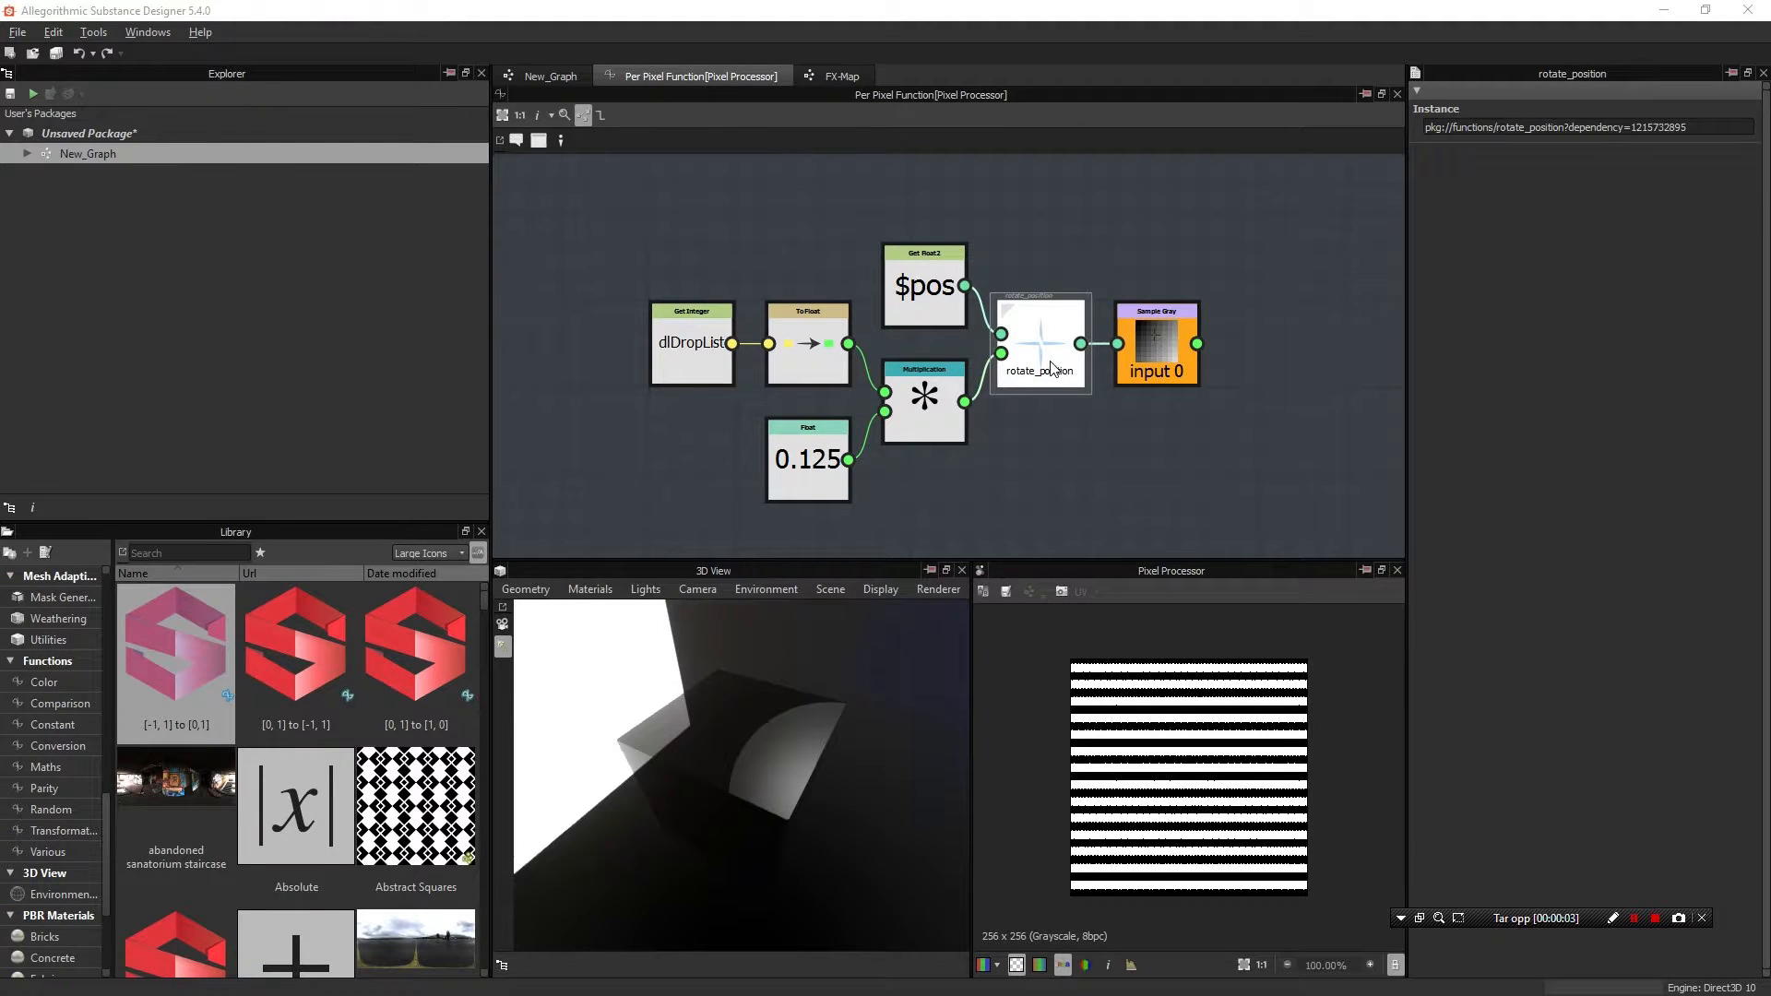
left_click(1039, 342)
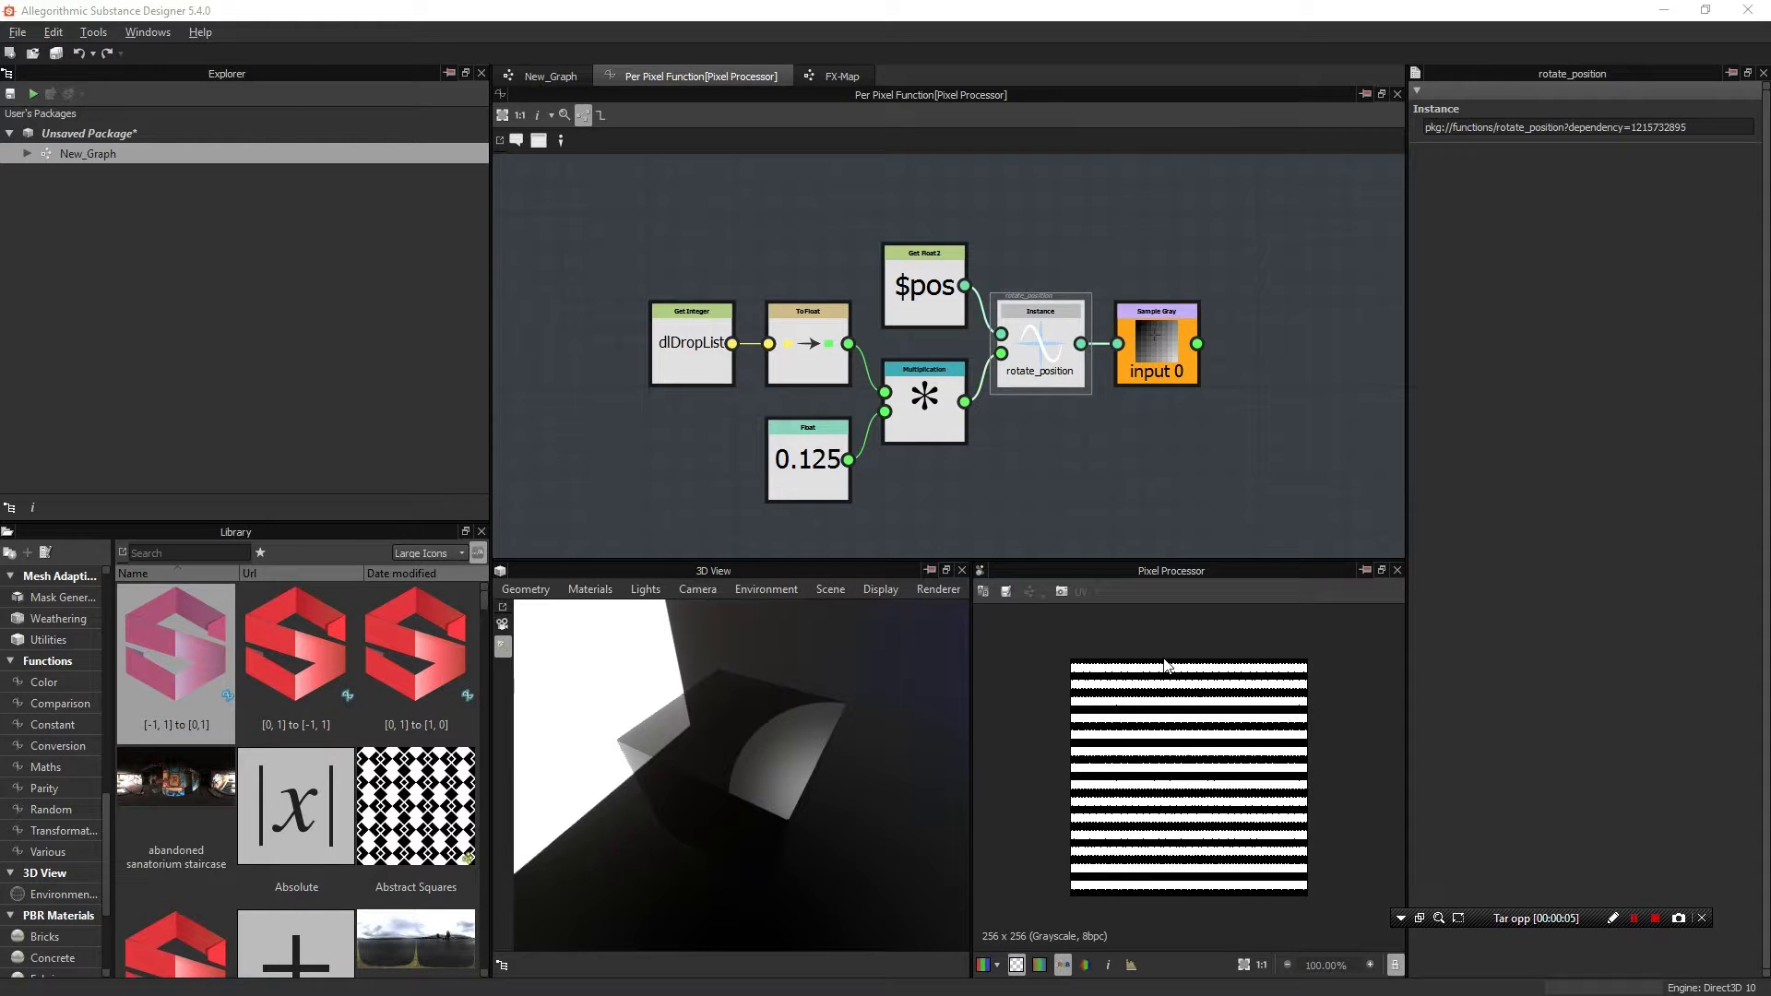
left_click(1038, 339)
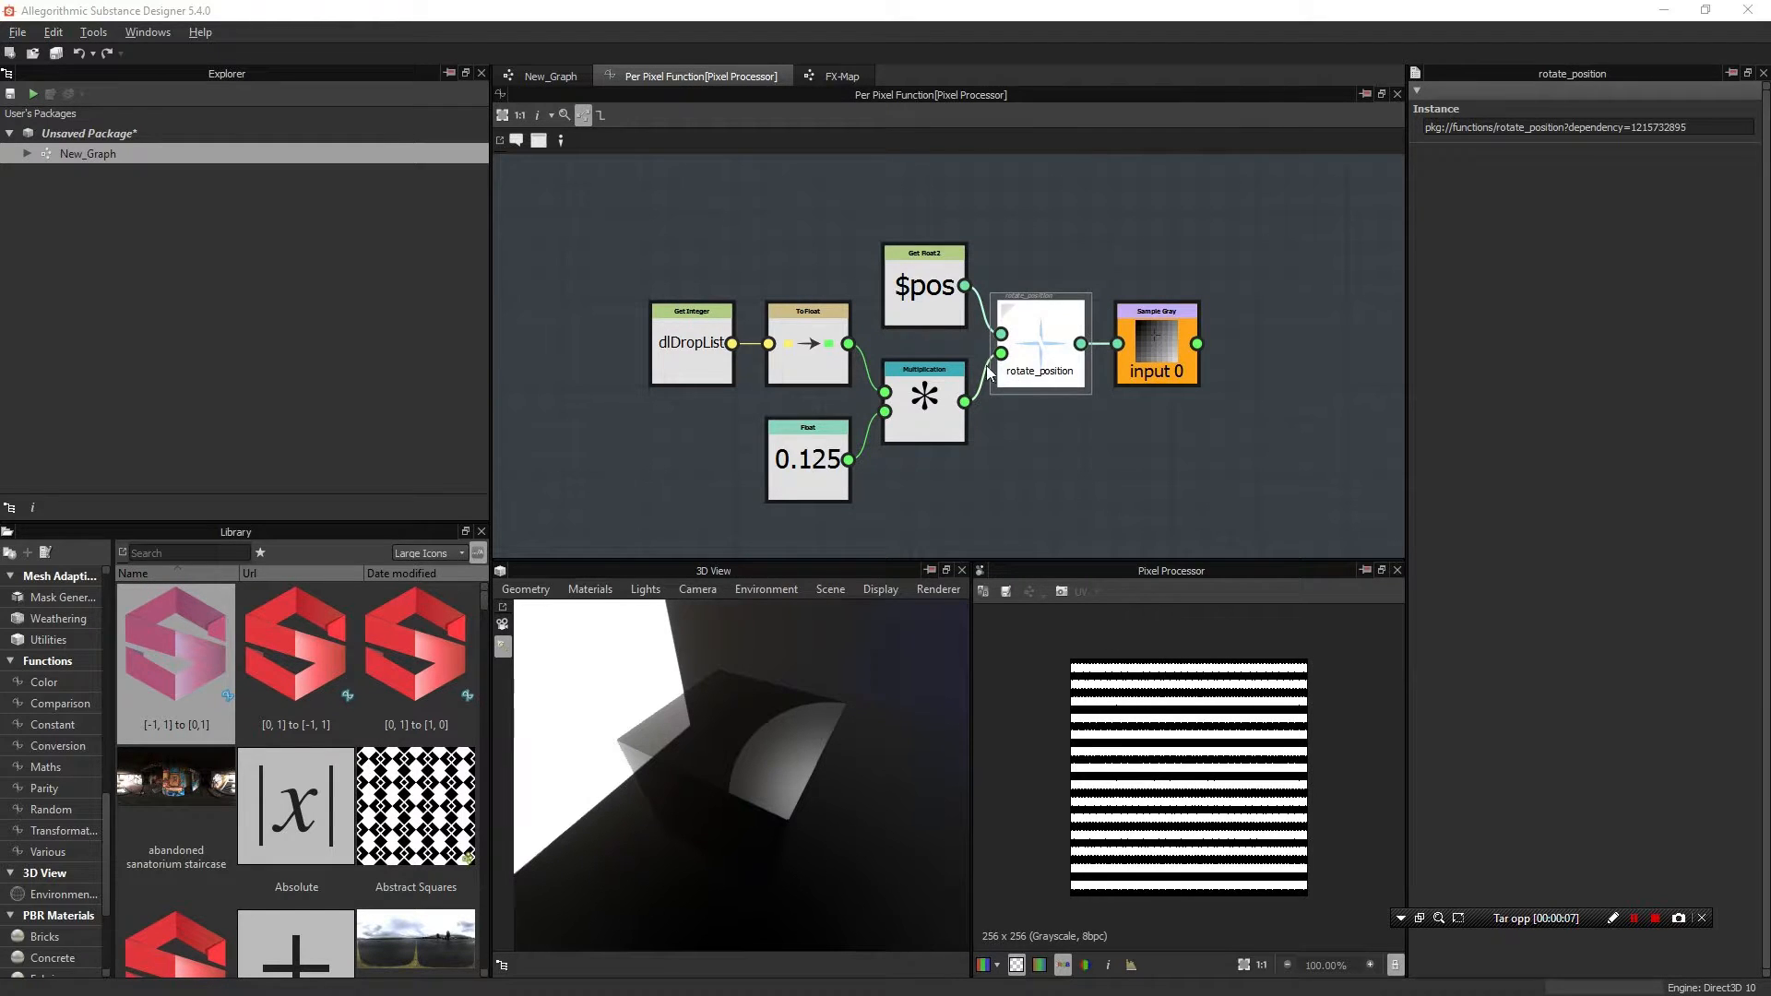
left_click(1039, 344)
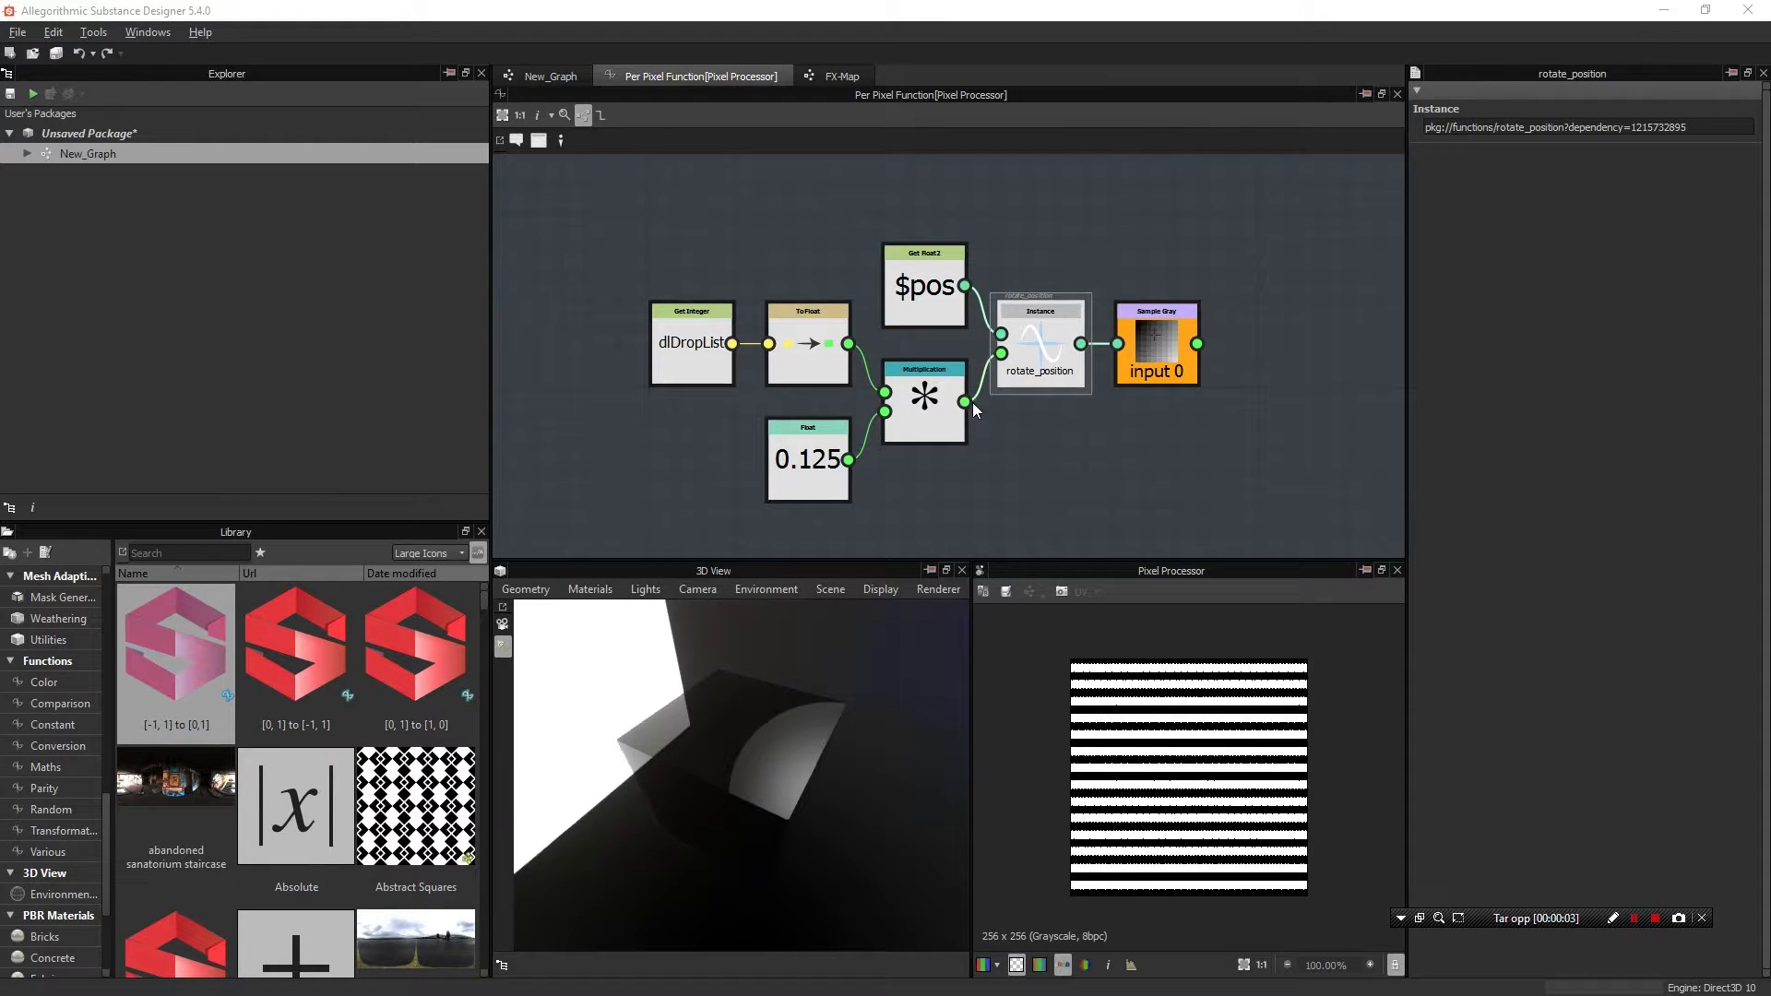
mouse_move(975, 504)
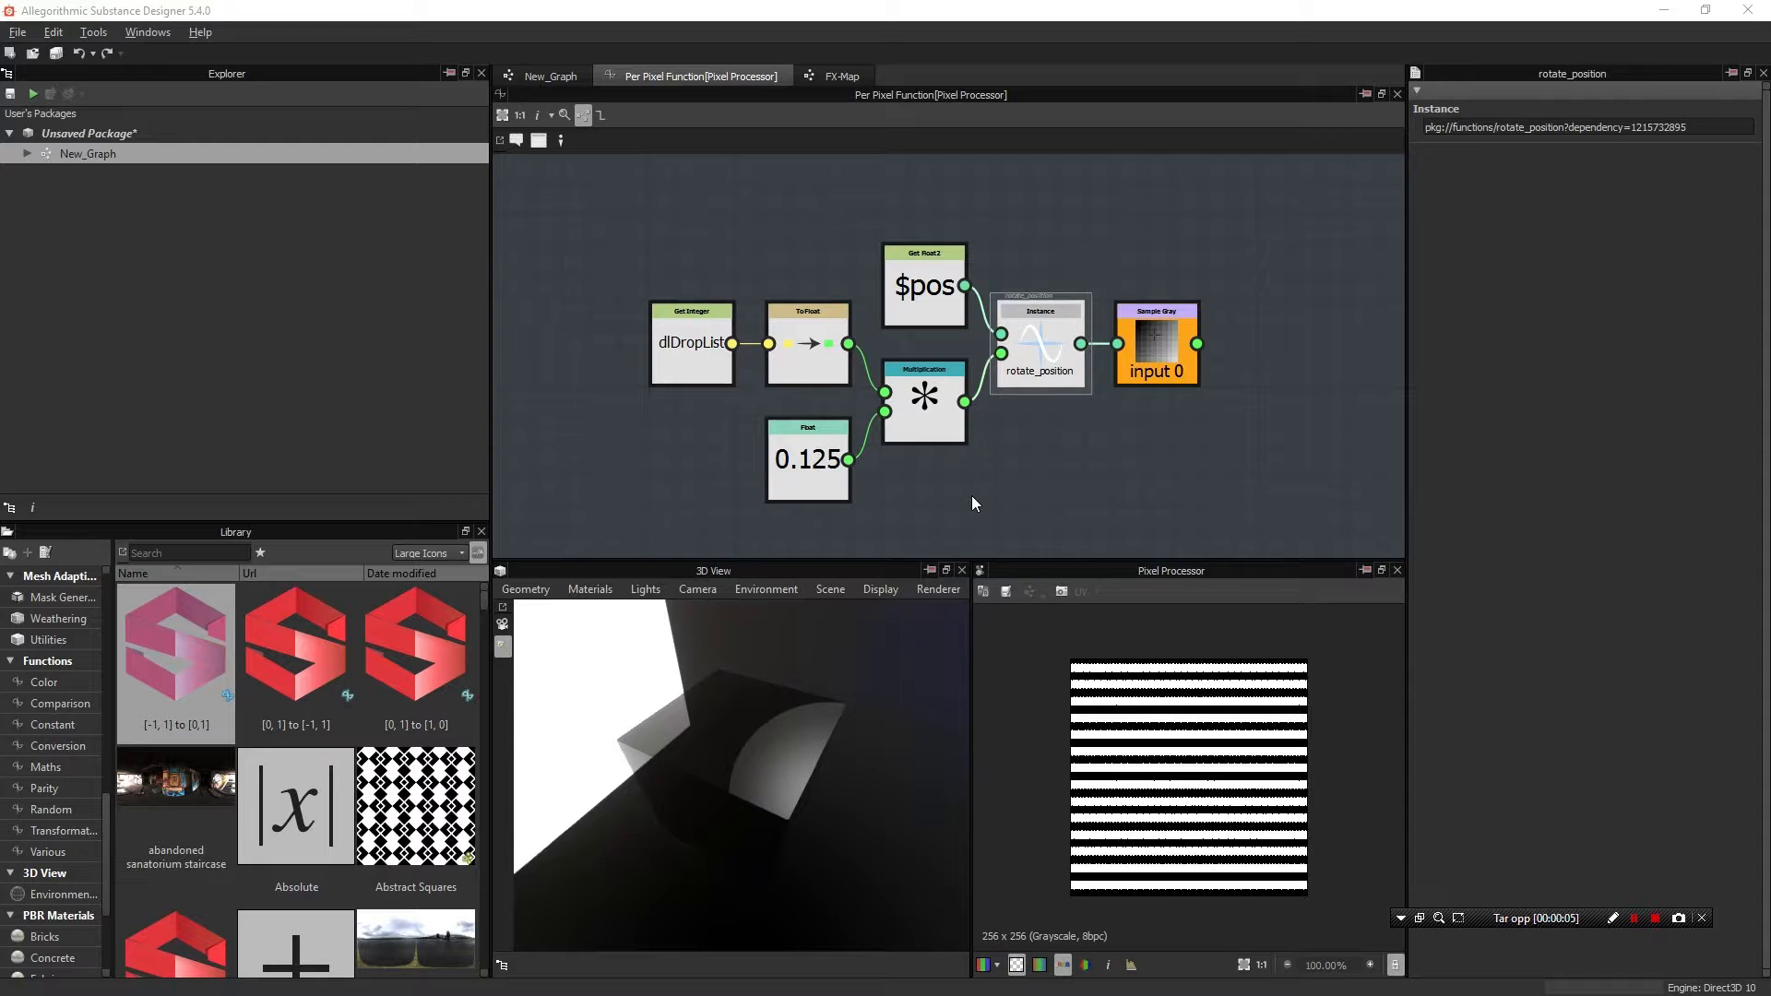
Step: Try a Degrees to Turn node into rotate_position, reverting to the Float 0 setup
key("space")
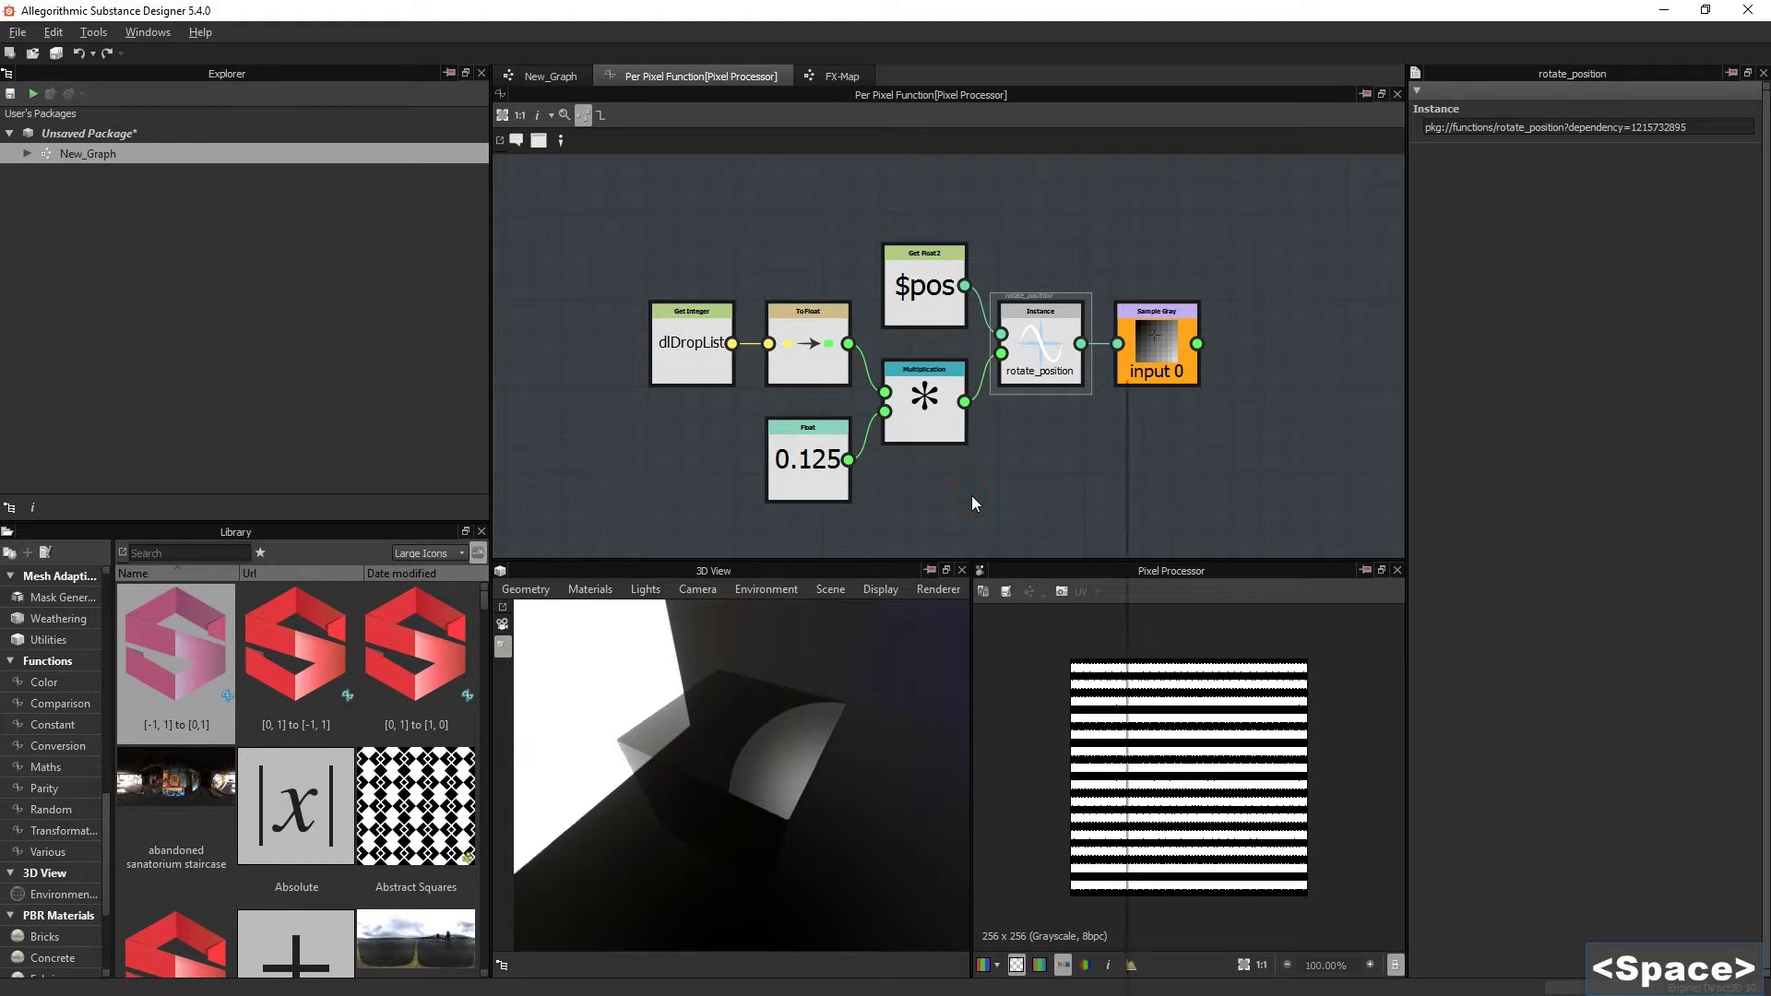
type("gre")
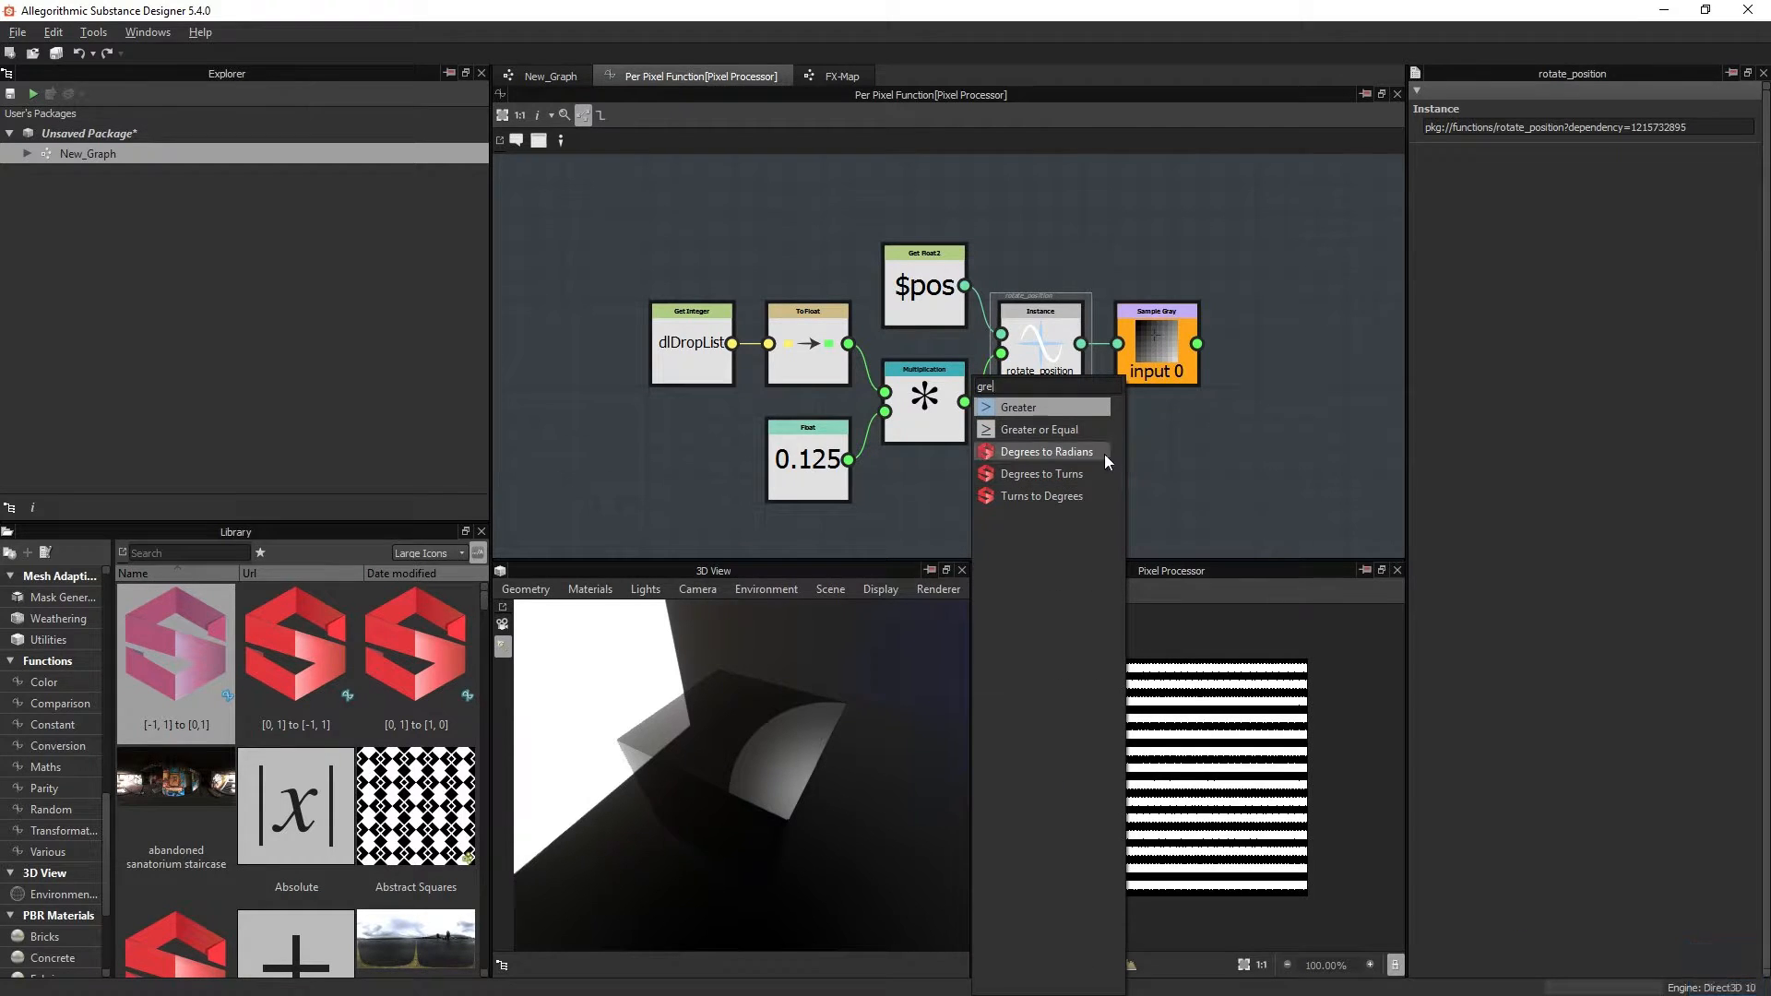
left_click(1040, 496)
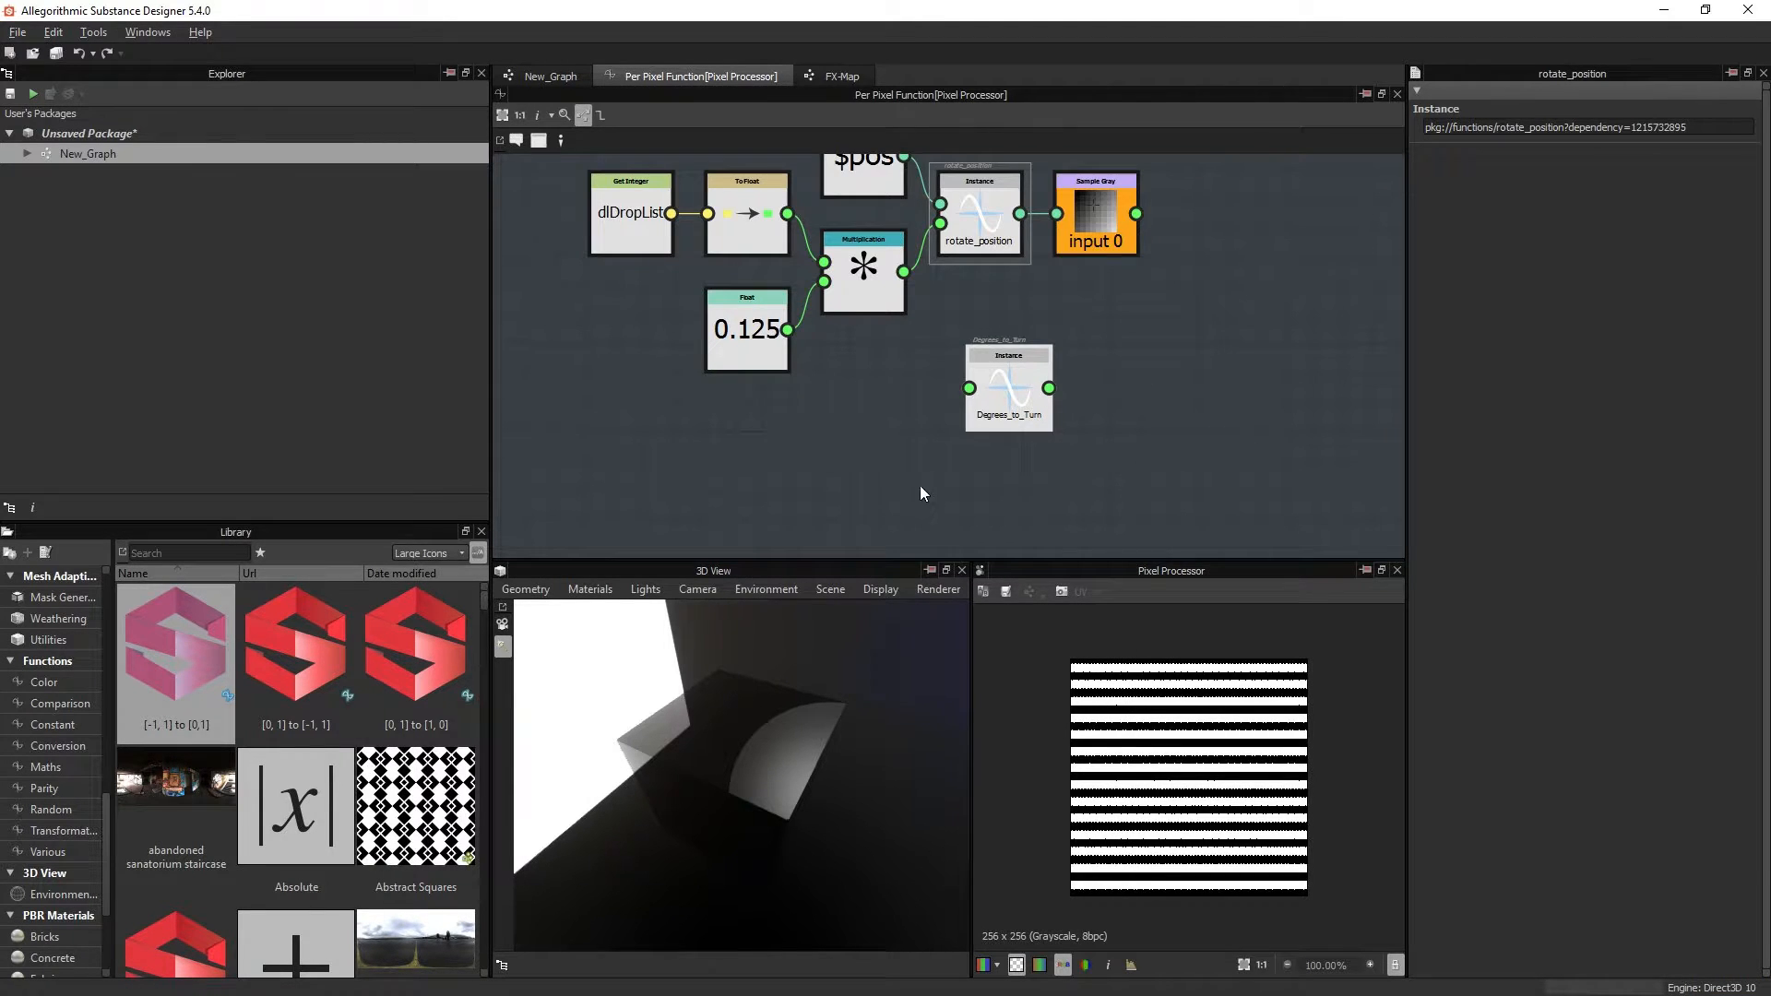
mouse_move(829, 426)
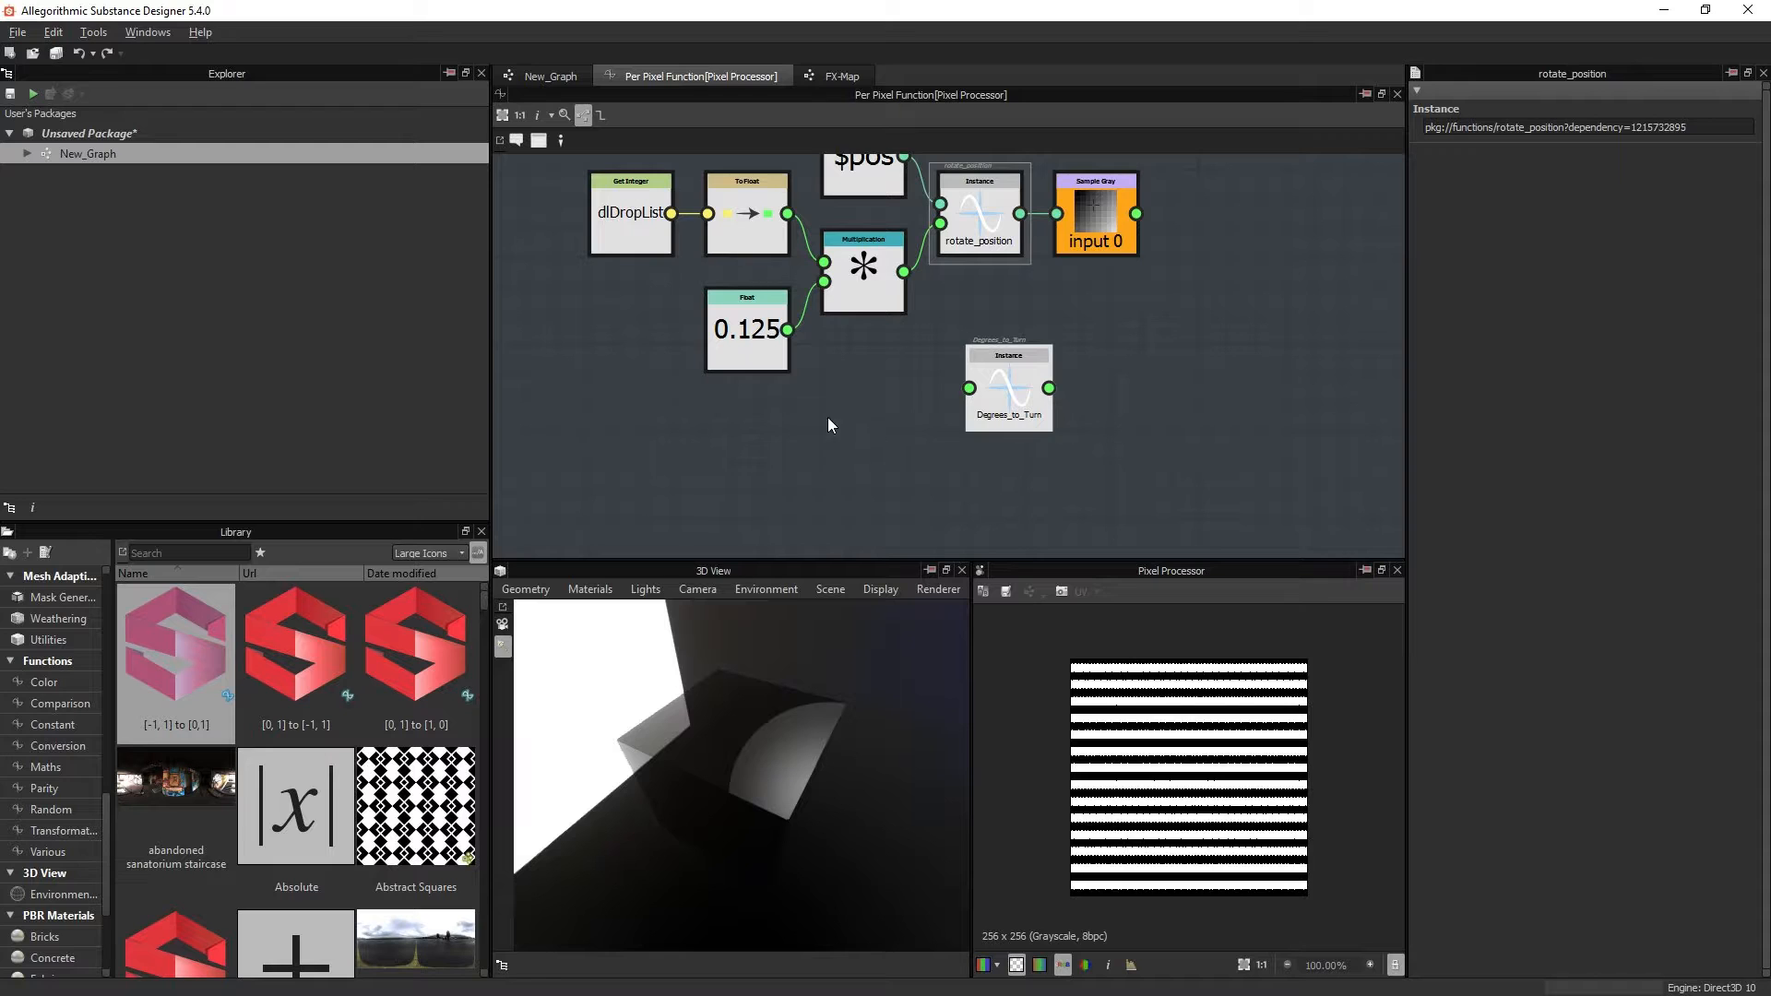
left_click(1008, 385)
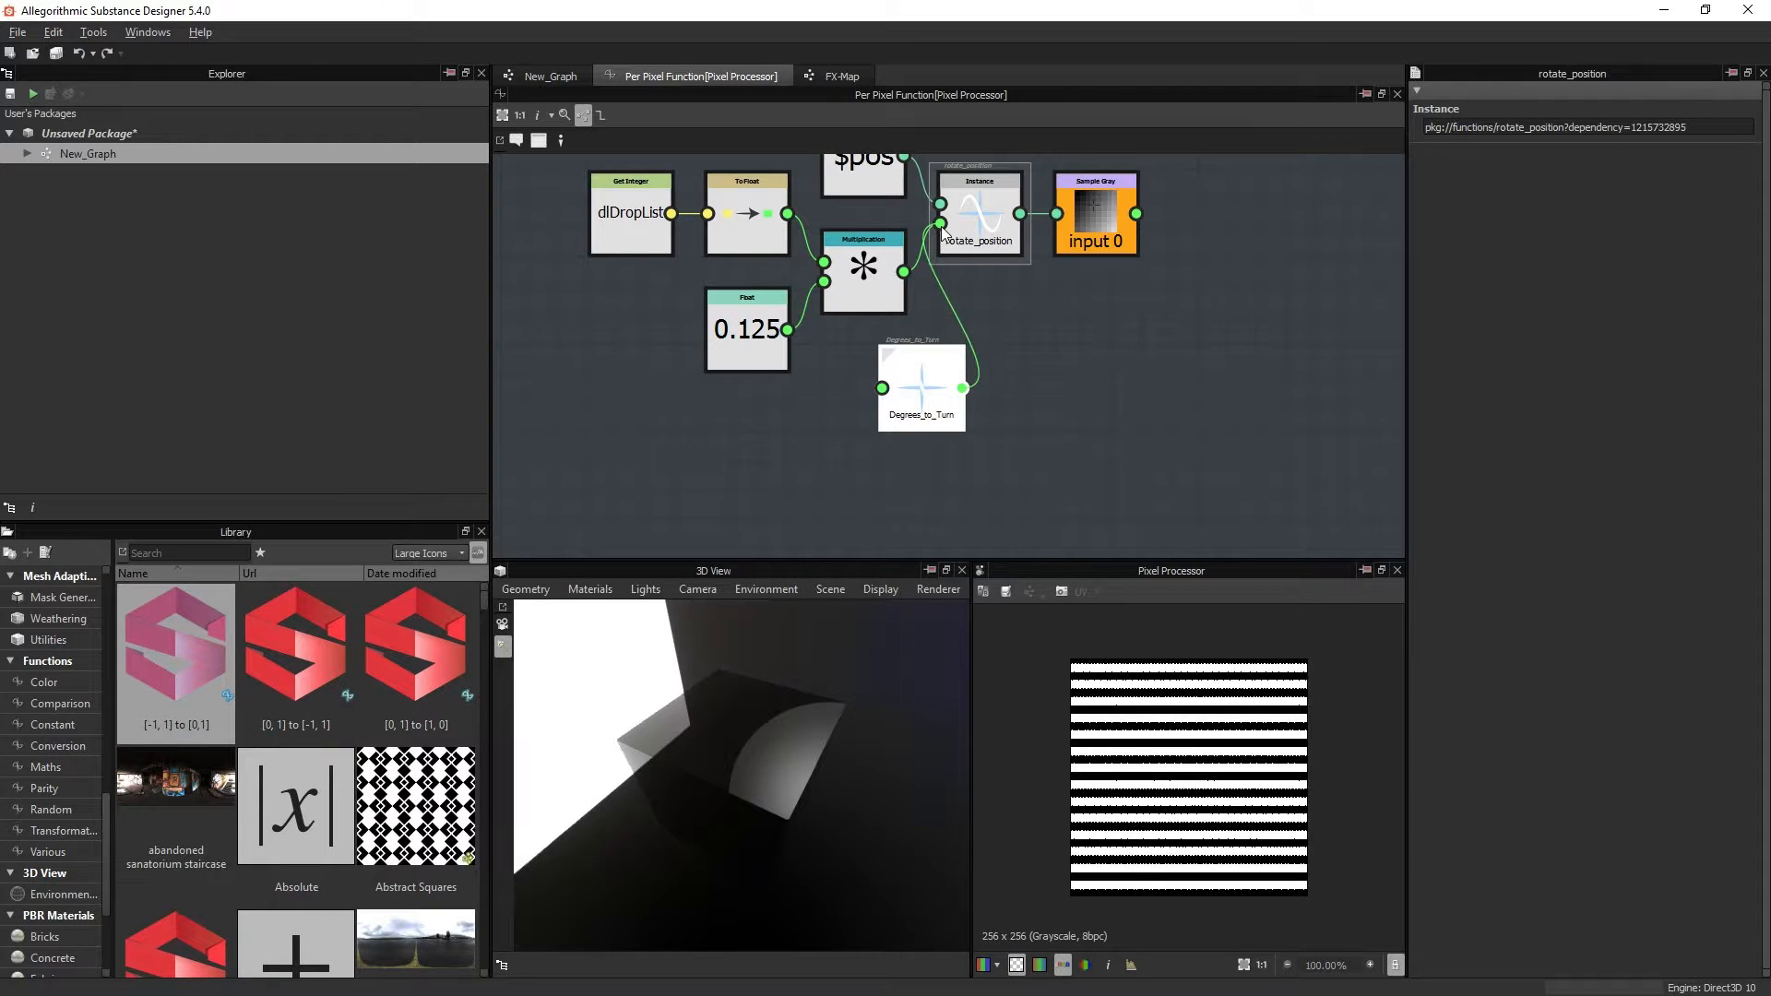
left_click(920, 389)
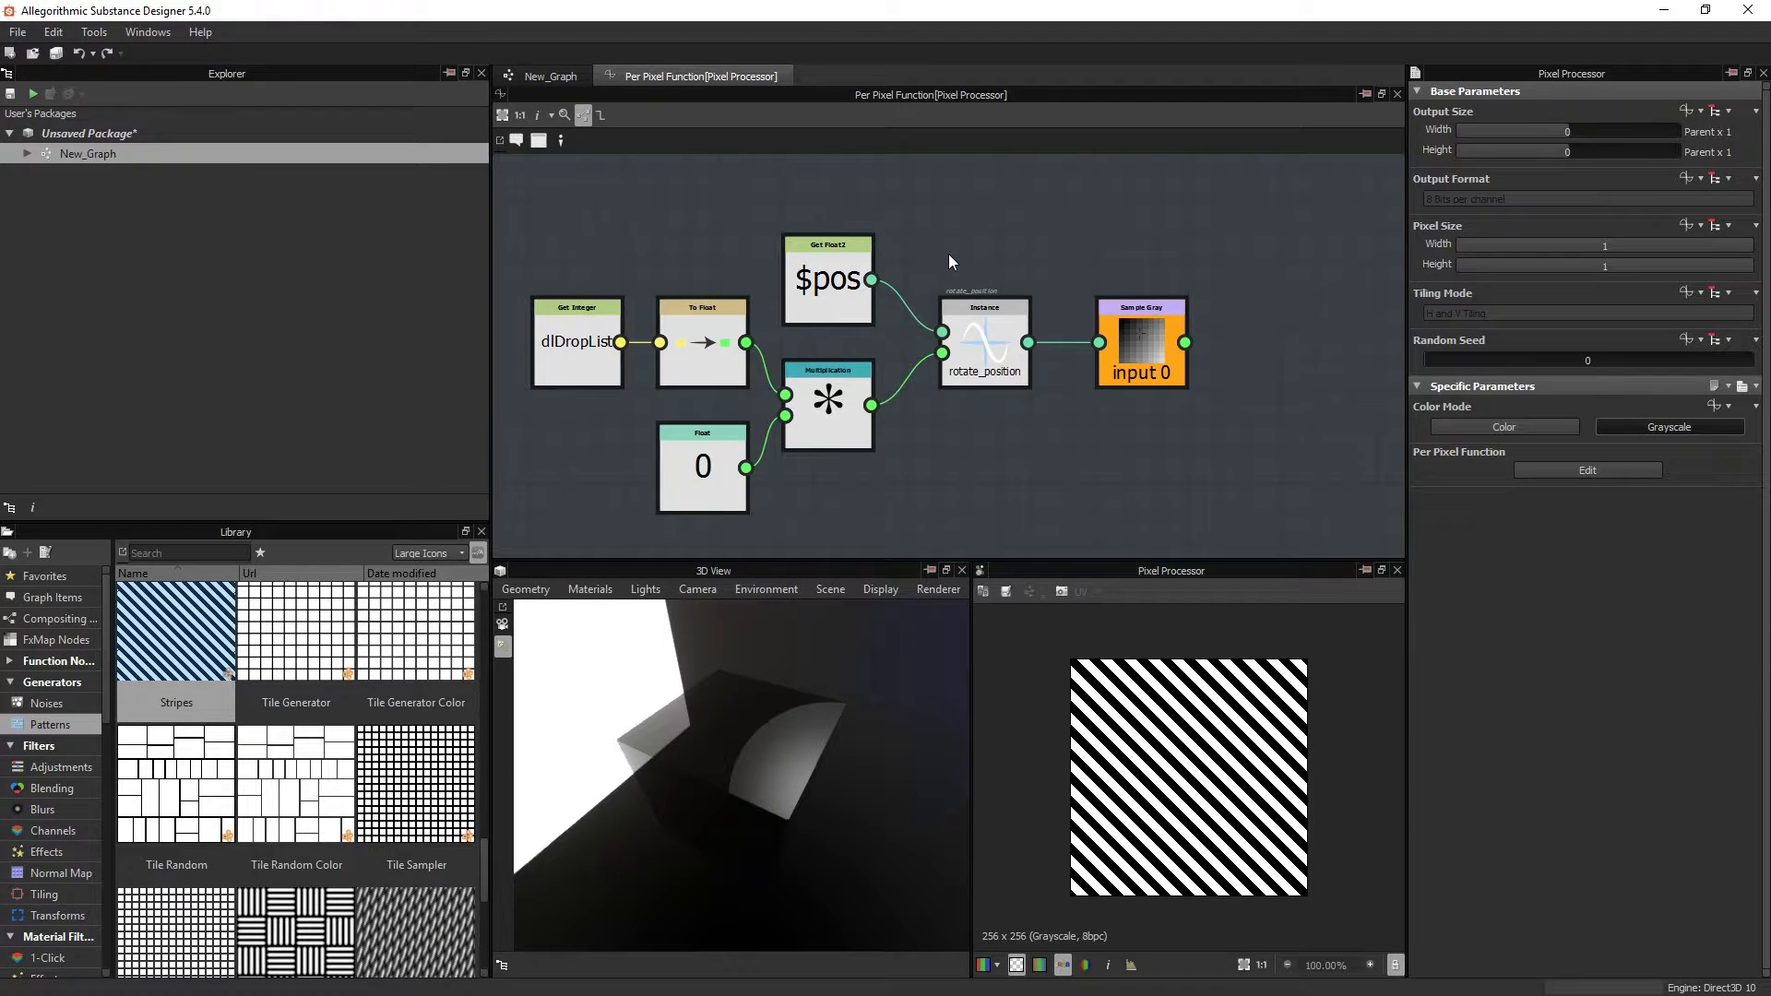
Step: Review dlDropList's values 0–4 in New_Graph, then select the Float multiplier node
left_click(549, 76)
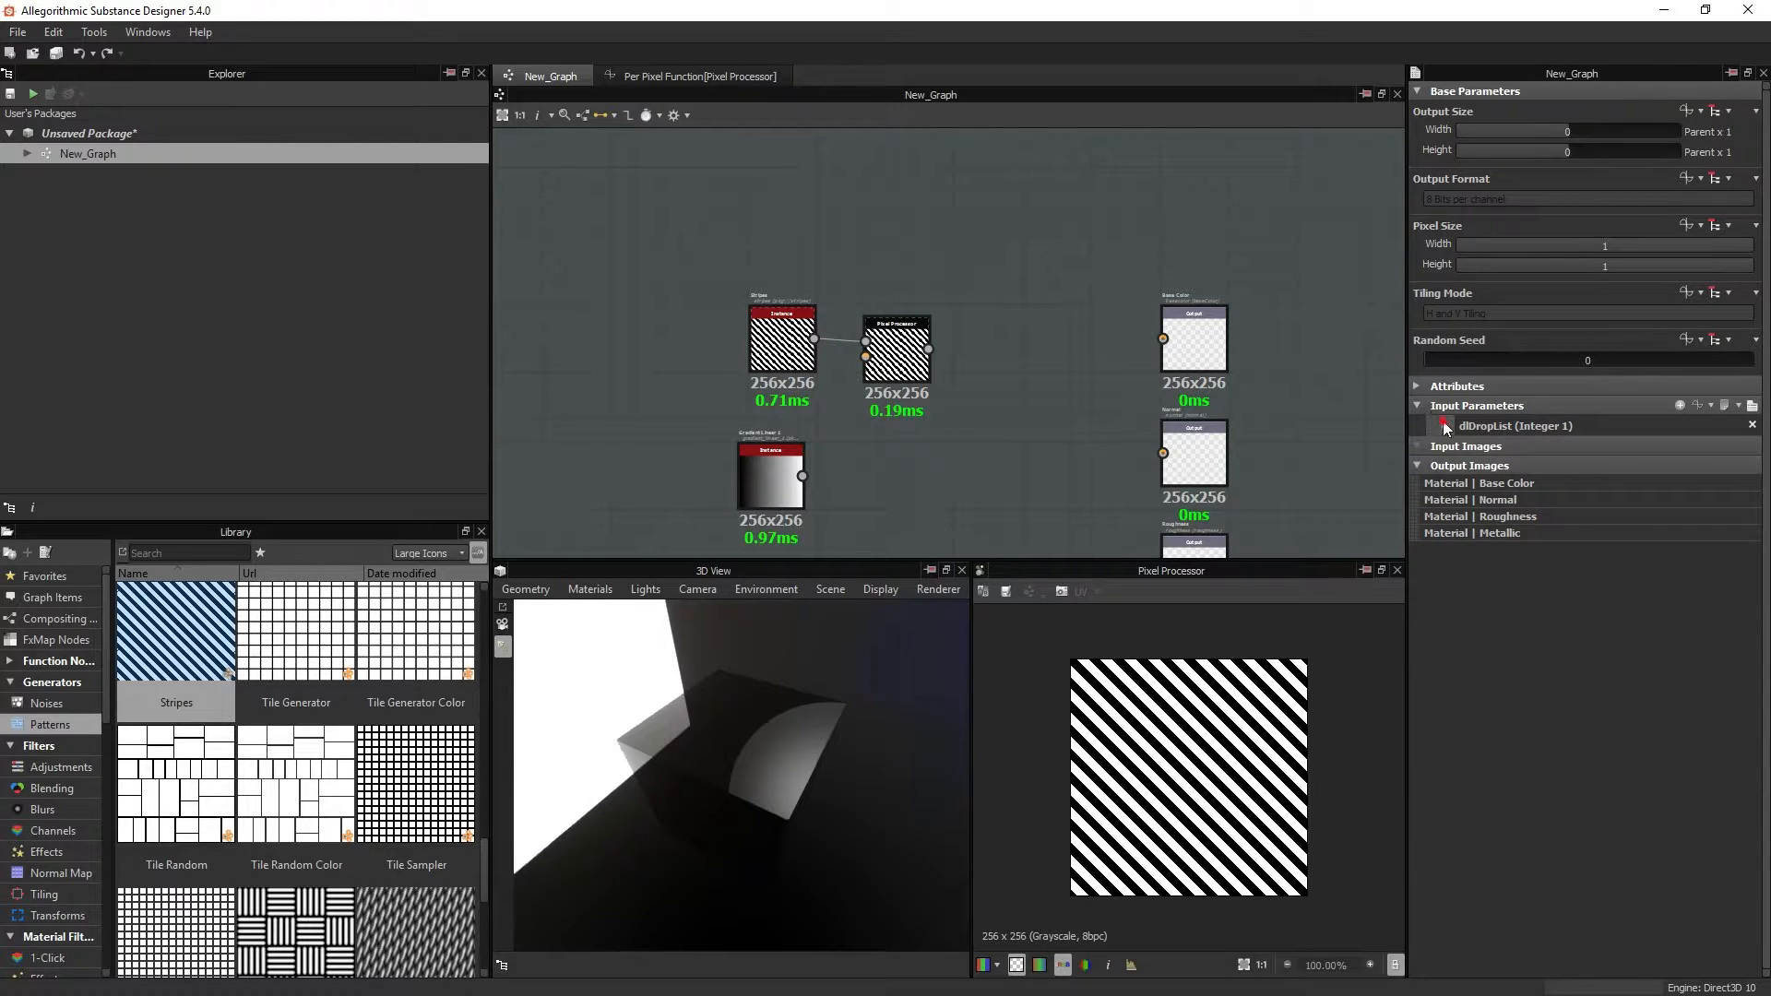
left_click(1428, 426)
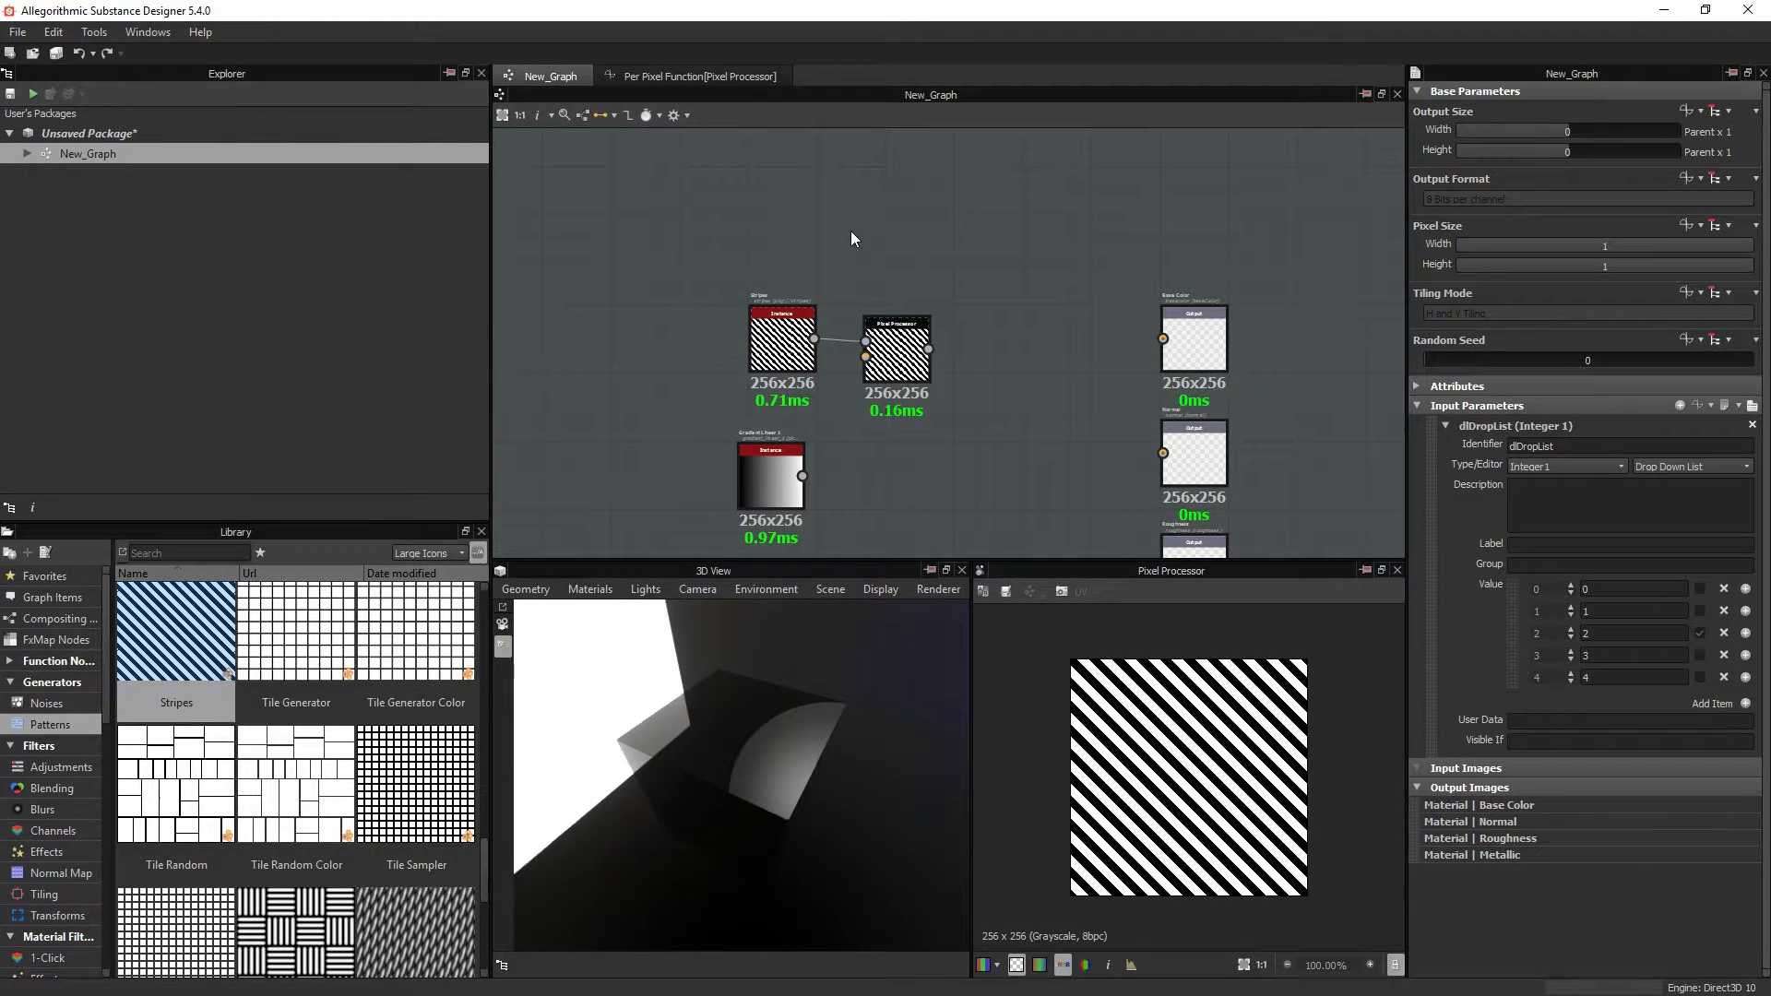
left_click(703, 75)
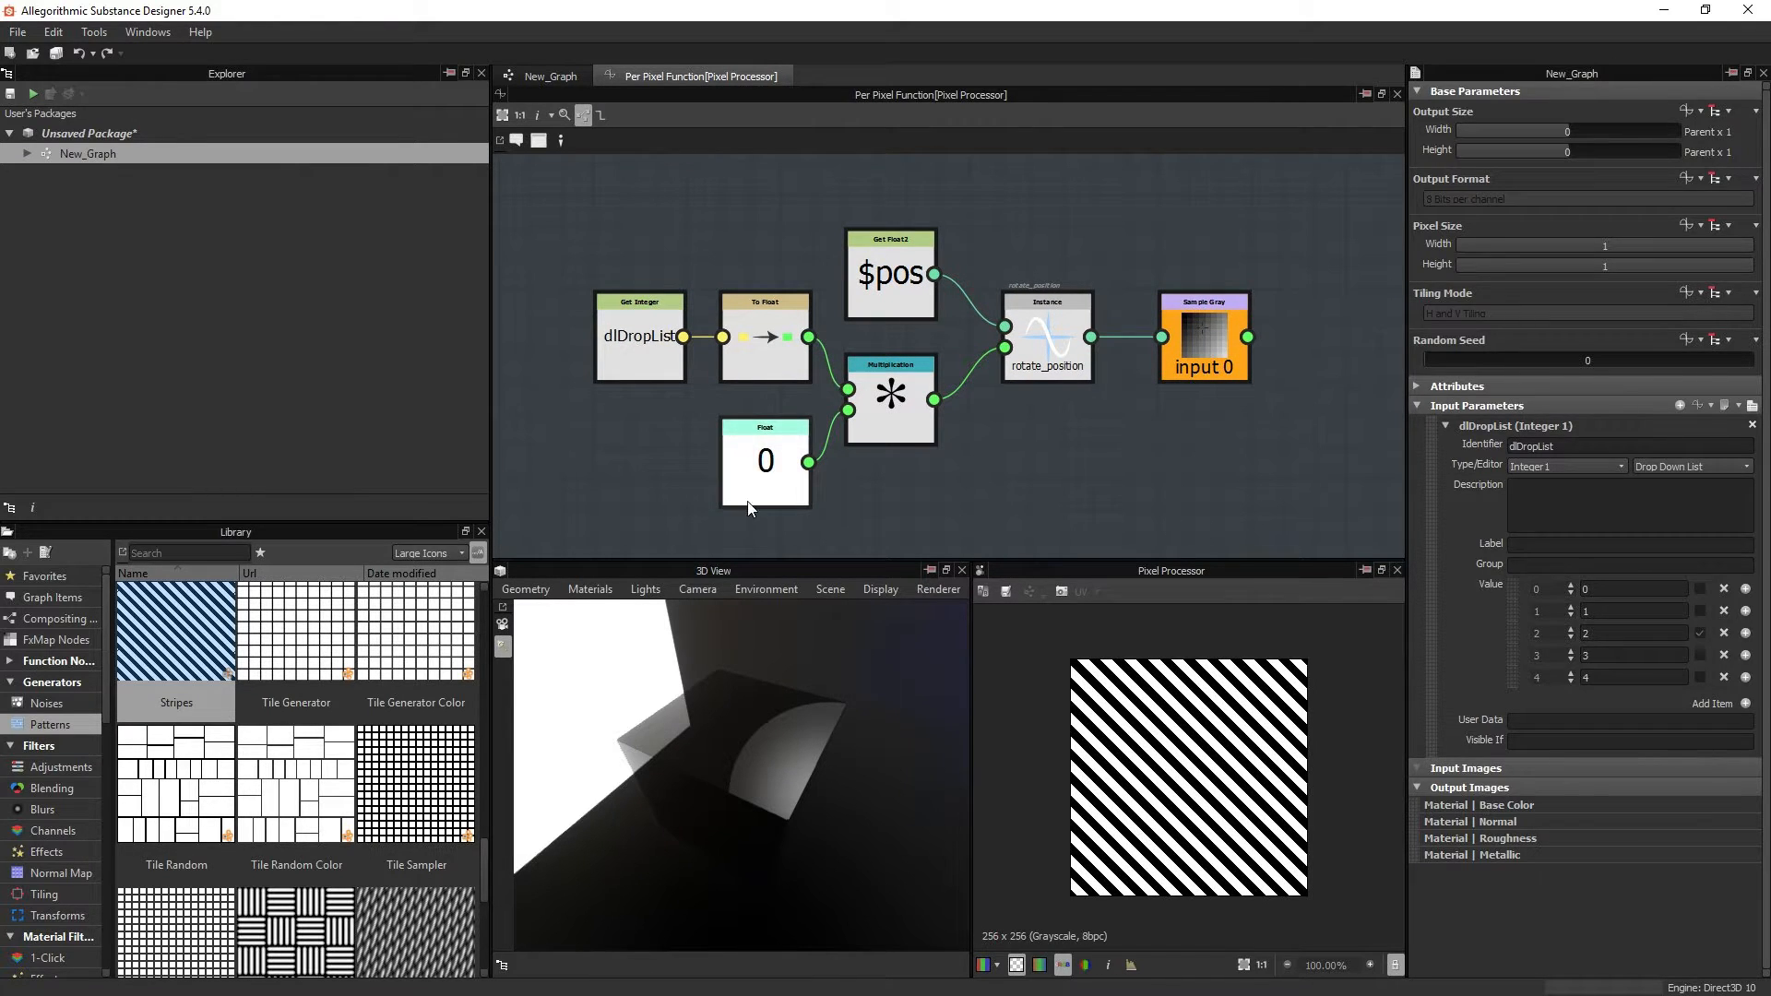
left_click(764, 337)
type("0.09")
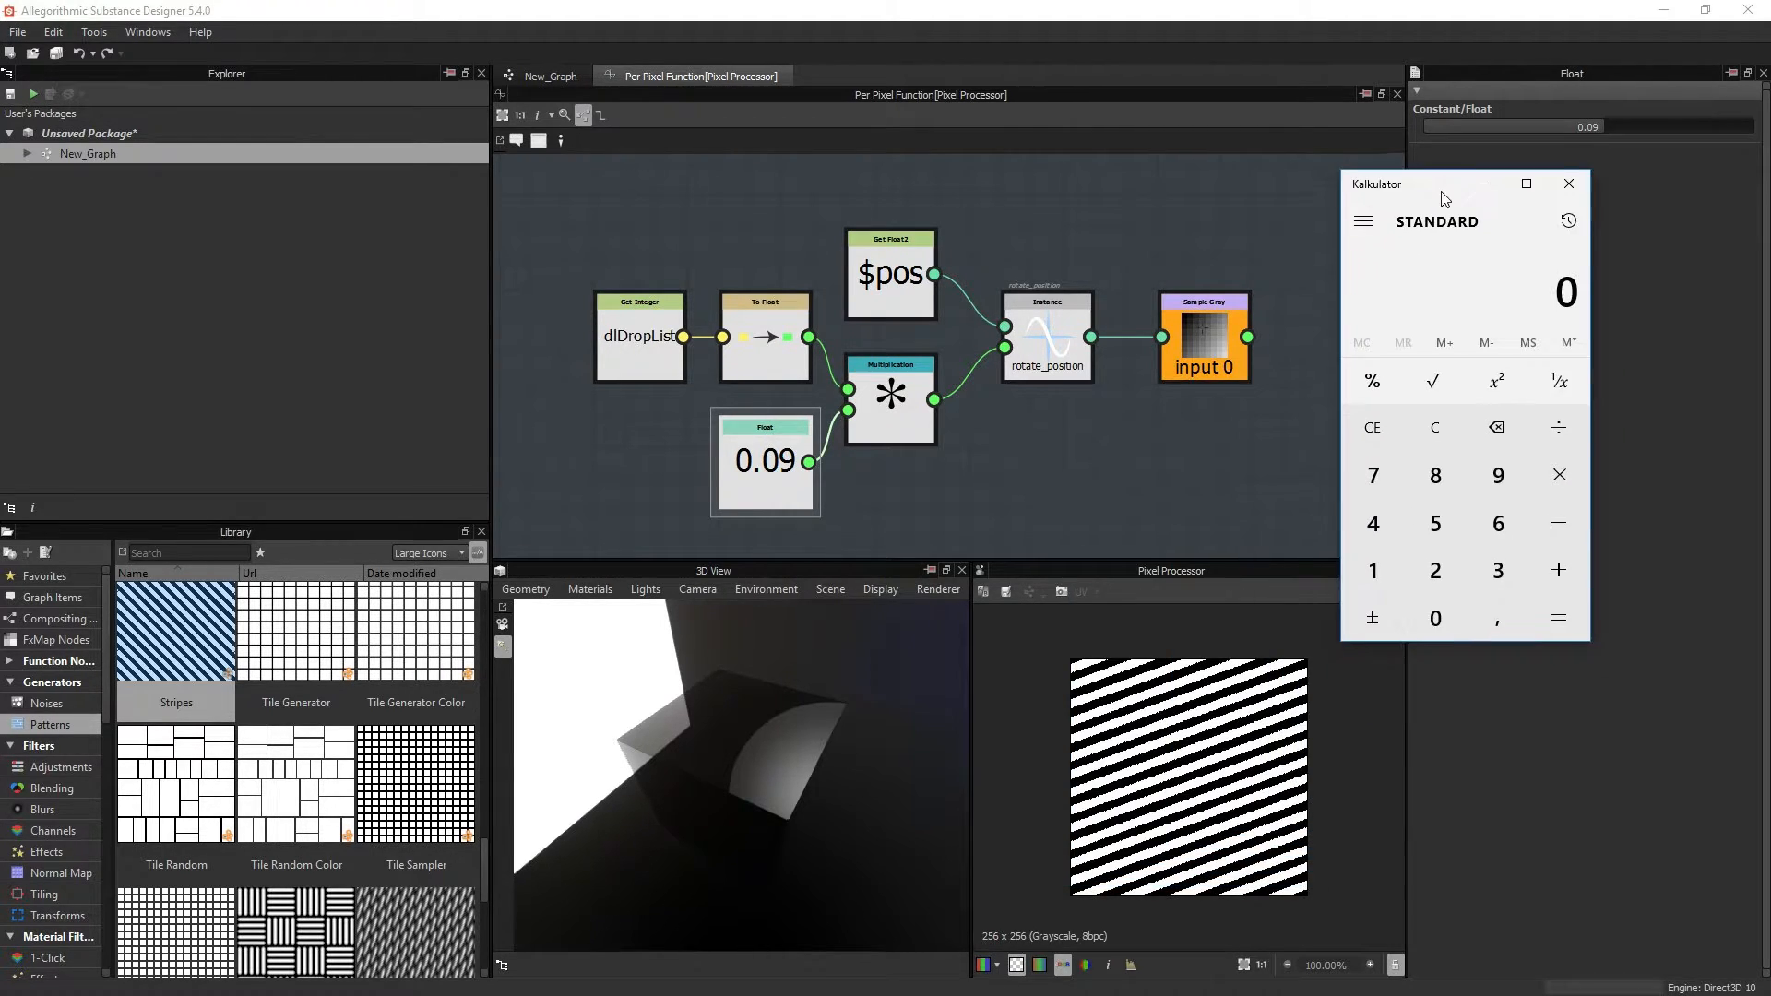
Step: Work out the multiplier in Calculator and set the Float constant to 0.125
left_click(1415, 568)
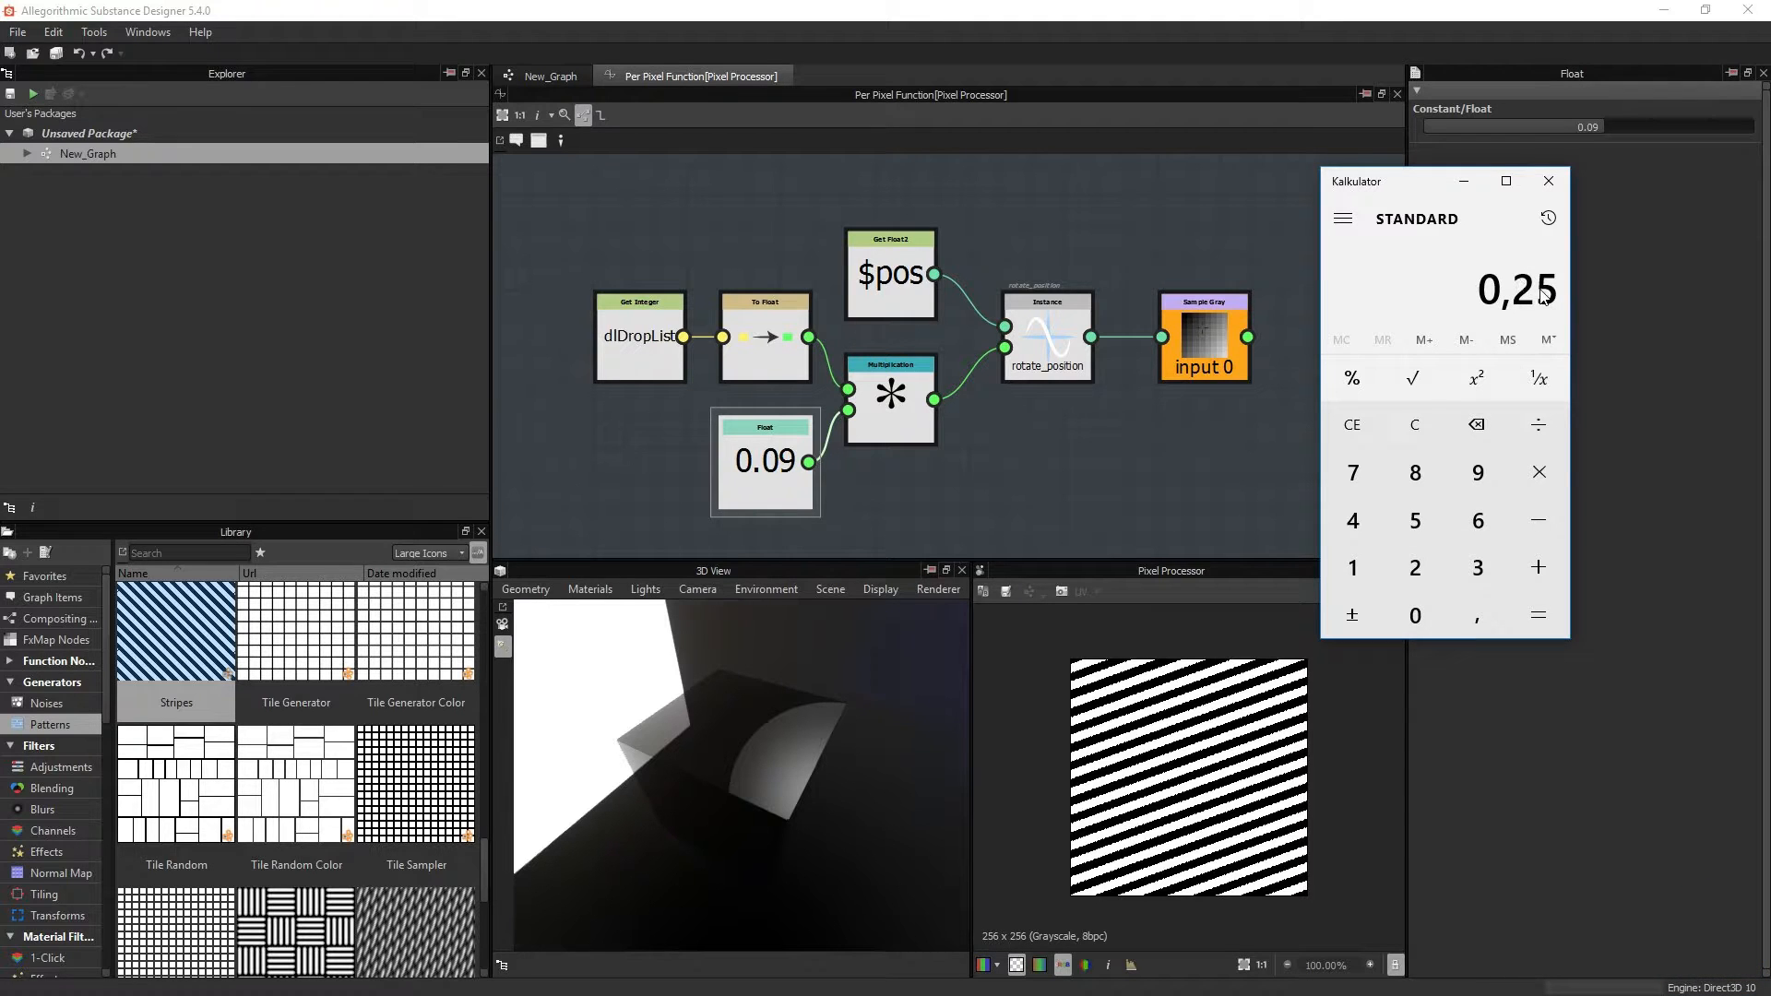
mouse_move(1534, 305)
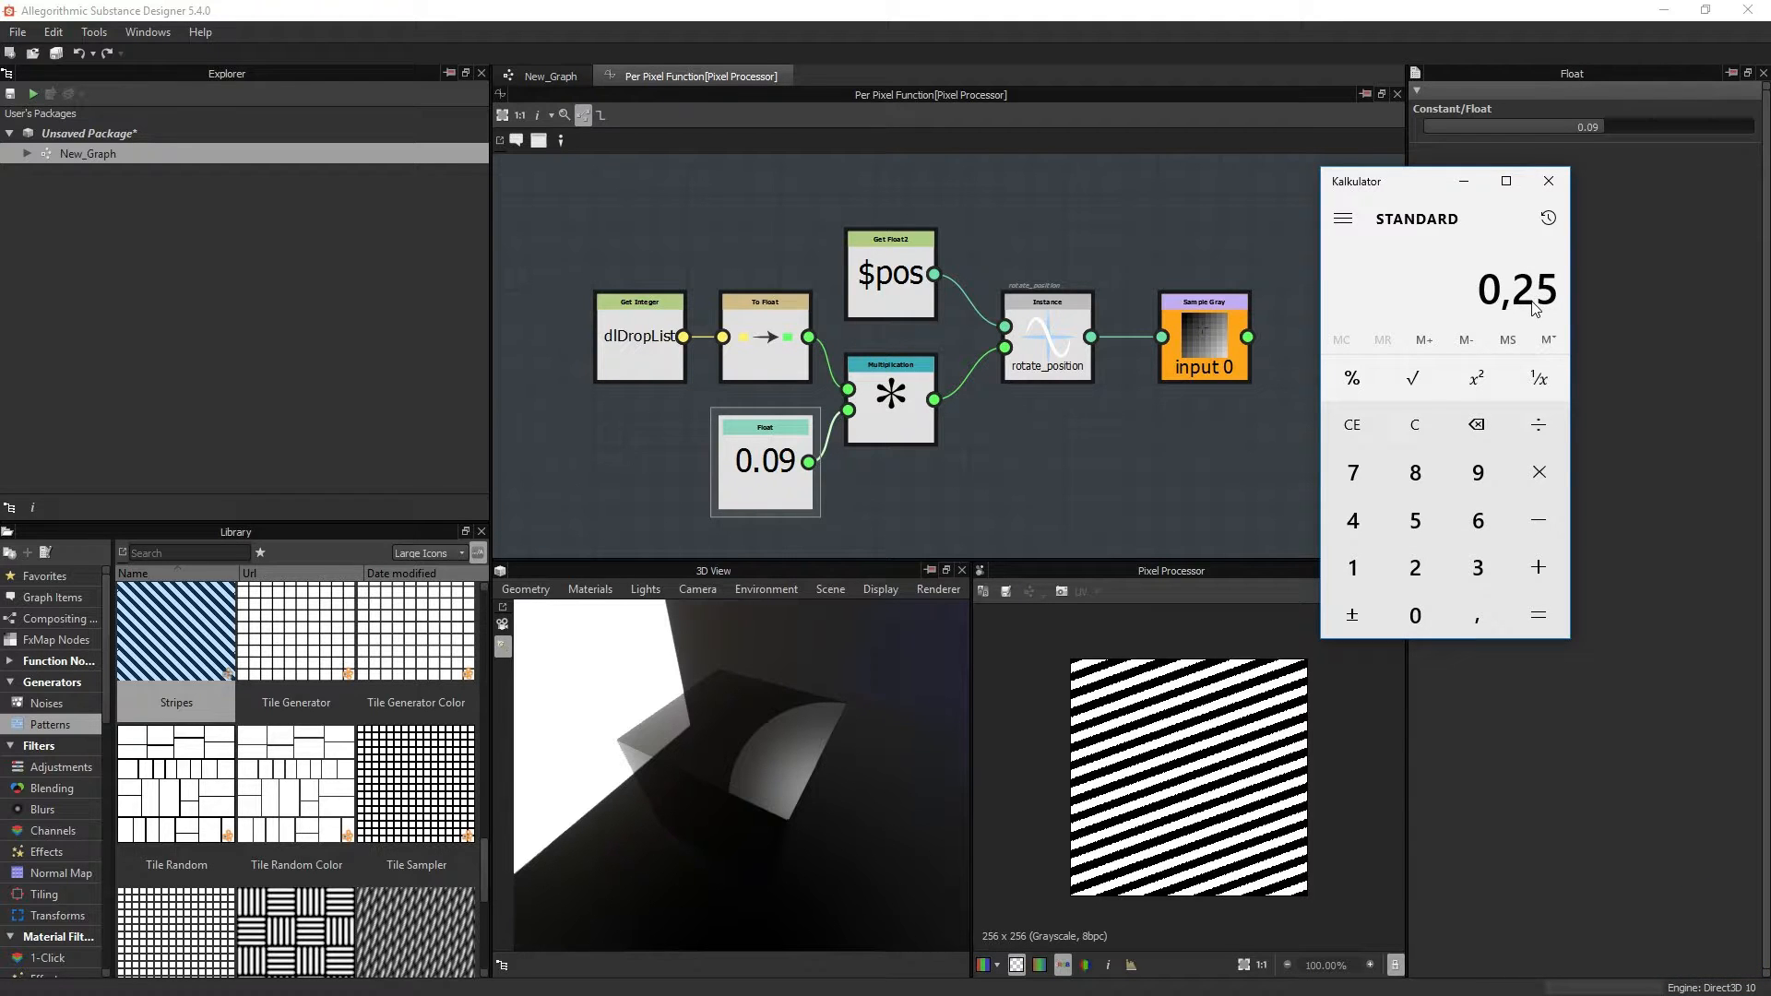
mouse_move(1504, 326)
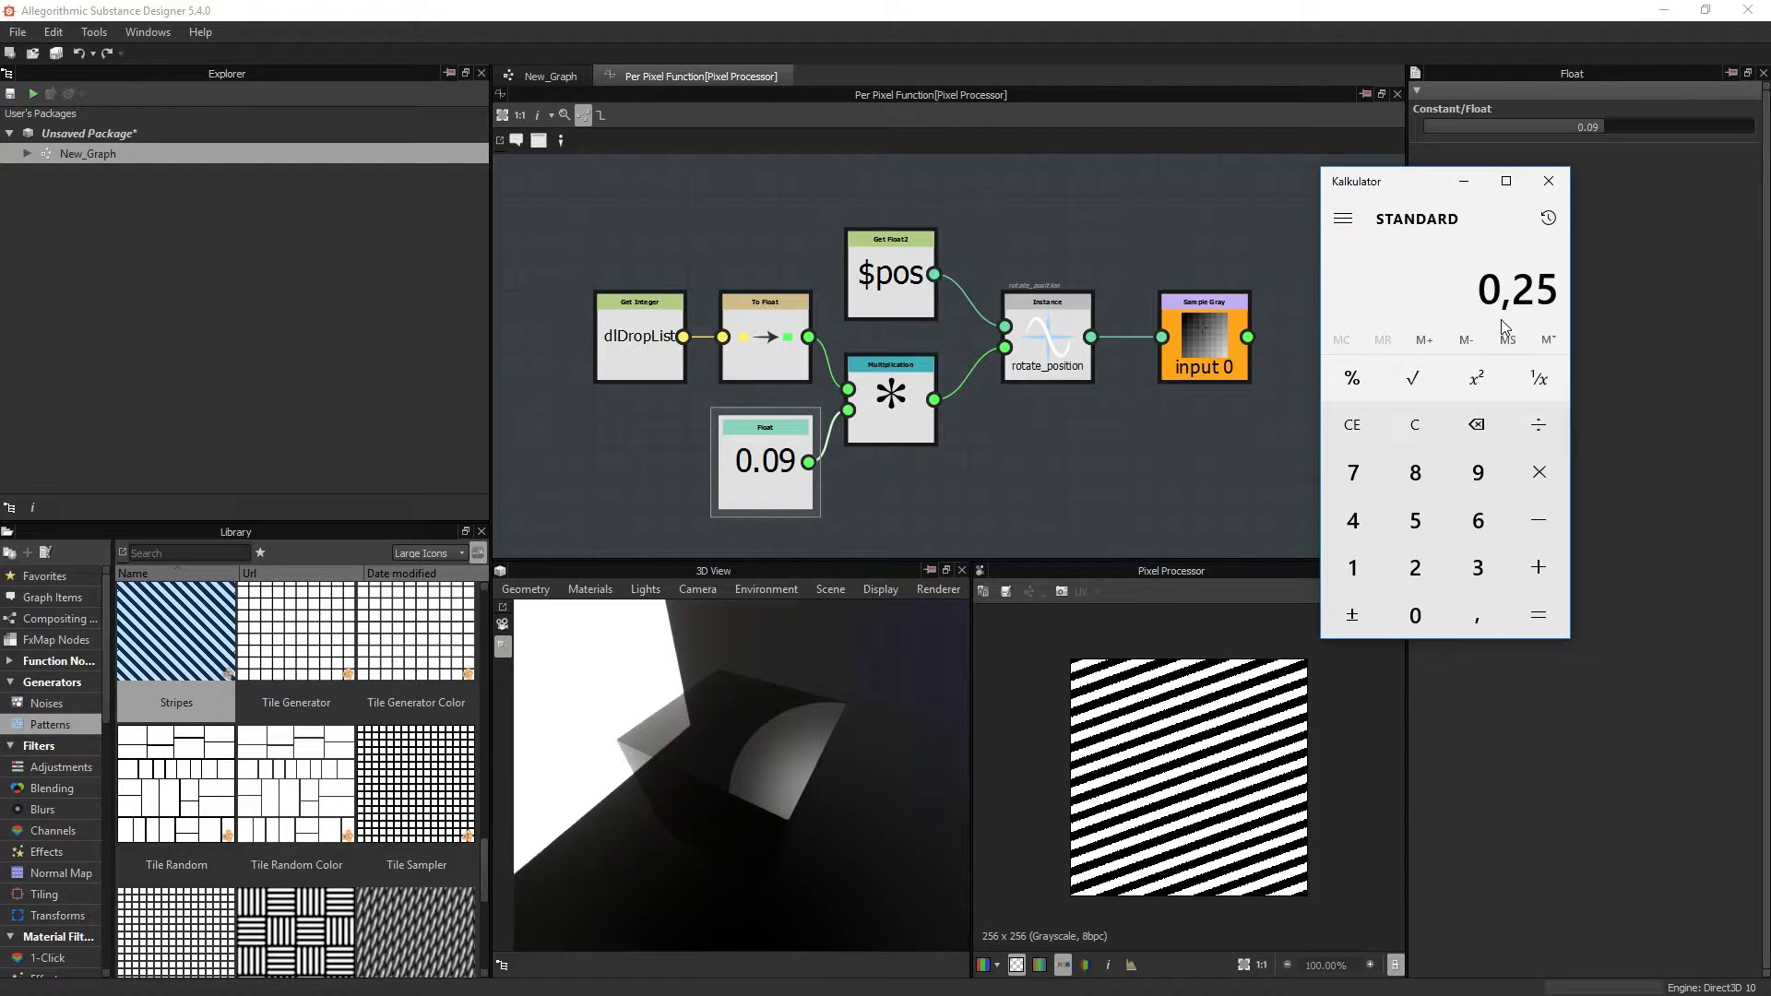
left_click(1548, 181)
type("0.146")
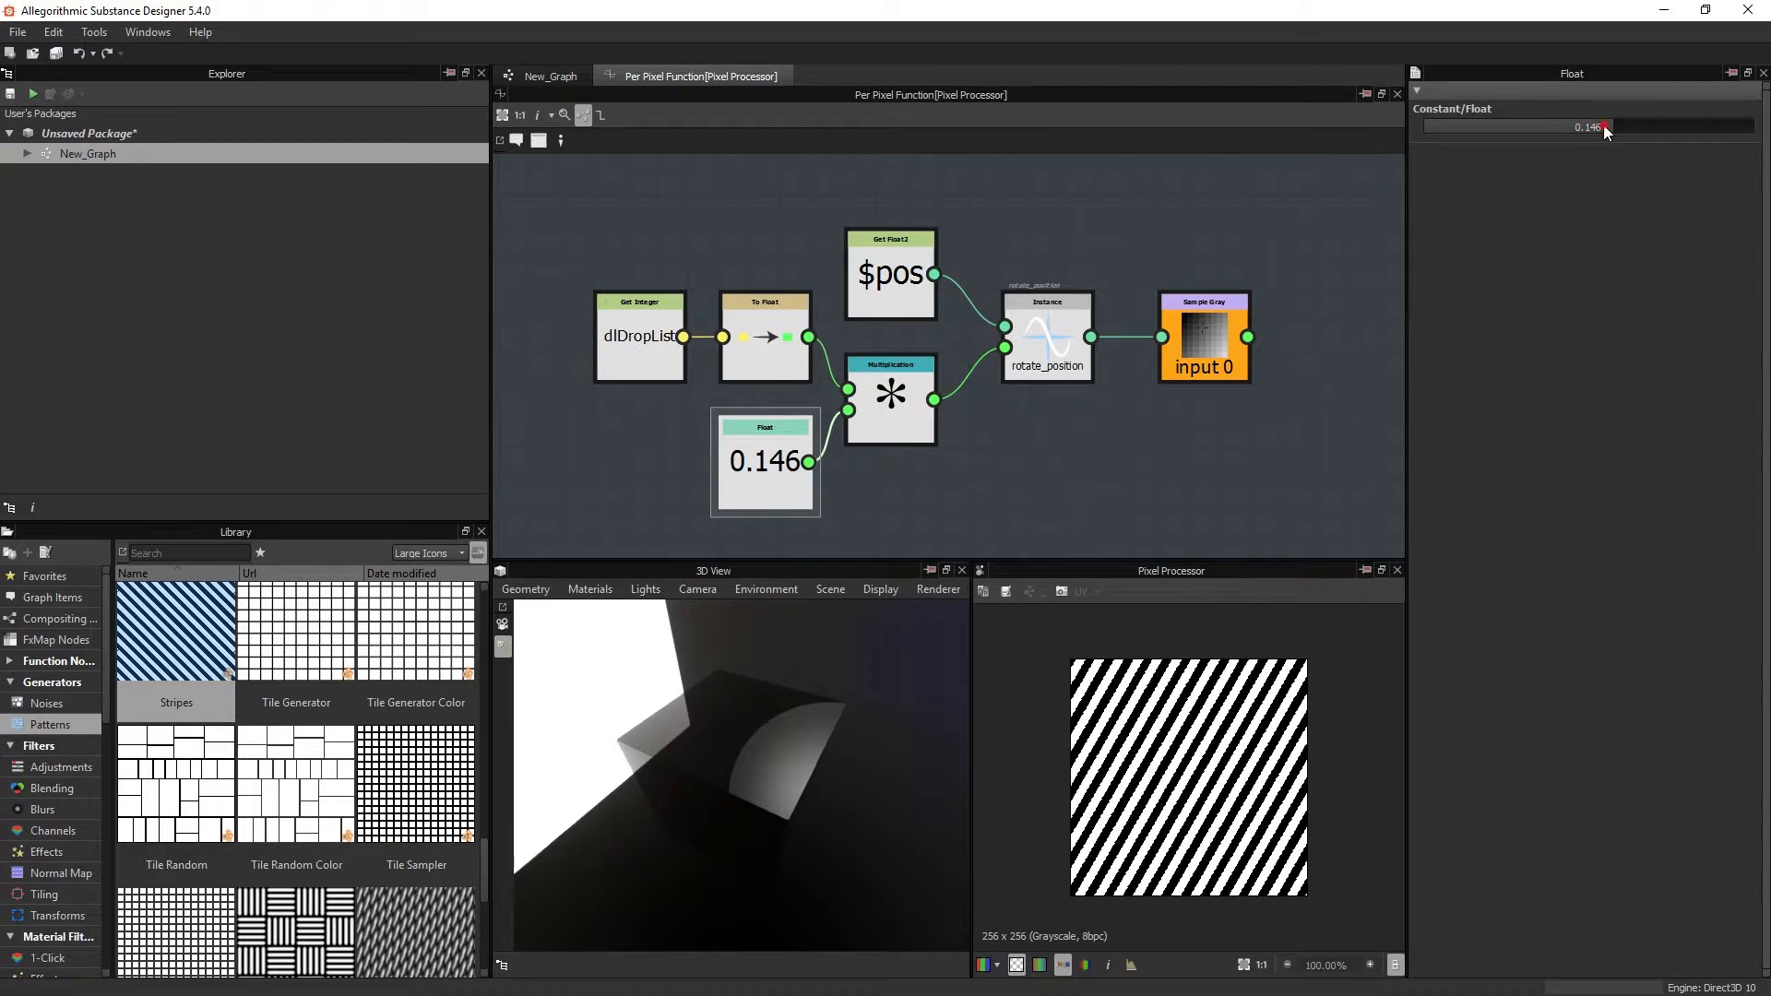
key("Backspace")
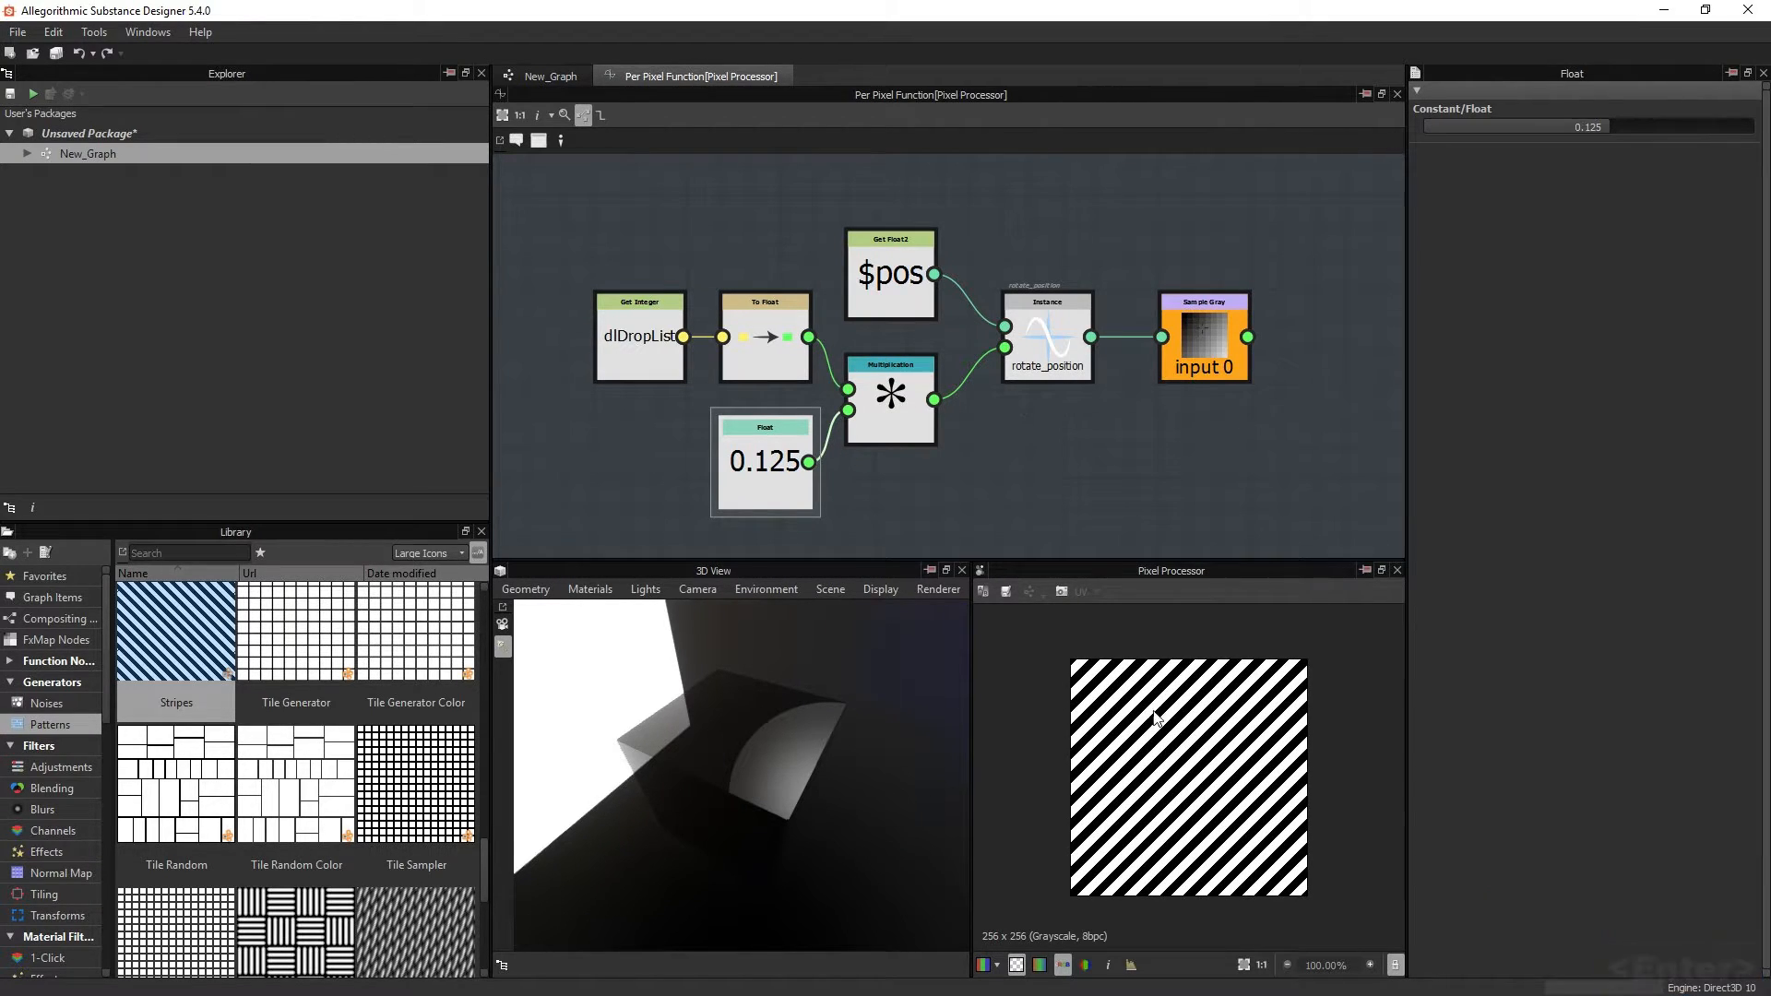
mouse_move(1051, 735)
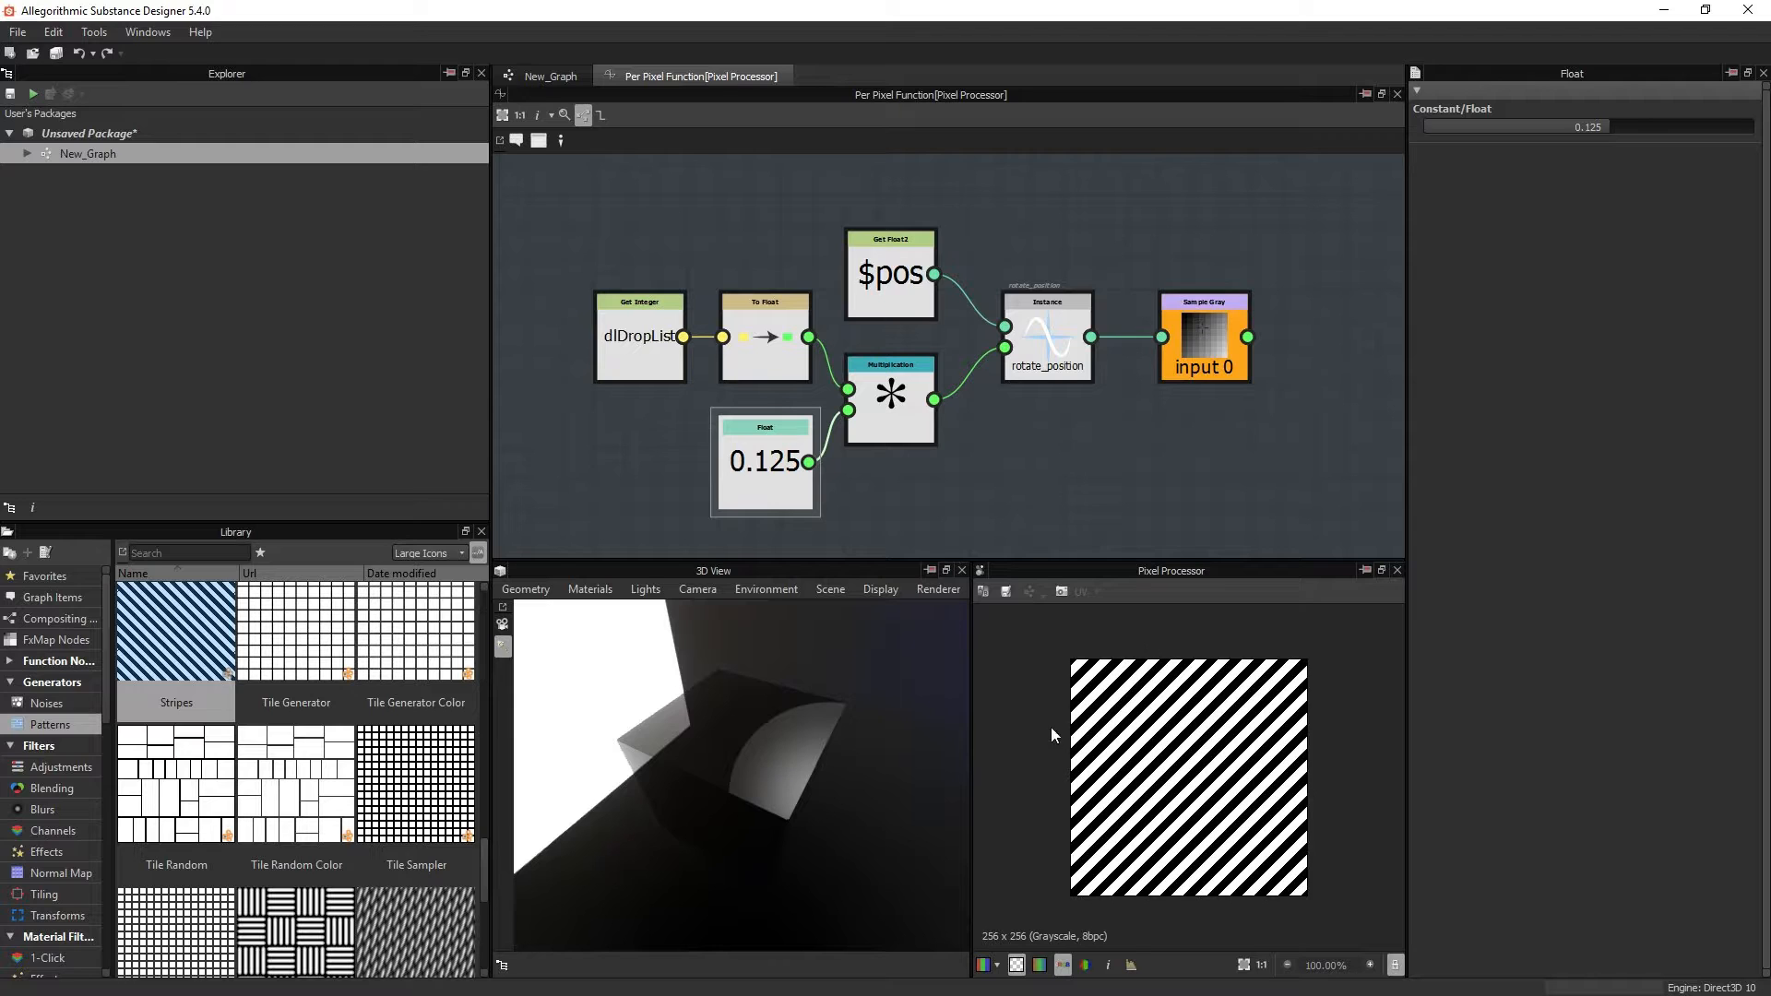
mouse_move(1174, 839)
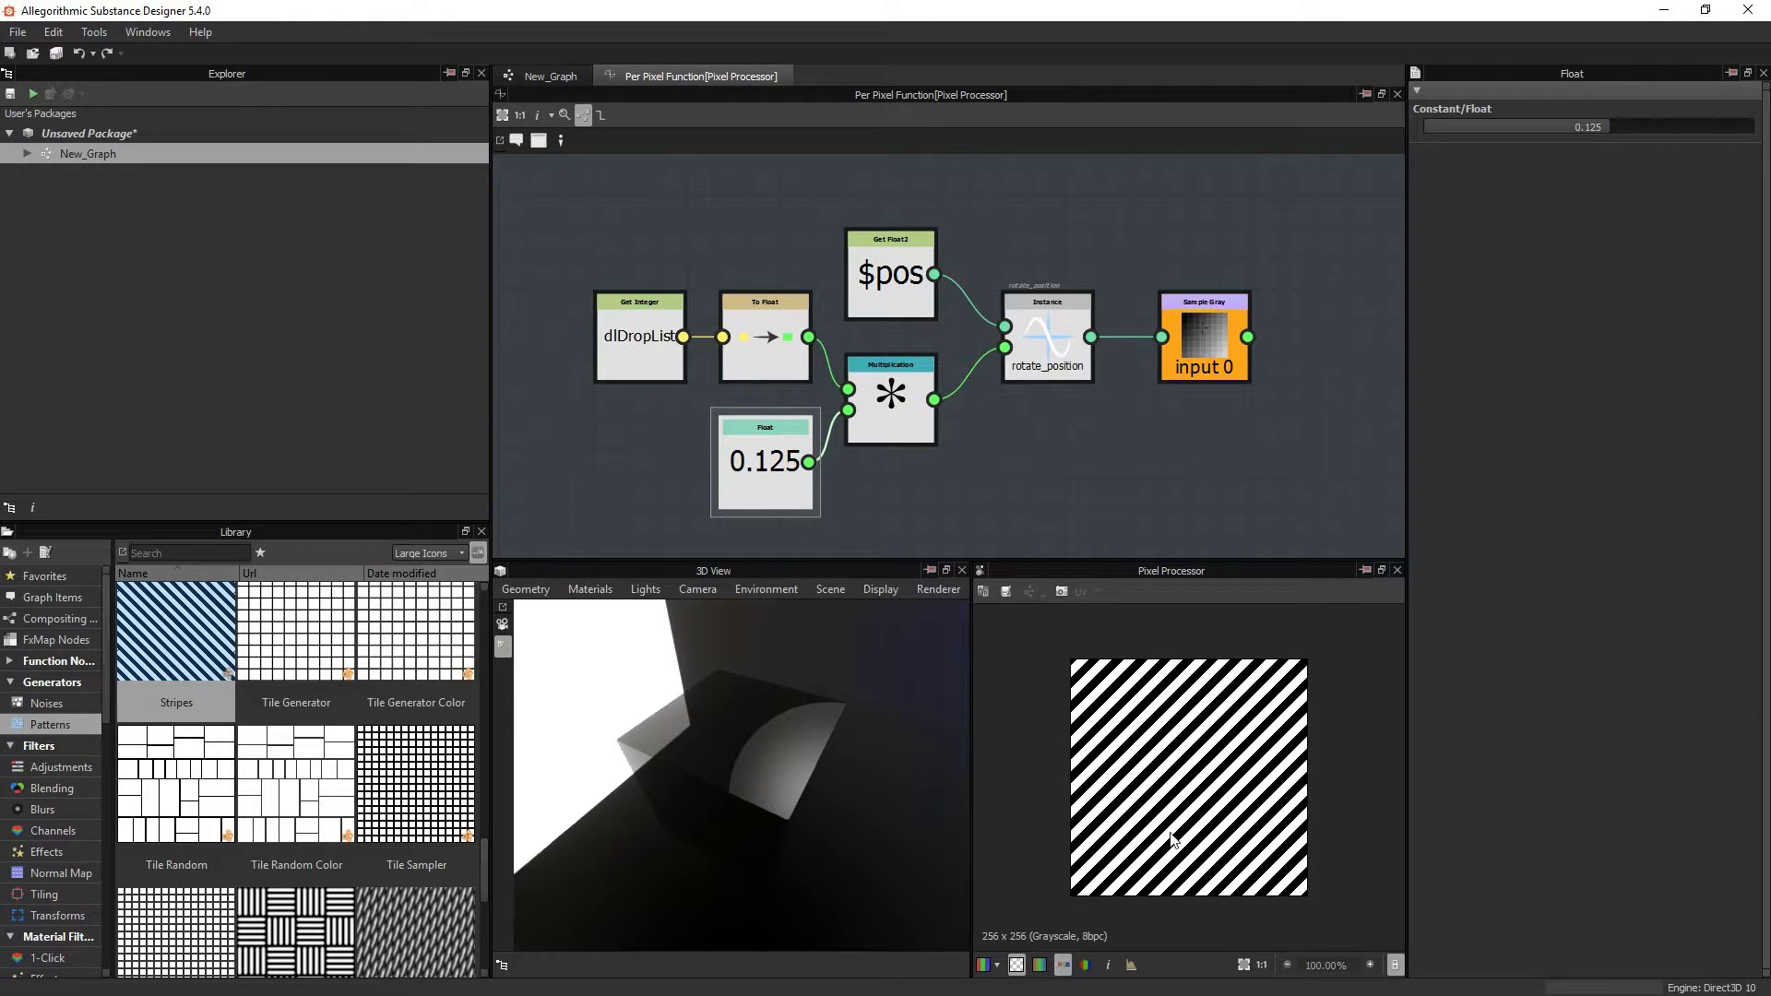
mouse_move(1188, 718)
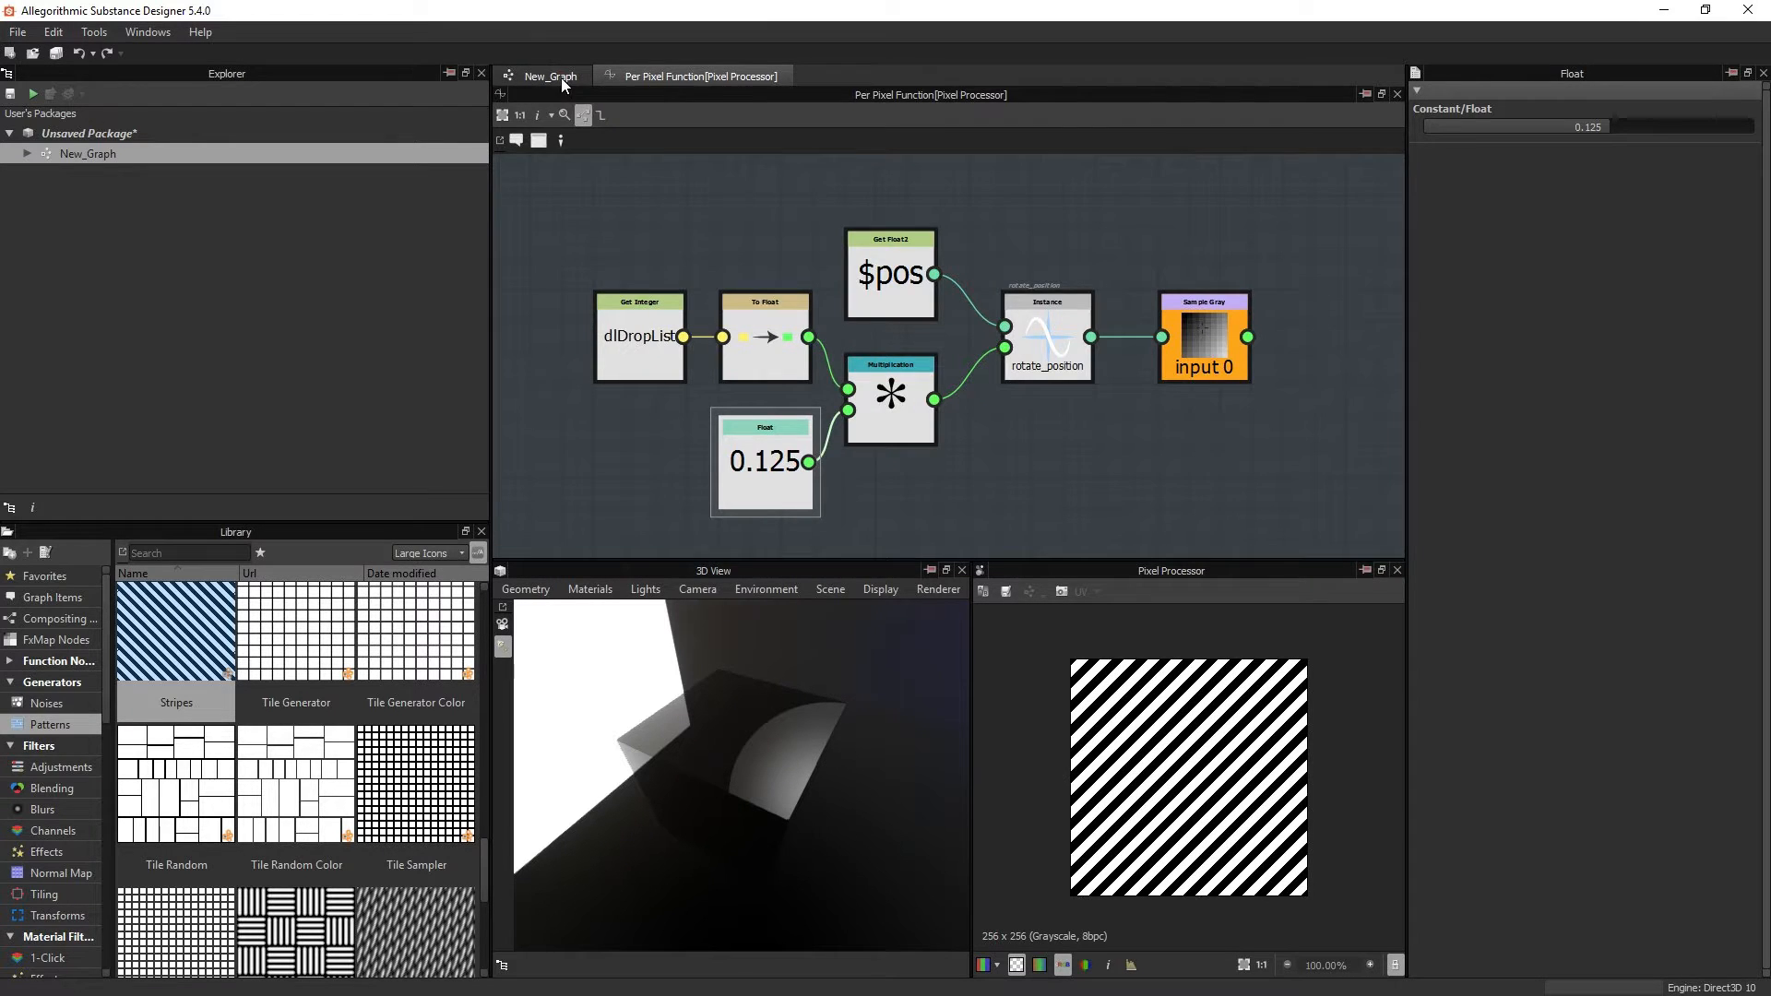
Step: In New_Graph, expand dlDropList and tick a different entry as the default
left_click(545, 76)
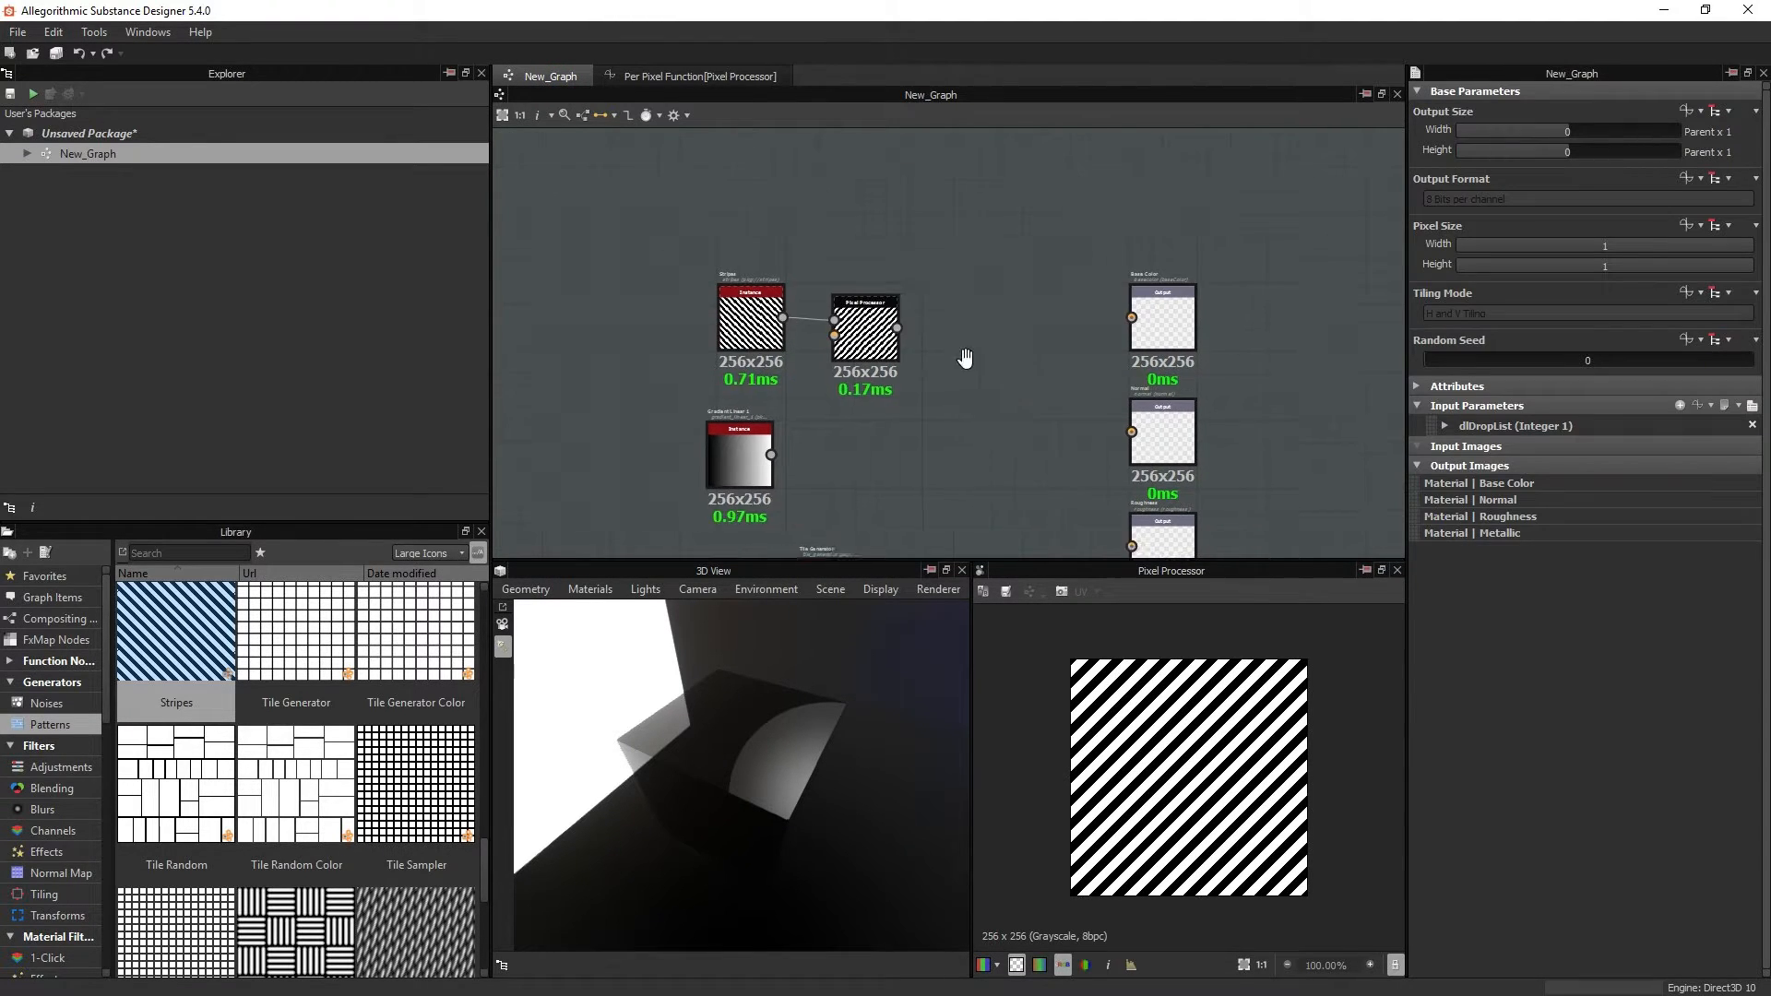
left_click(1443, 426)
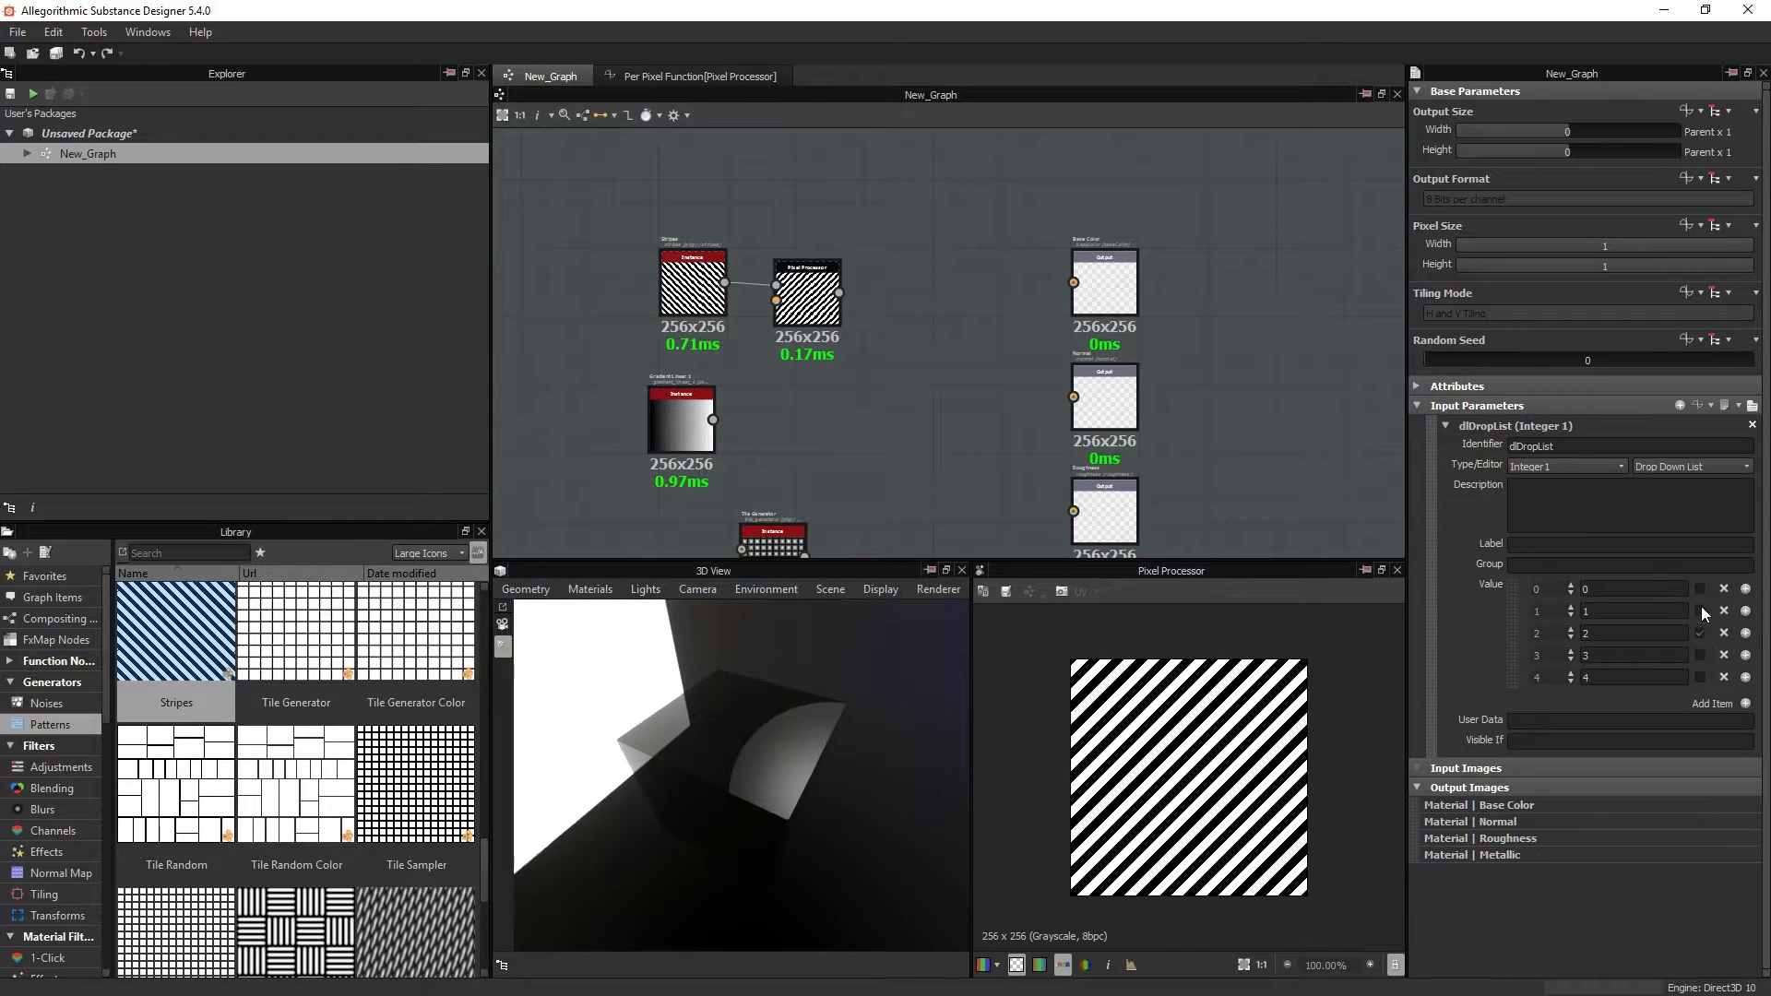
left_click(1701, 611)
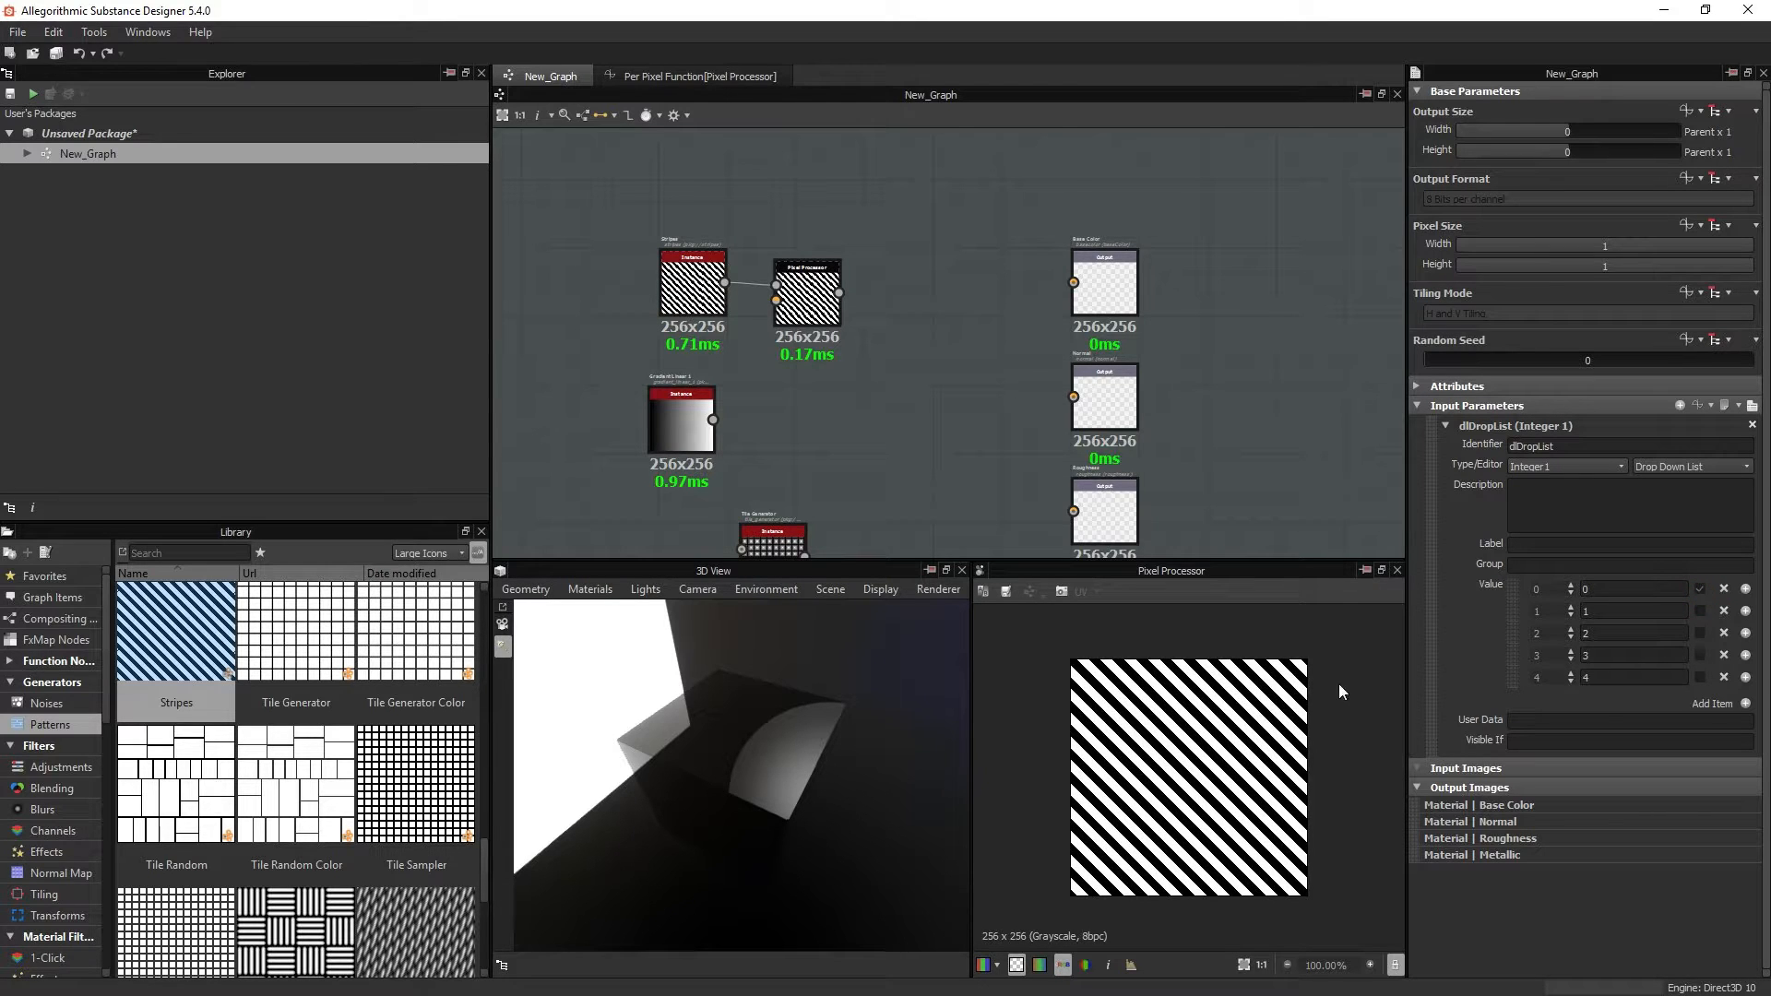
mouse_move(856, 372)
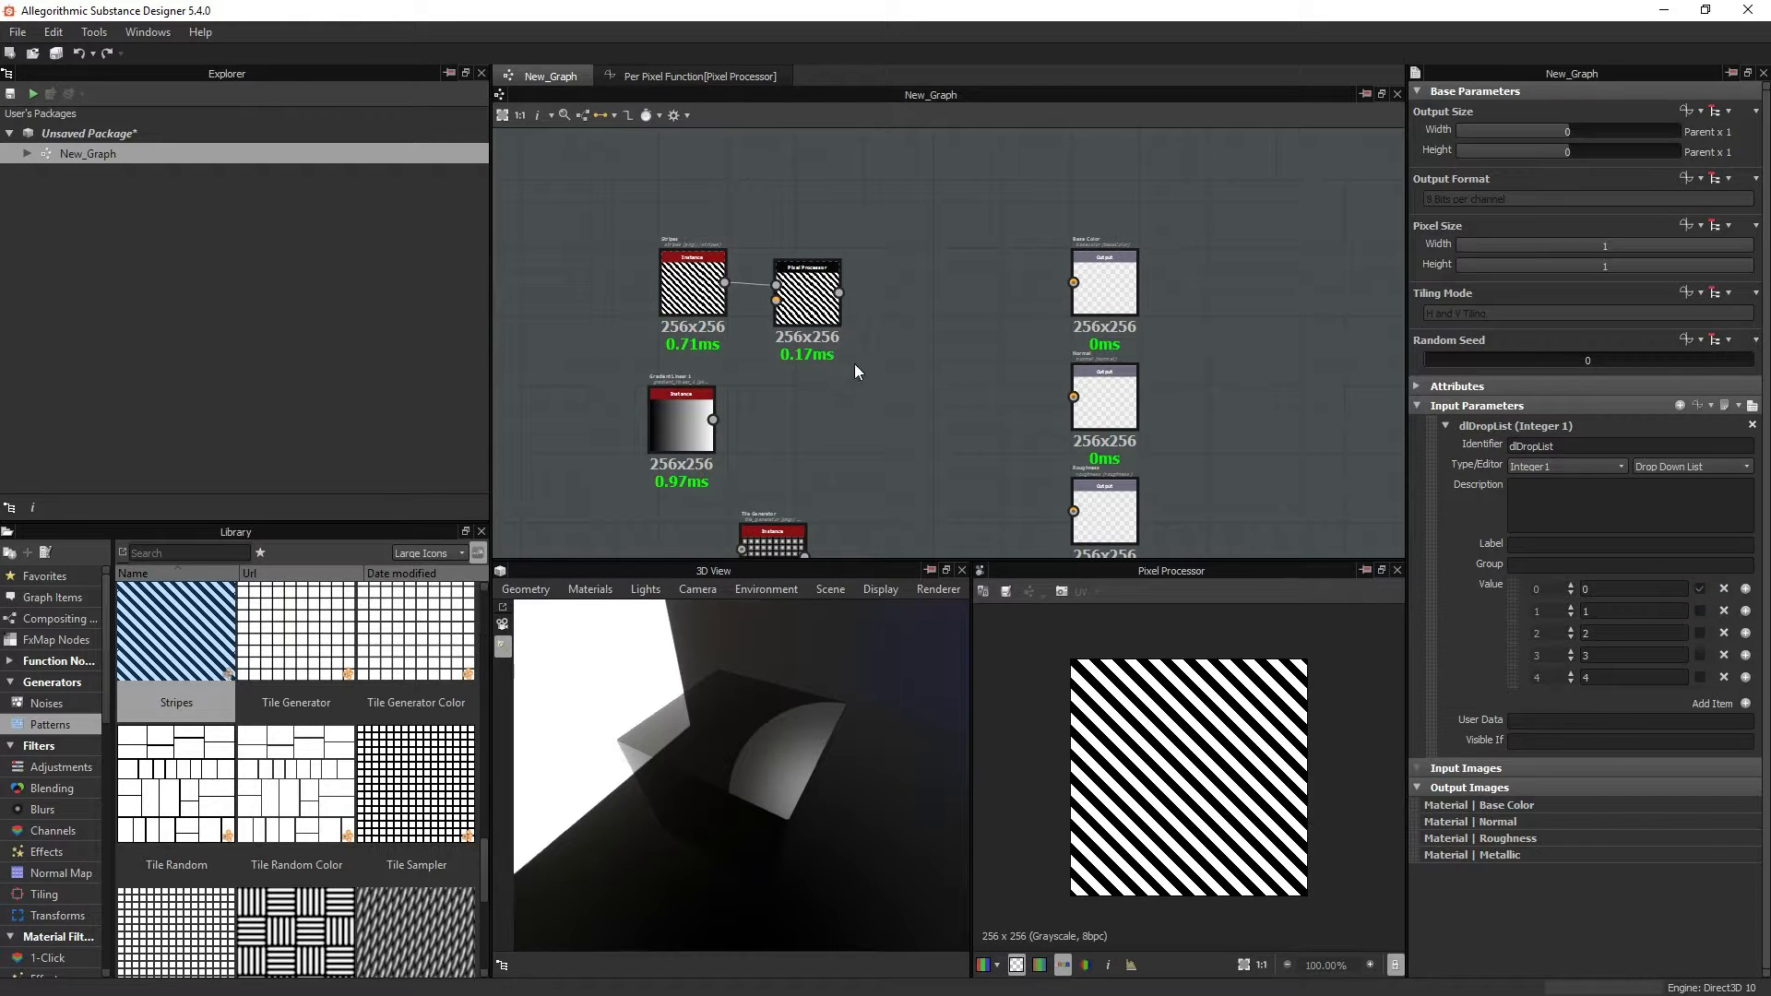
Step: Check the Stripes and Pixel Processor nodes, then return to the per-pixel function
left_click(691, 282)
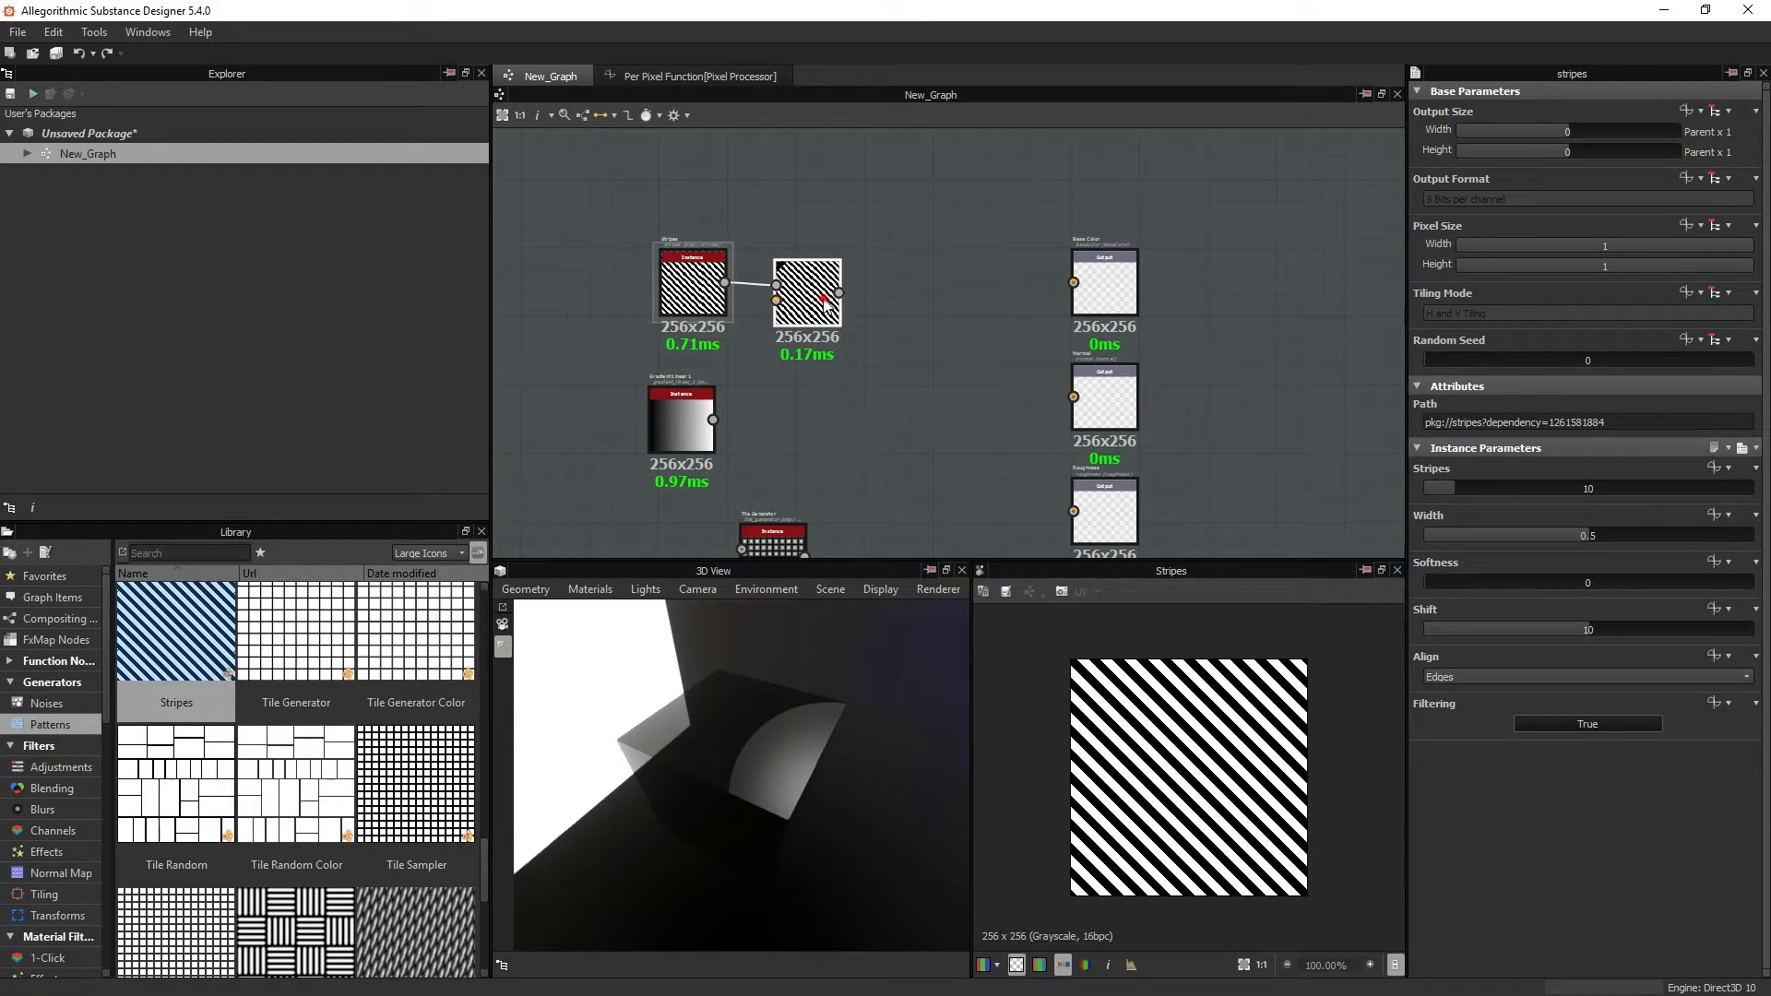
left_click(830, 282)
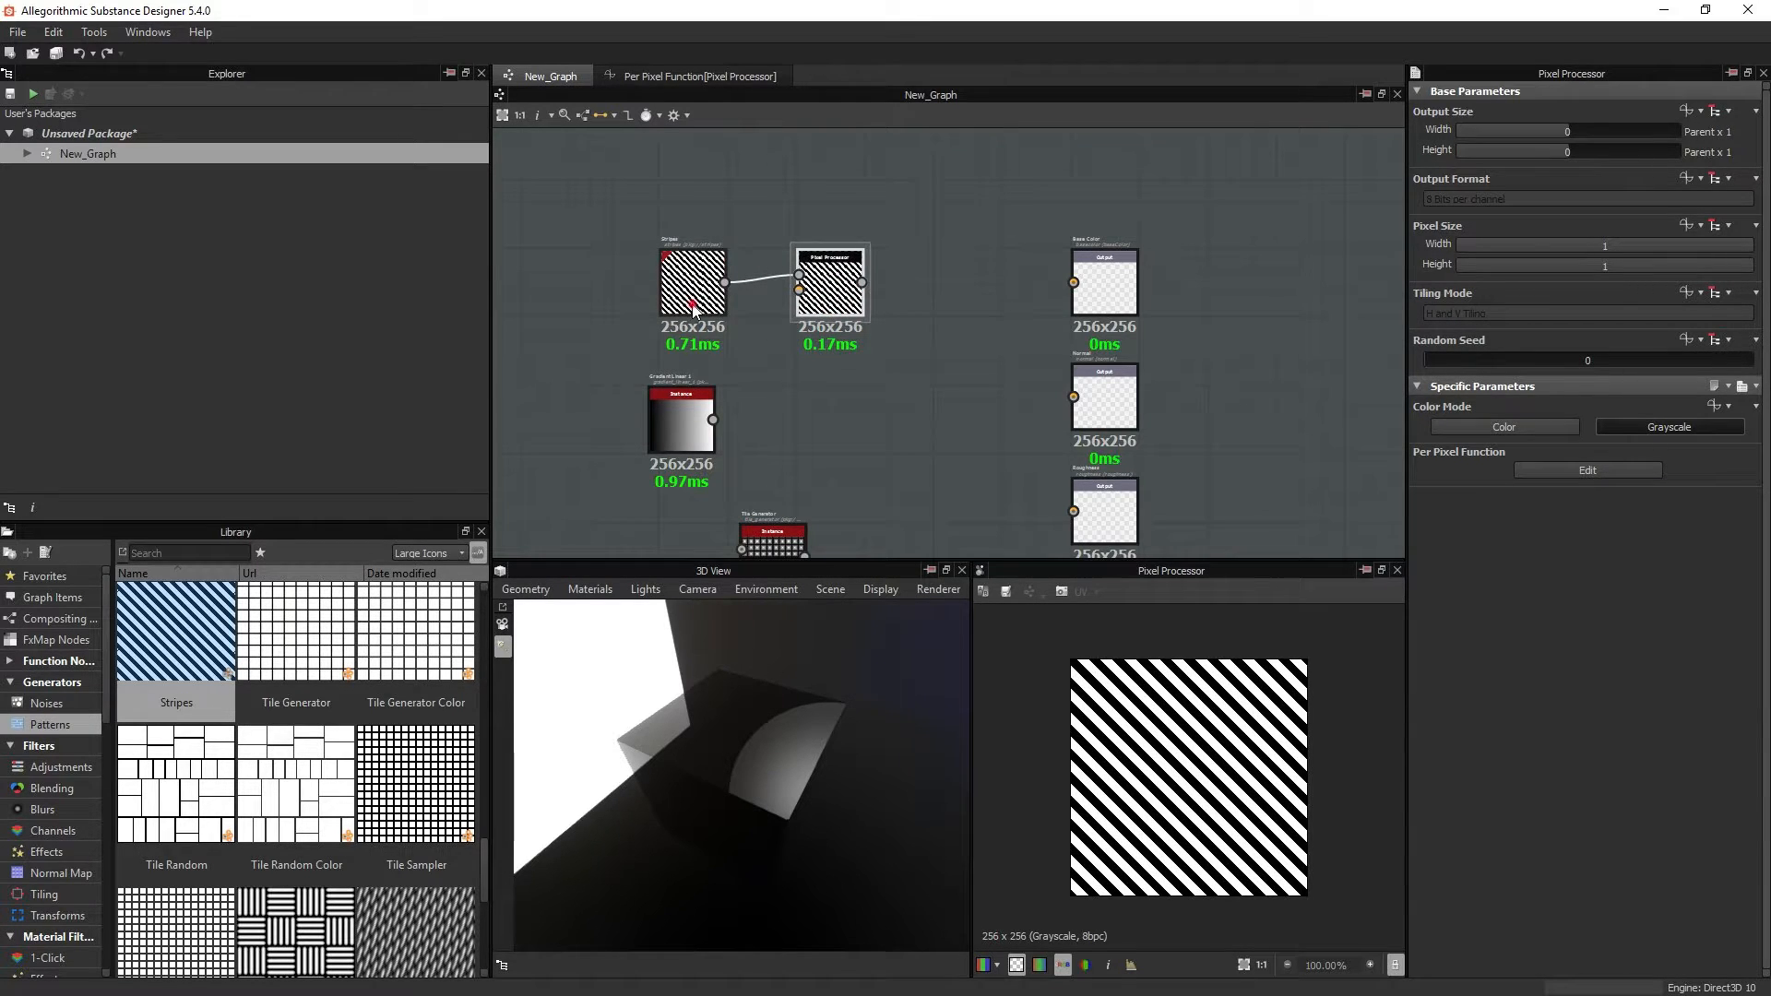
left_click(692, 281)
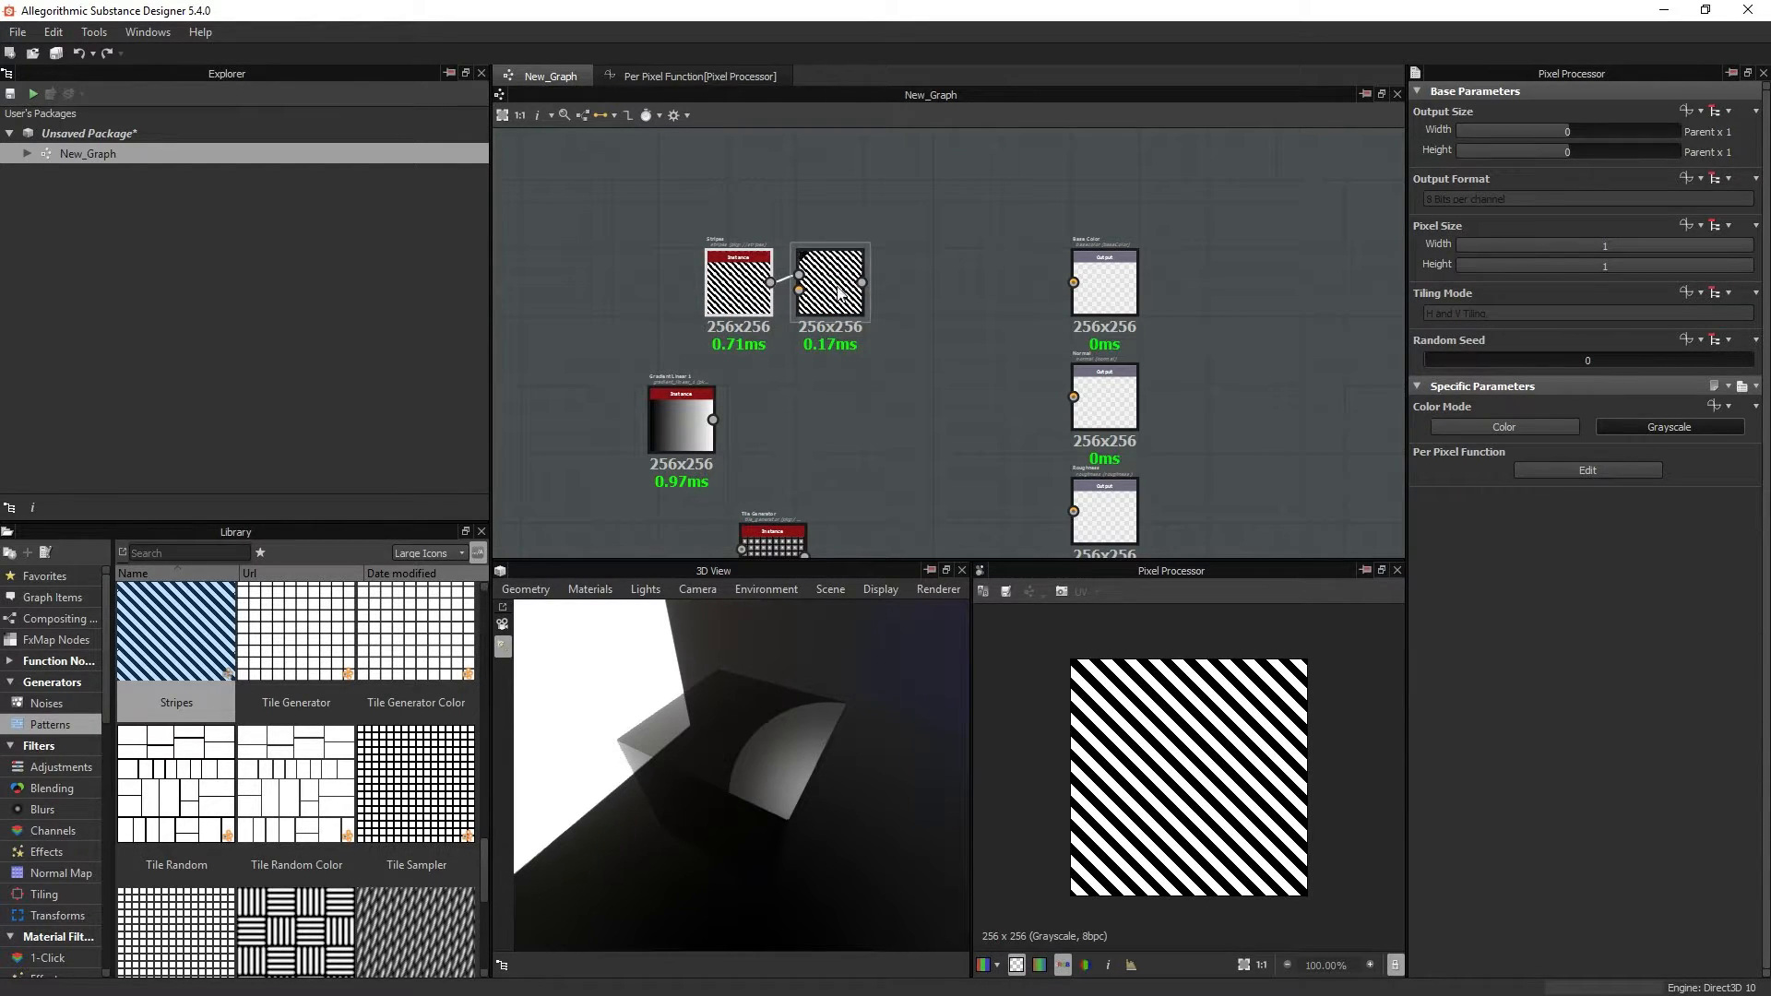
left_click(829, 281)
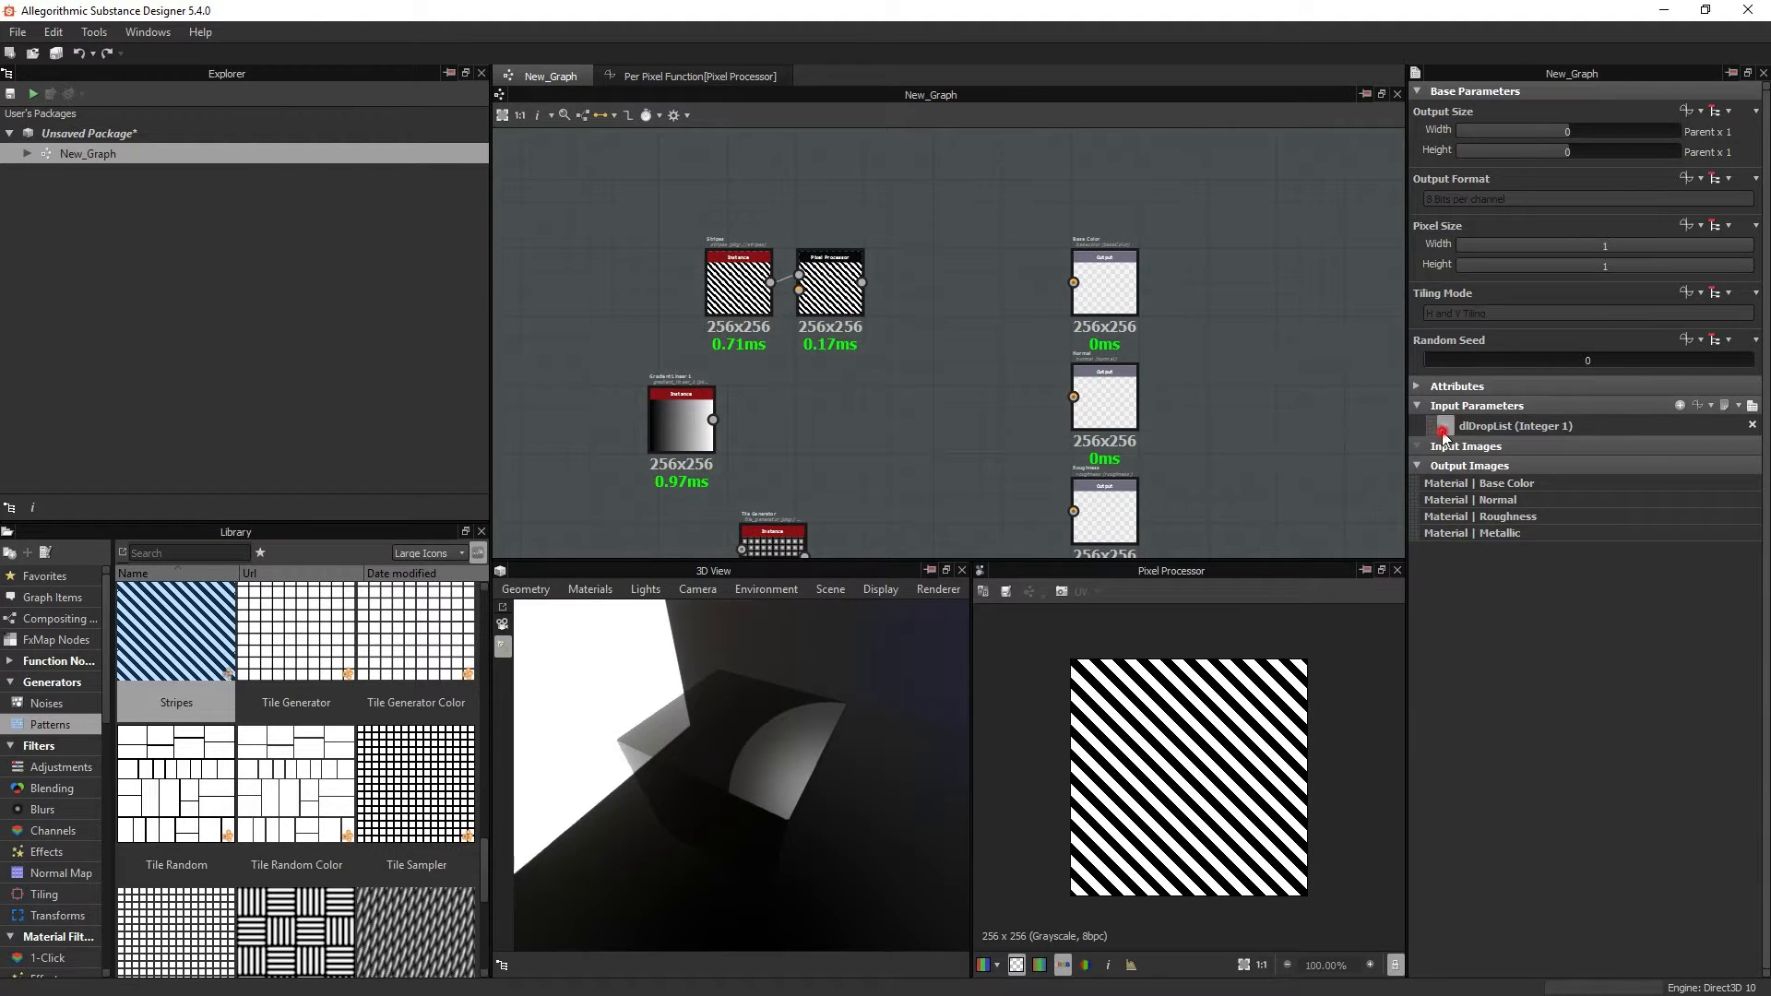
left_click(700, 76)
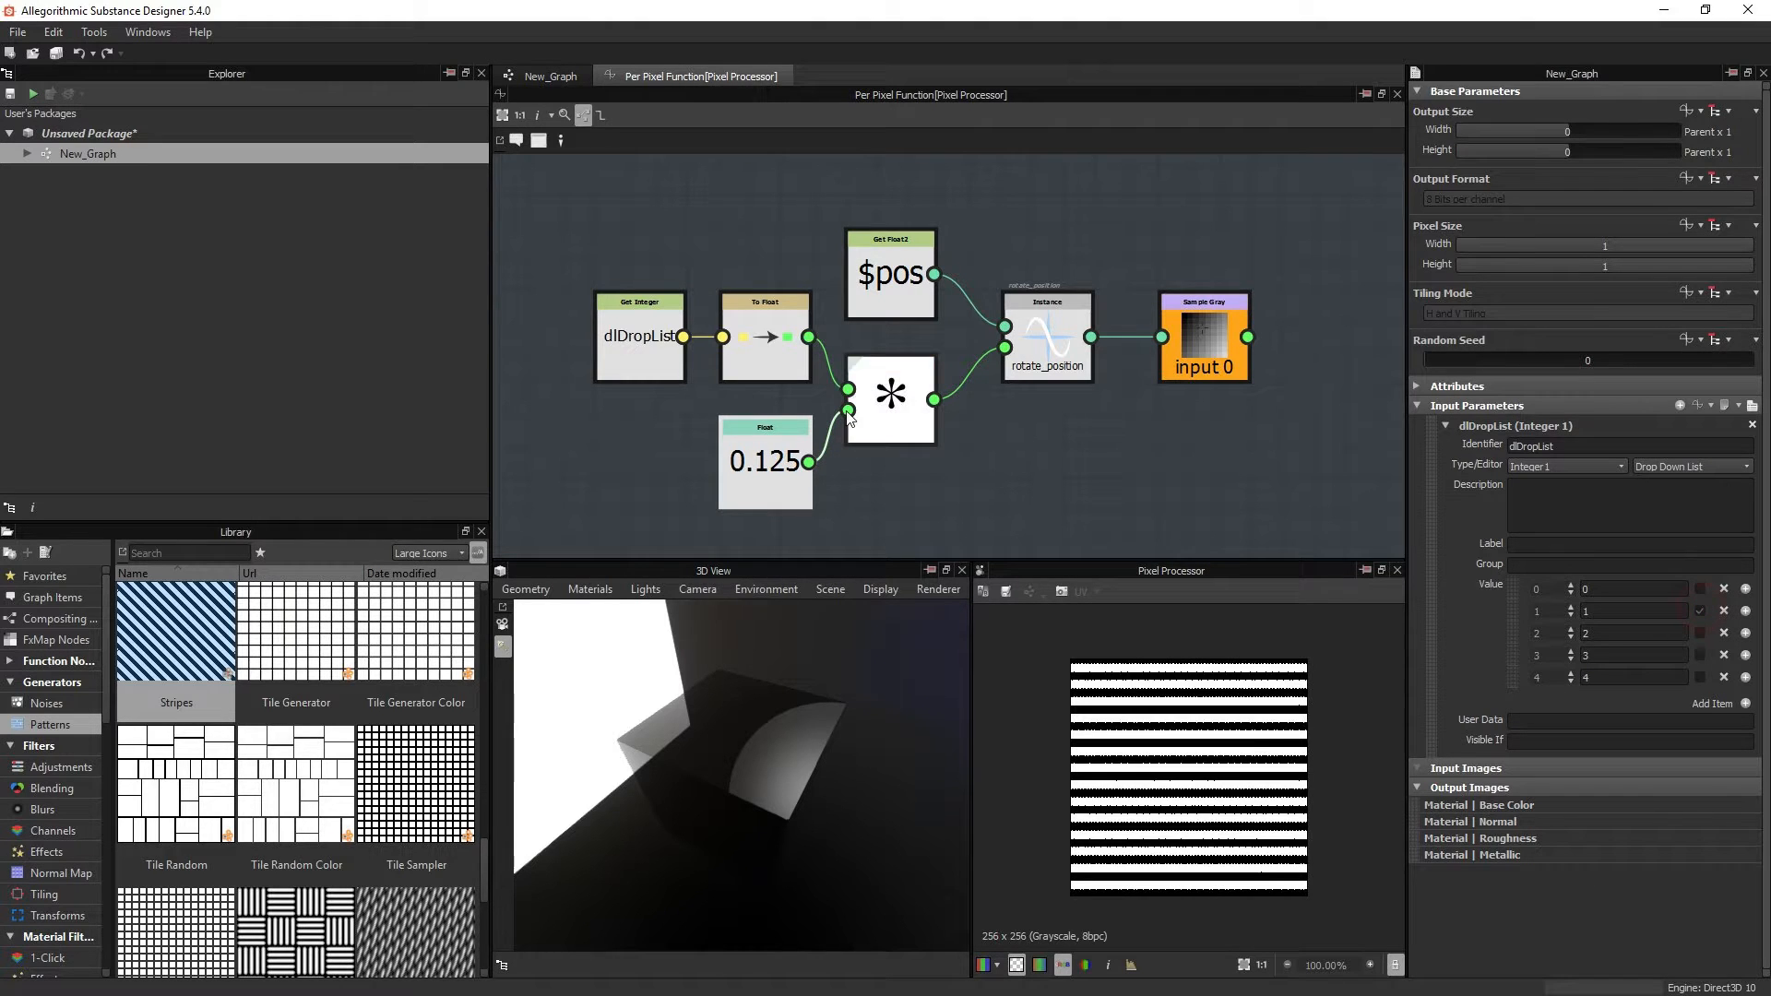
Step: Inspect the Multiplication and Float nodes, test dlDropList defaults, restoring entry 0
left_click(890, 398)
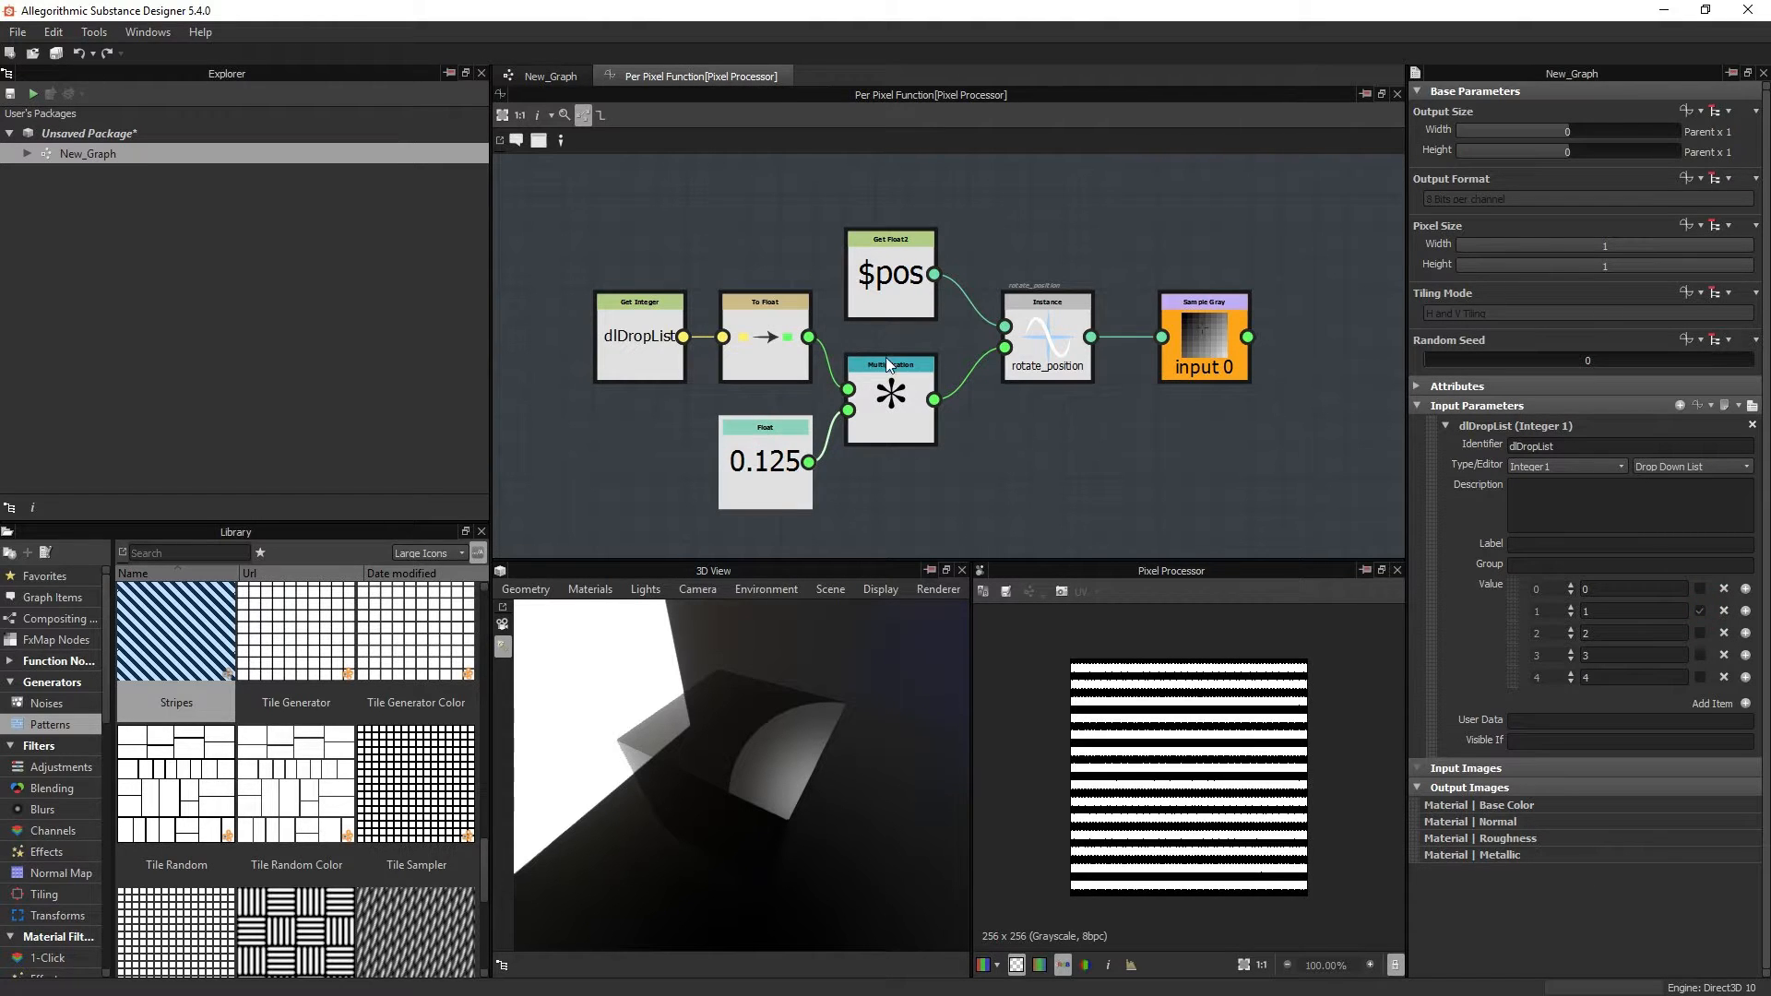
left_click(764, 461)
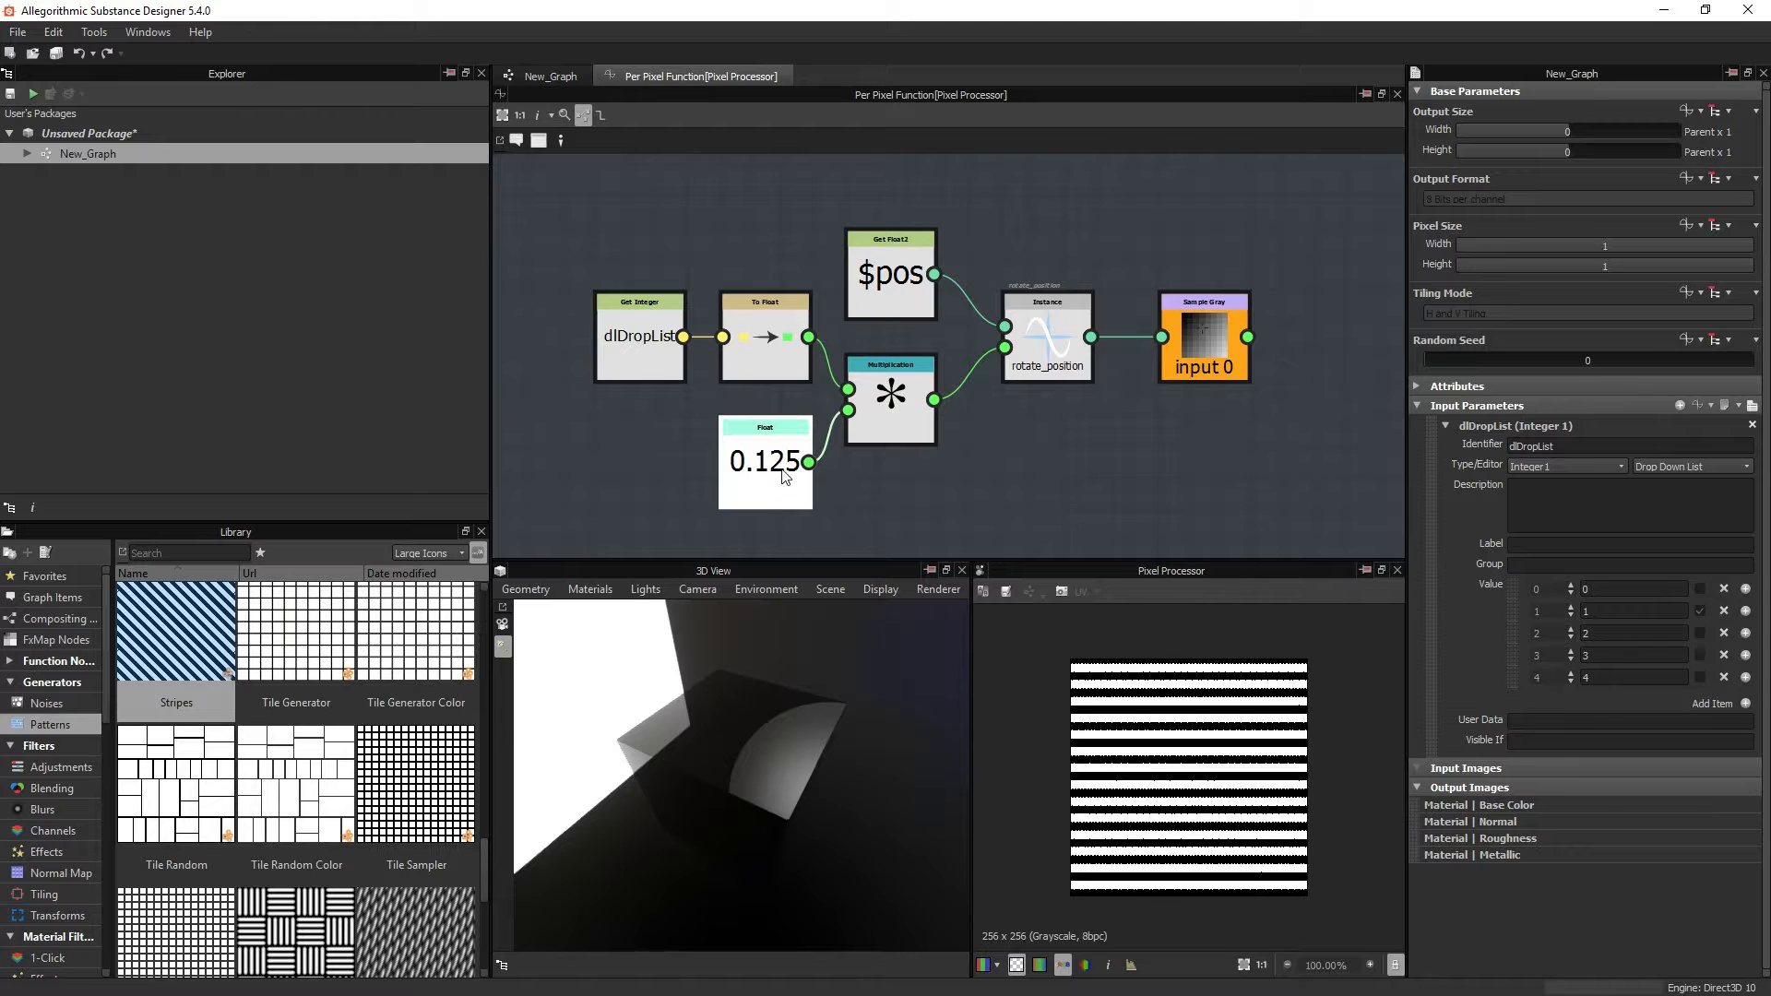
mouse_move(764, 461)
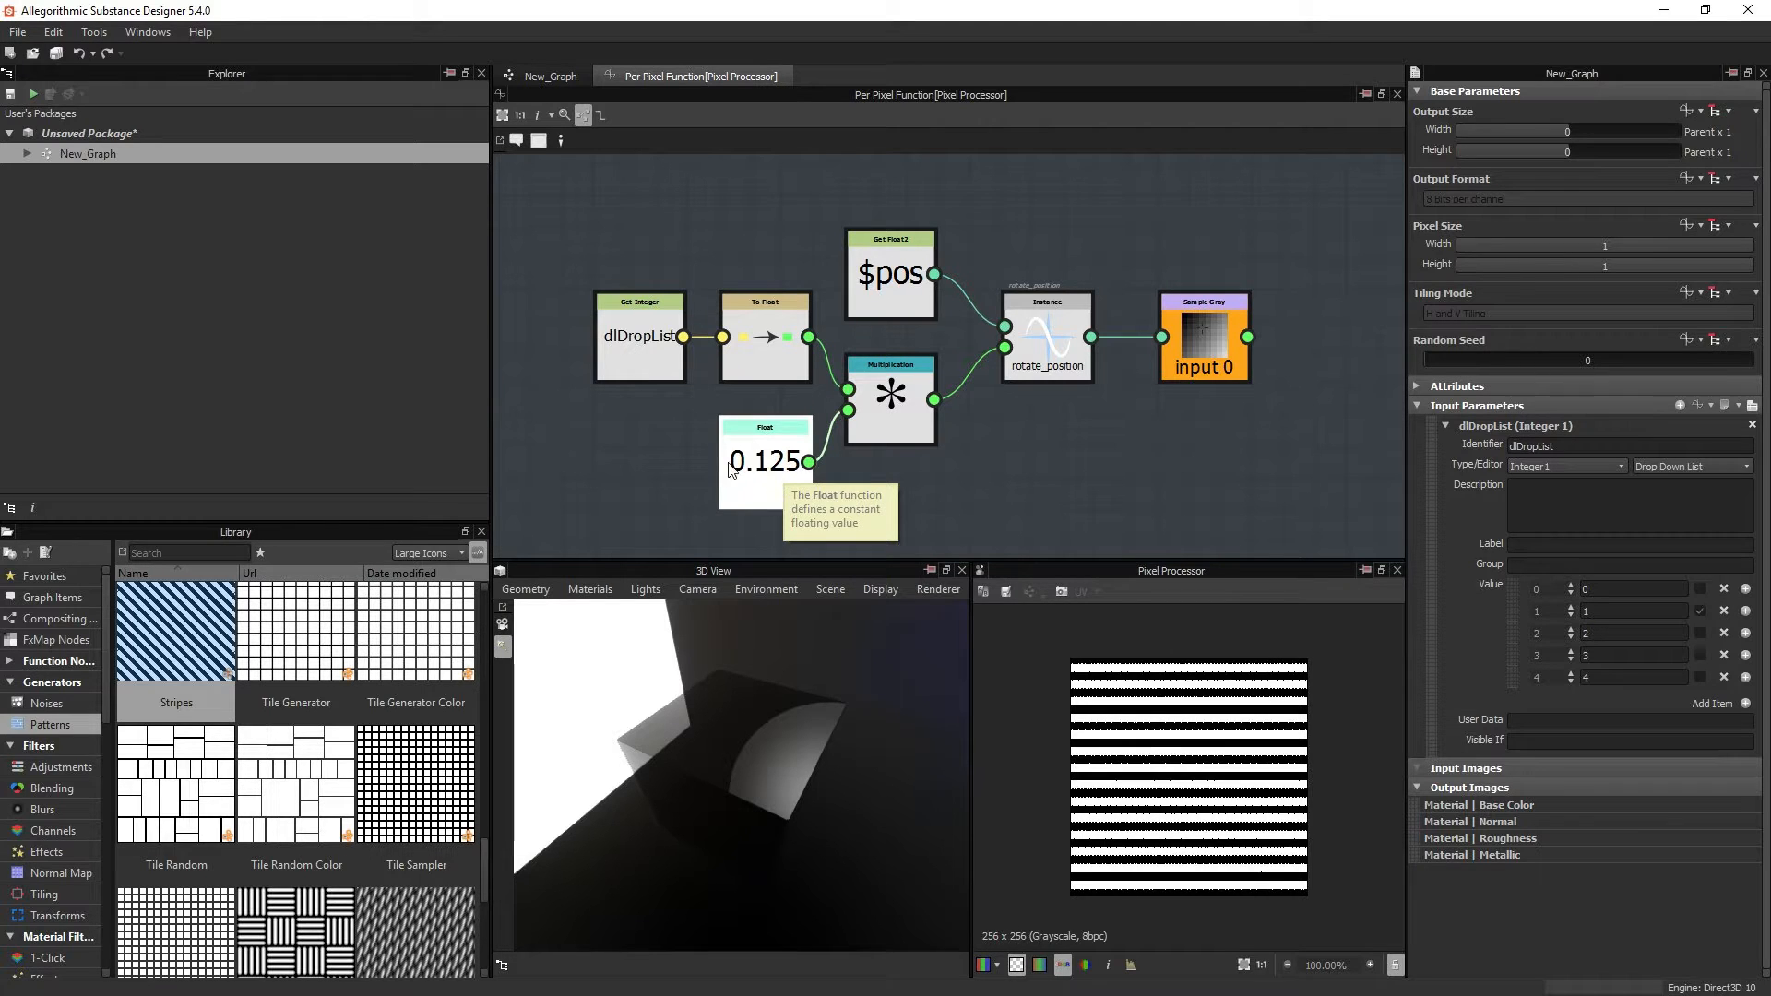
mouse_move(786, 488)
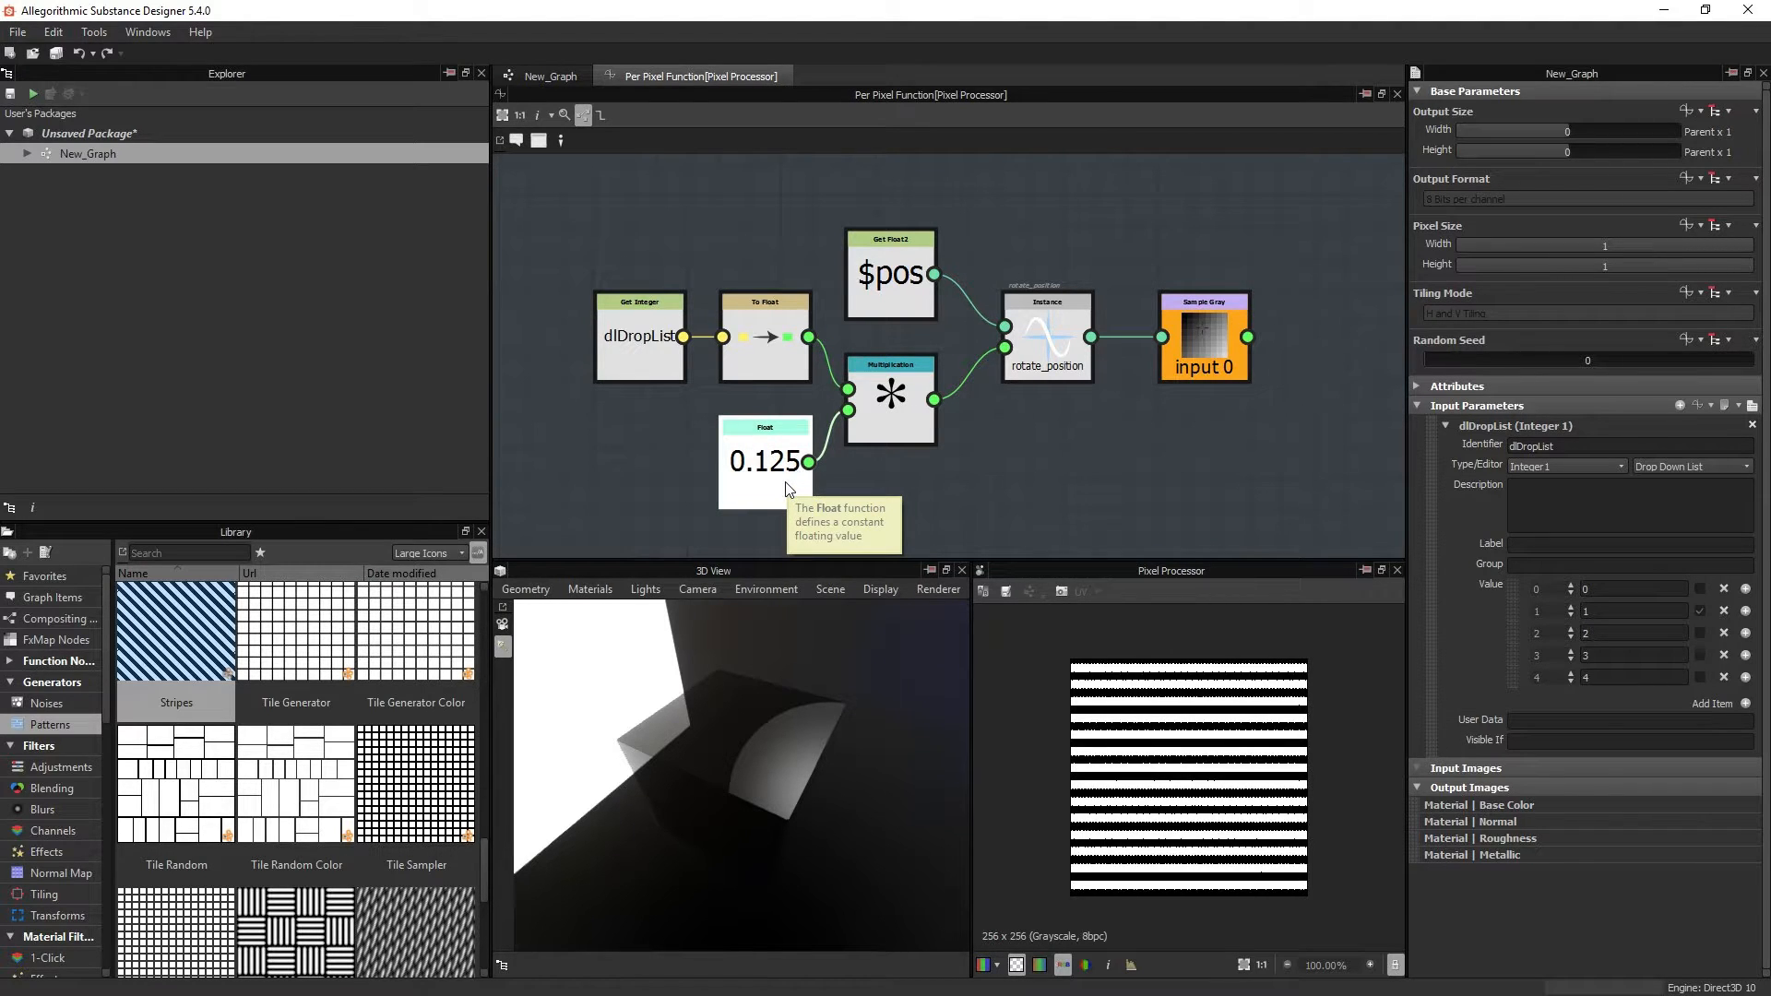
mouse_move(1617, 609)
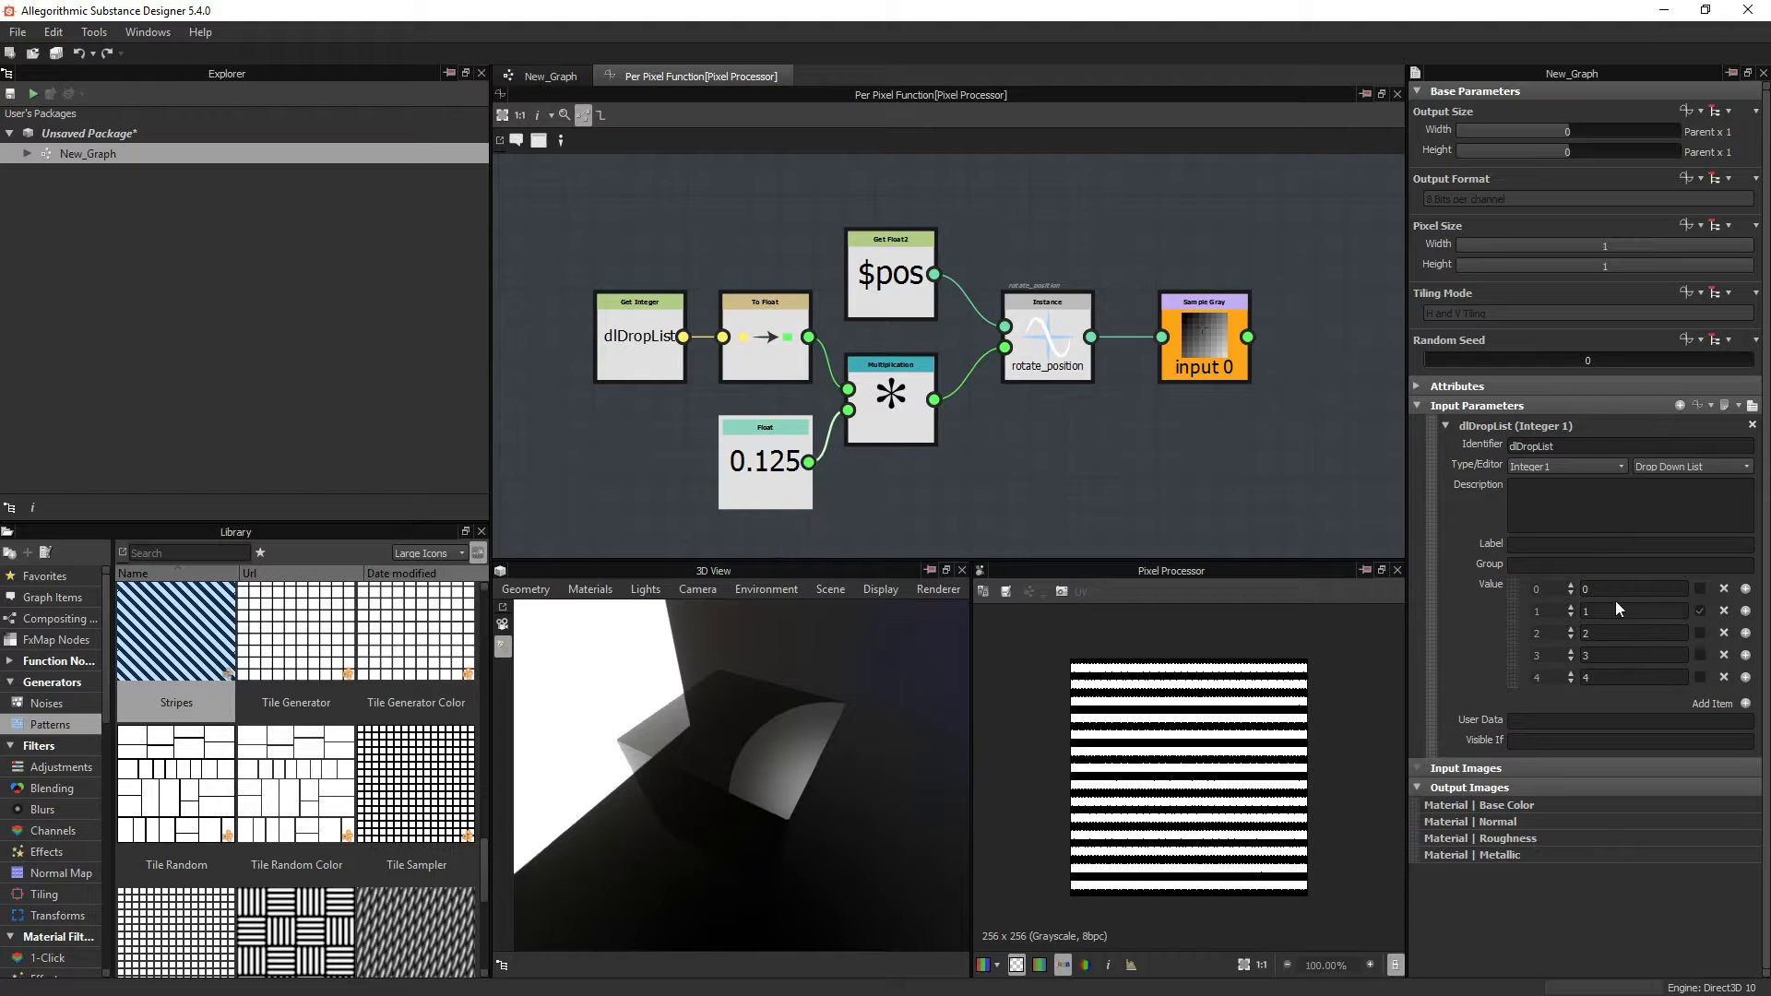
left_click(764, 339)
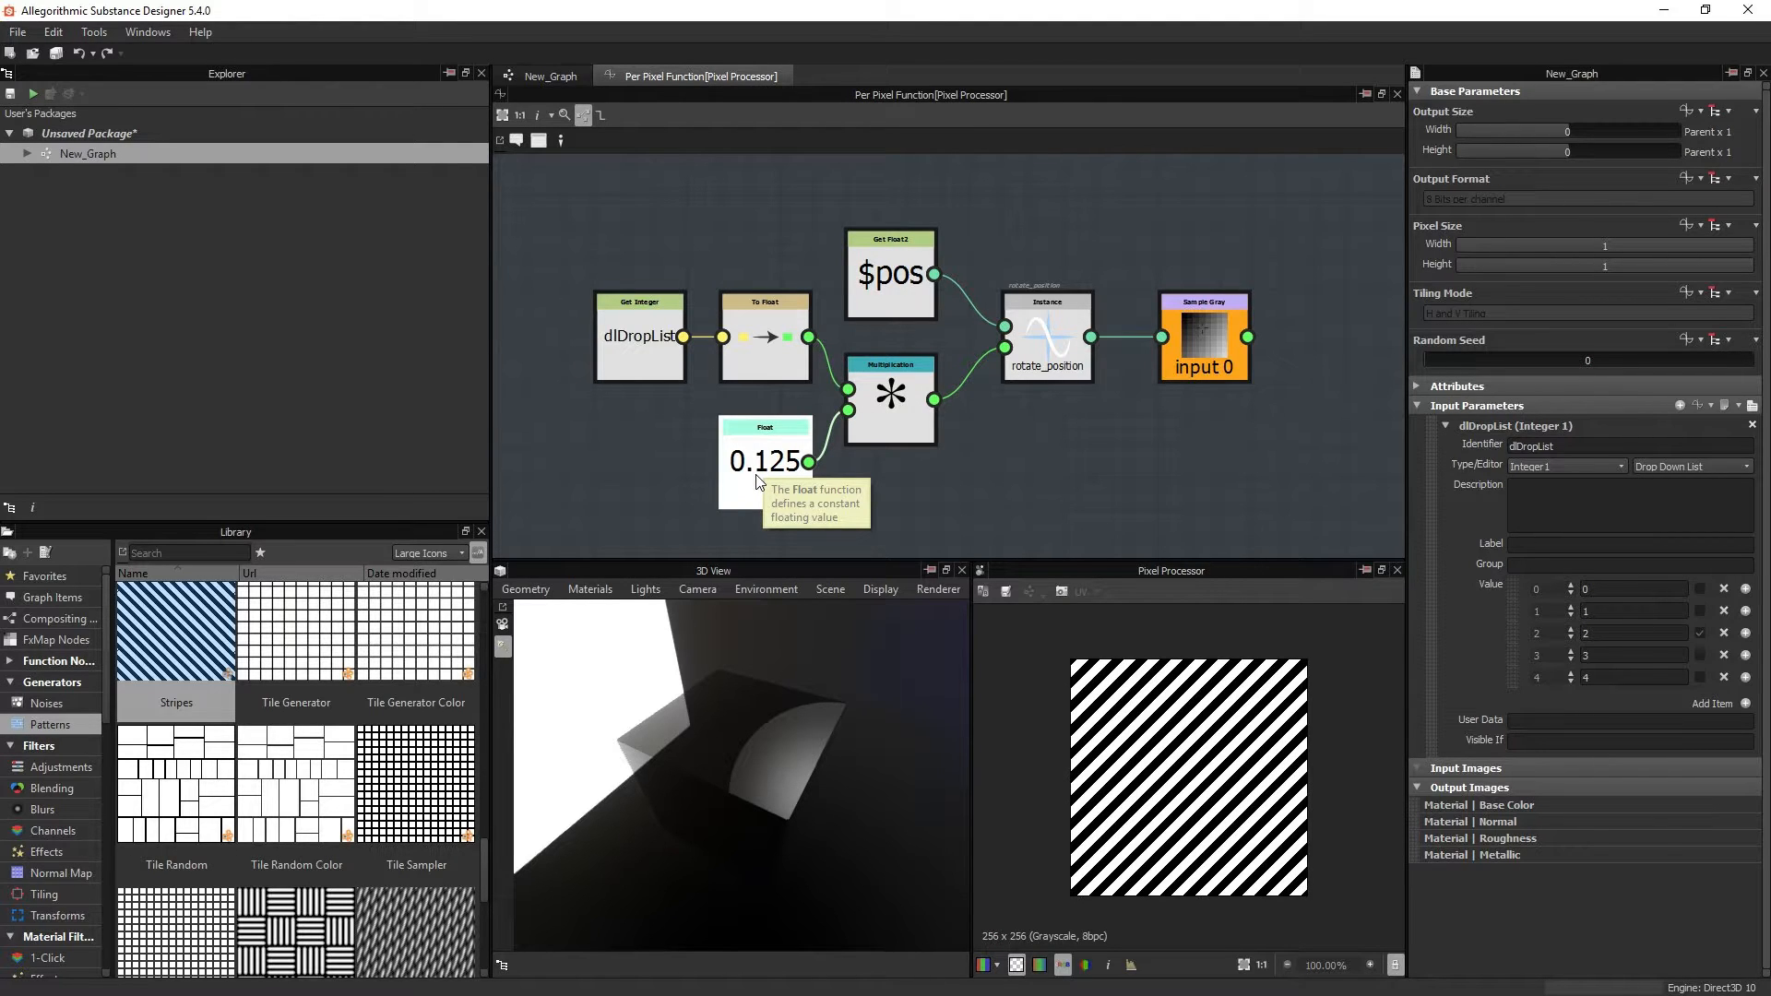
mouse_move(759, 488)
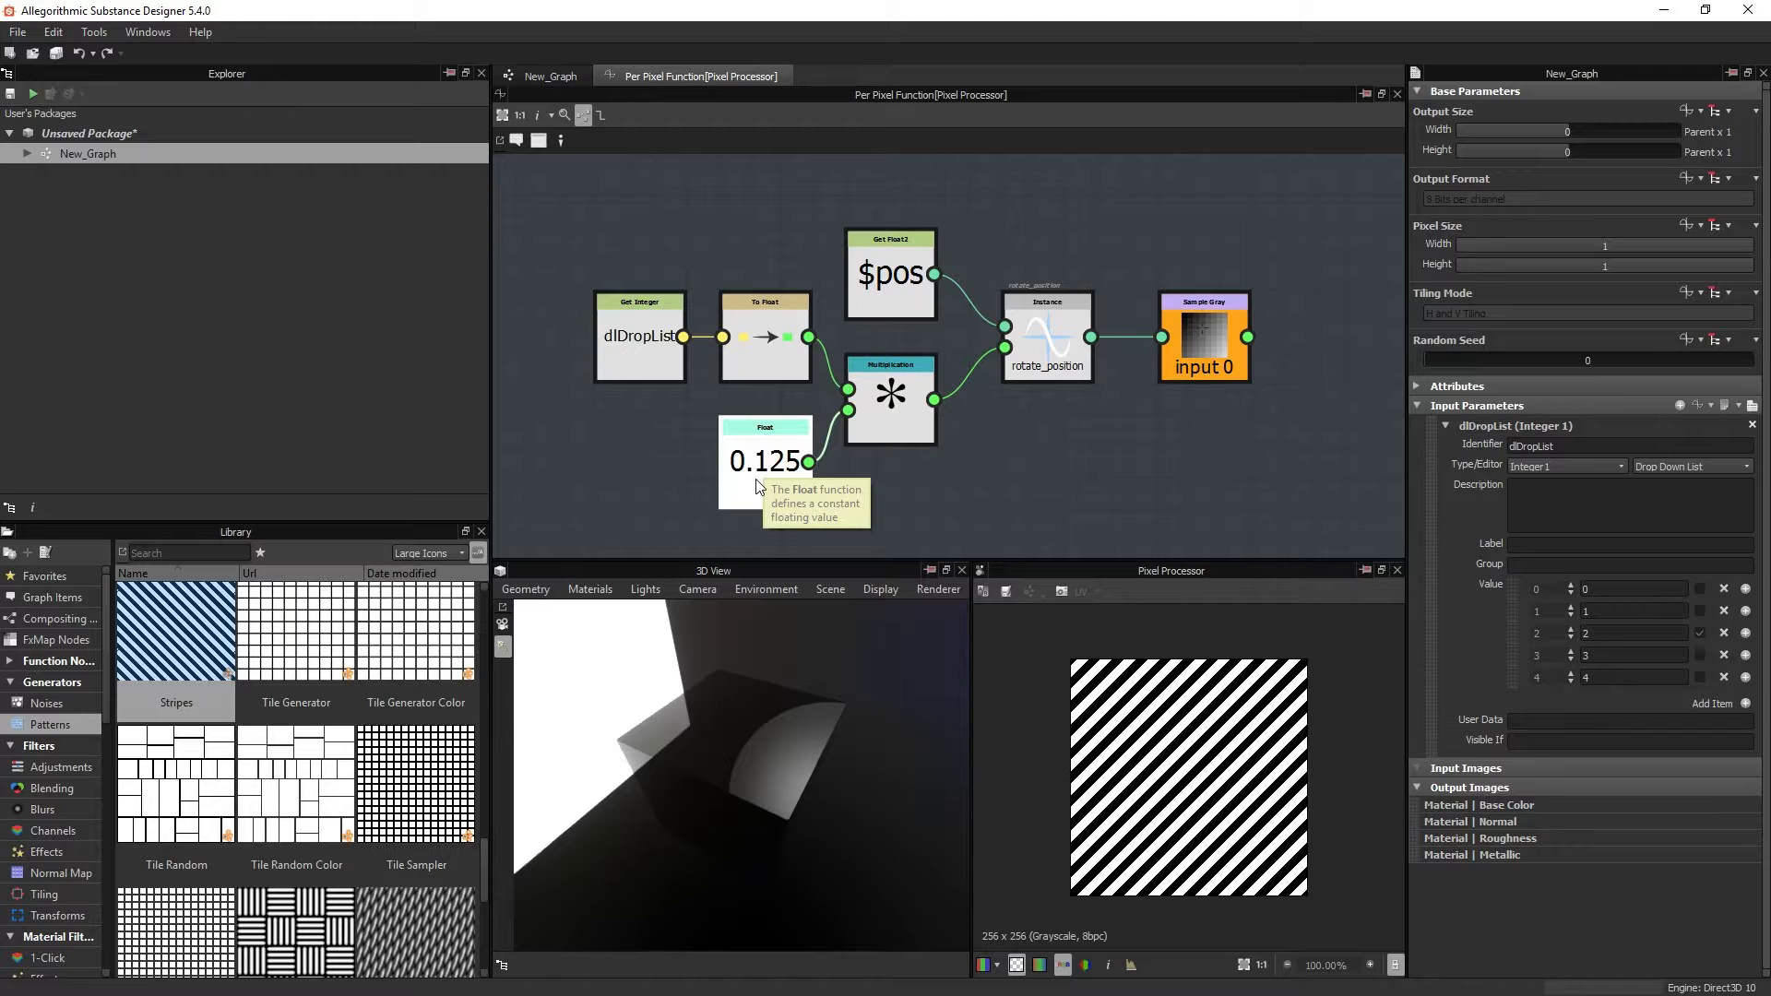
mouse_move(1005, 409)
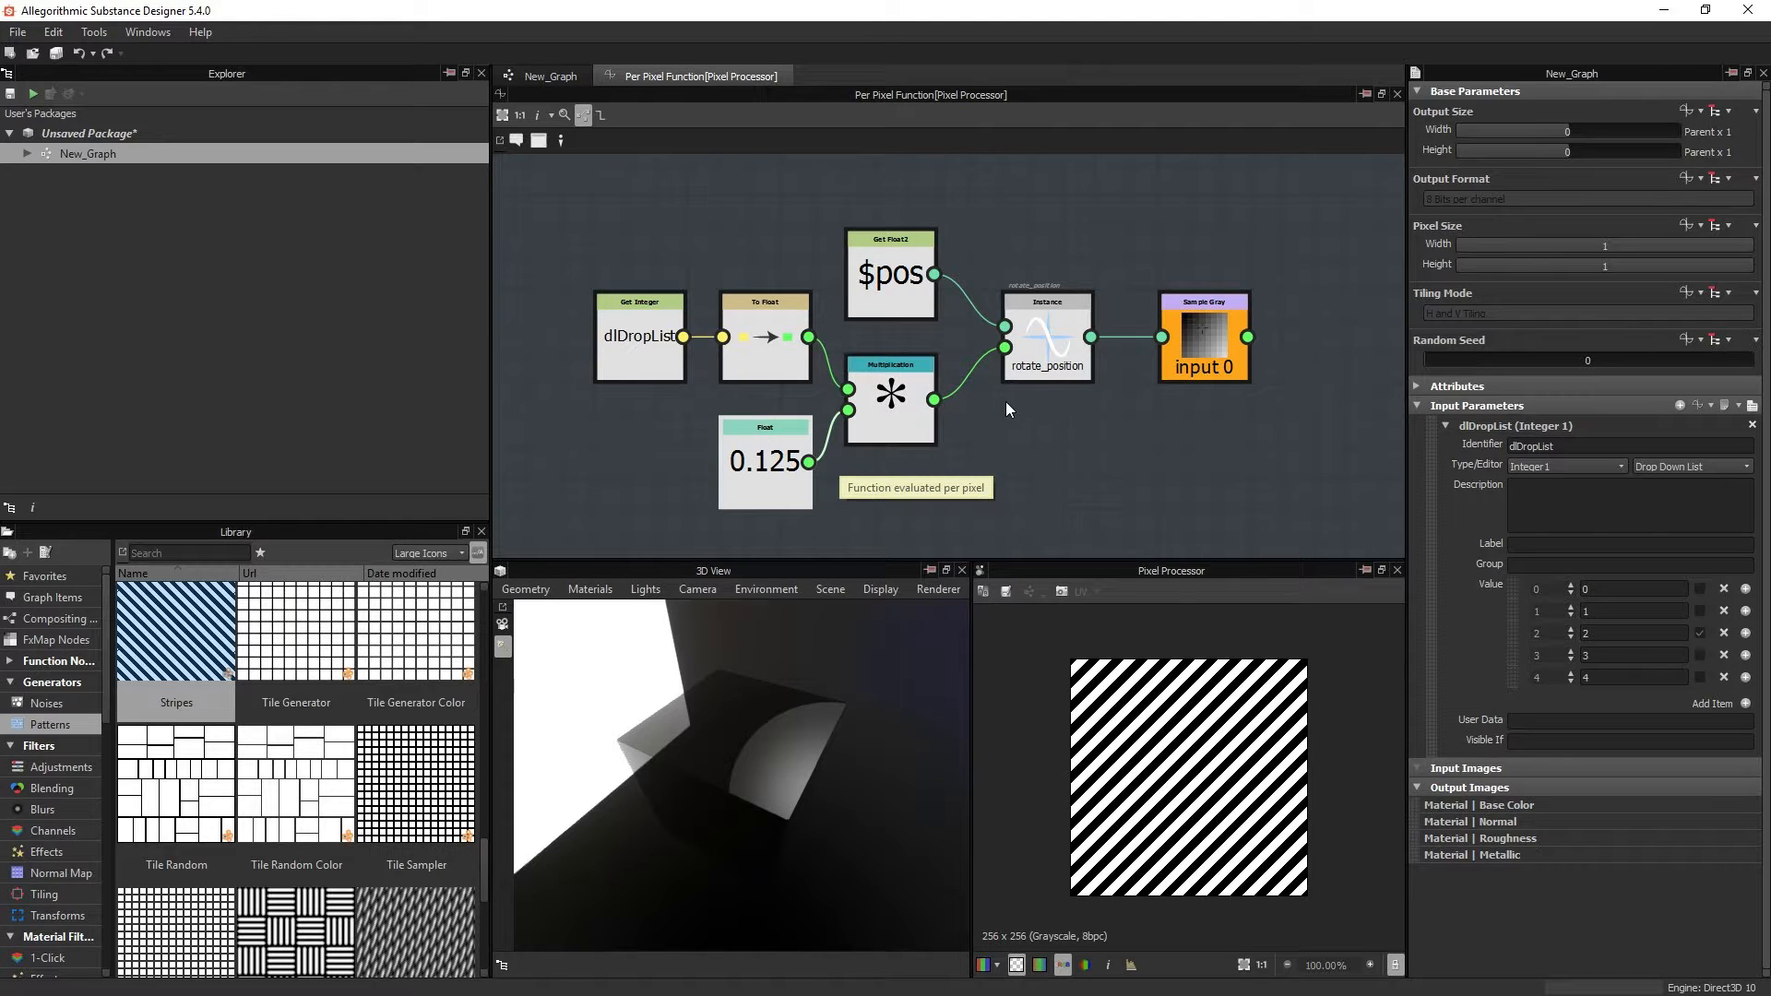
mouse_move(1707, 665)
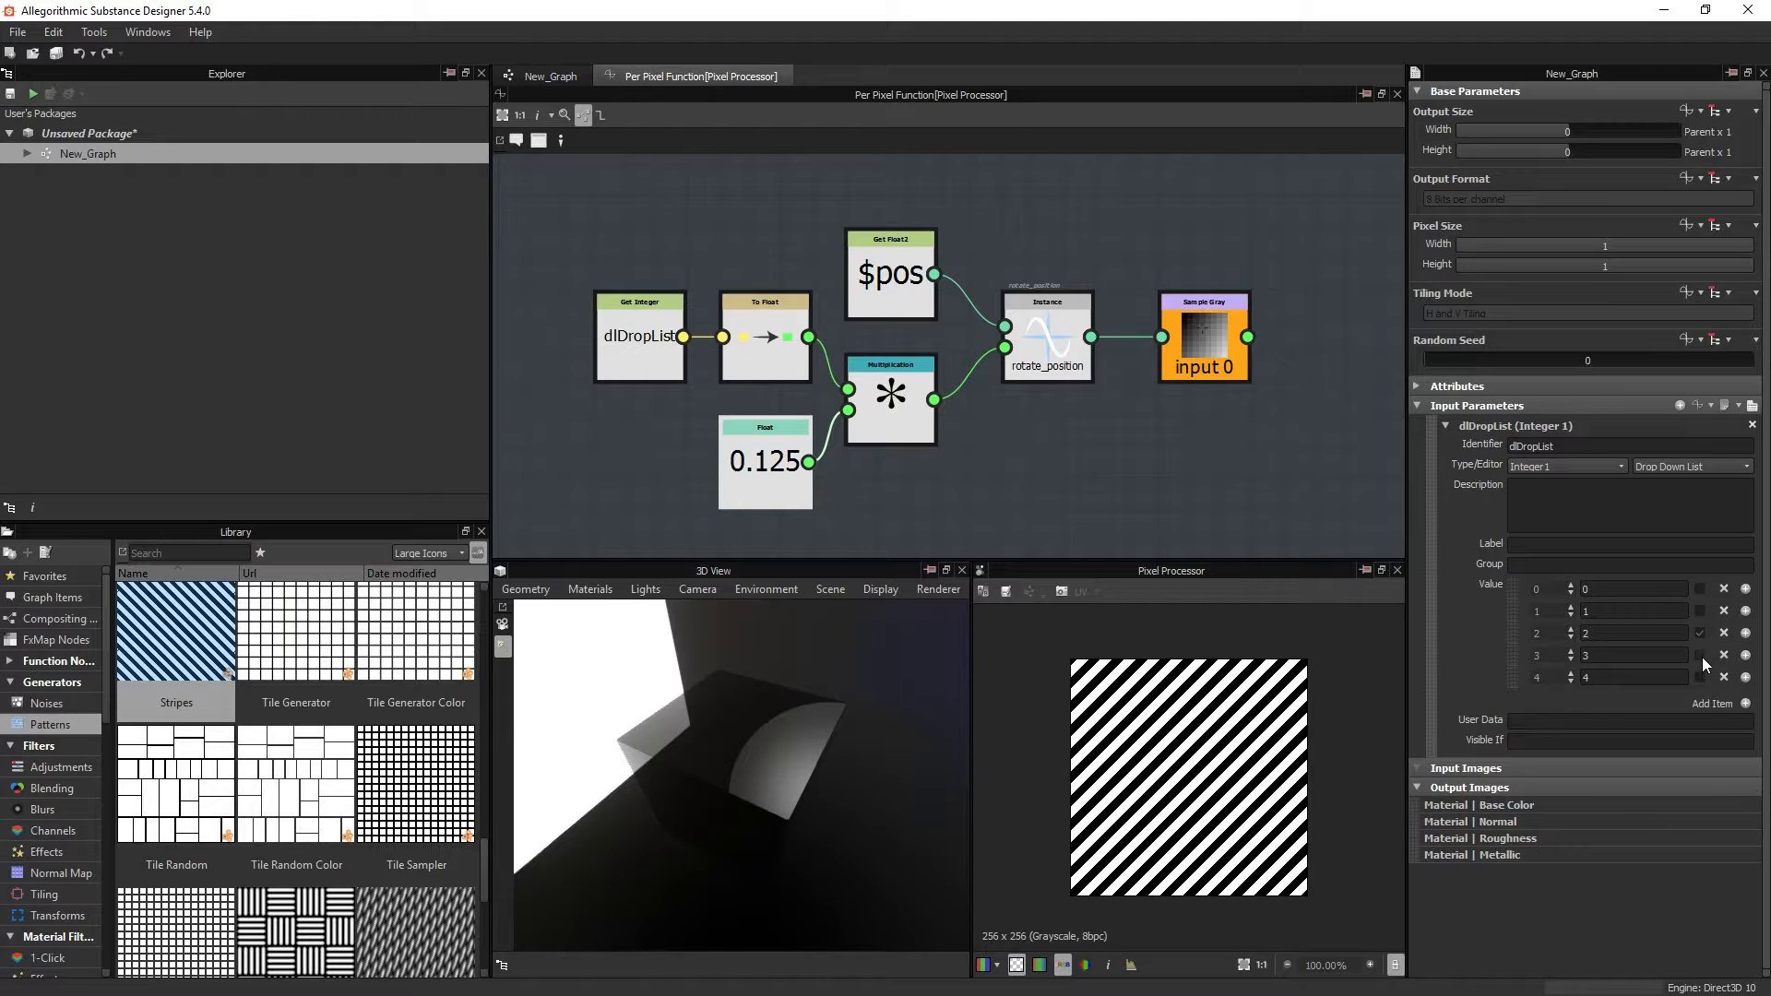
left_click(1699, 610)
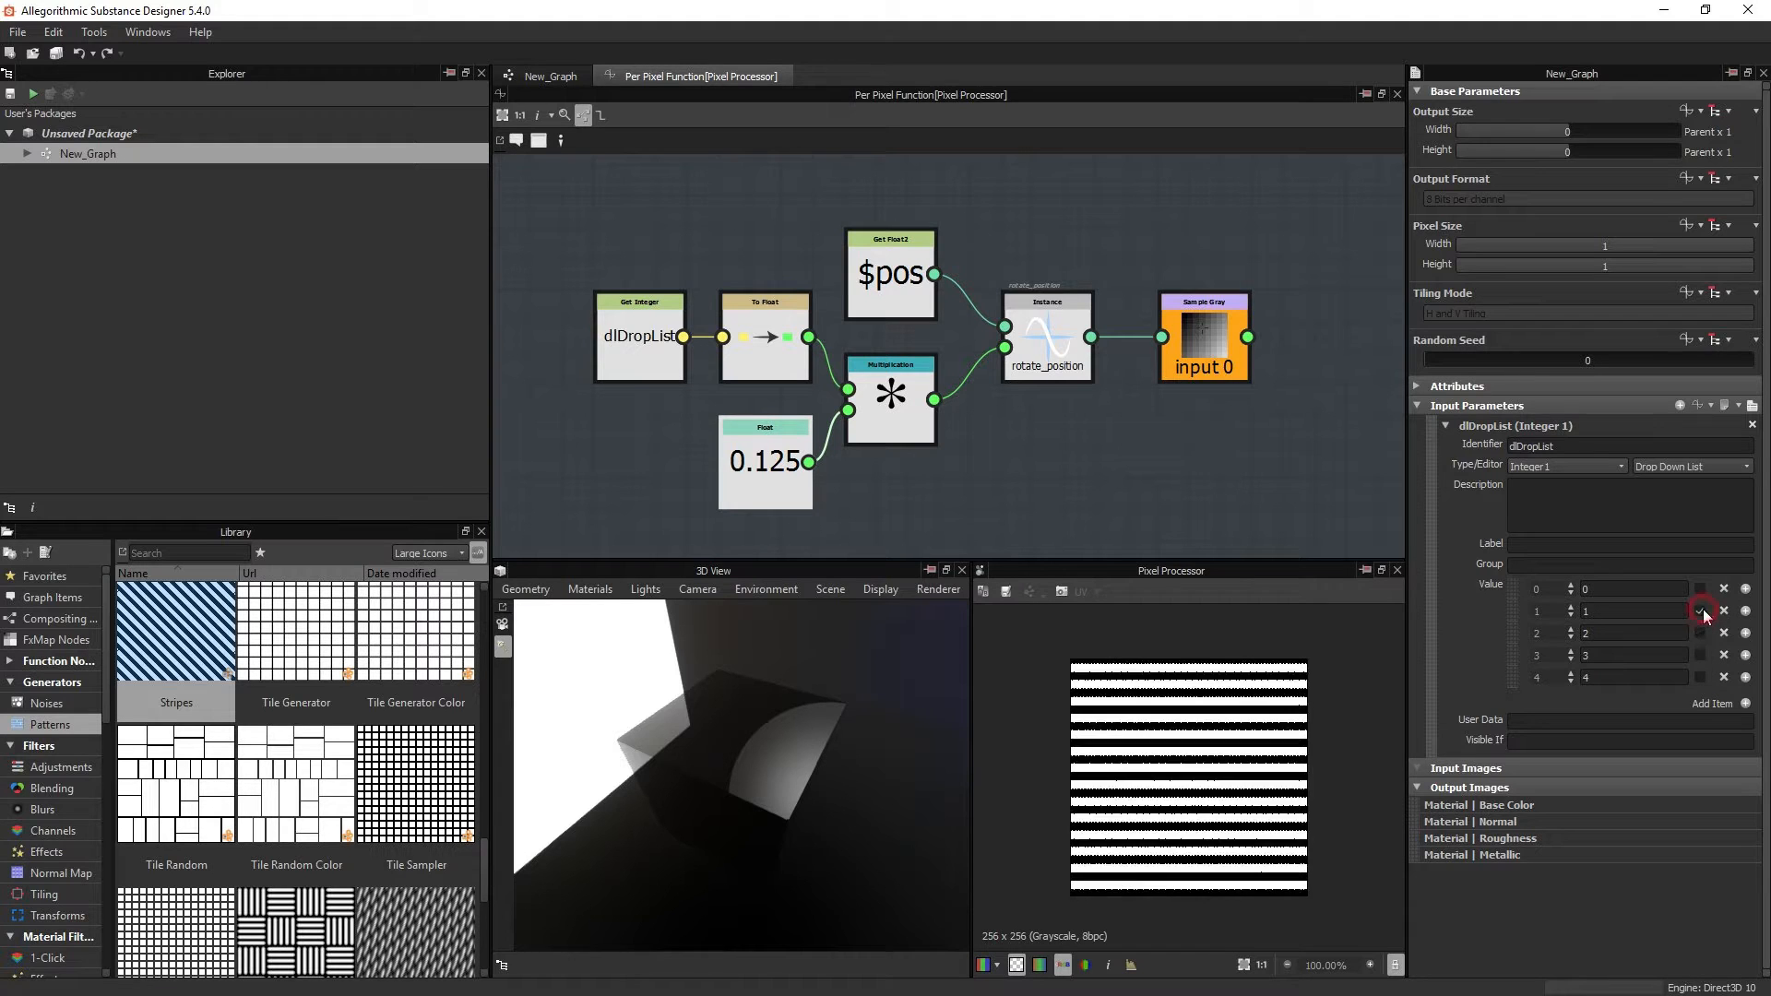
left_click(1702, 610)
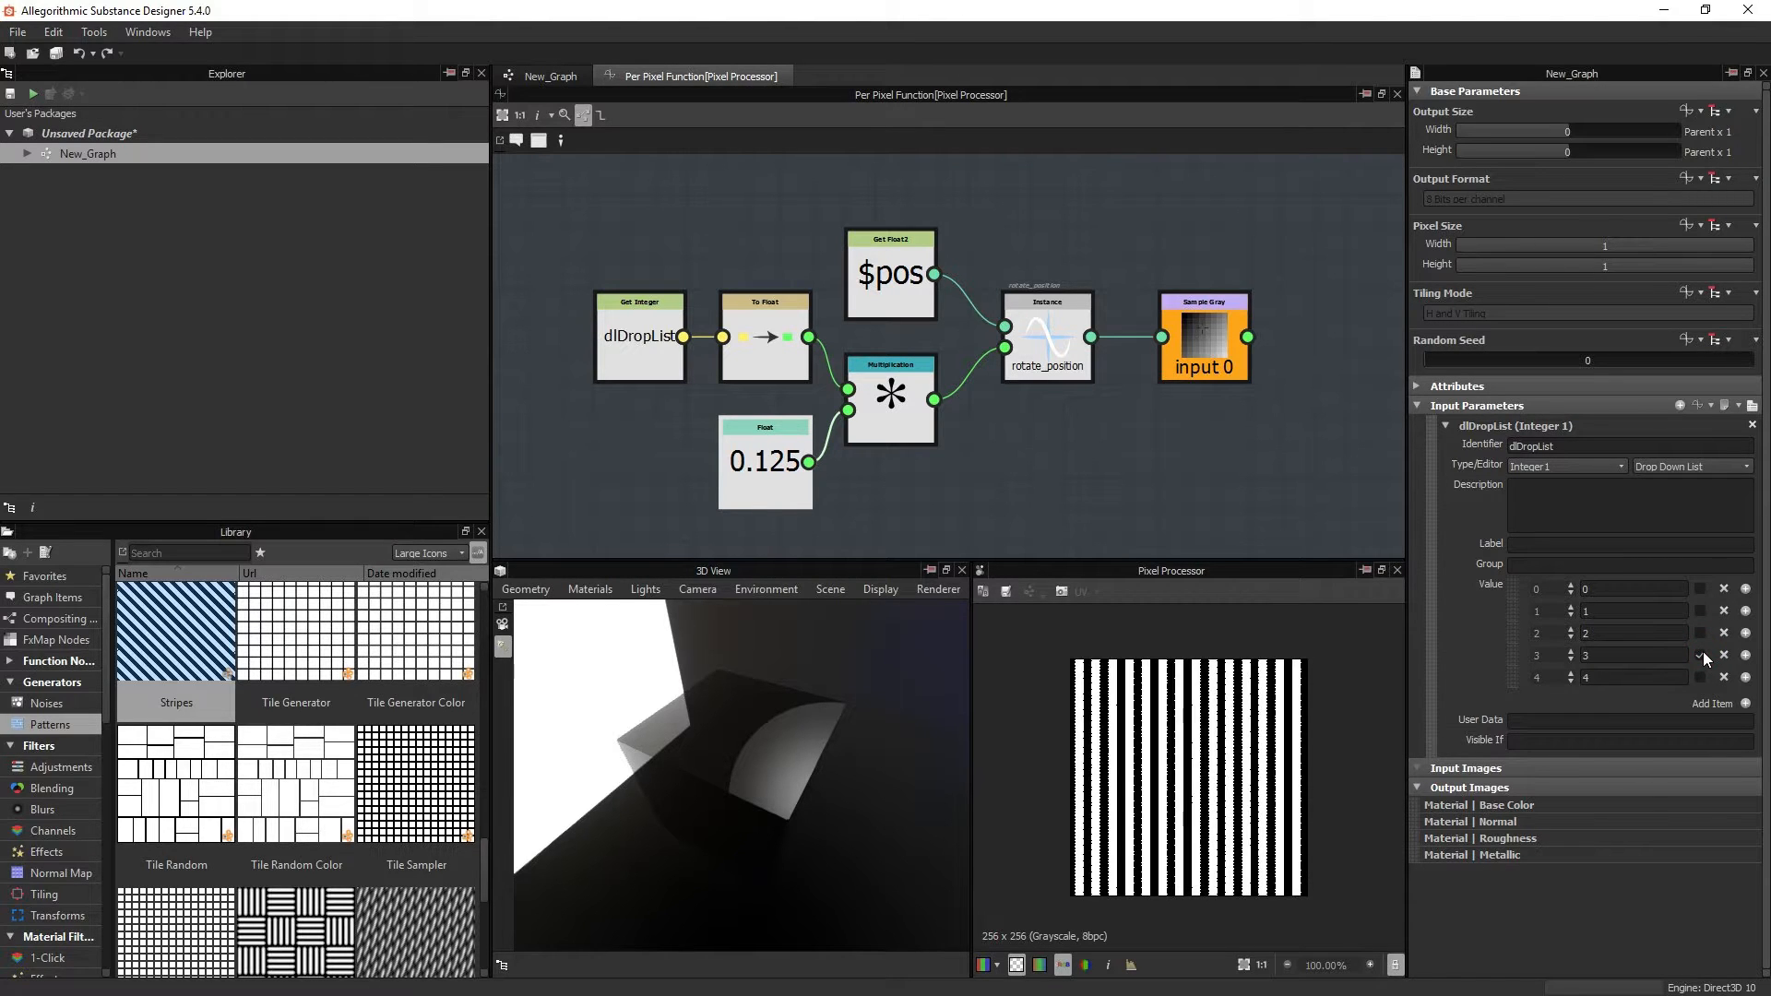
left_click(550, 76)
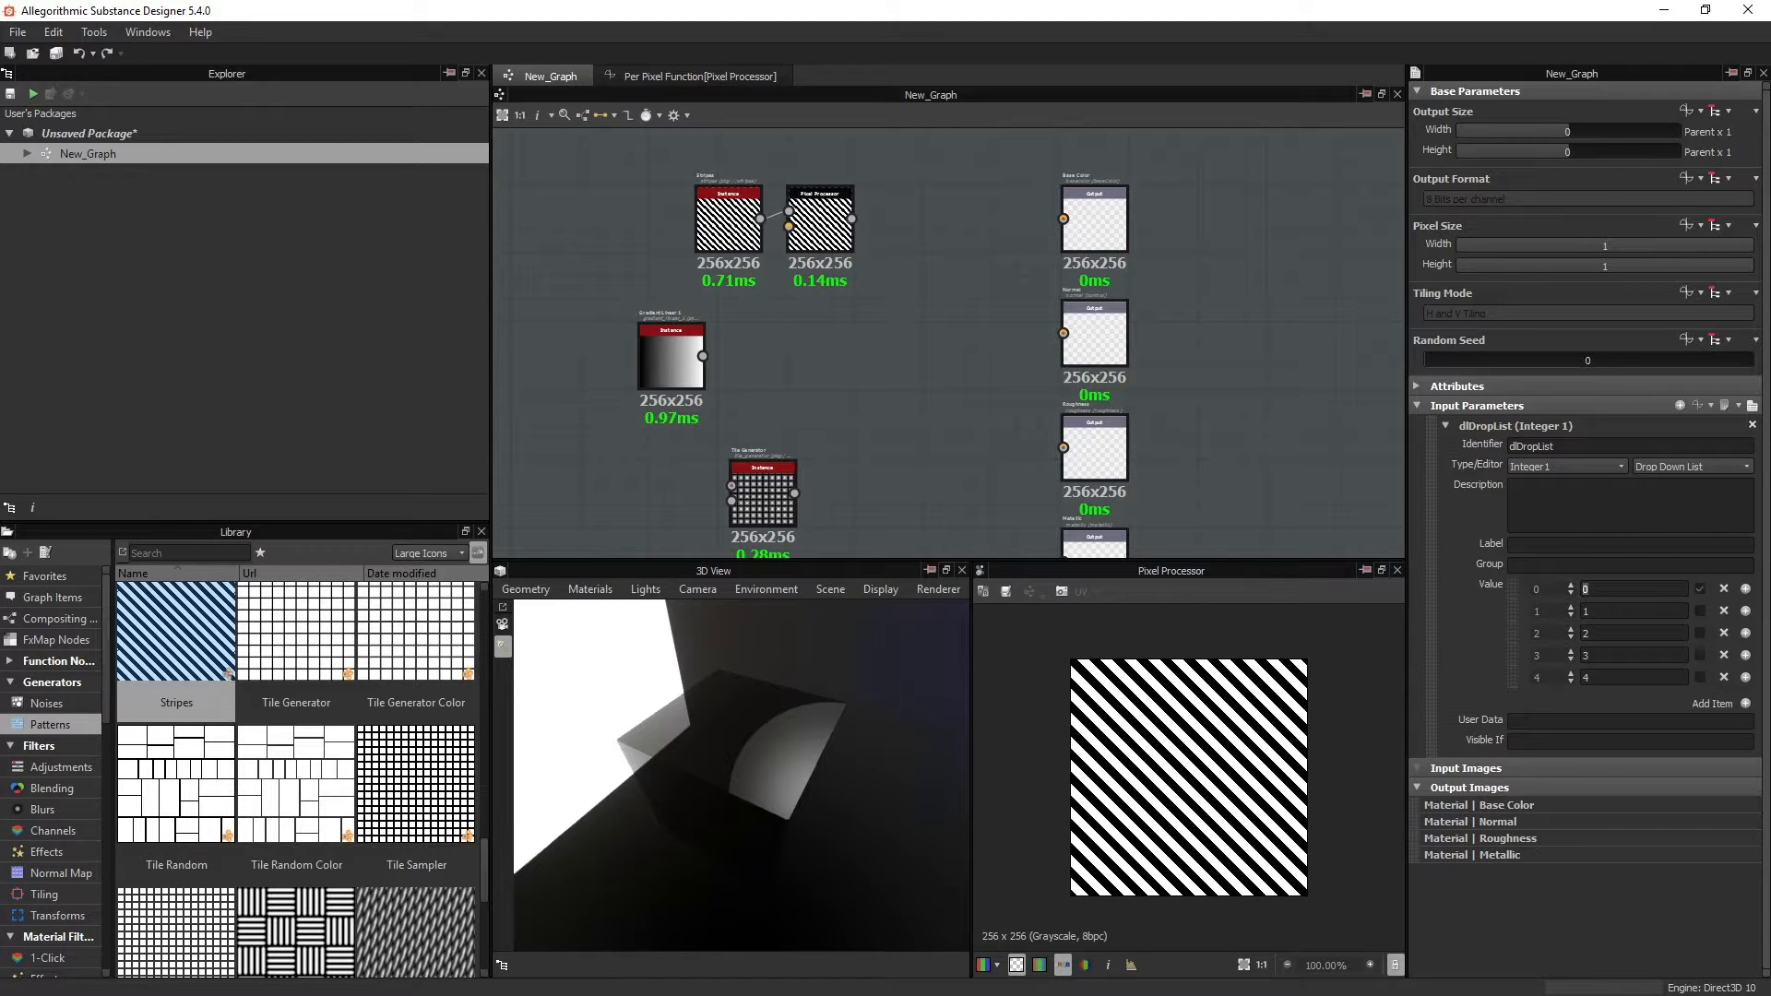
Step: Add degree signs to the dlDropList entry labels, fixing a stray character
key("Alt+8")
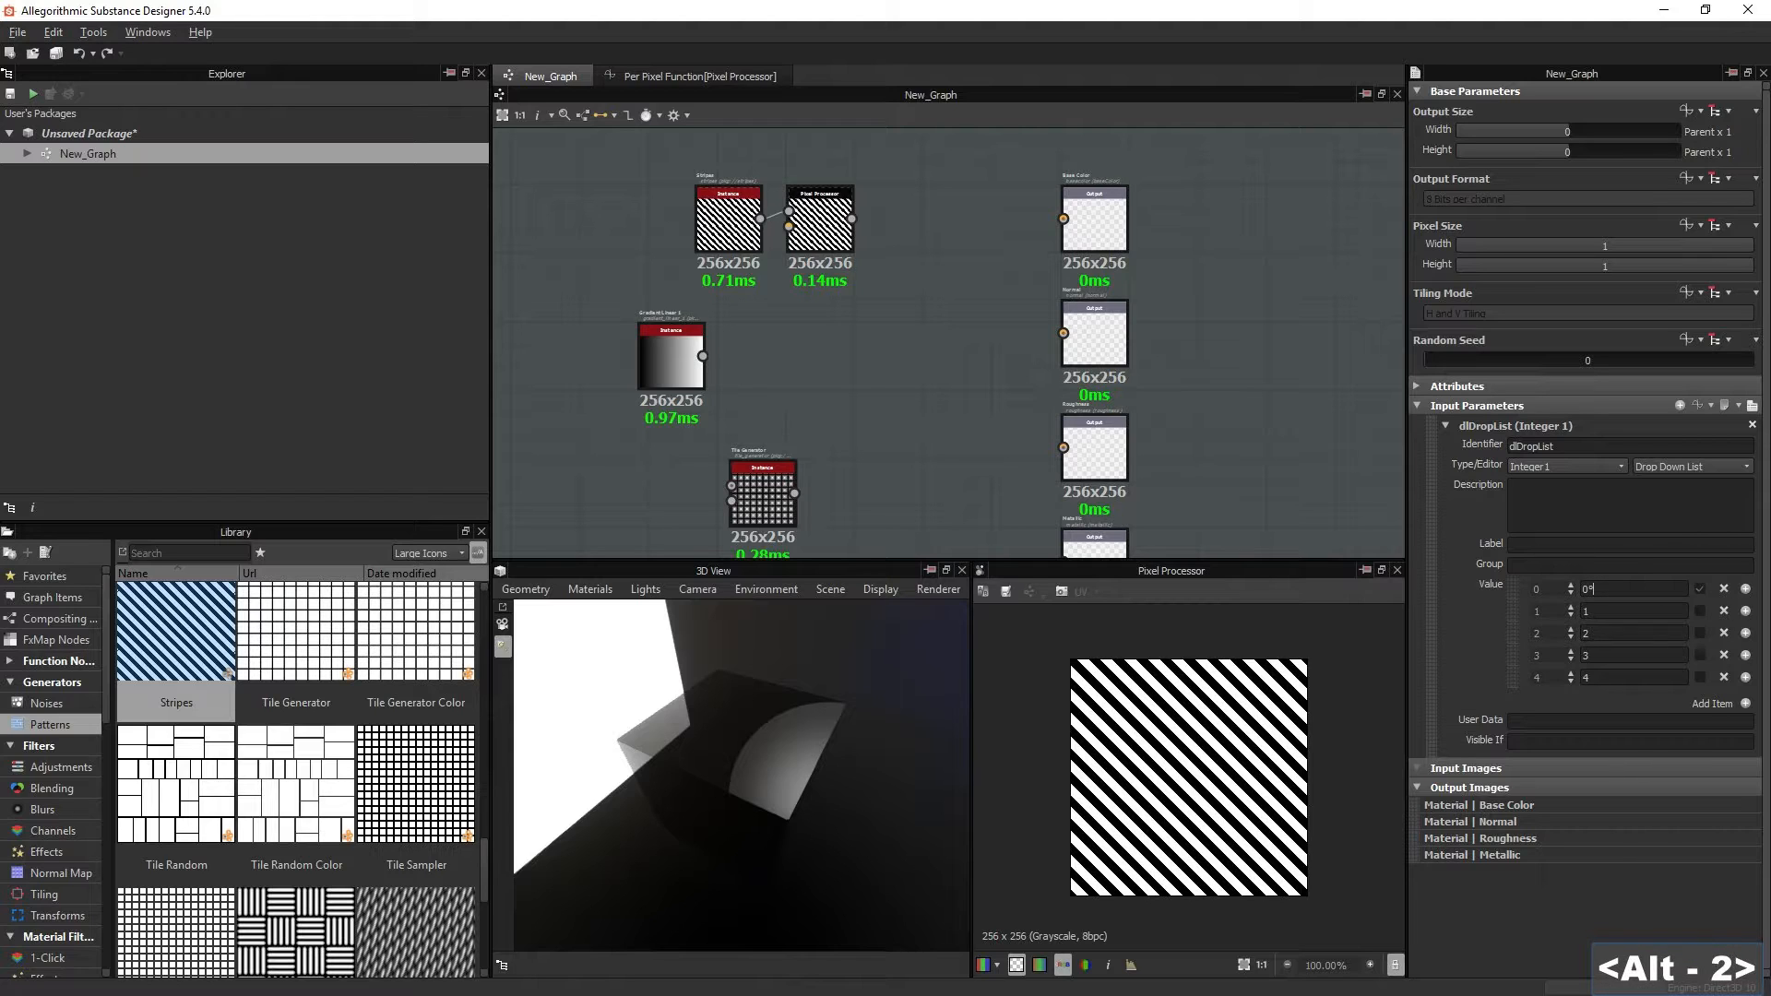
key("Backspace")
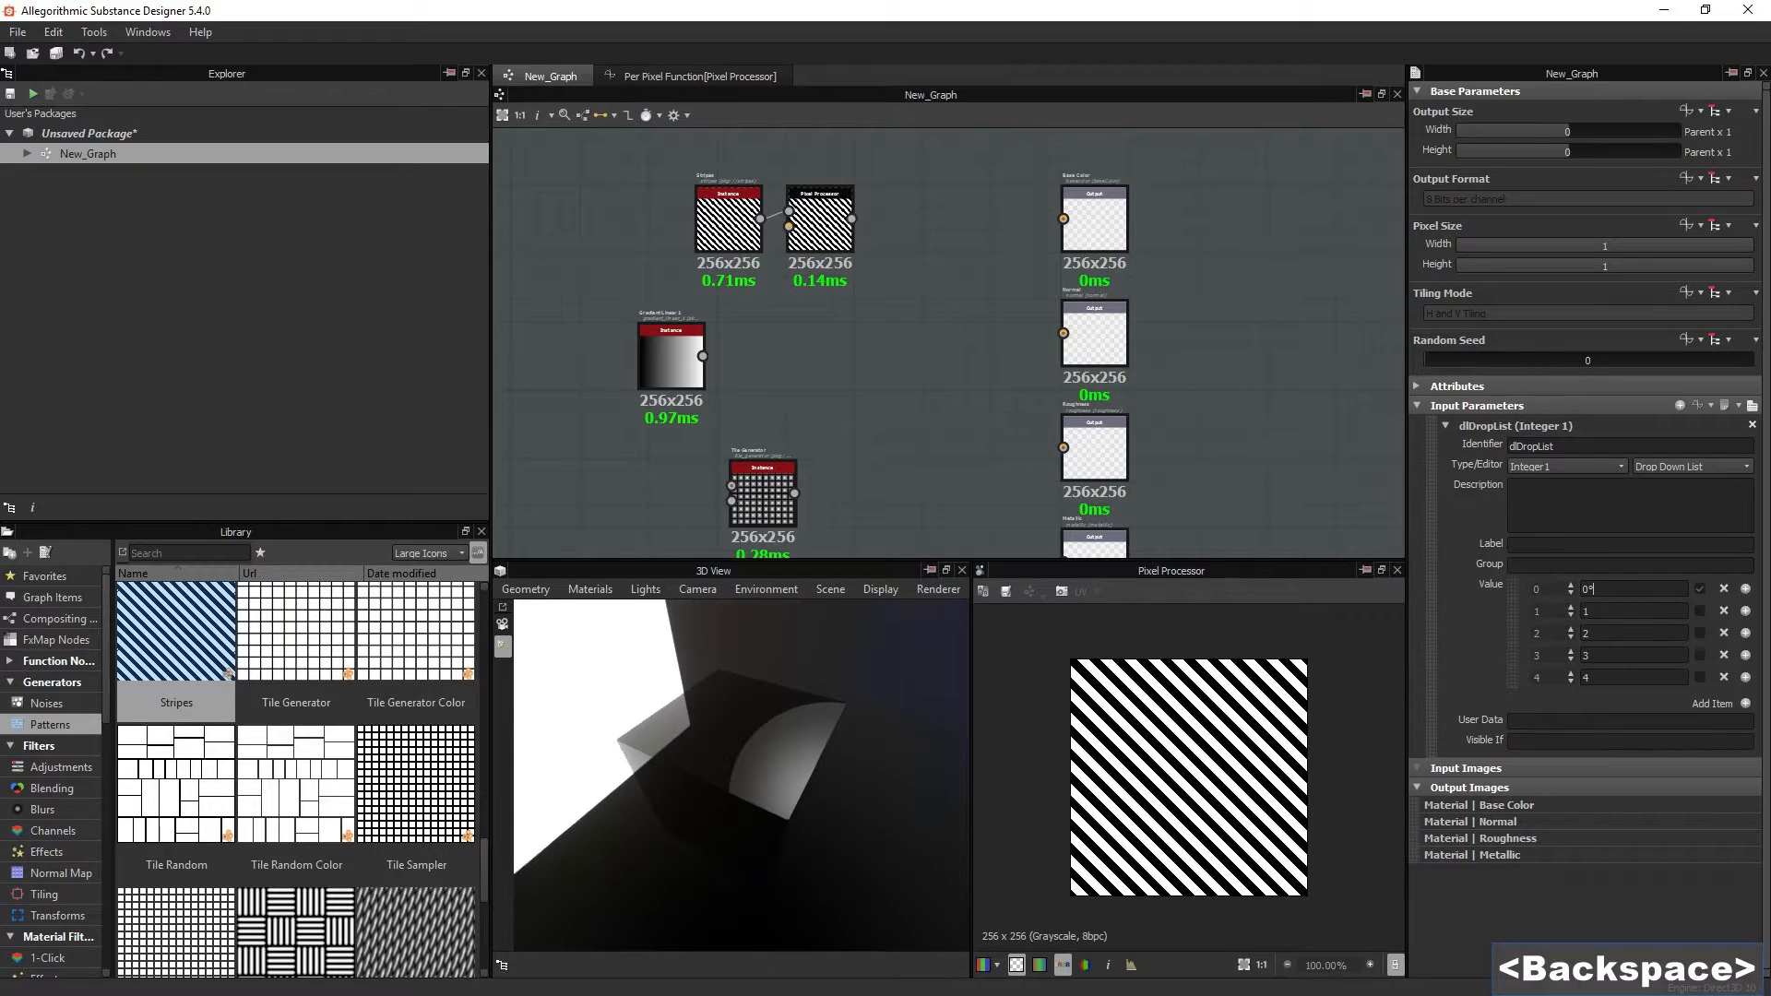
left_click(1631, 610)
type("45")
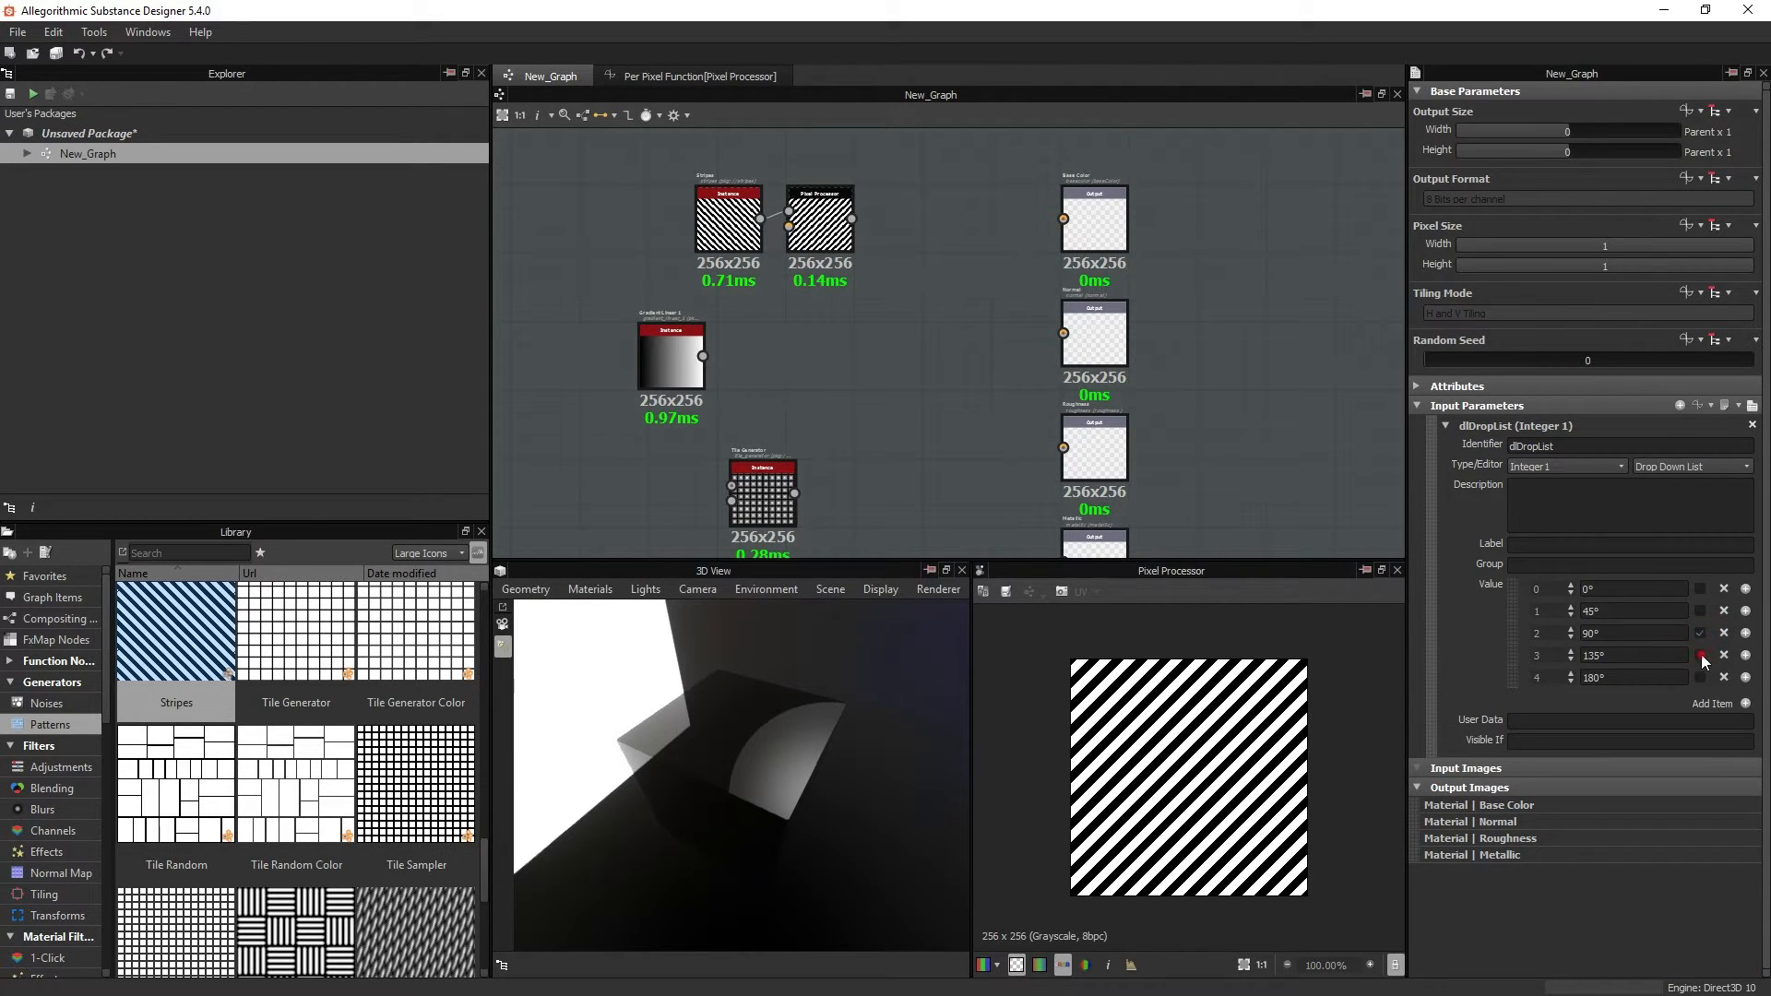
left_click(1698, 589)
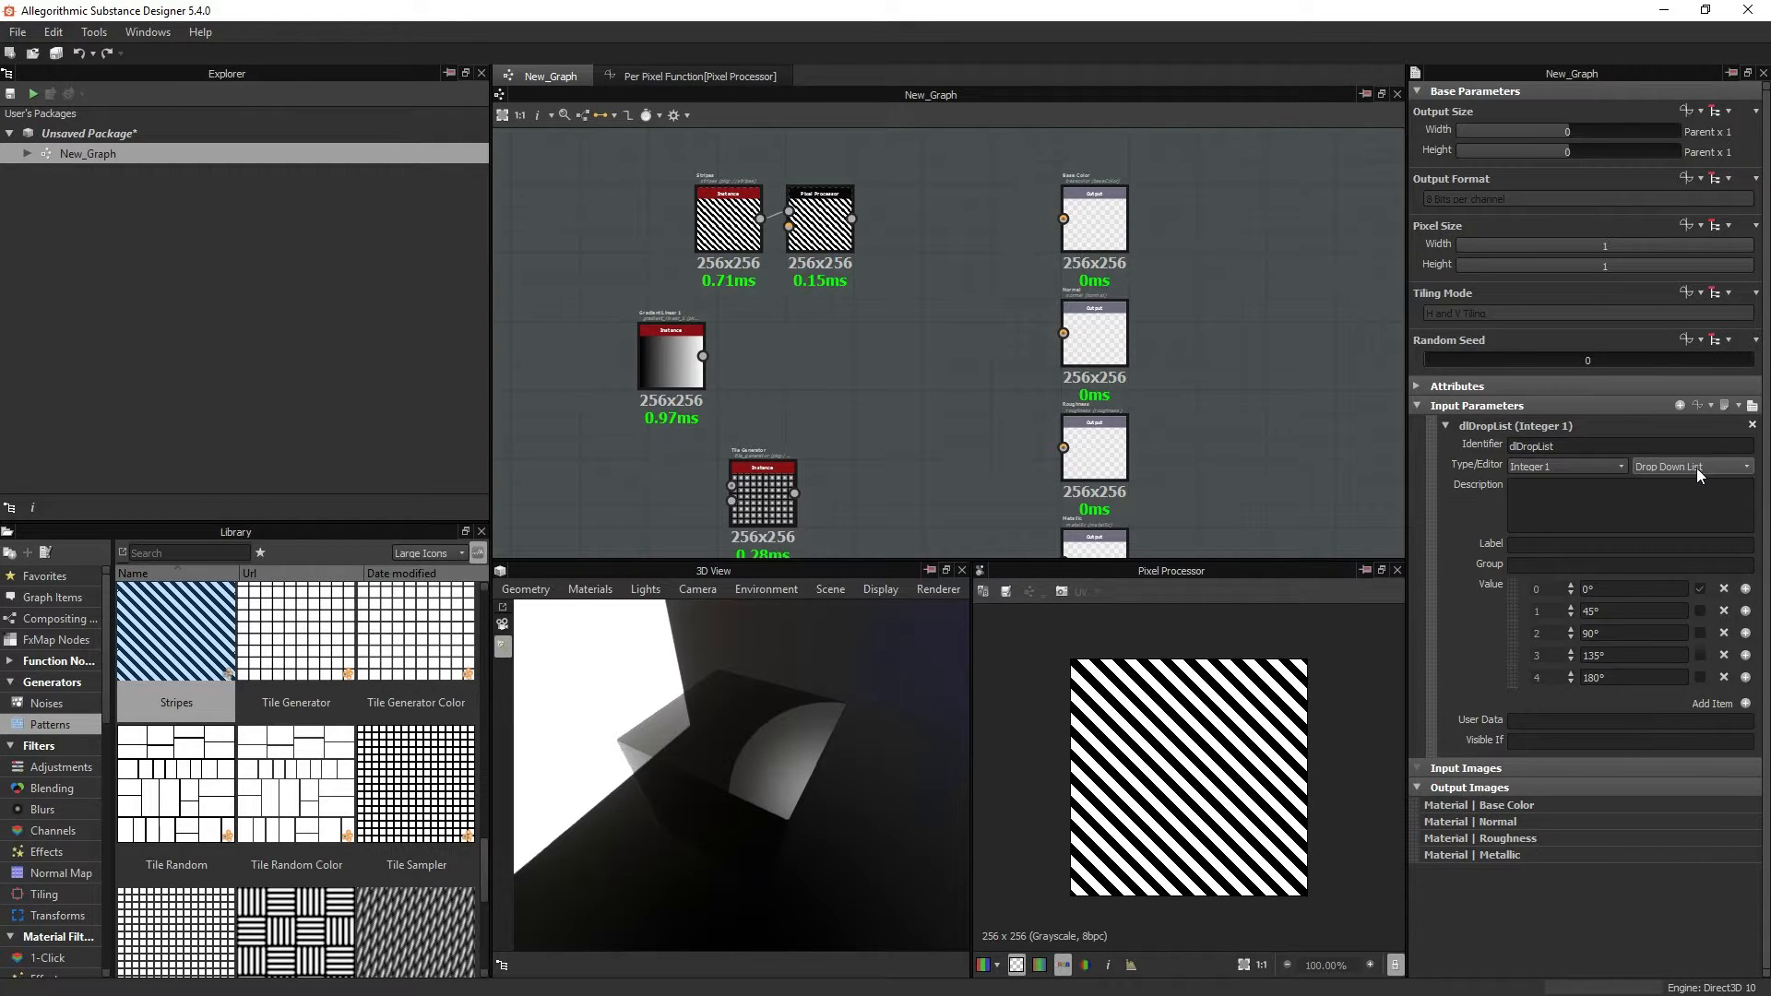
left_click(1689, 467)
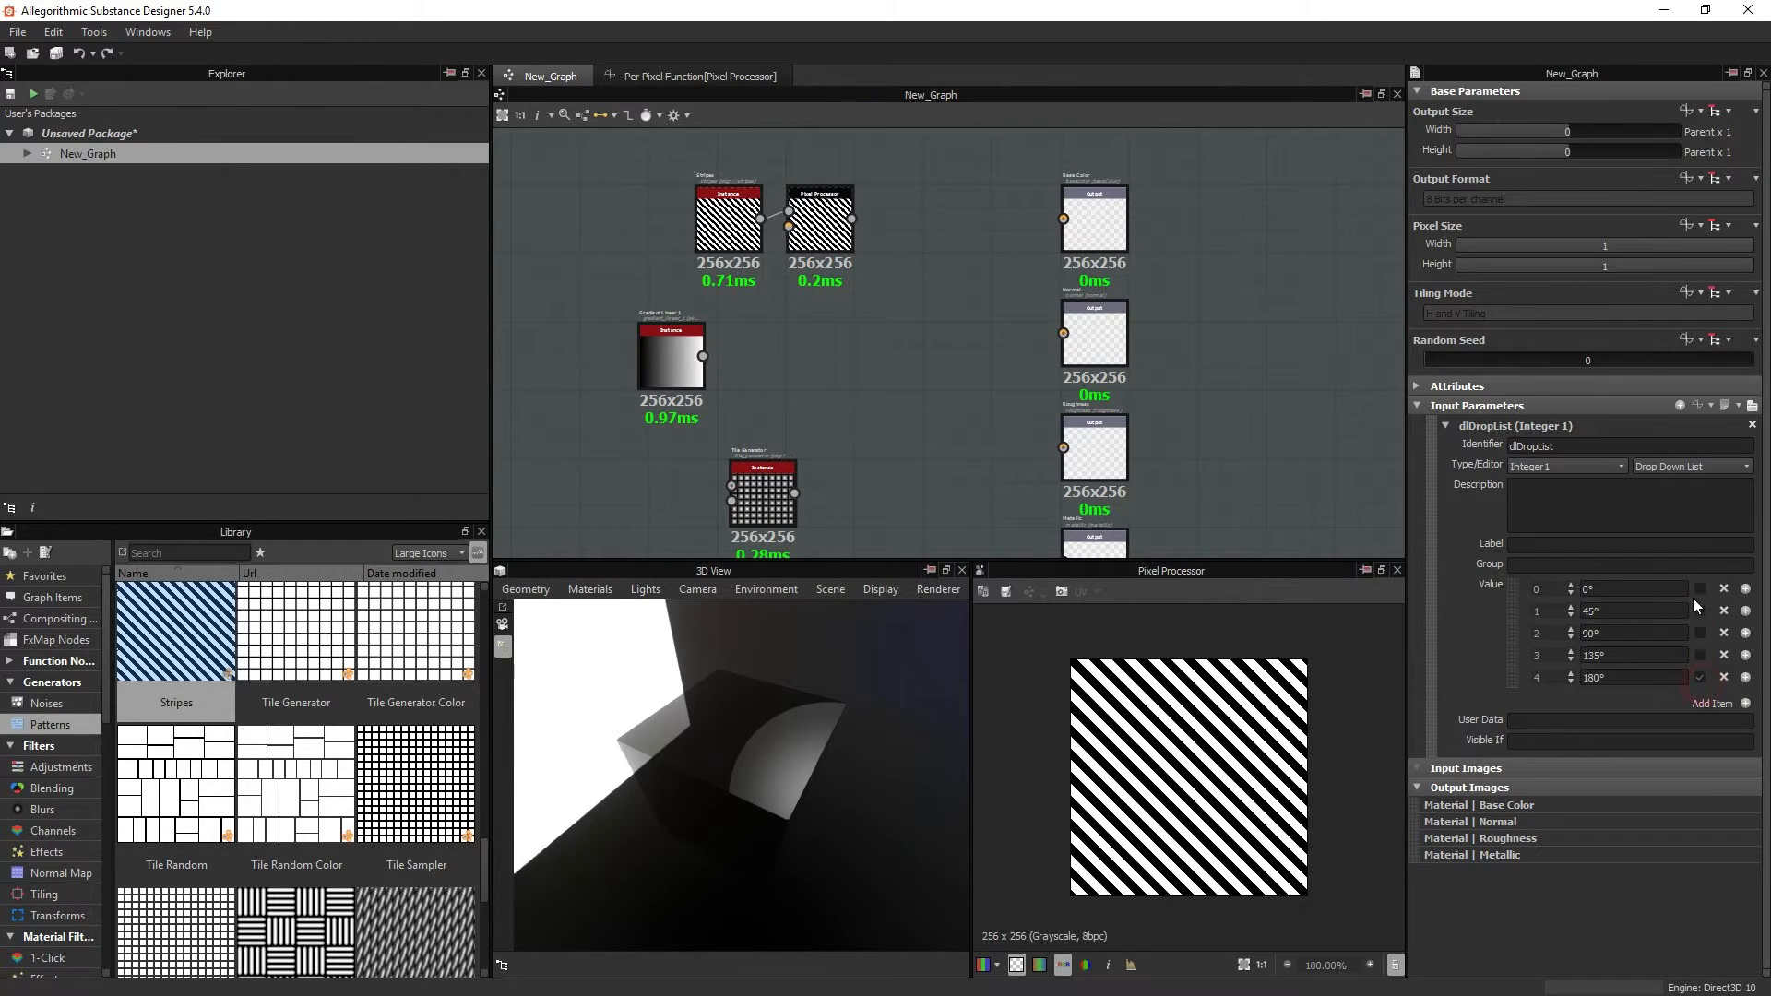
left_click(1699, 609)
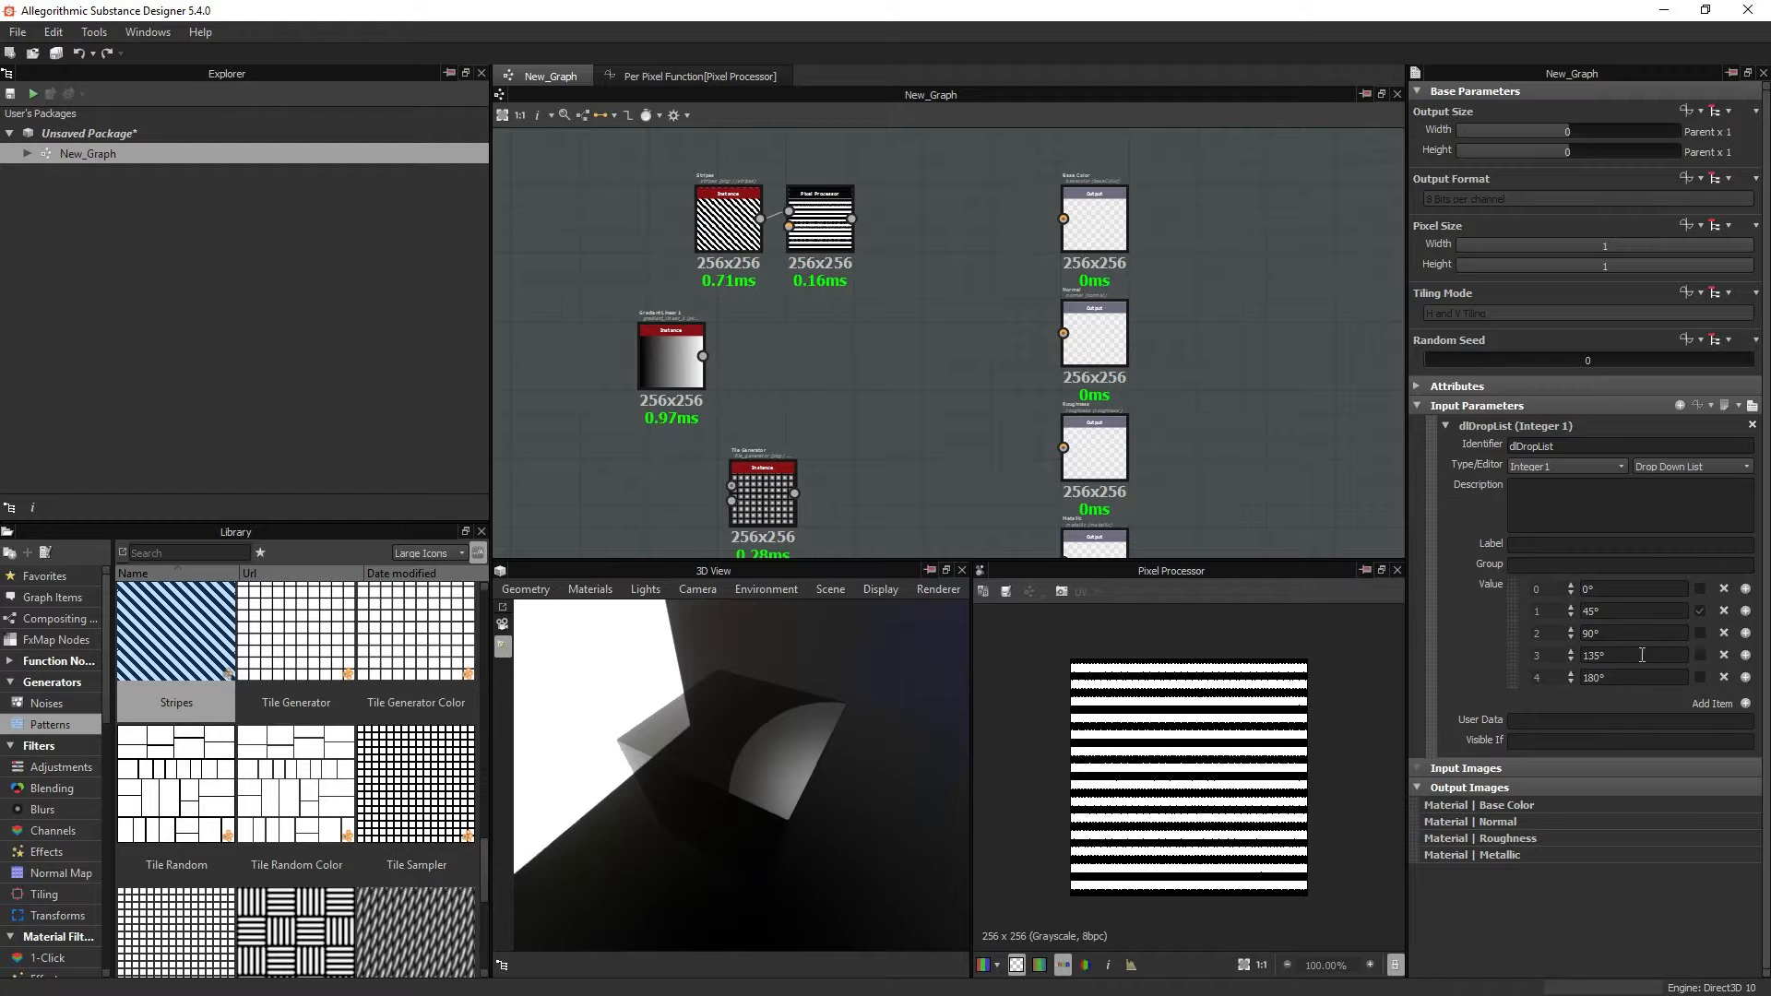
left_click(1705, 654)
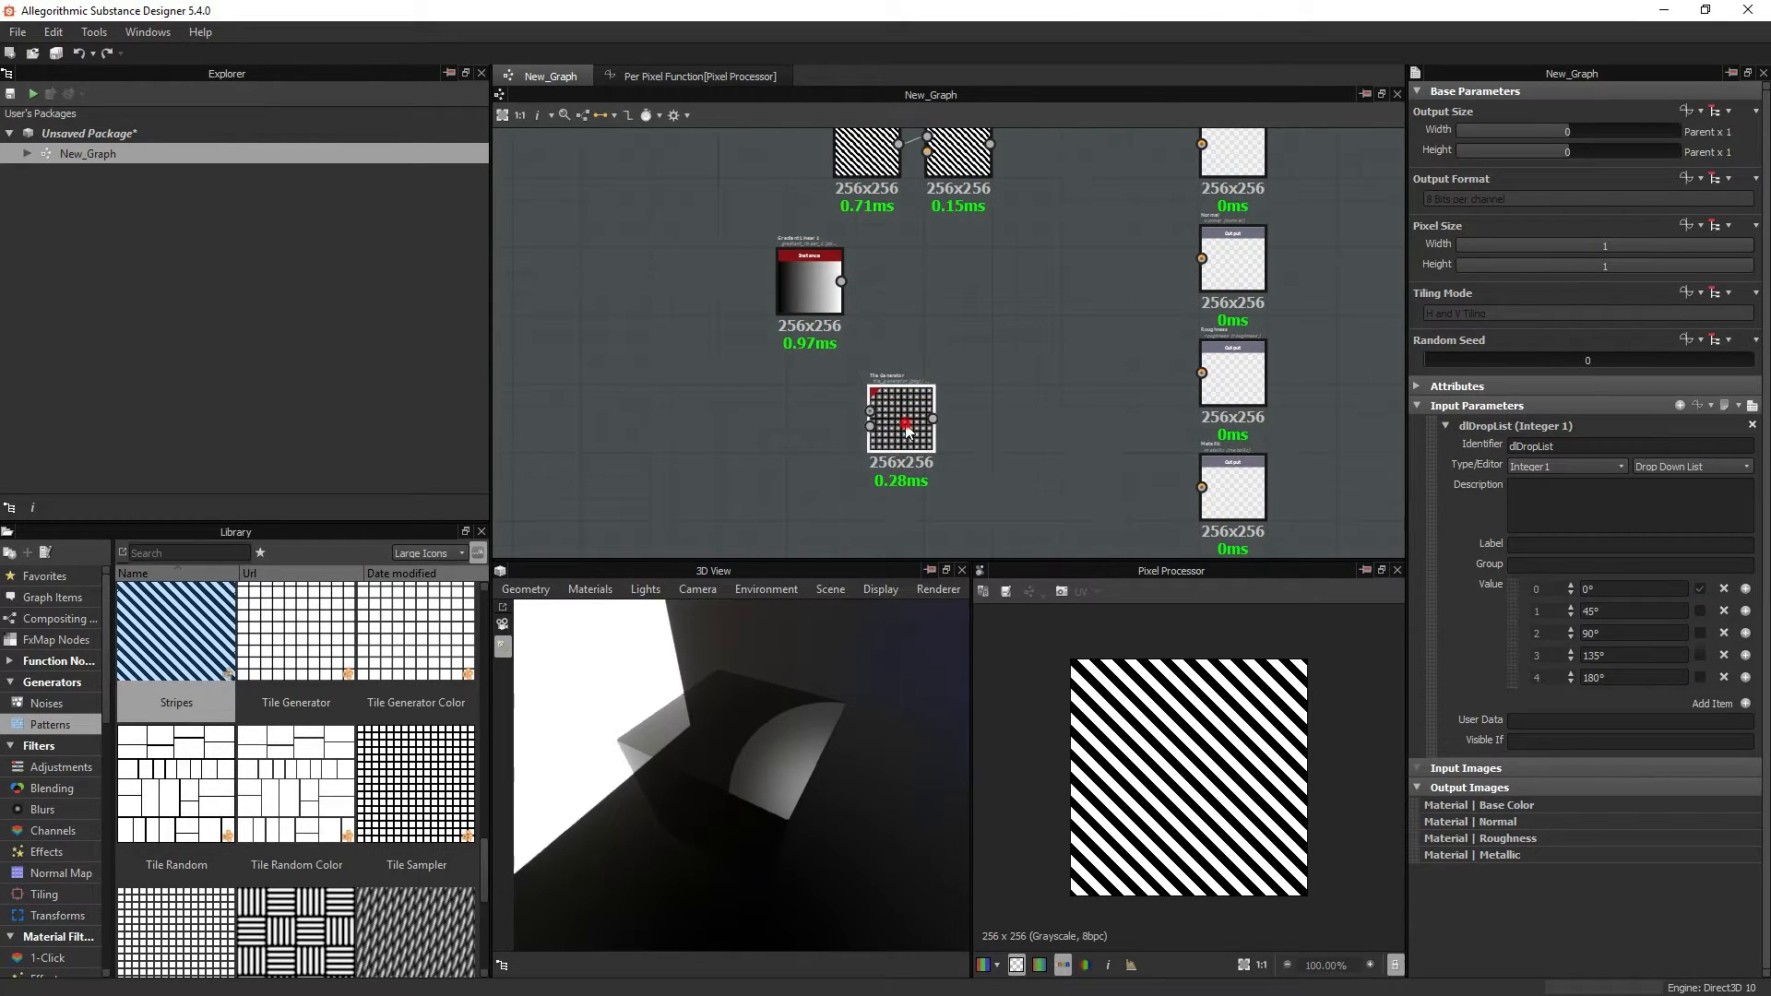
Step: Inspect the Tile Generator's parameters and browse its Pattern Type choices
left_click(900, 418)
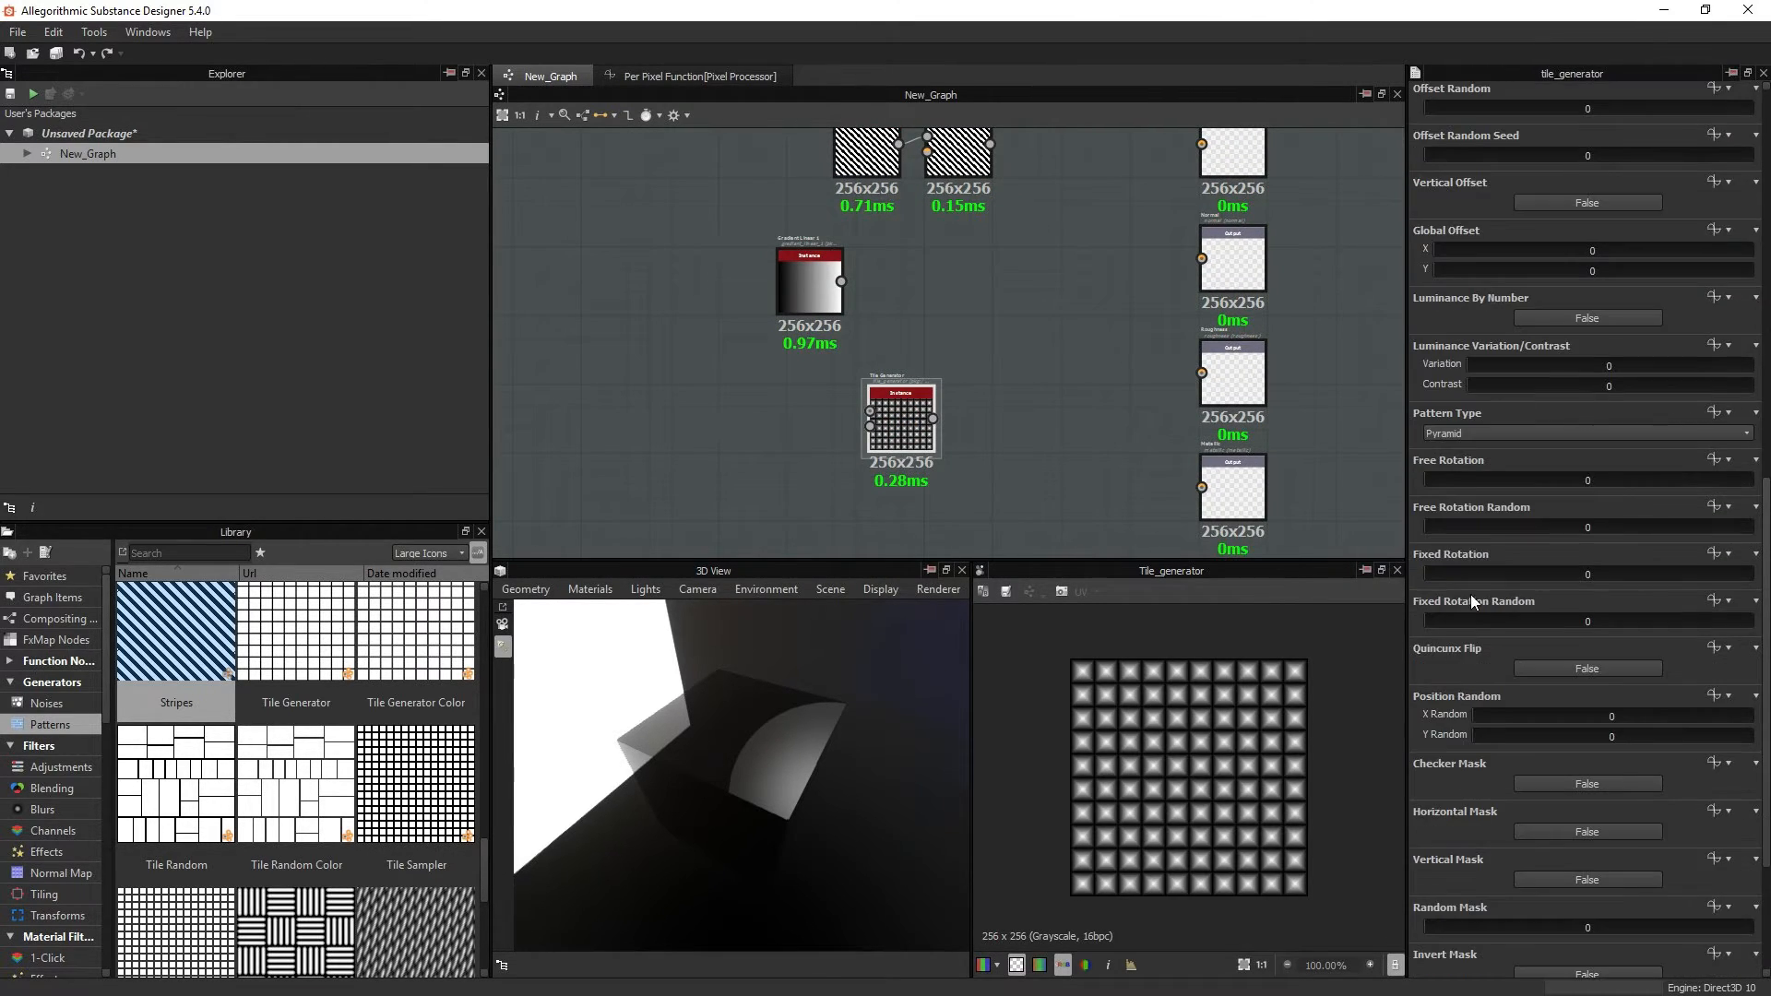
scroll("down", 3)
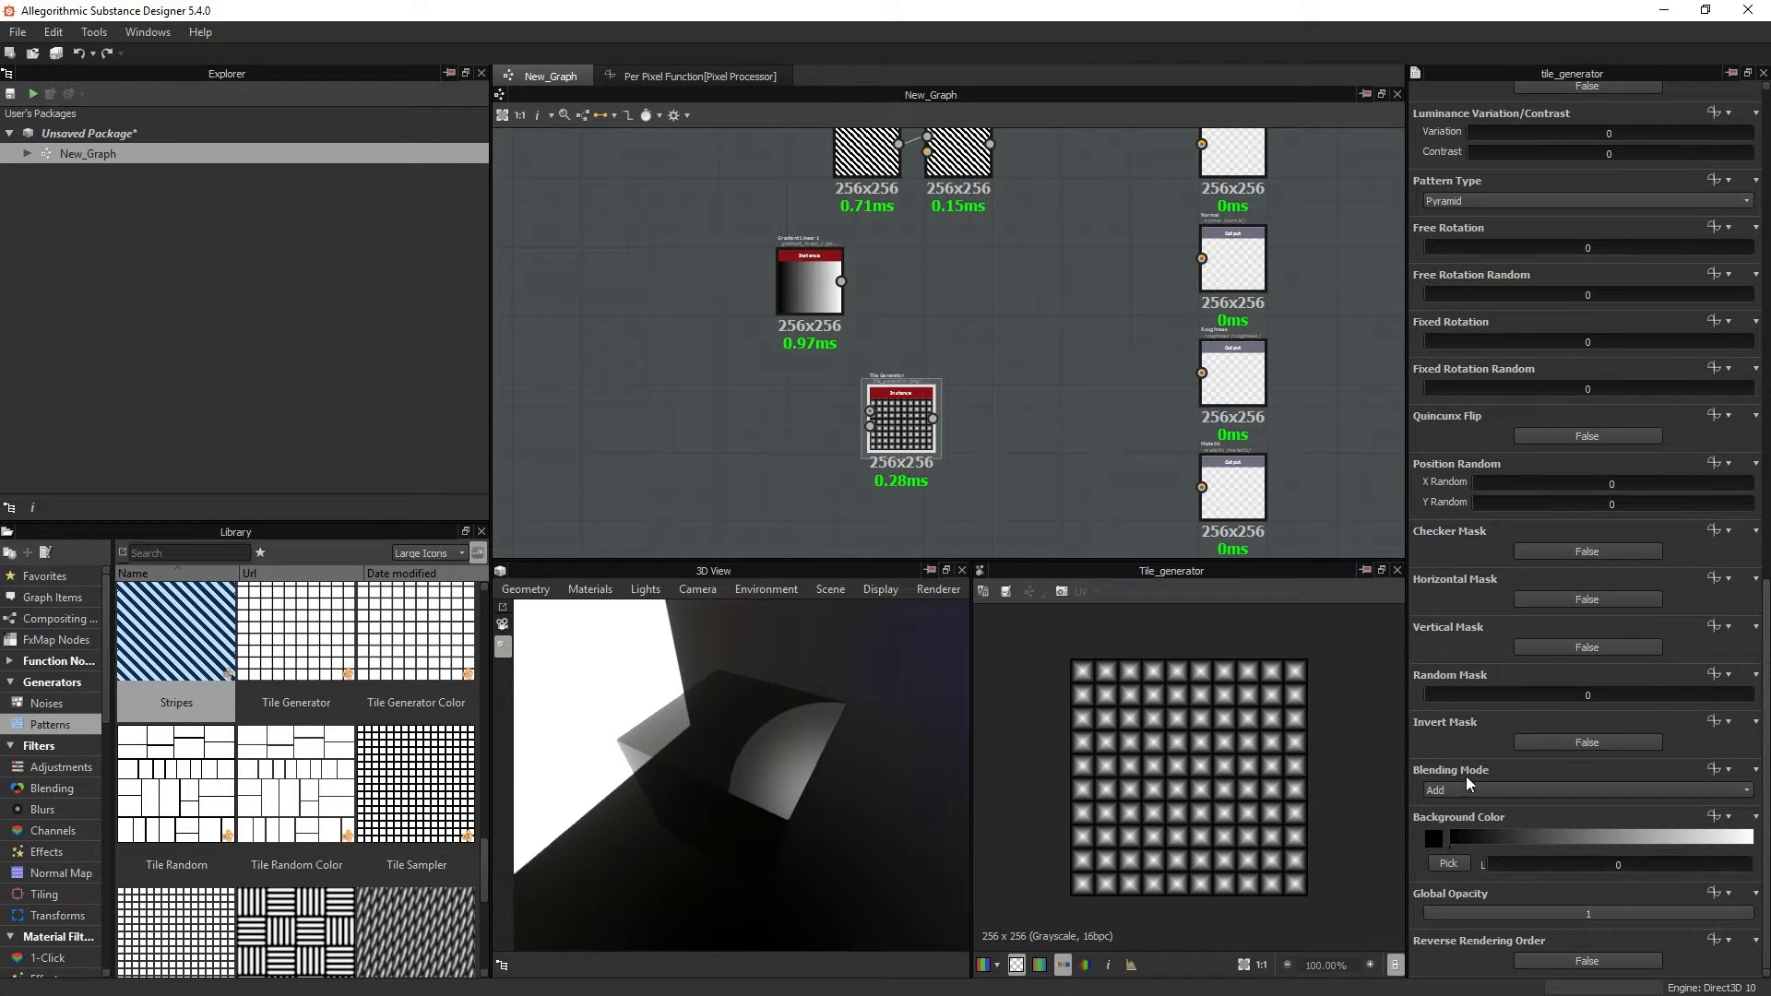
left_click(1581, 532)
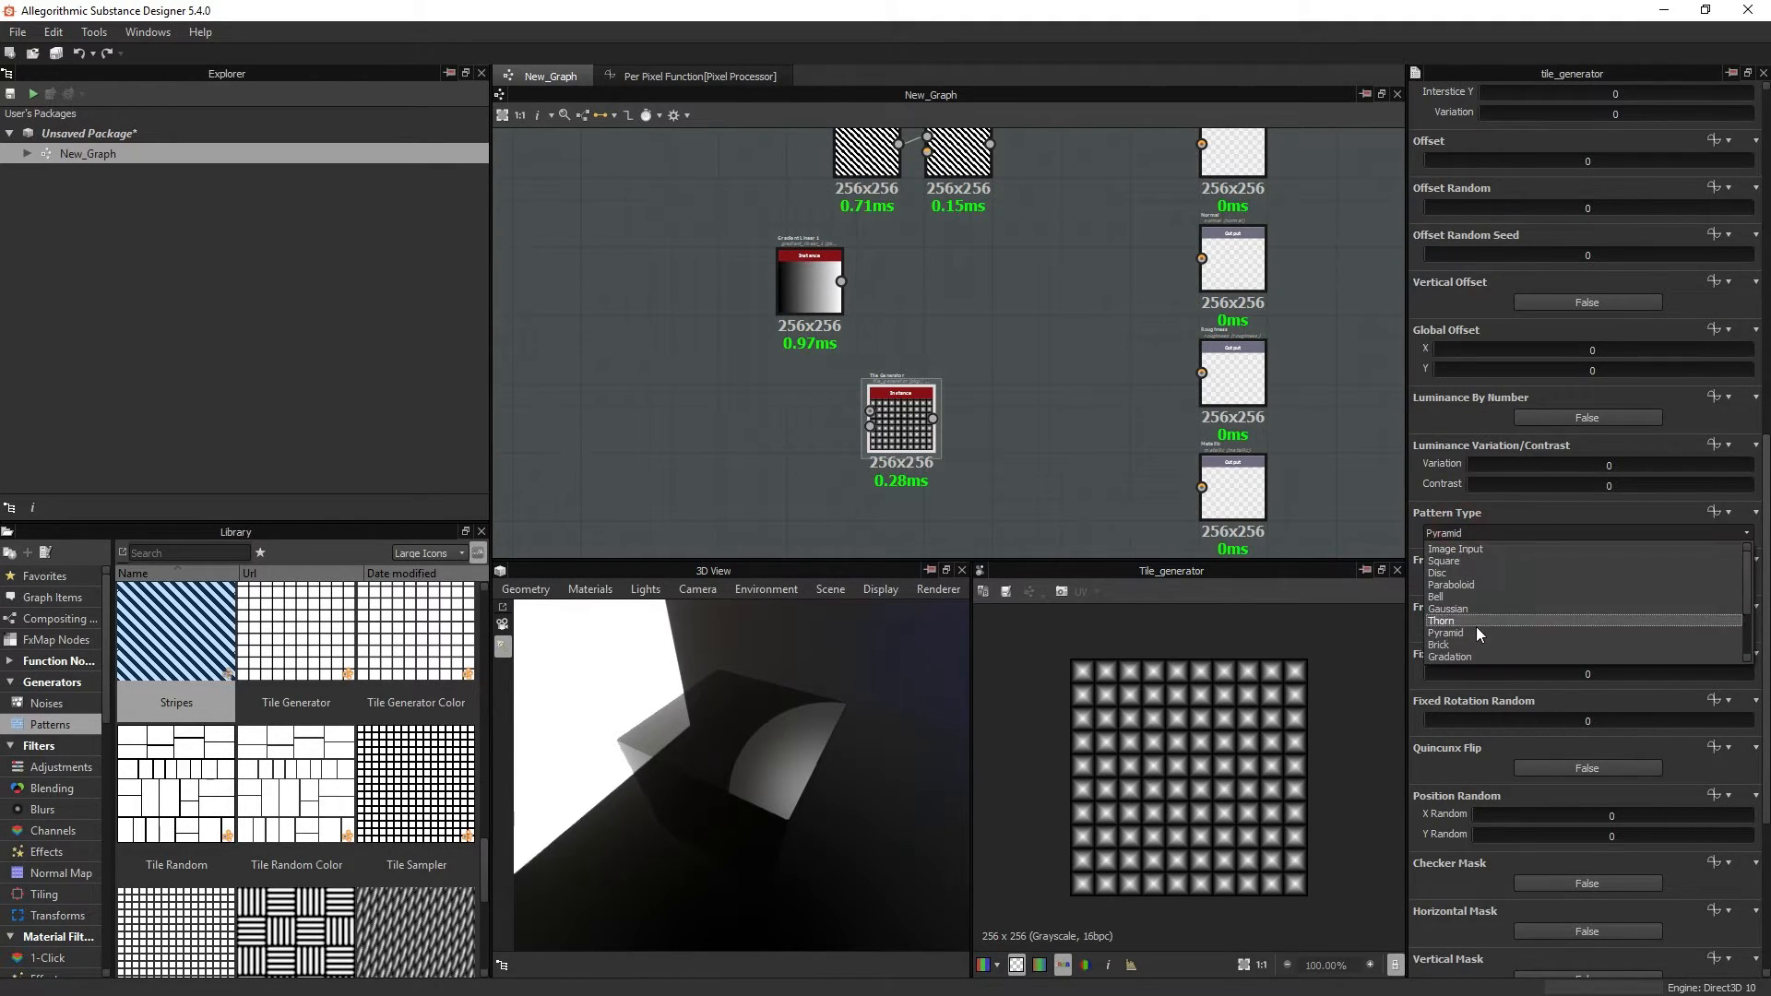
mouse_move(1477, 645)
type("fx")
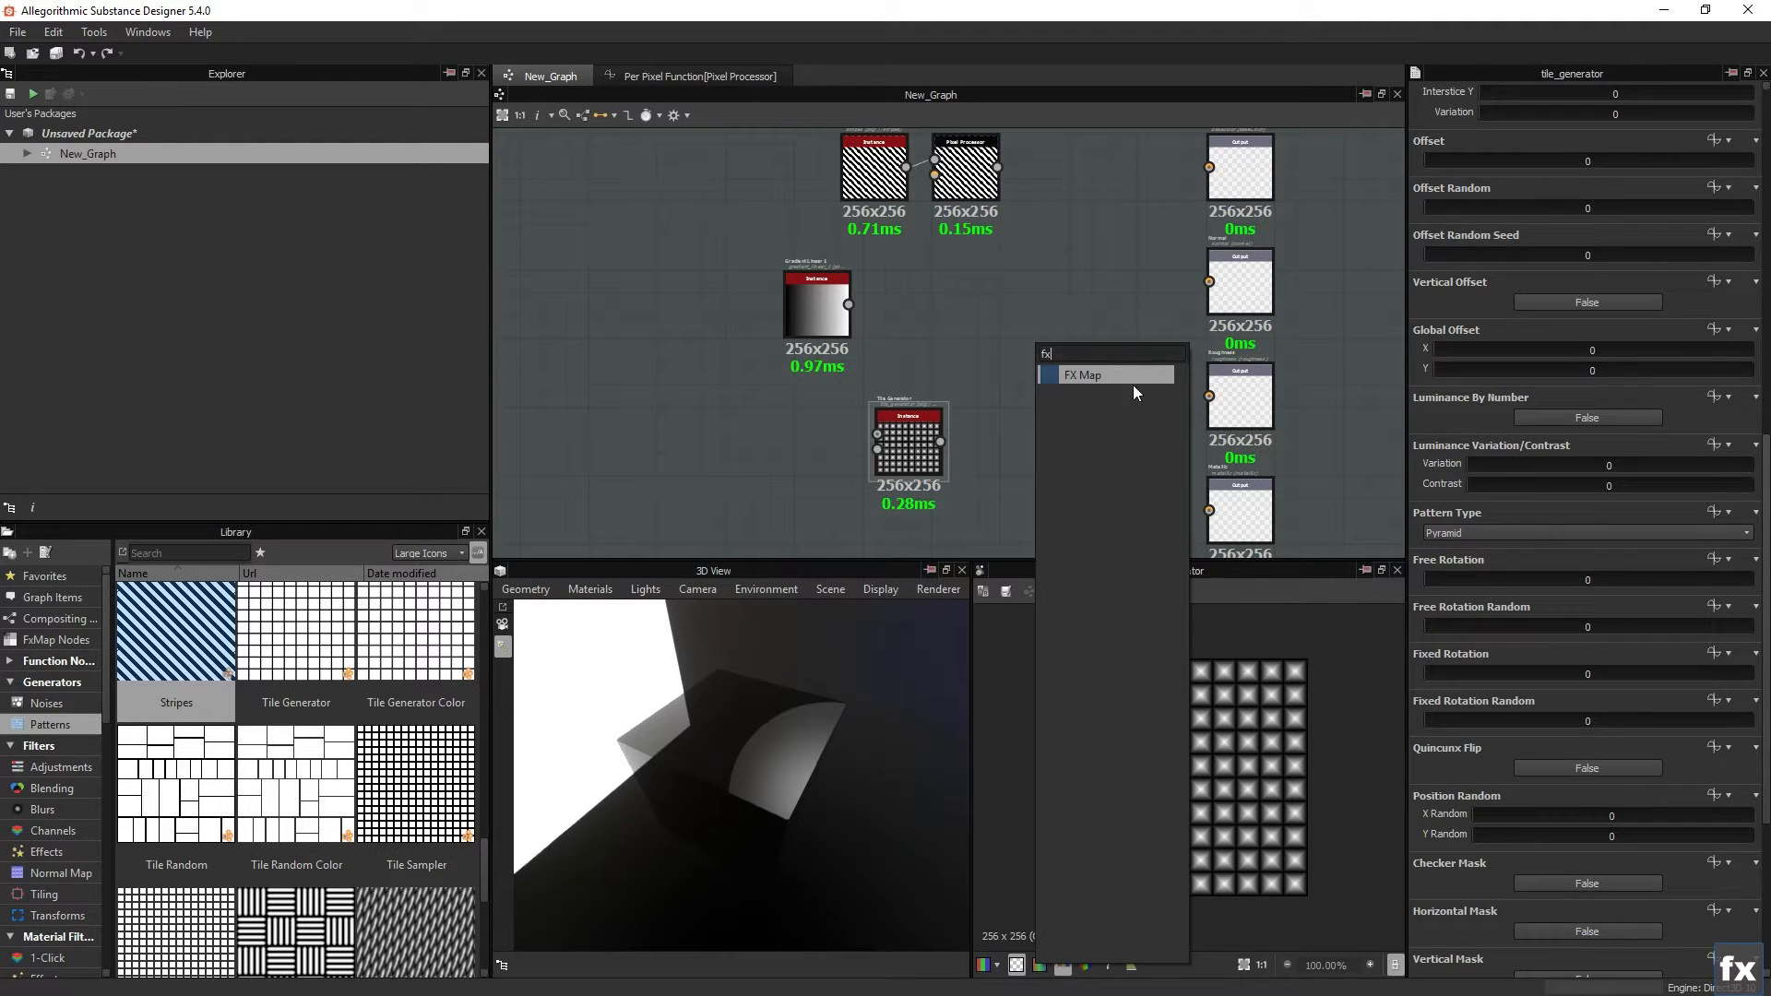
Step: Add an FX Map node and set its Color Mode to Grayscale
left_click(1082, 373)
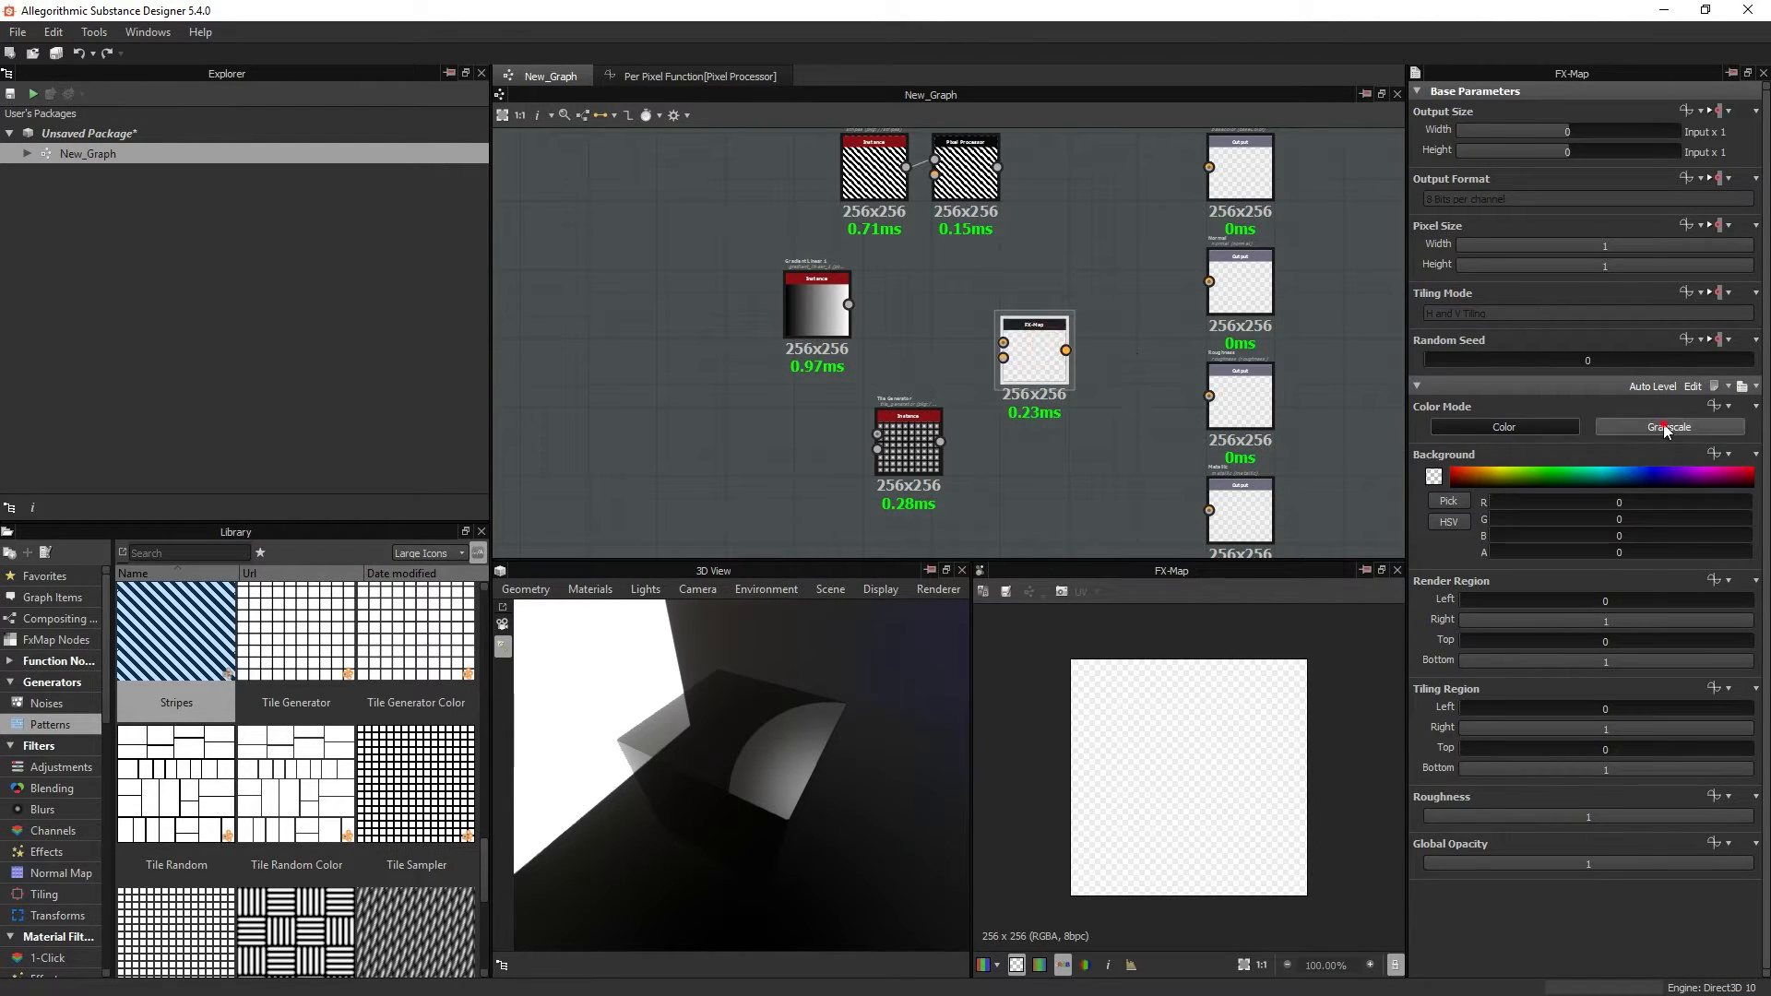
left_click(1668, 426)
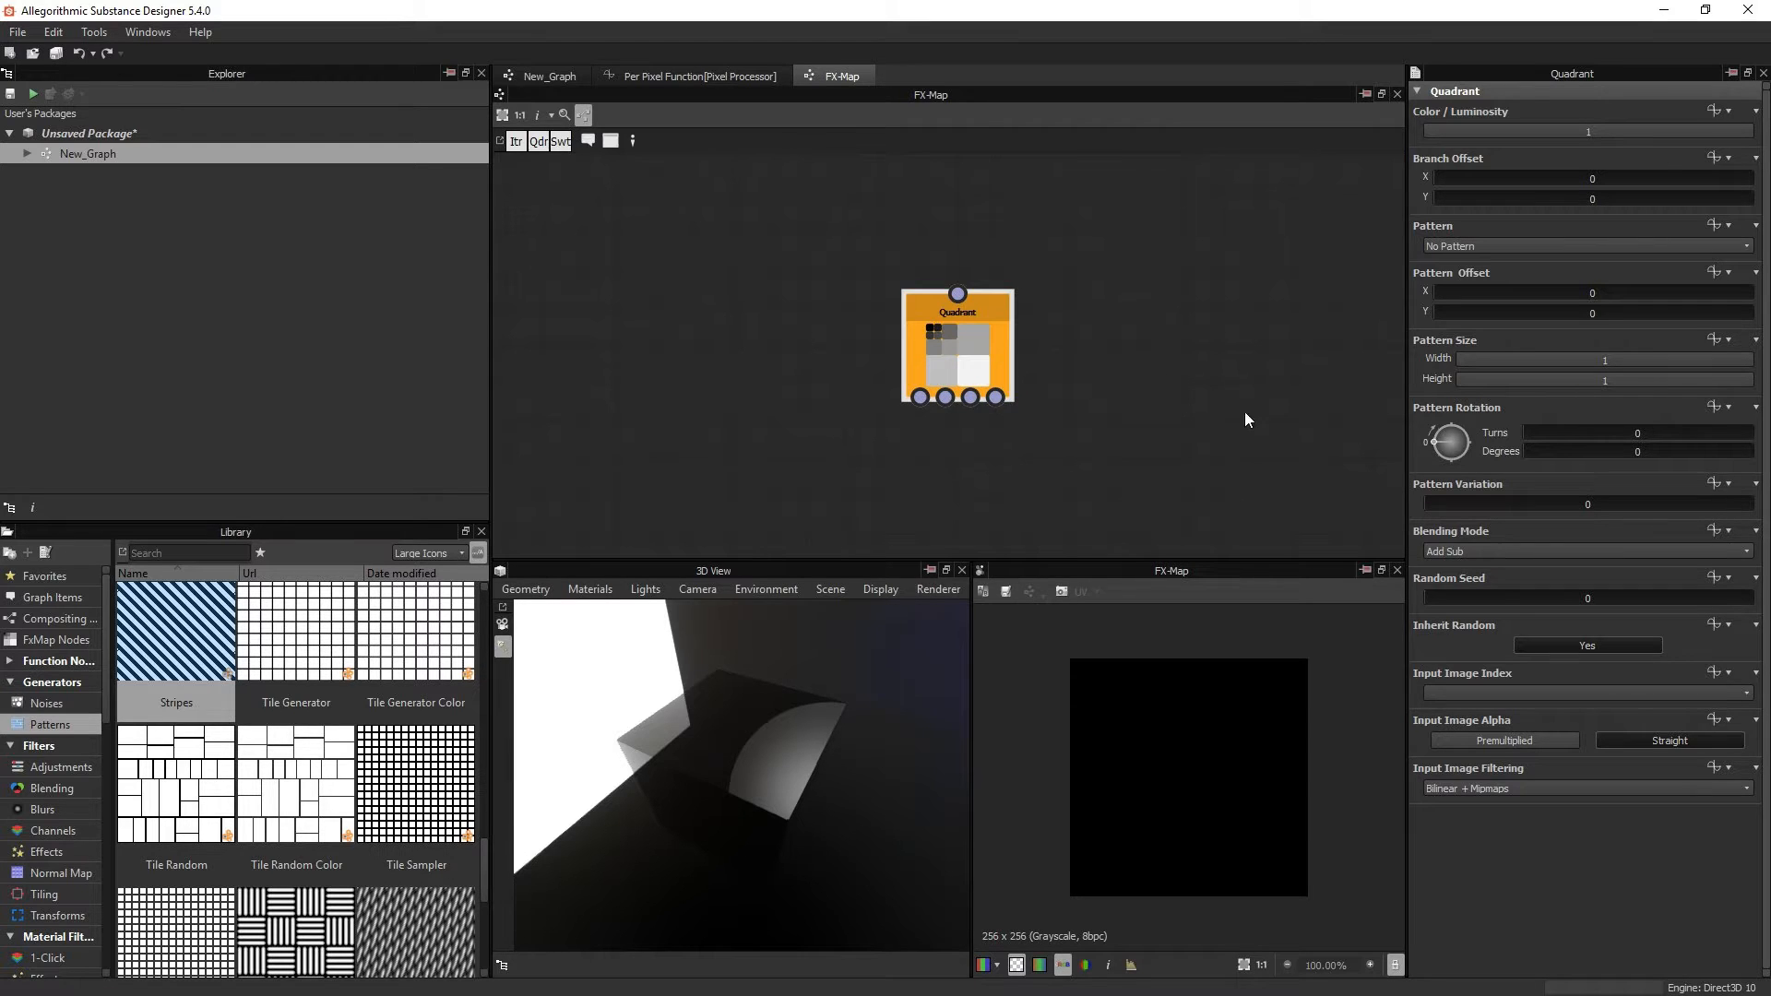
Step: Try the Paraboloid pattern, settle on Square, and show Pattern's function options
left_click(1580, 245)
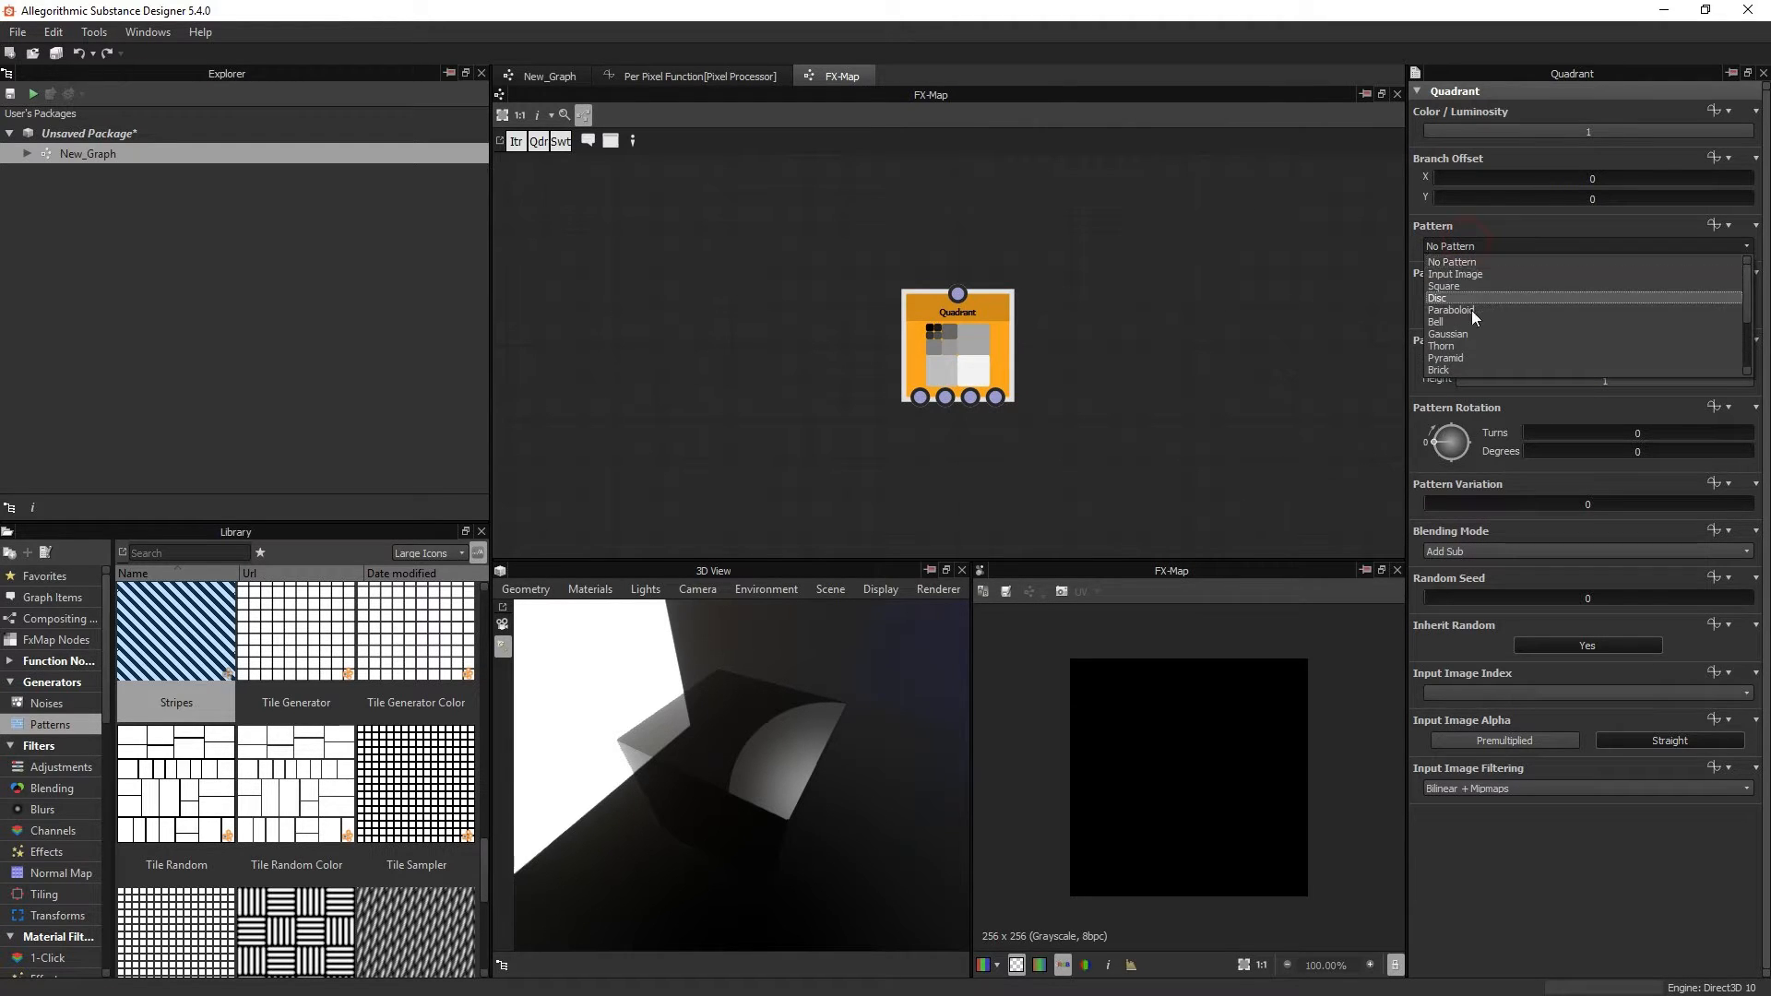
left_click(1457, 322)
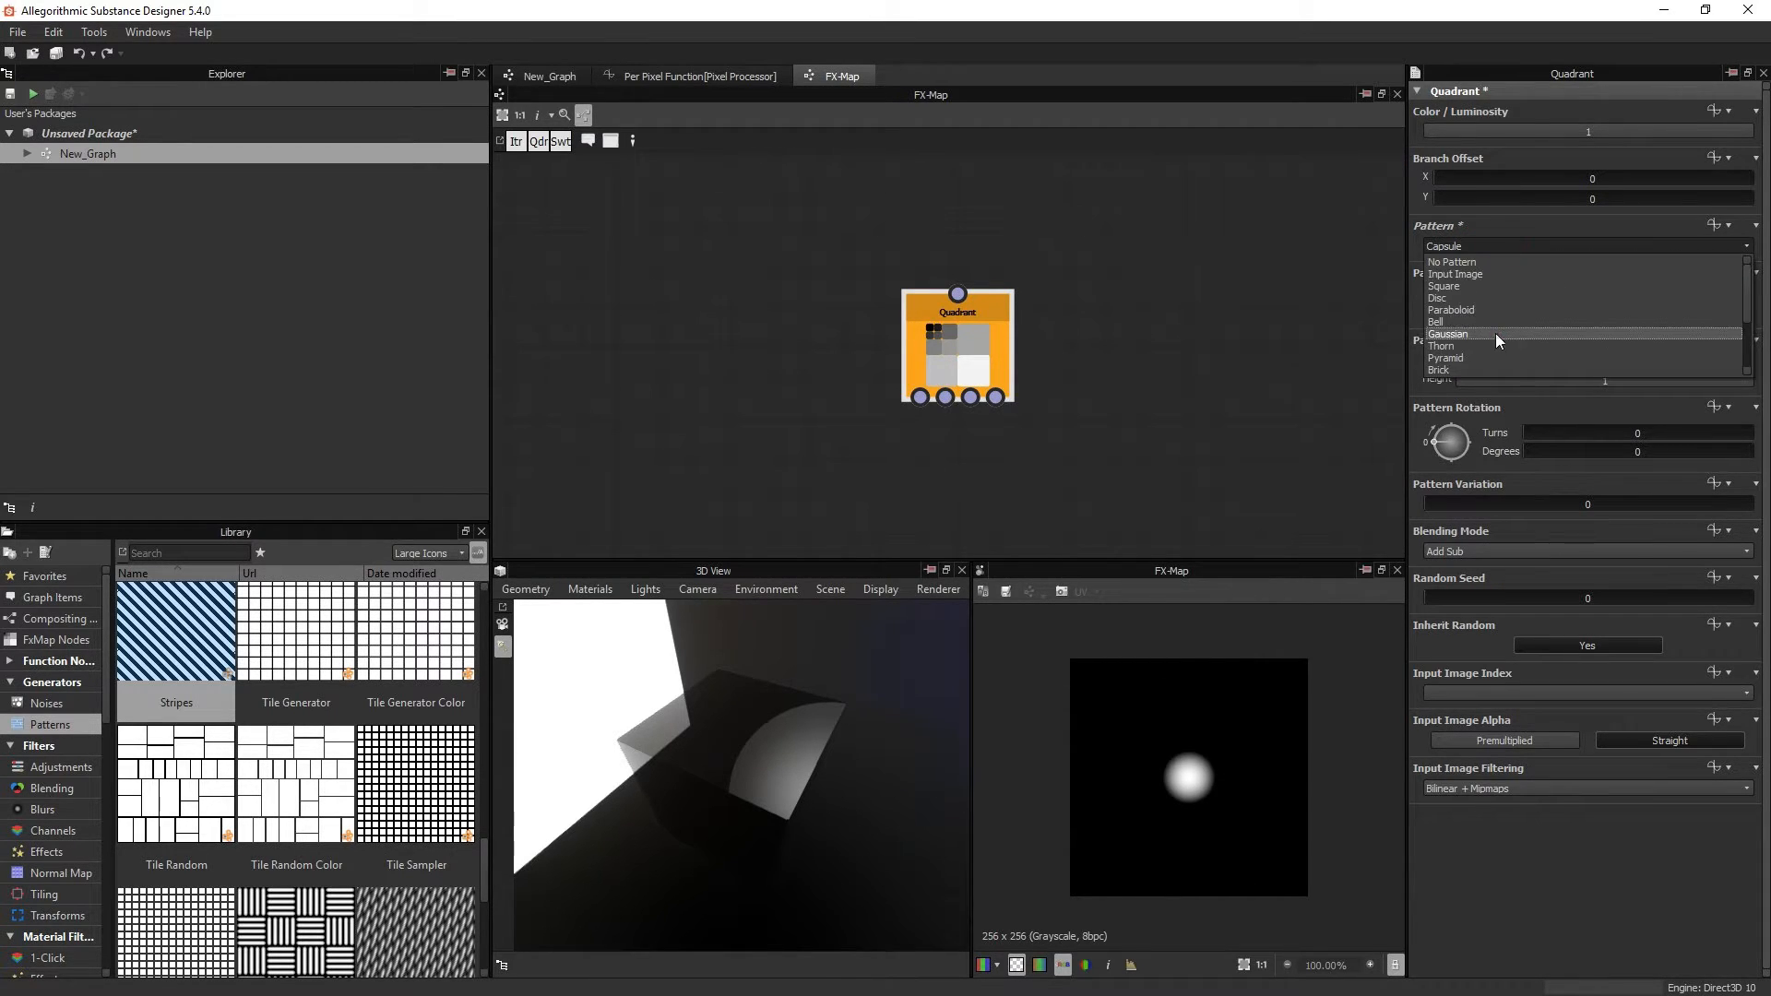
left_click(1449, 311)
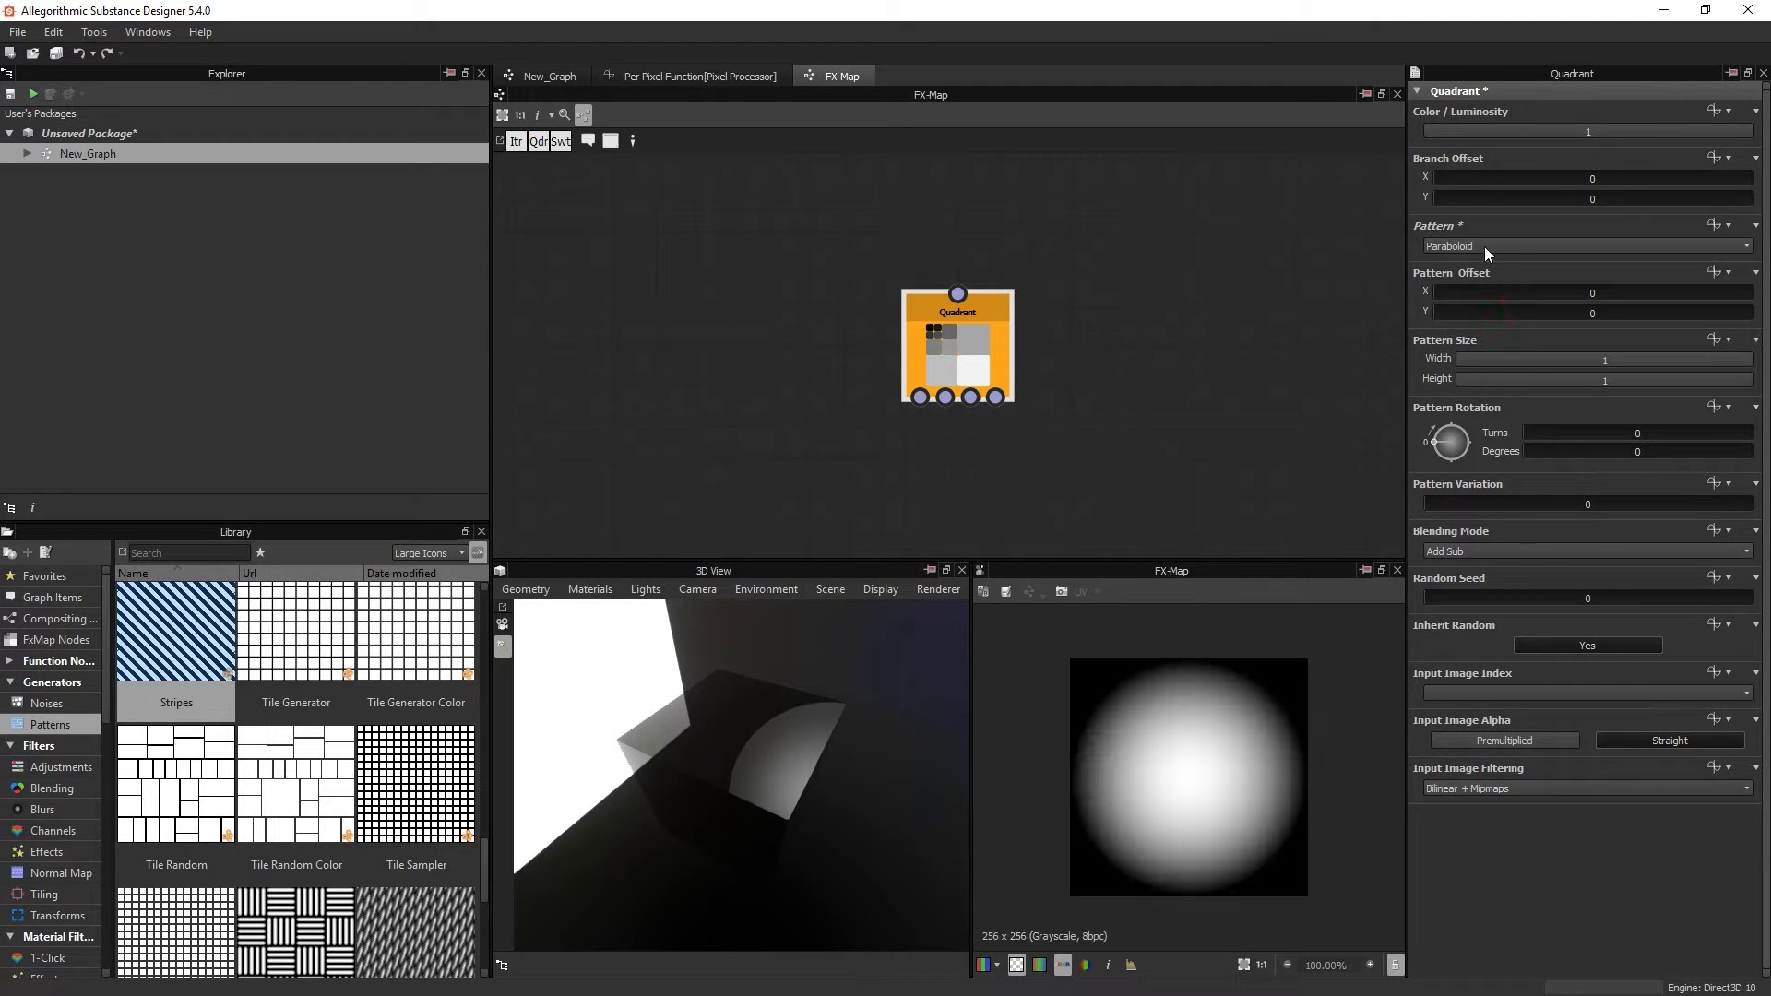
left_click(1581, 246)
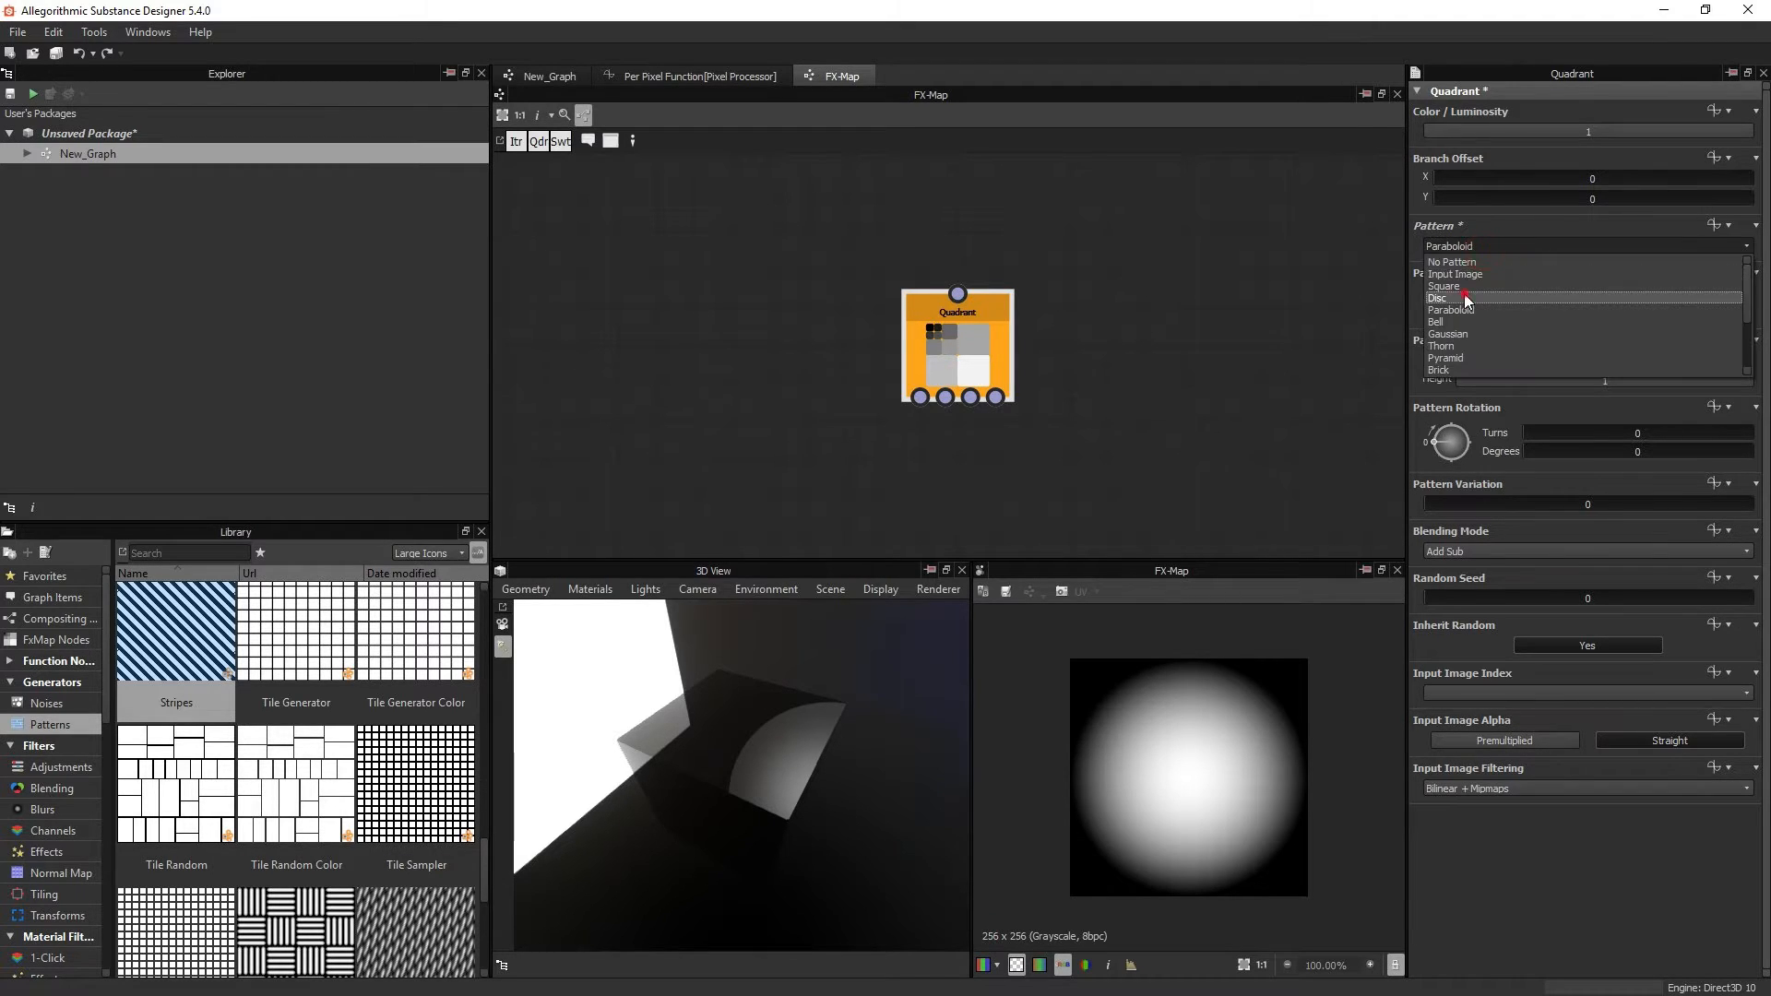
left_click(1443, 285)
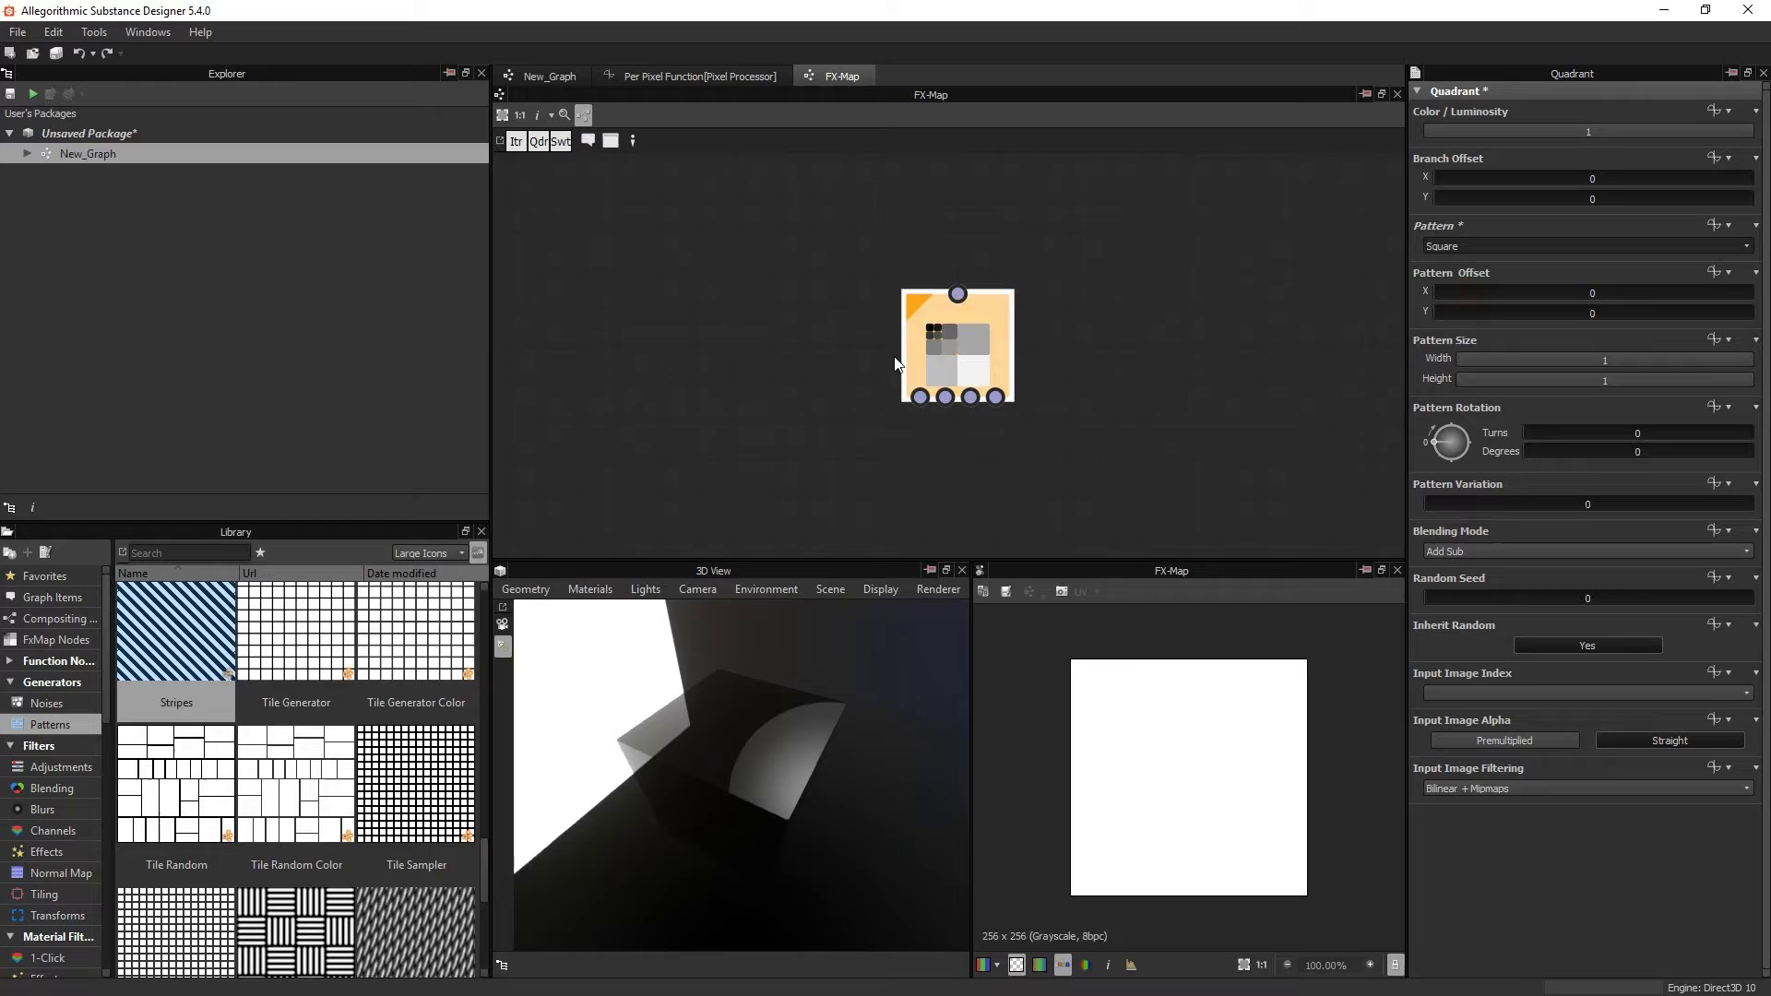
left_click(1720, 225)
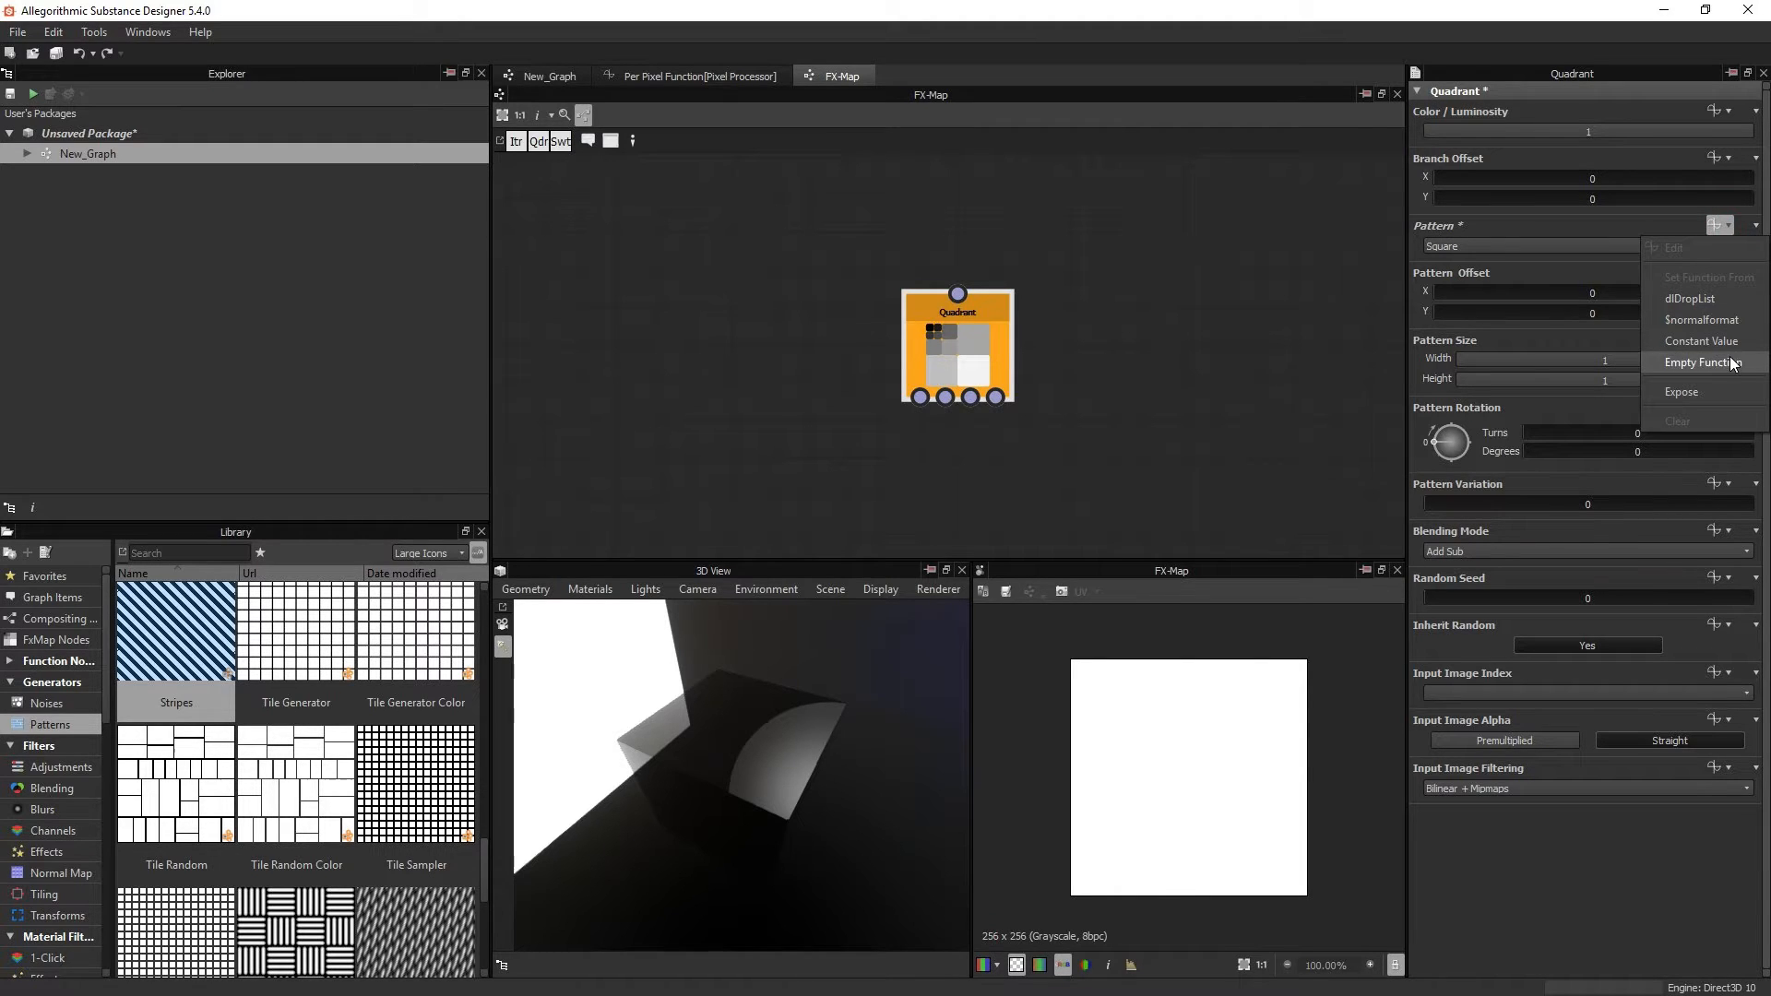
mouse_move(1704, 341)
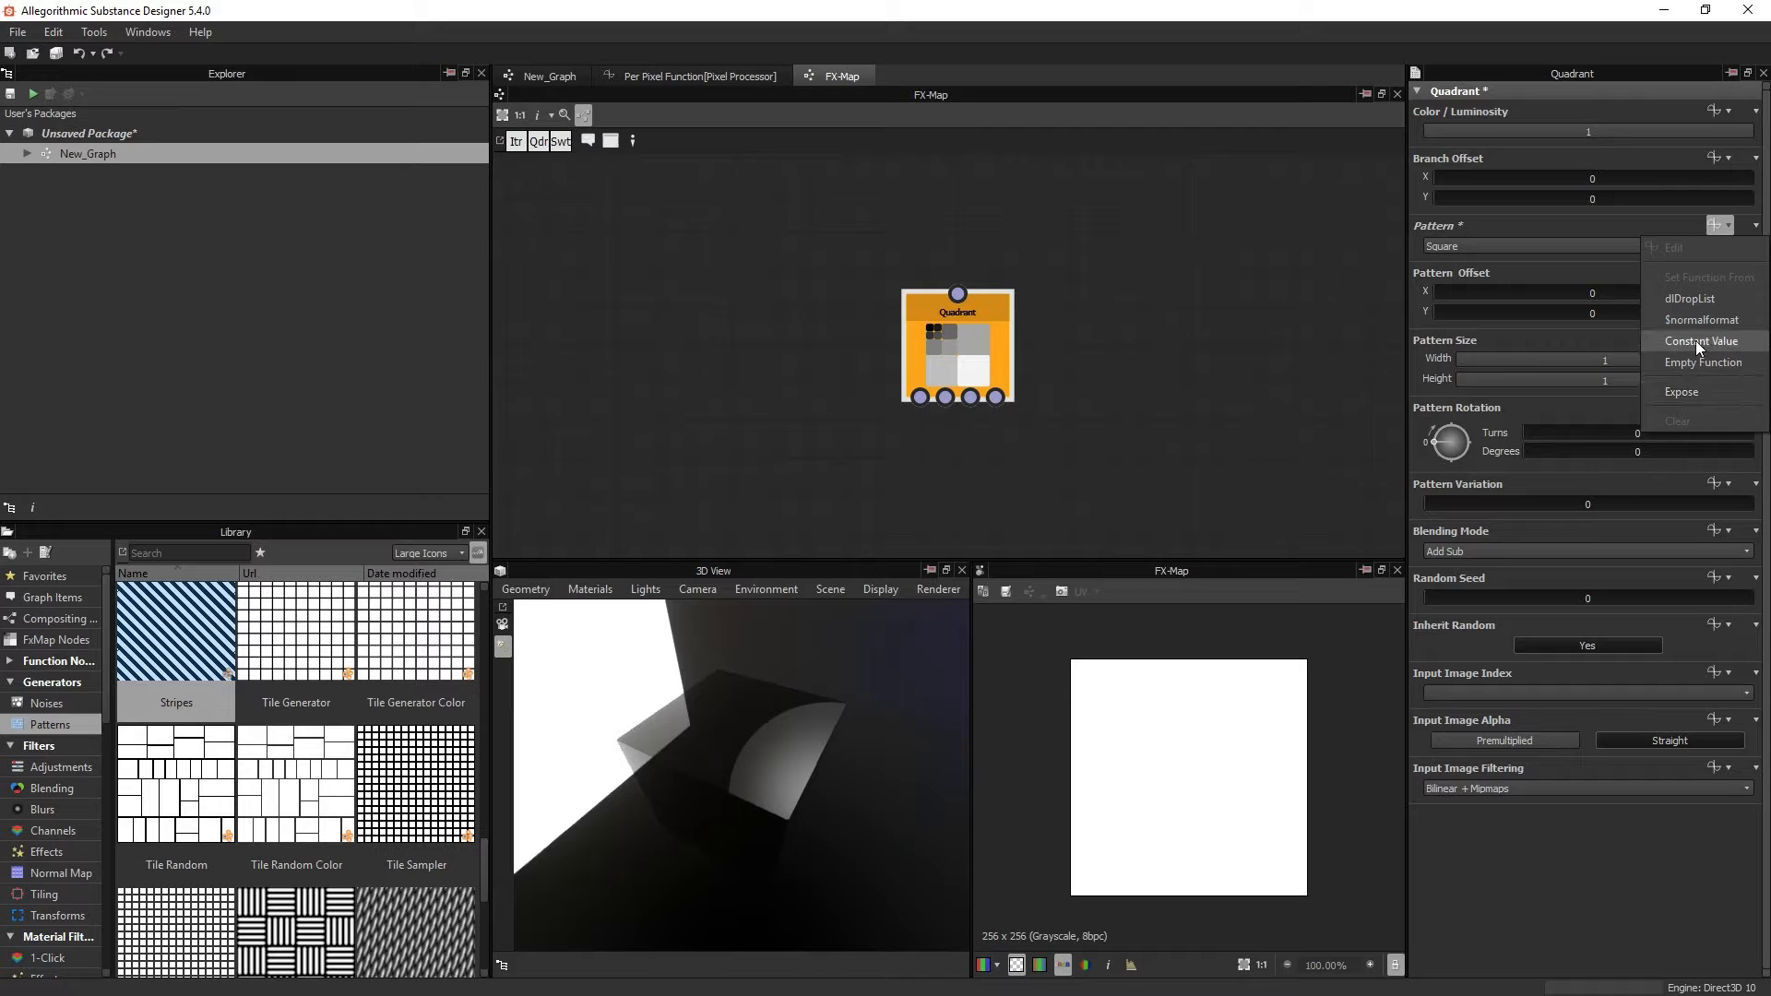
mouse_move(1540, 228)
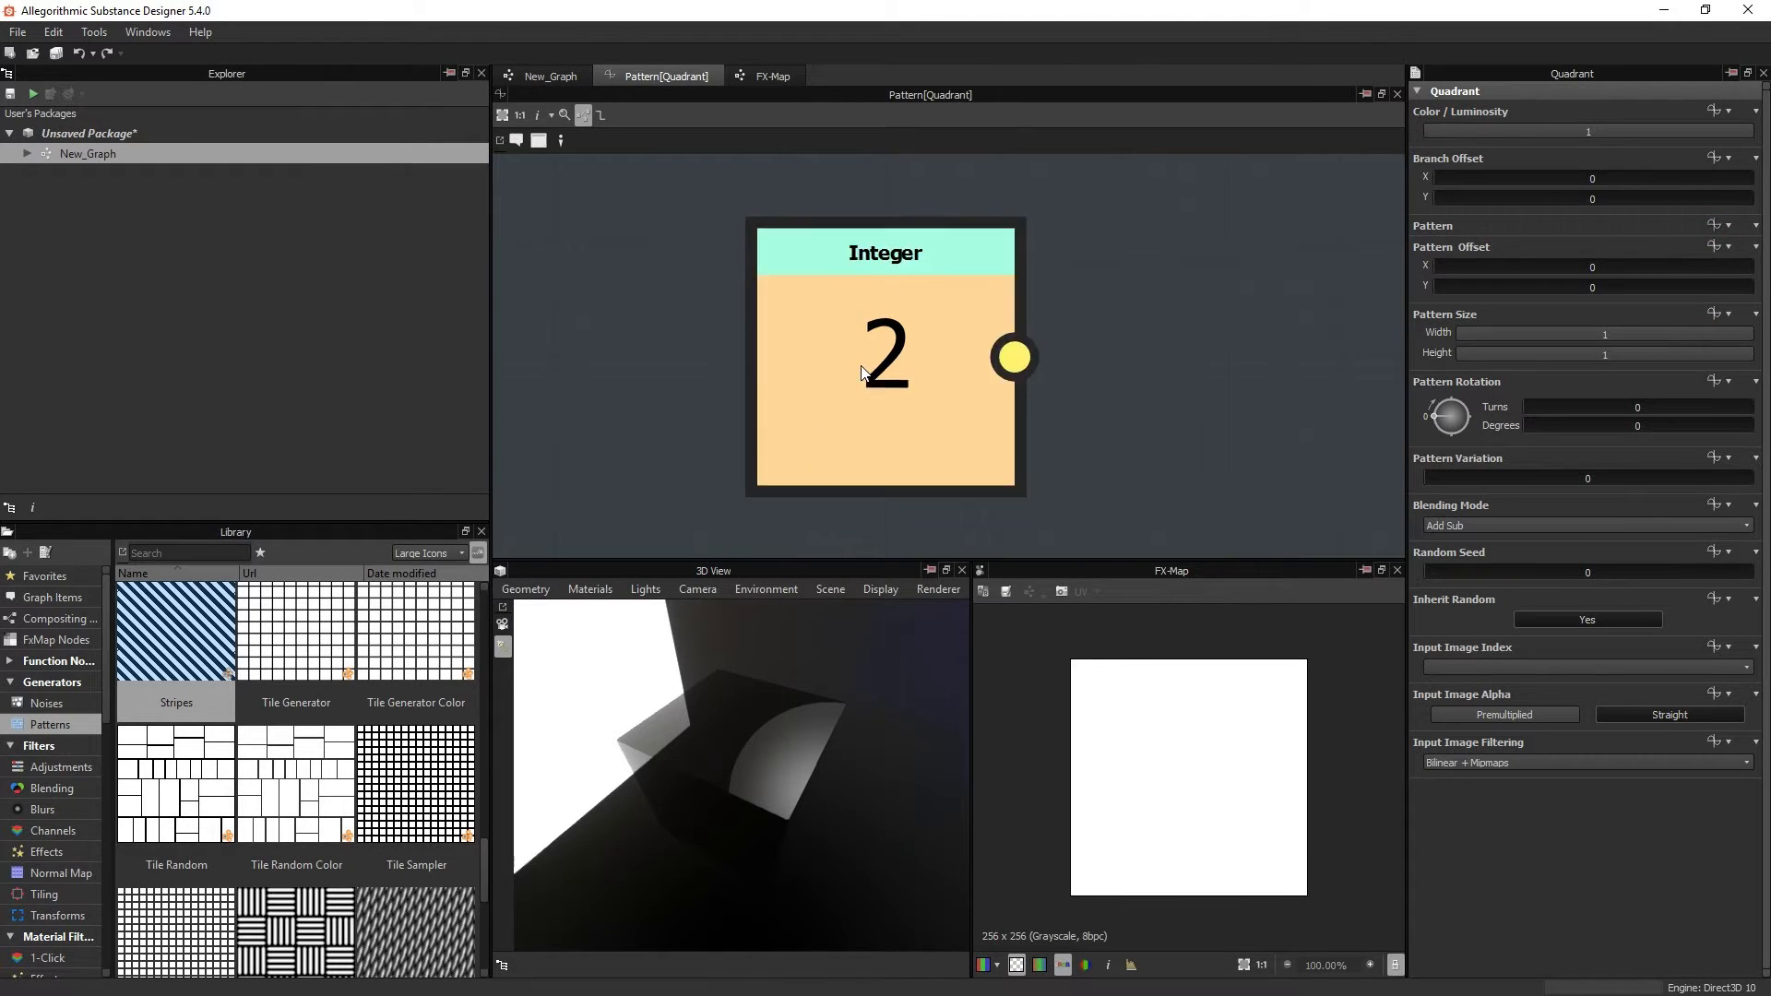
Step: Set the pattern function's Integer constant to 12 and return to New_Graph
left_click(884, 350)
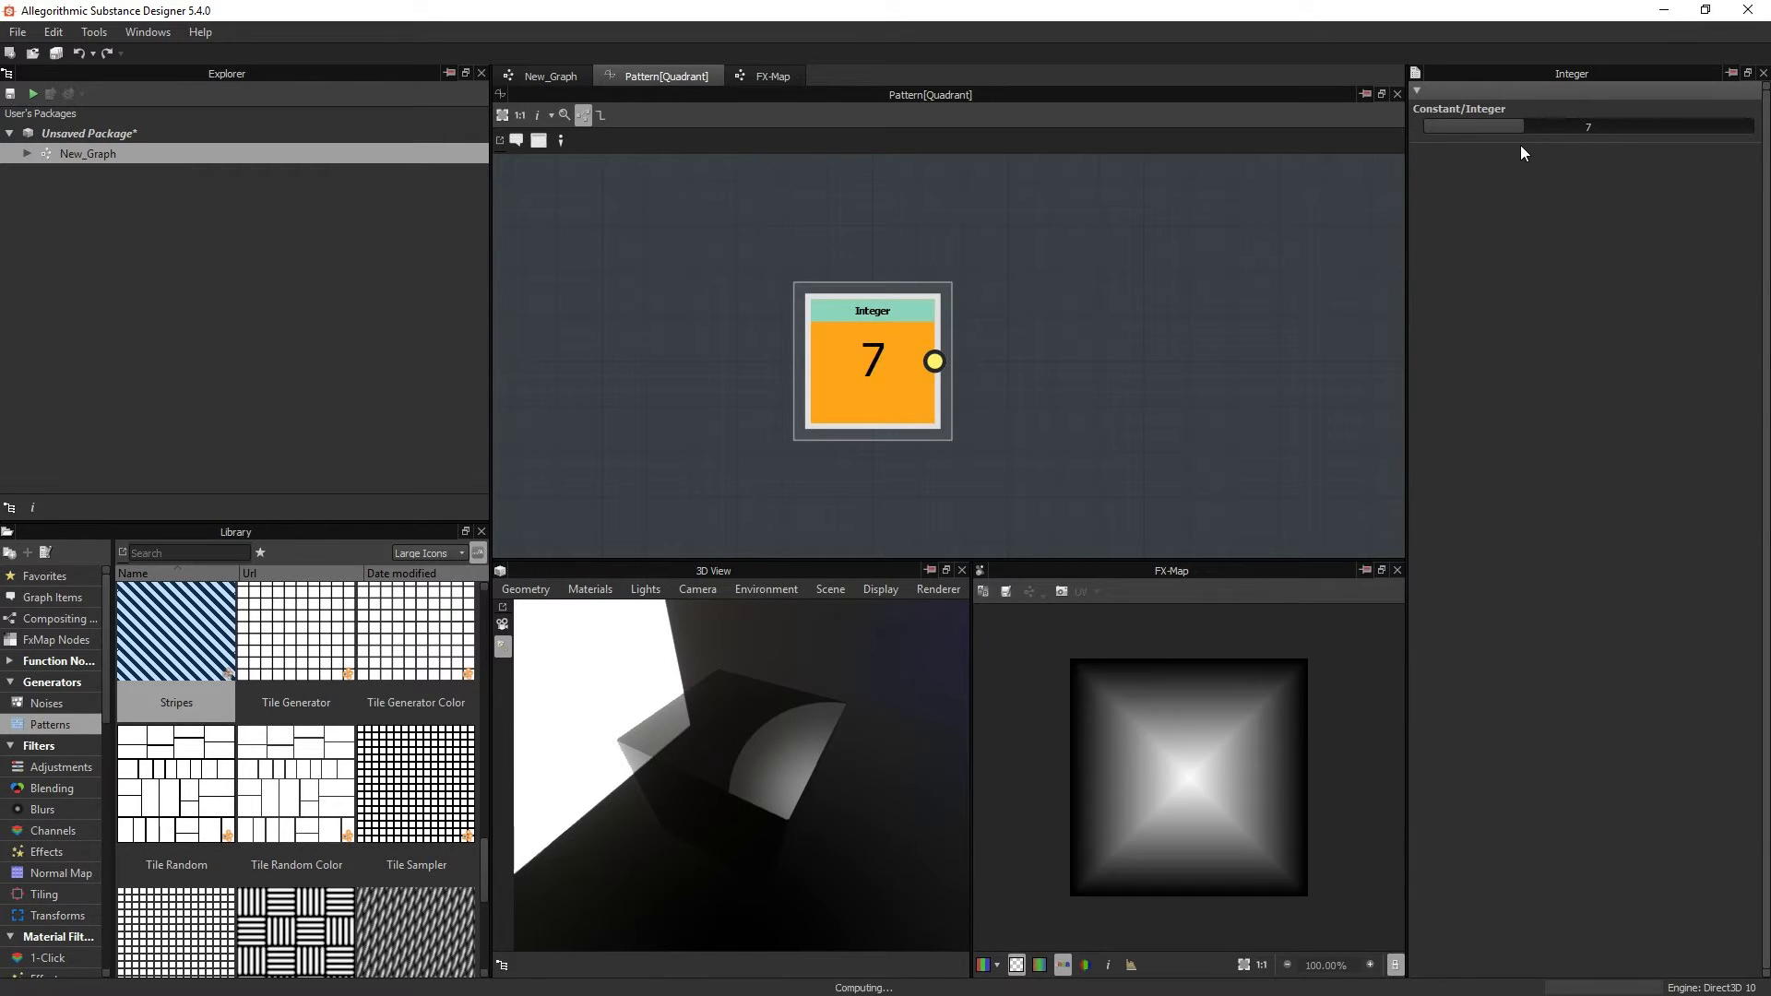
type("12")
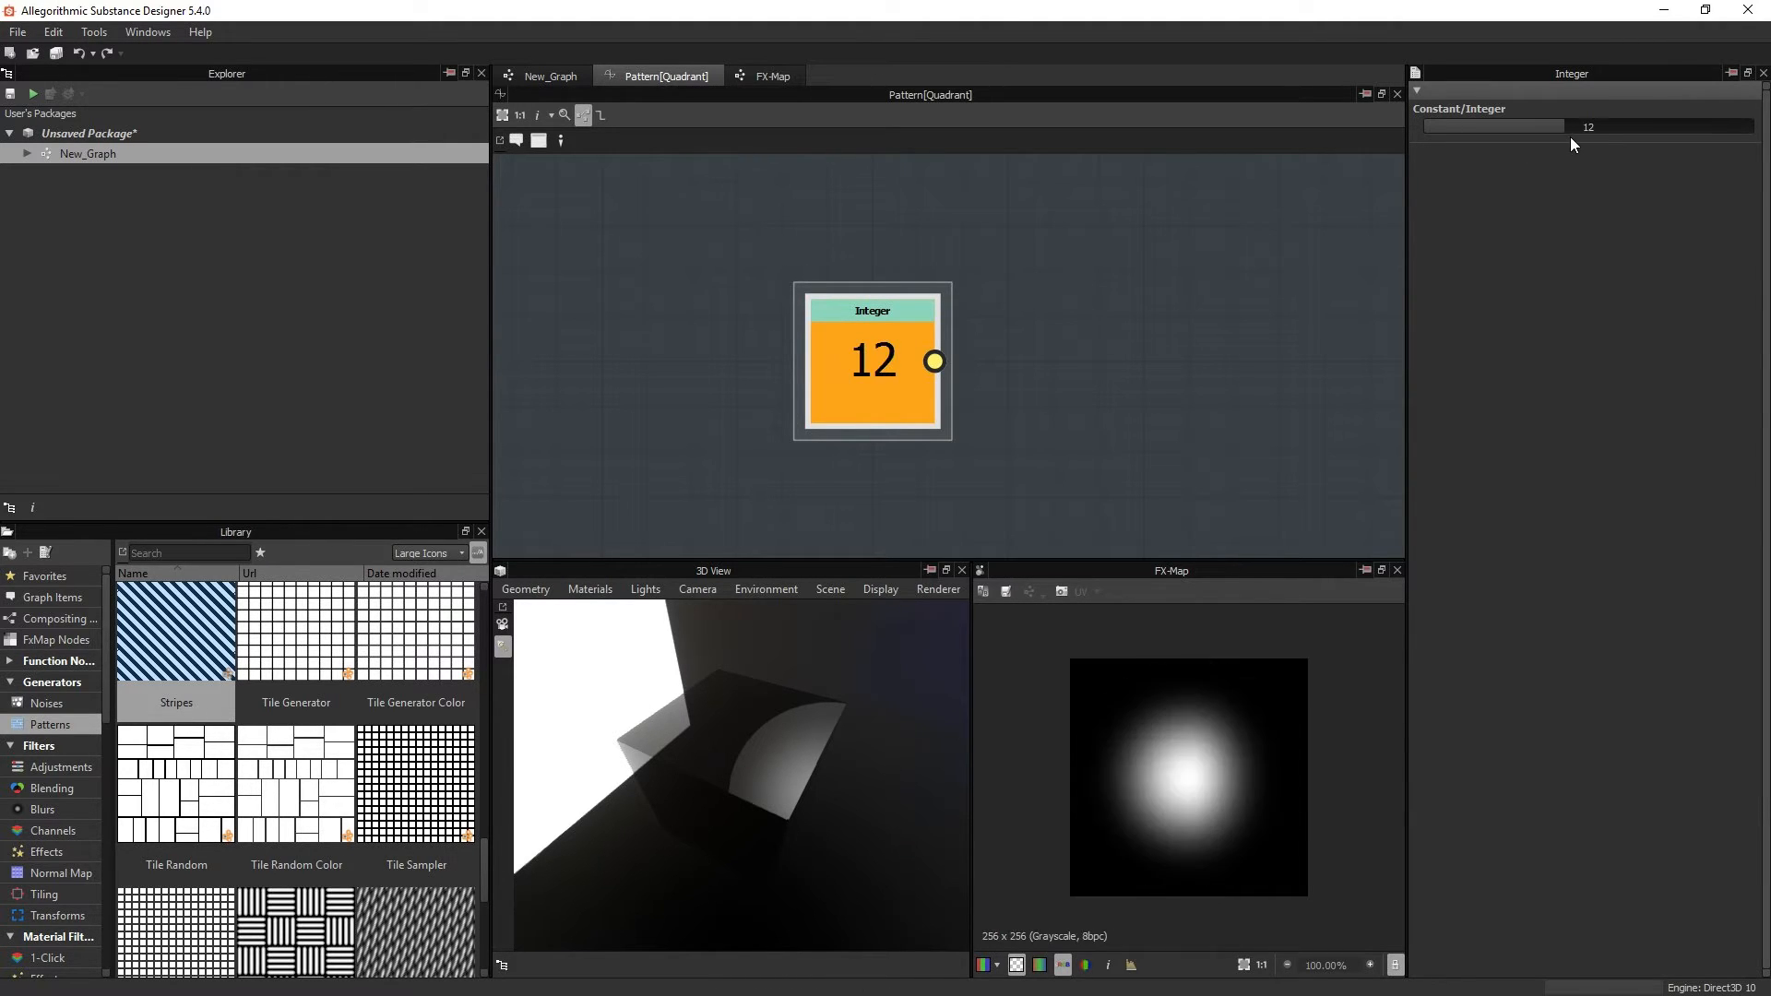
left_click(549, 76)
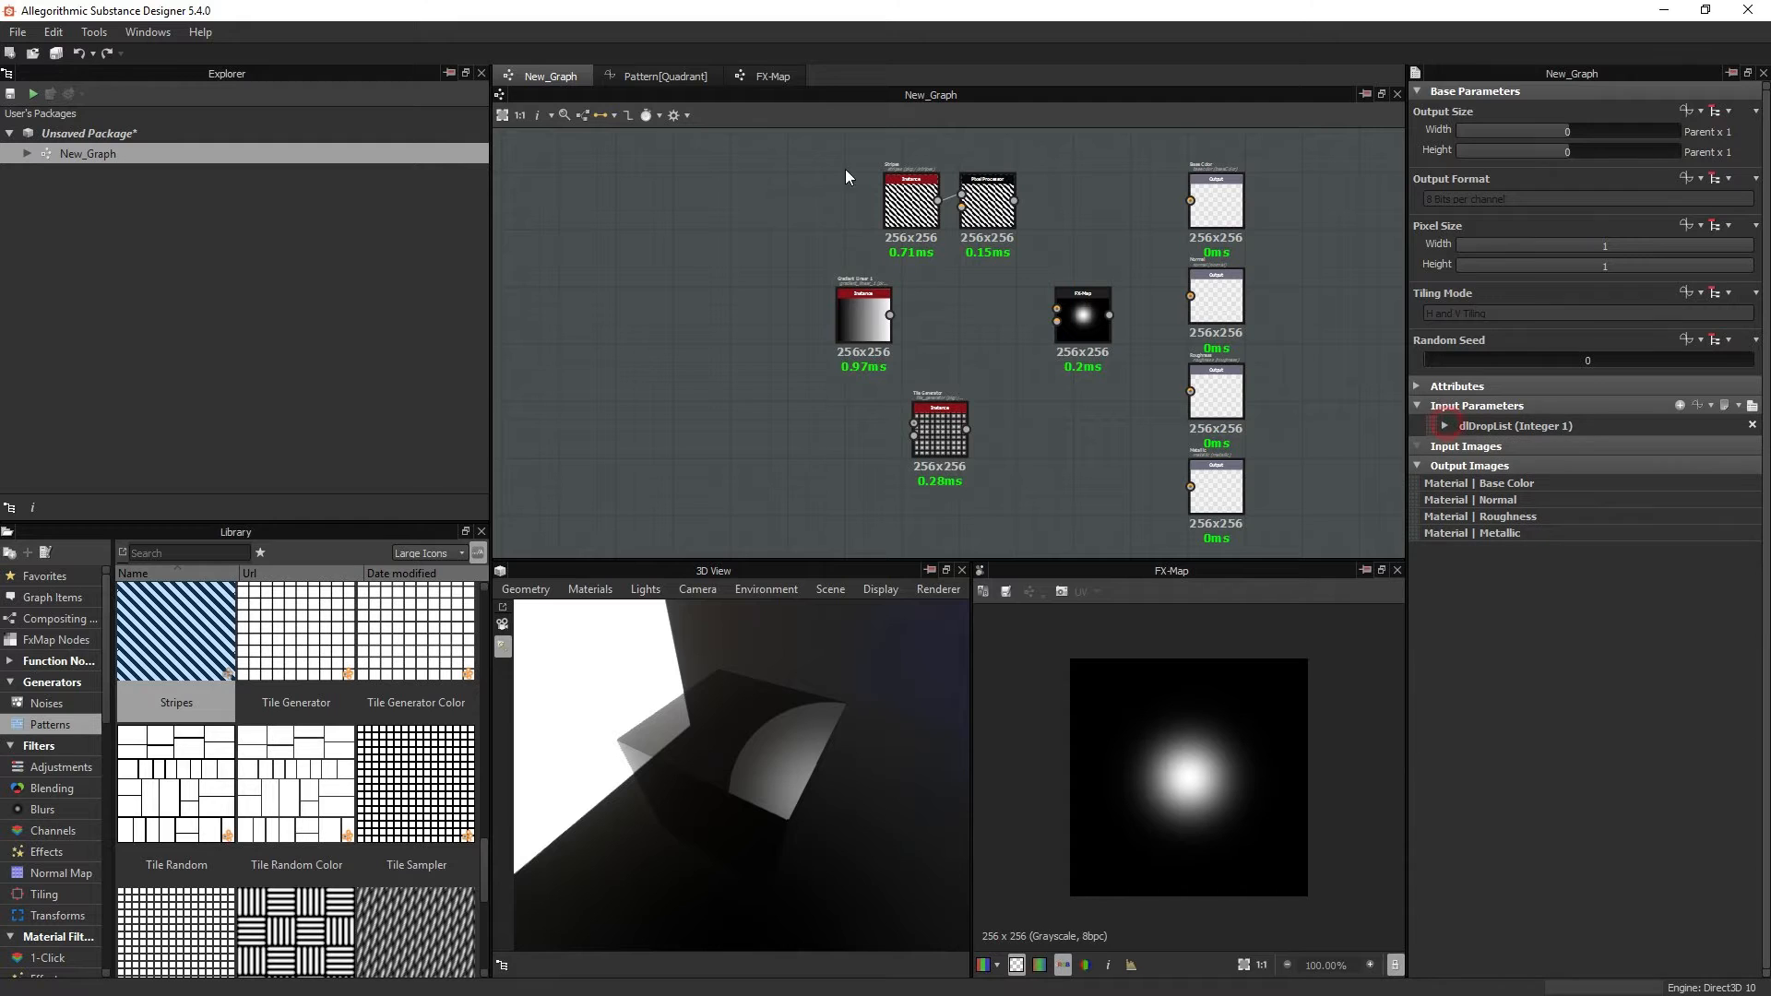
Step: Replace the constant Integer 6 with a Get Integer node reading dlDropList
left_click(658, 75)
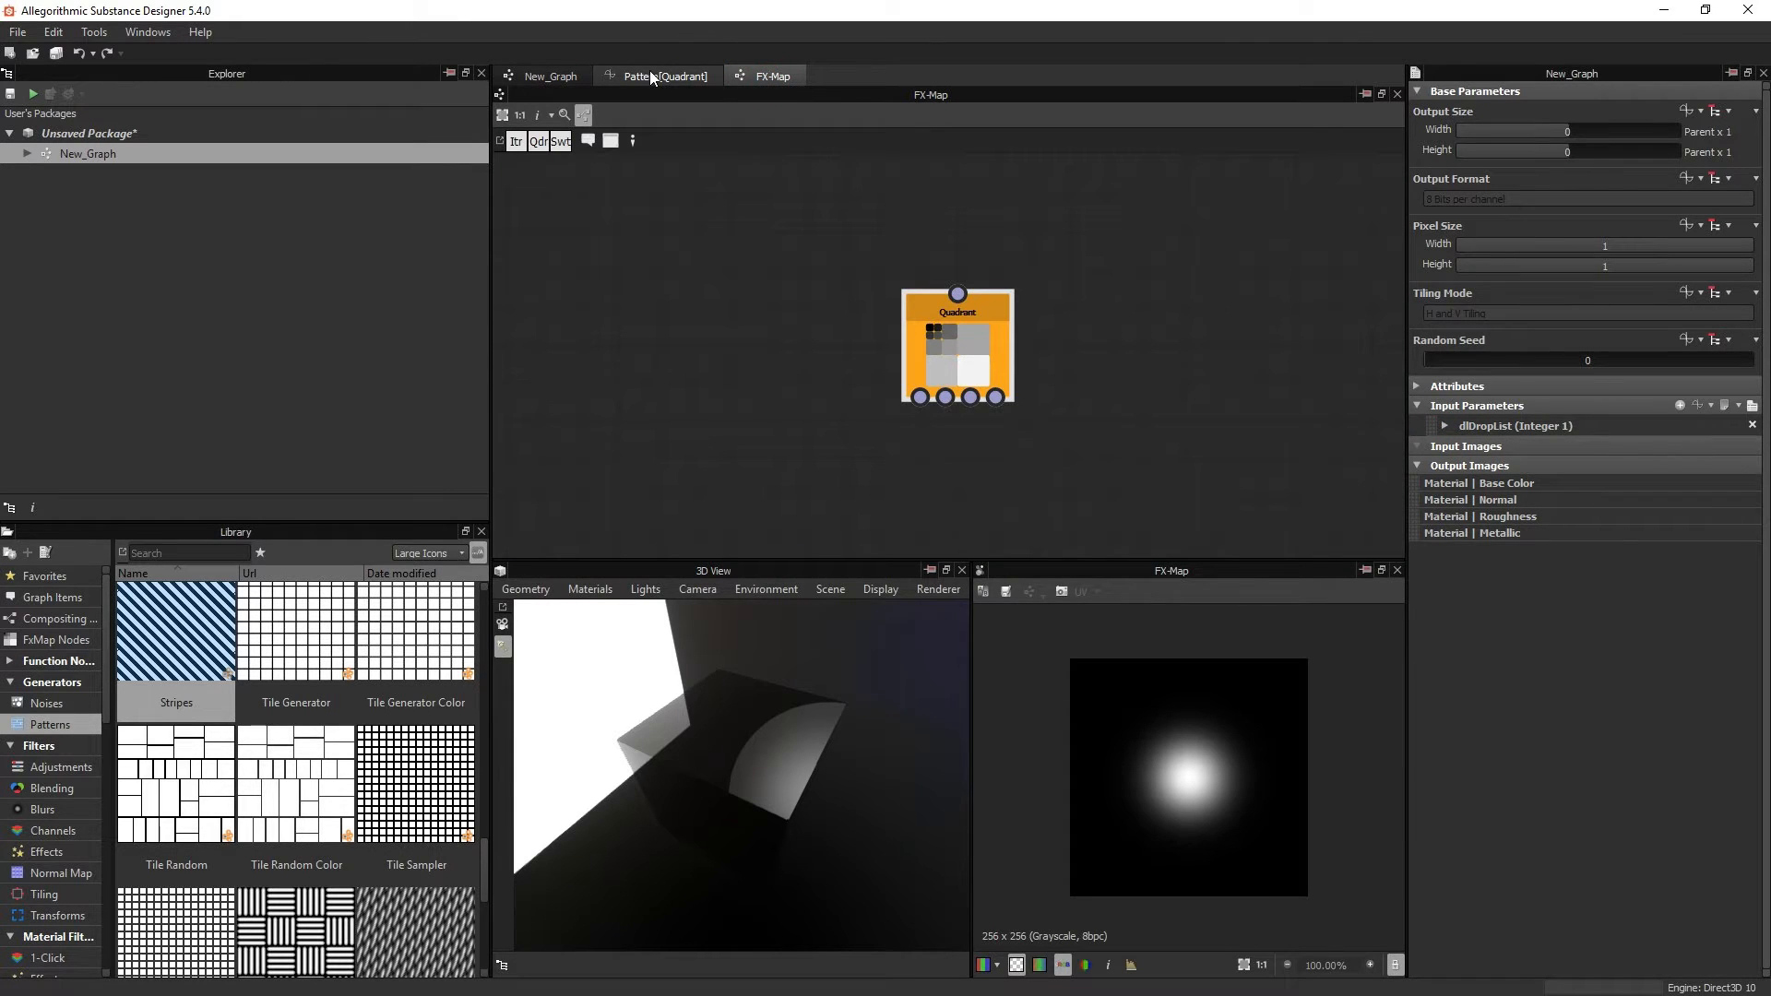
left_click(657, 76)
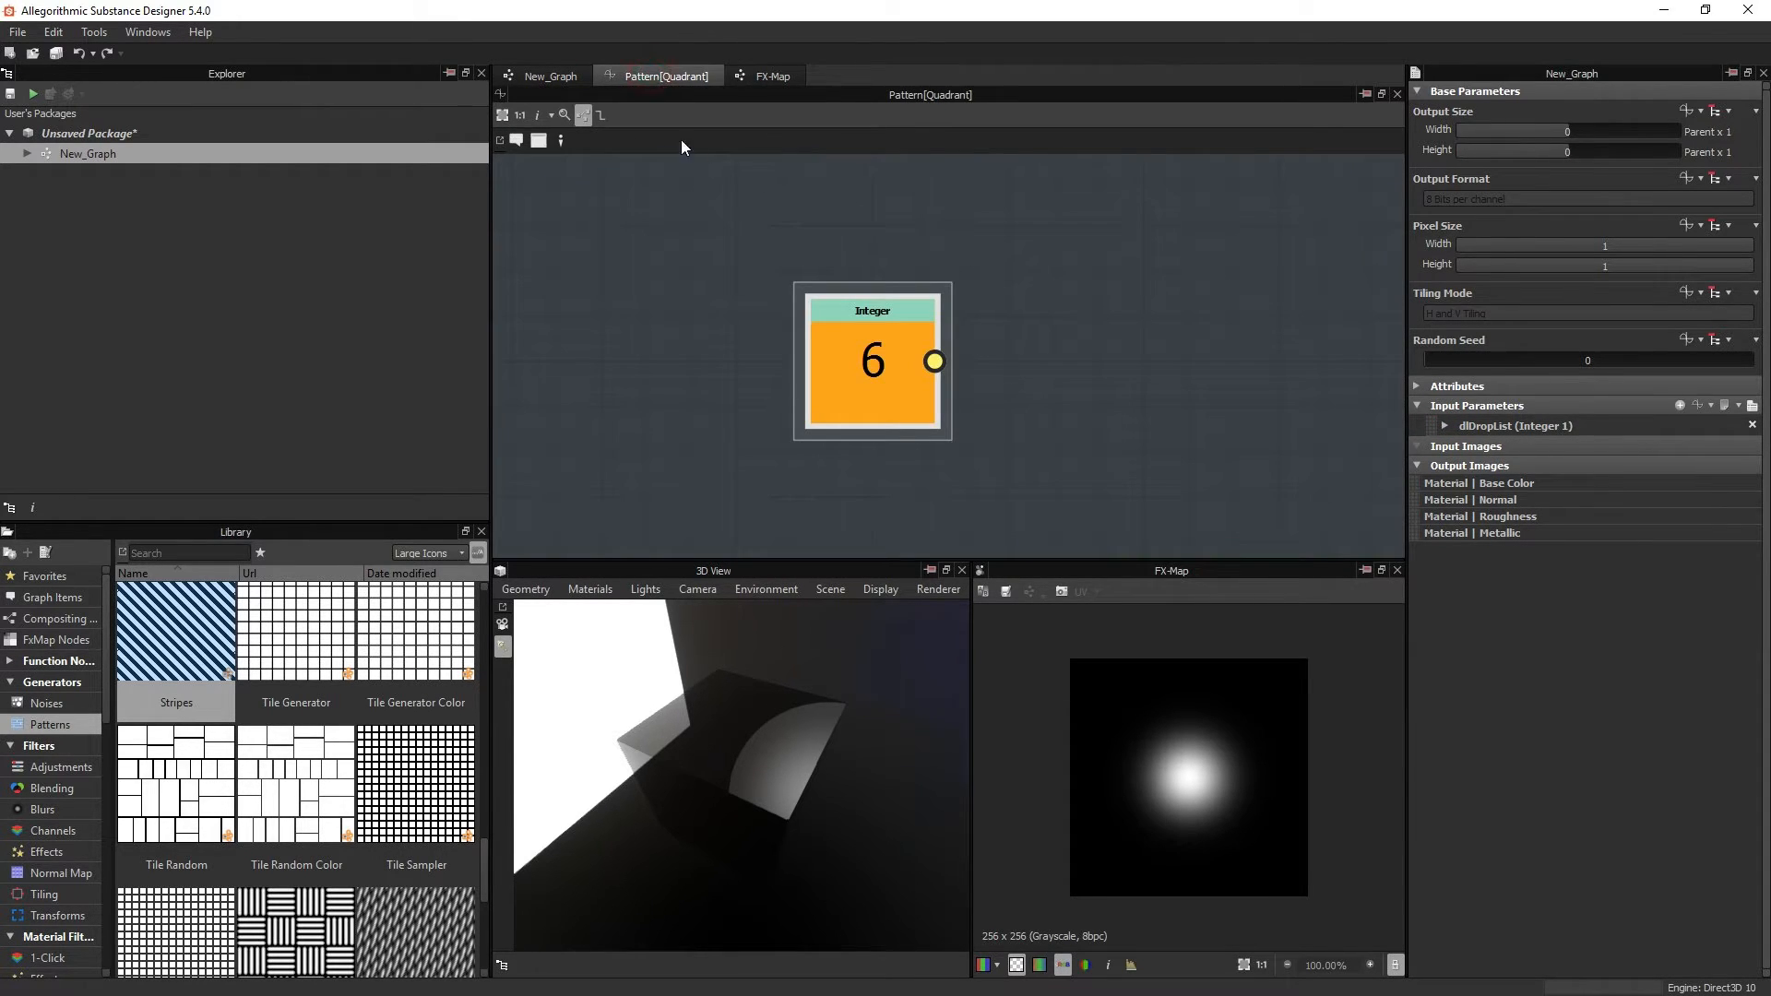
type("get")
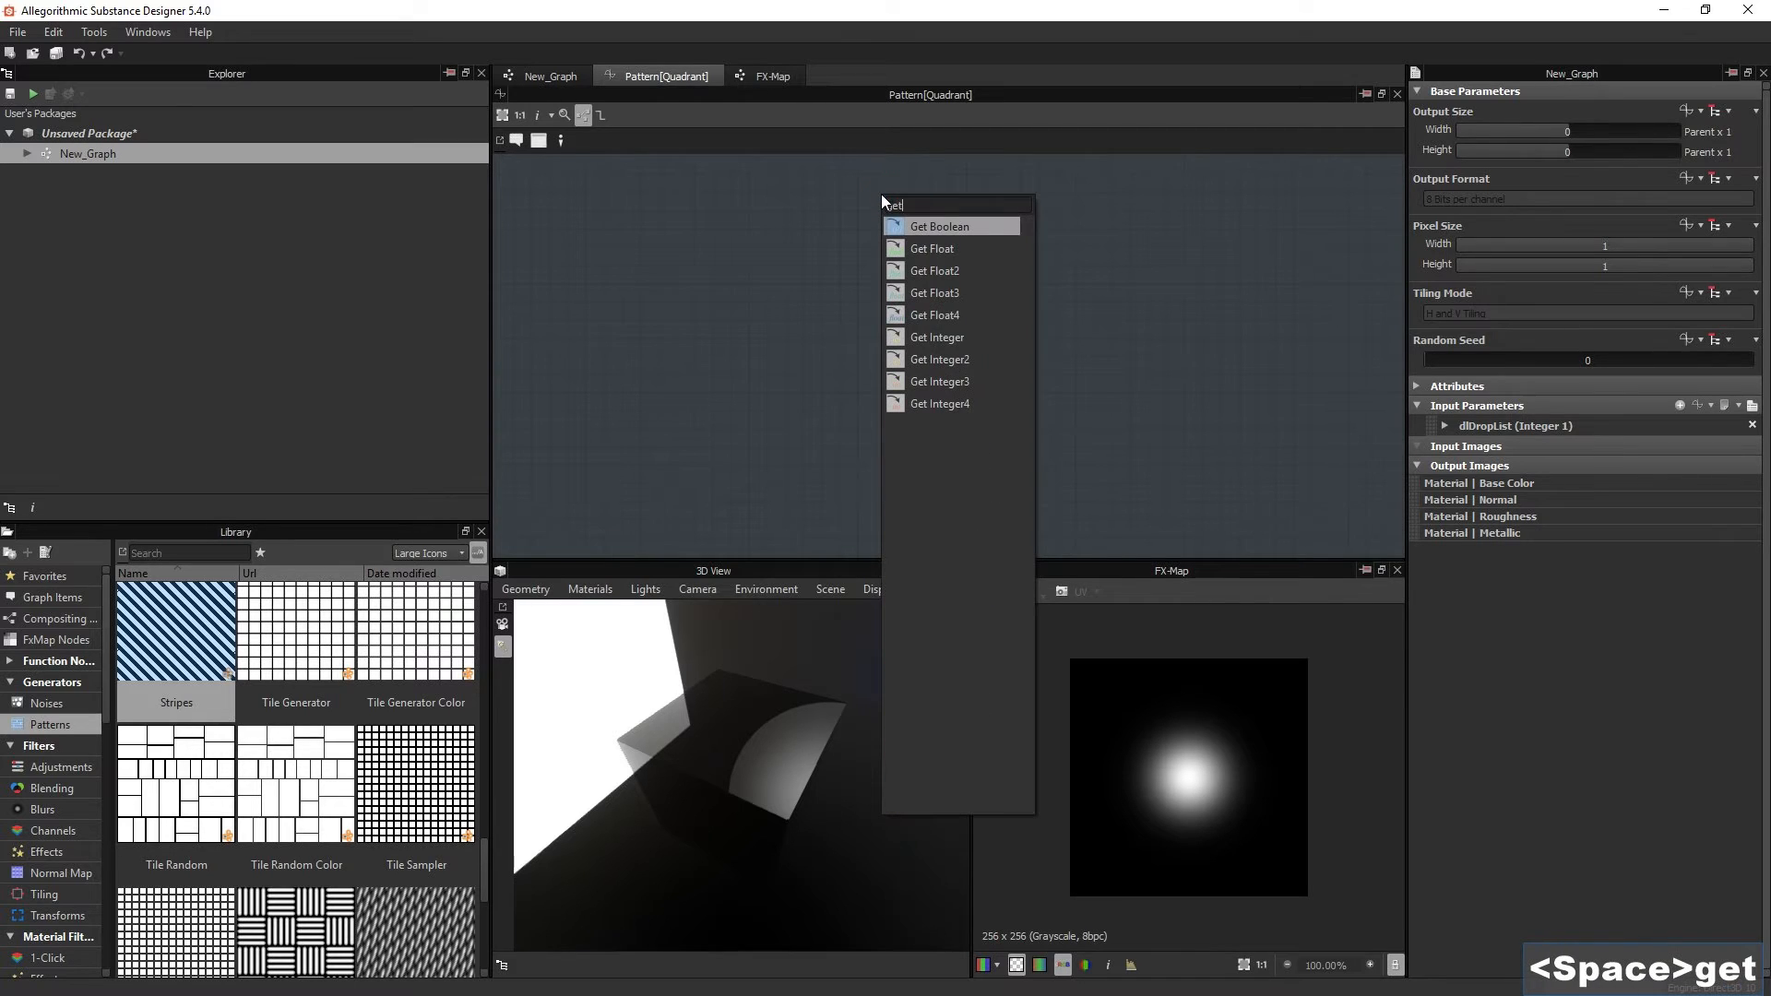
left_click(935, 336)
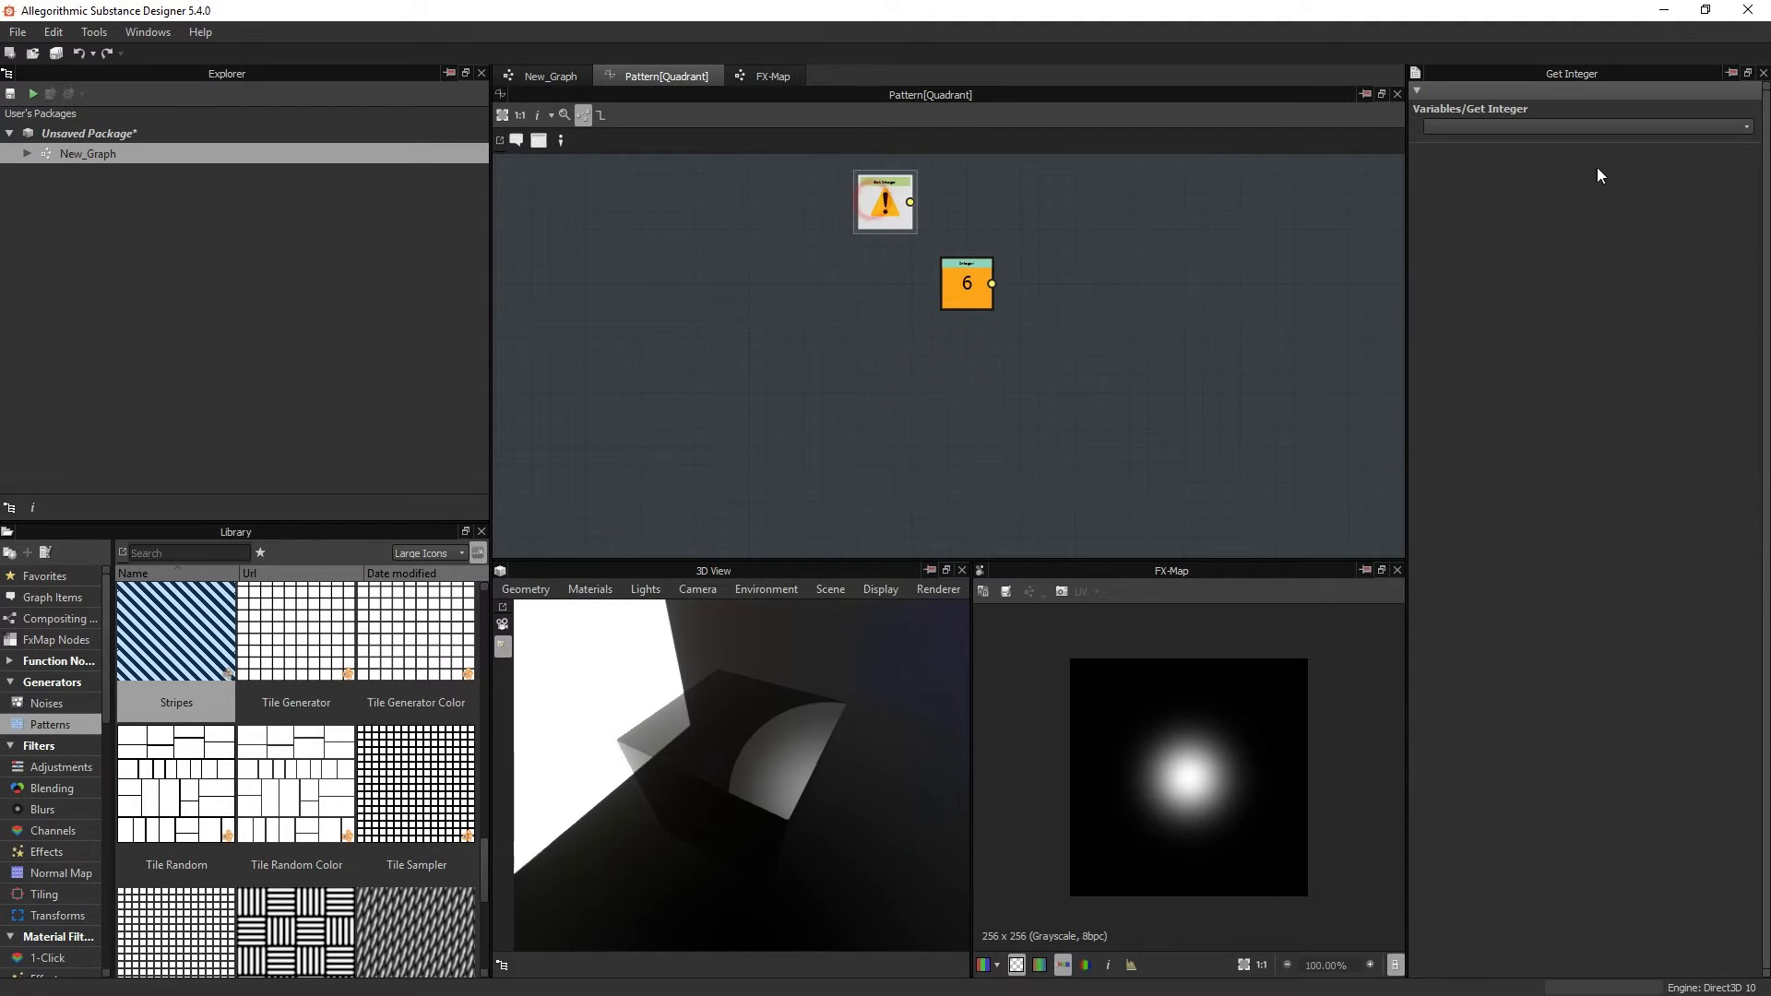
left_click(1744, 126)
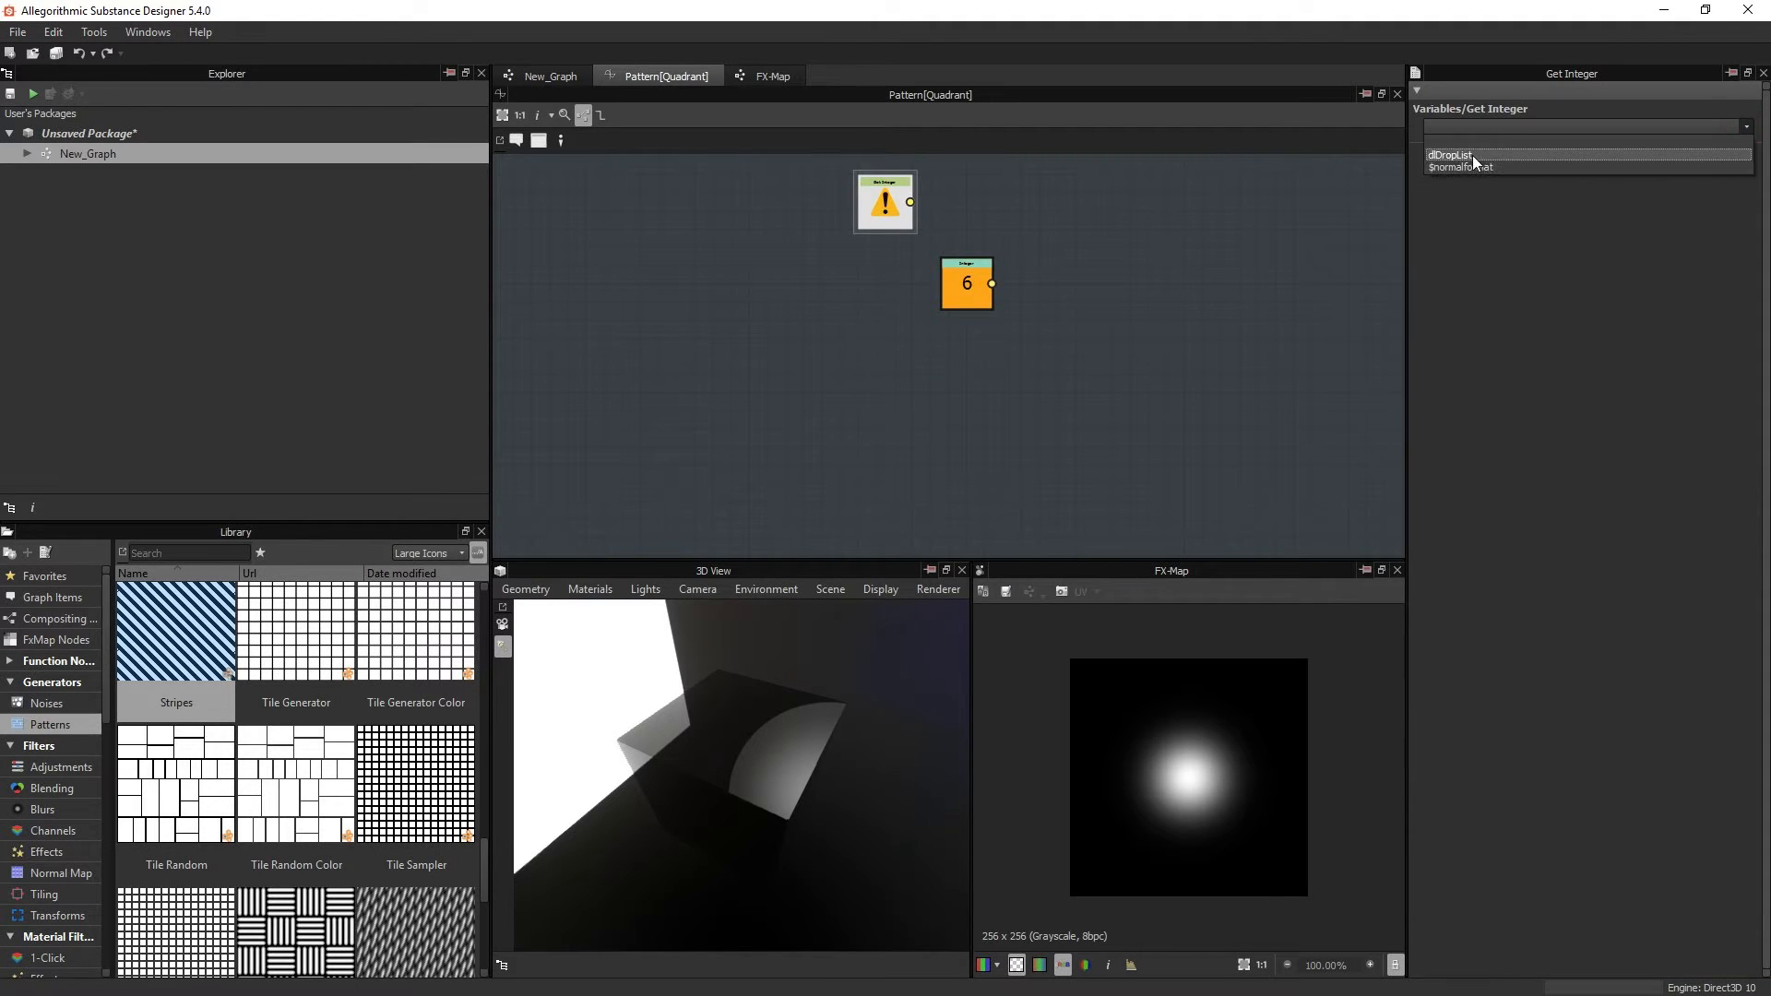
right_click(821, 273)
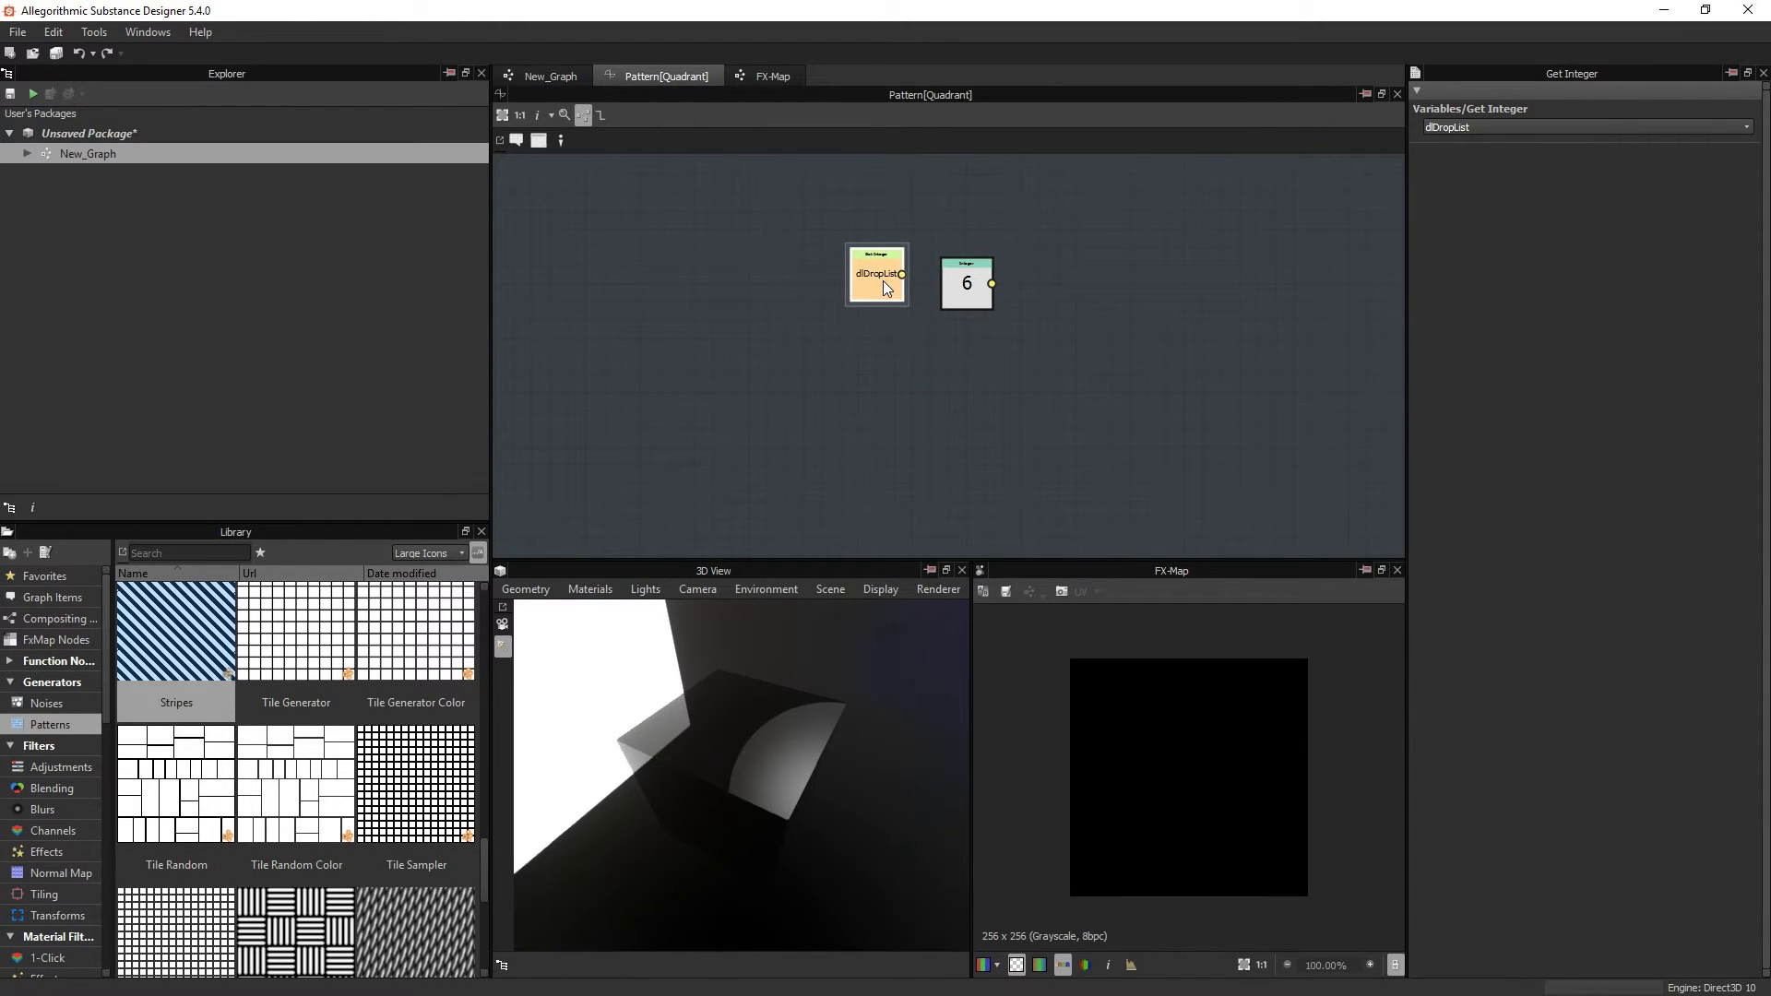
key("Delete")
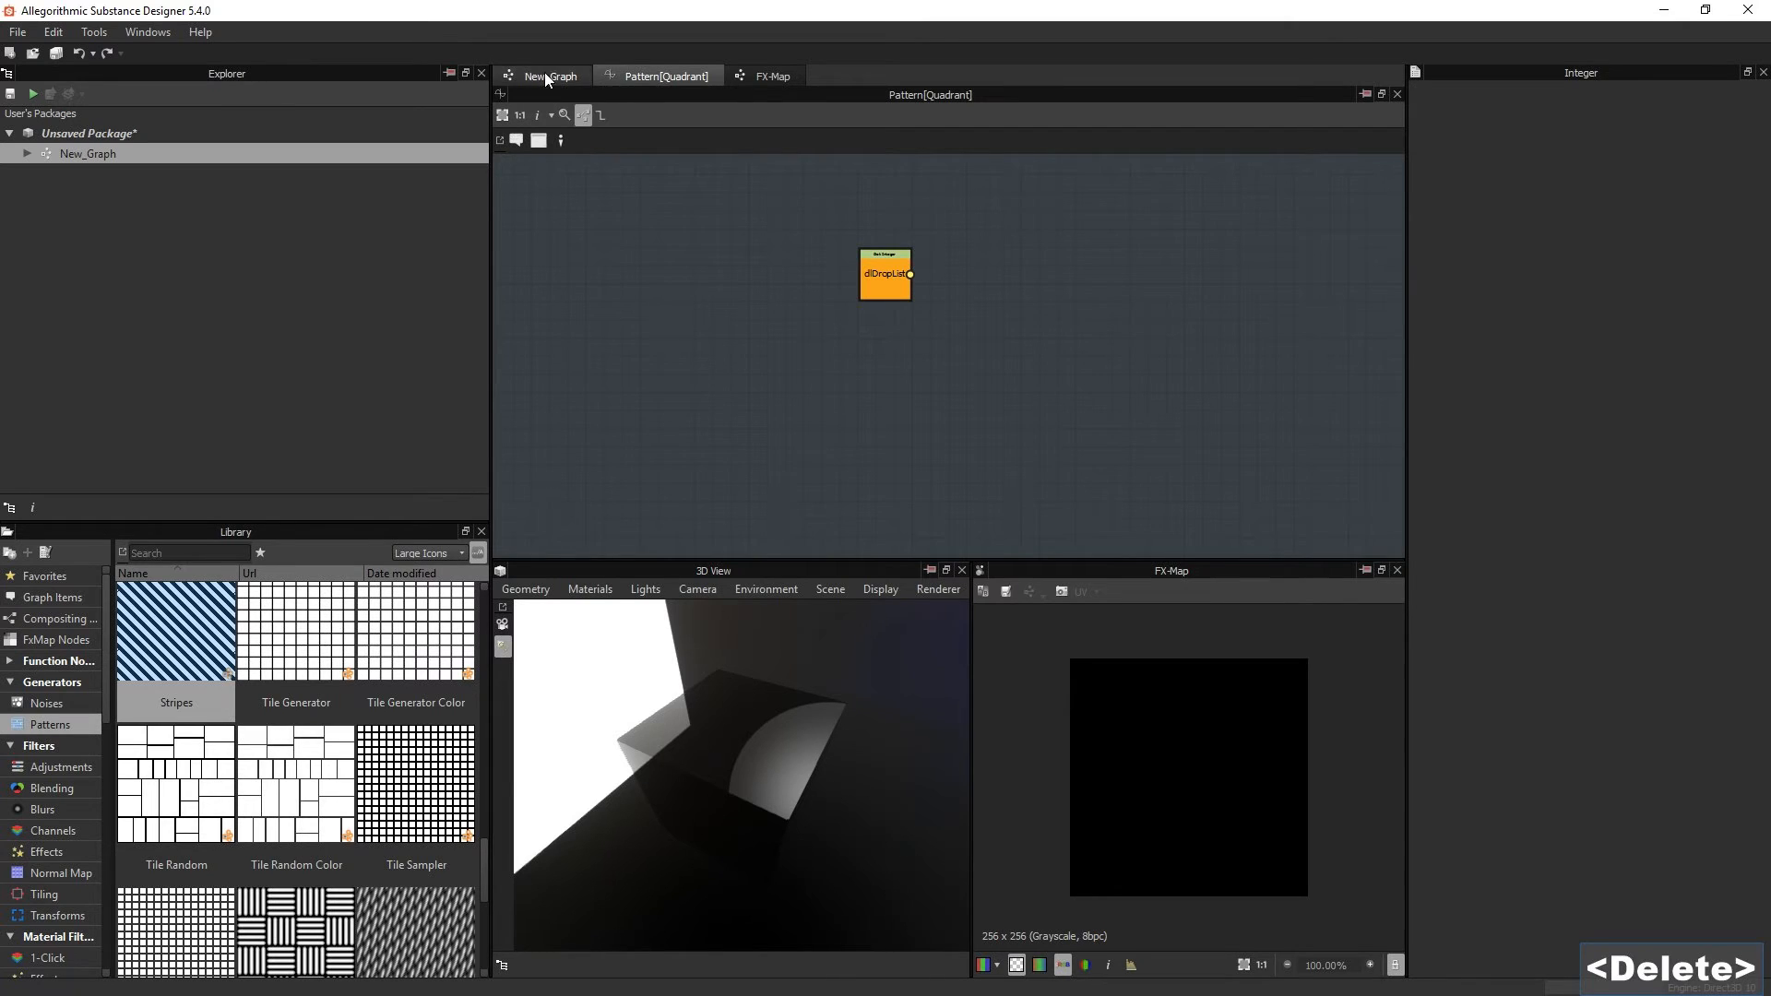
left_click(550, 75)
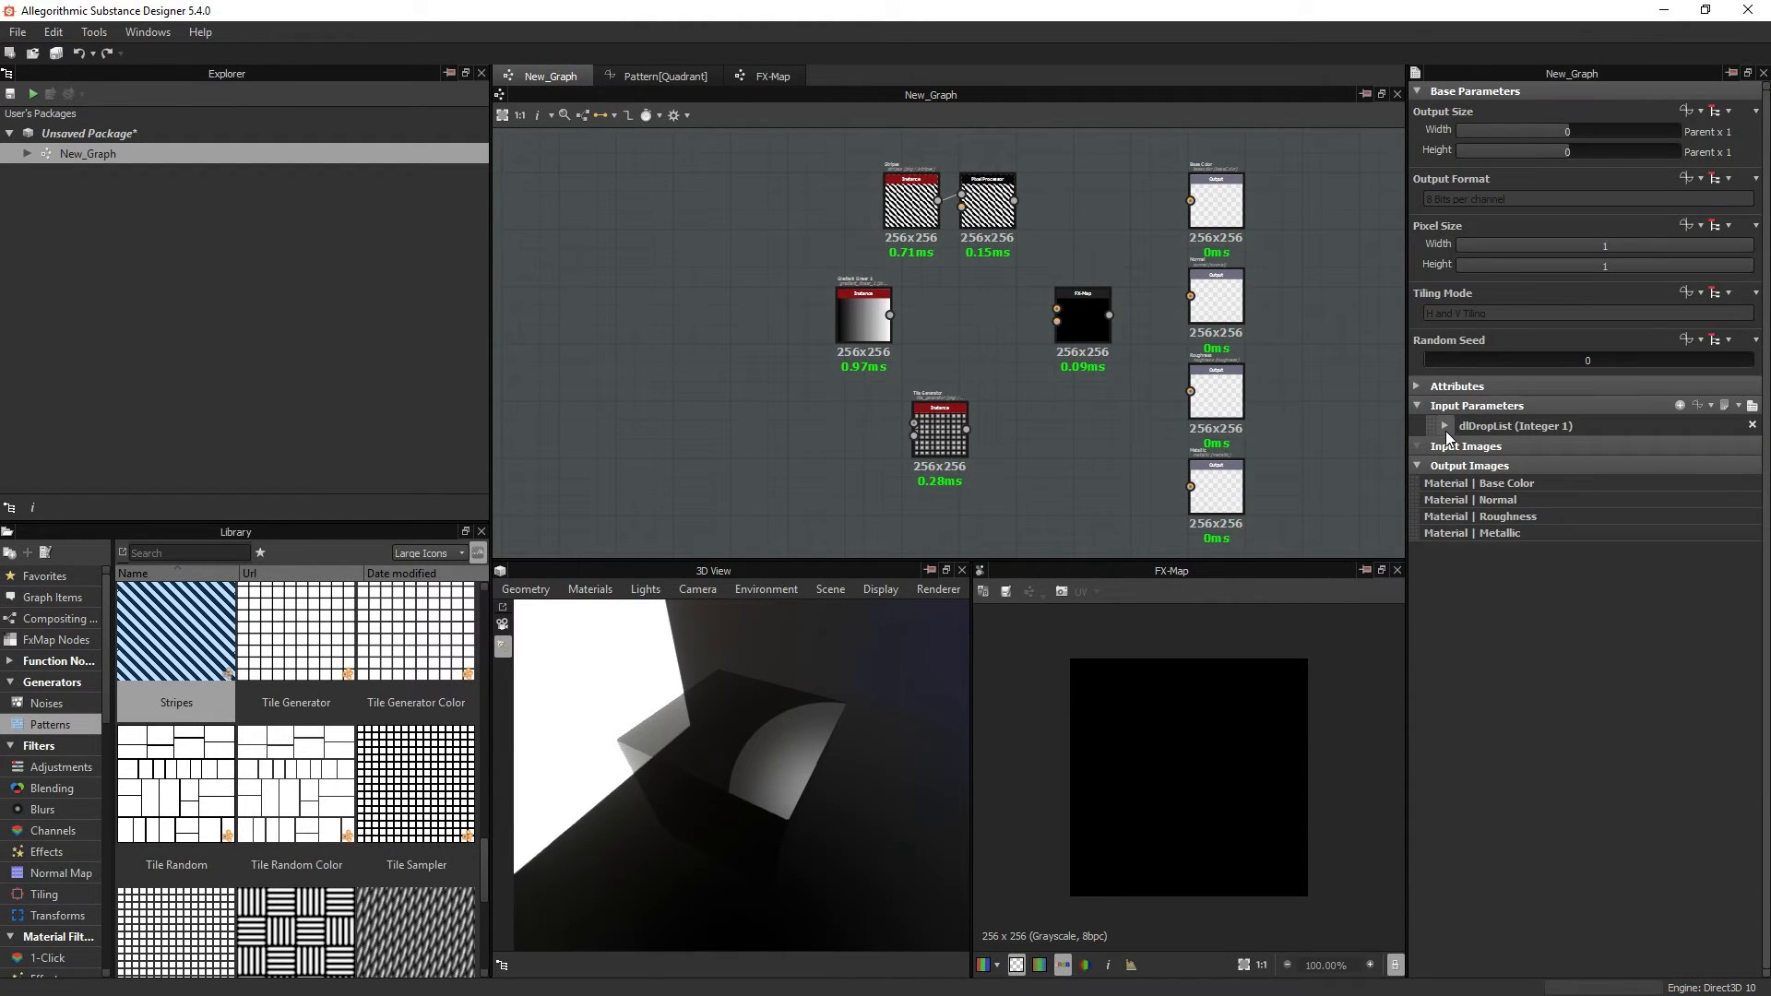
Step: Check the graph tabs, then make dlDropList's 180° entry the default
left_click(1445, 426)
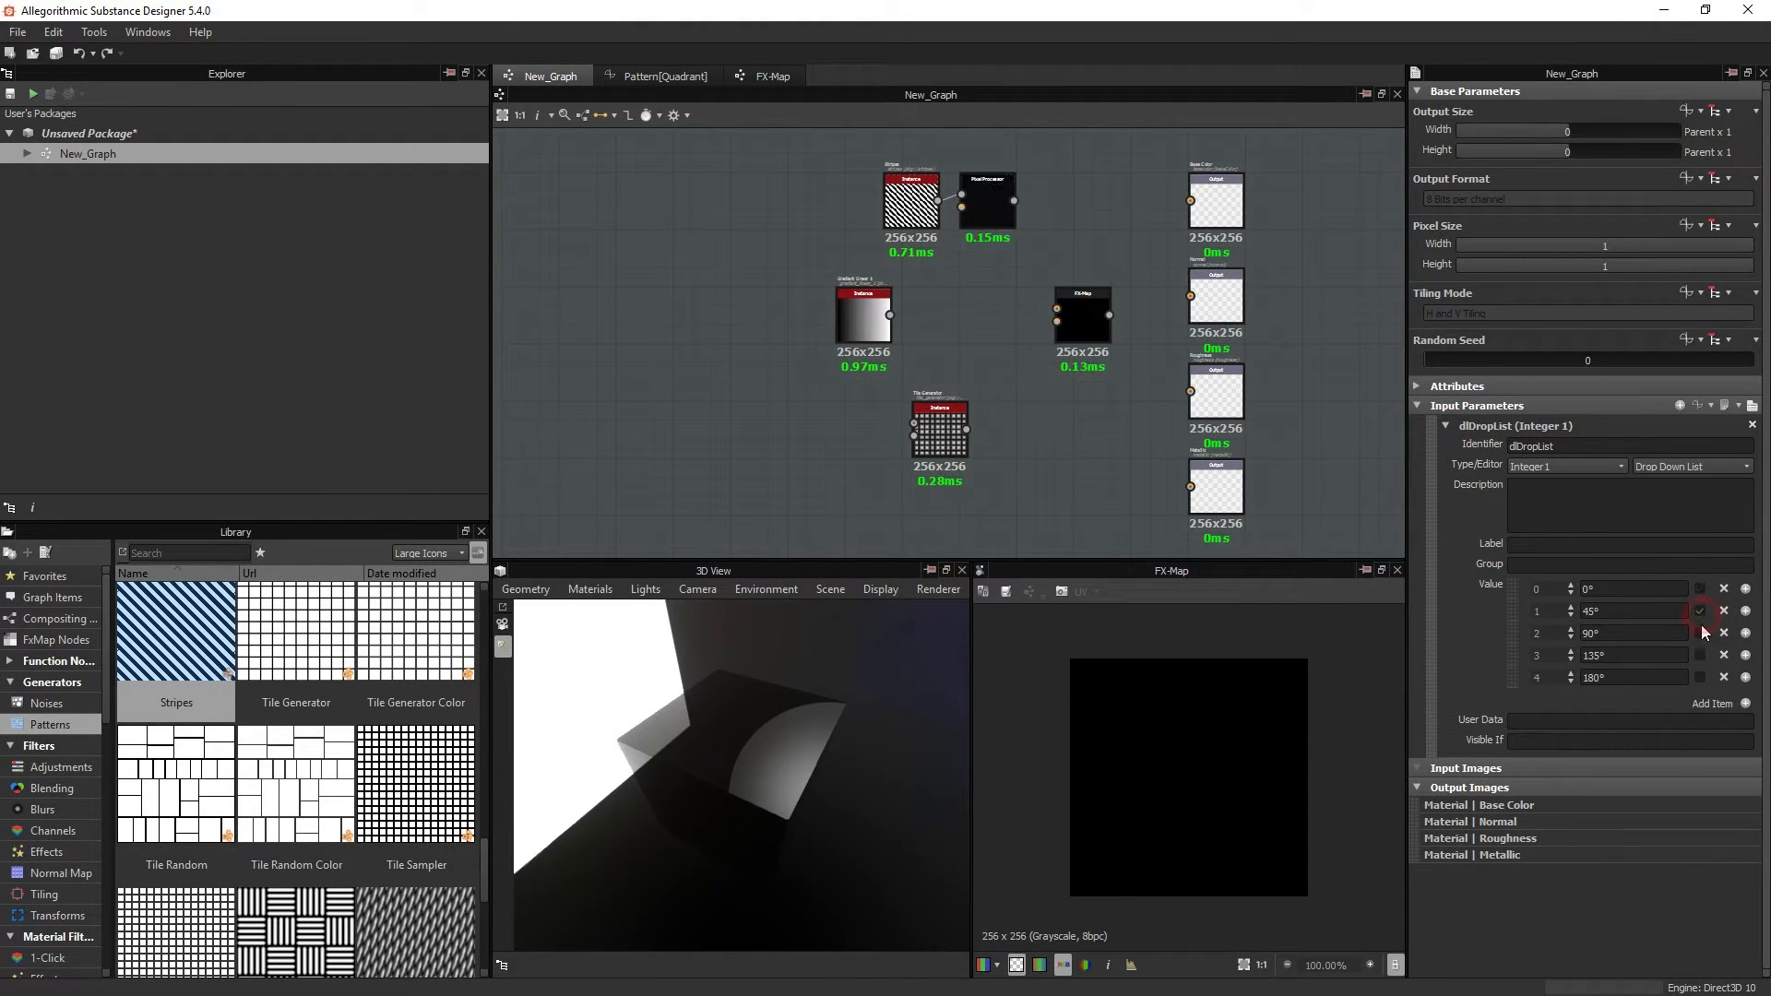
left_click(771, 75)
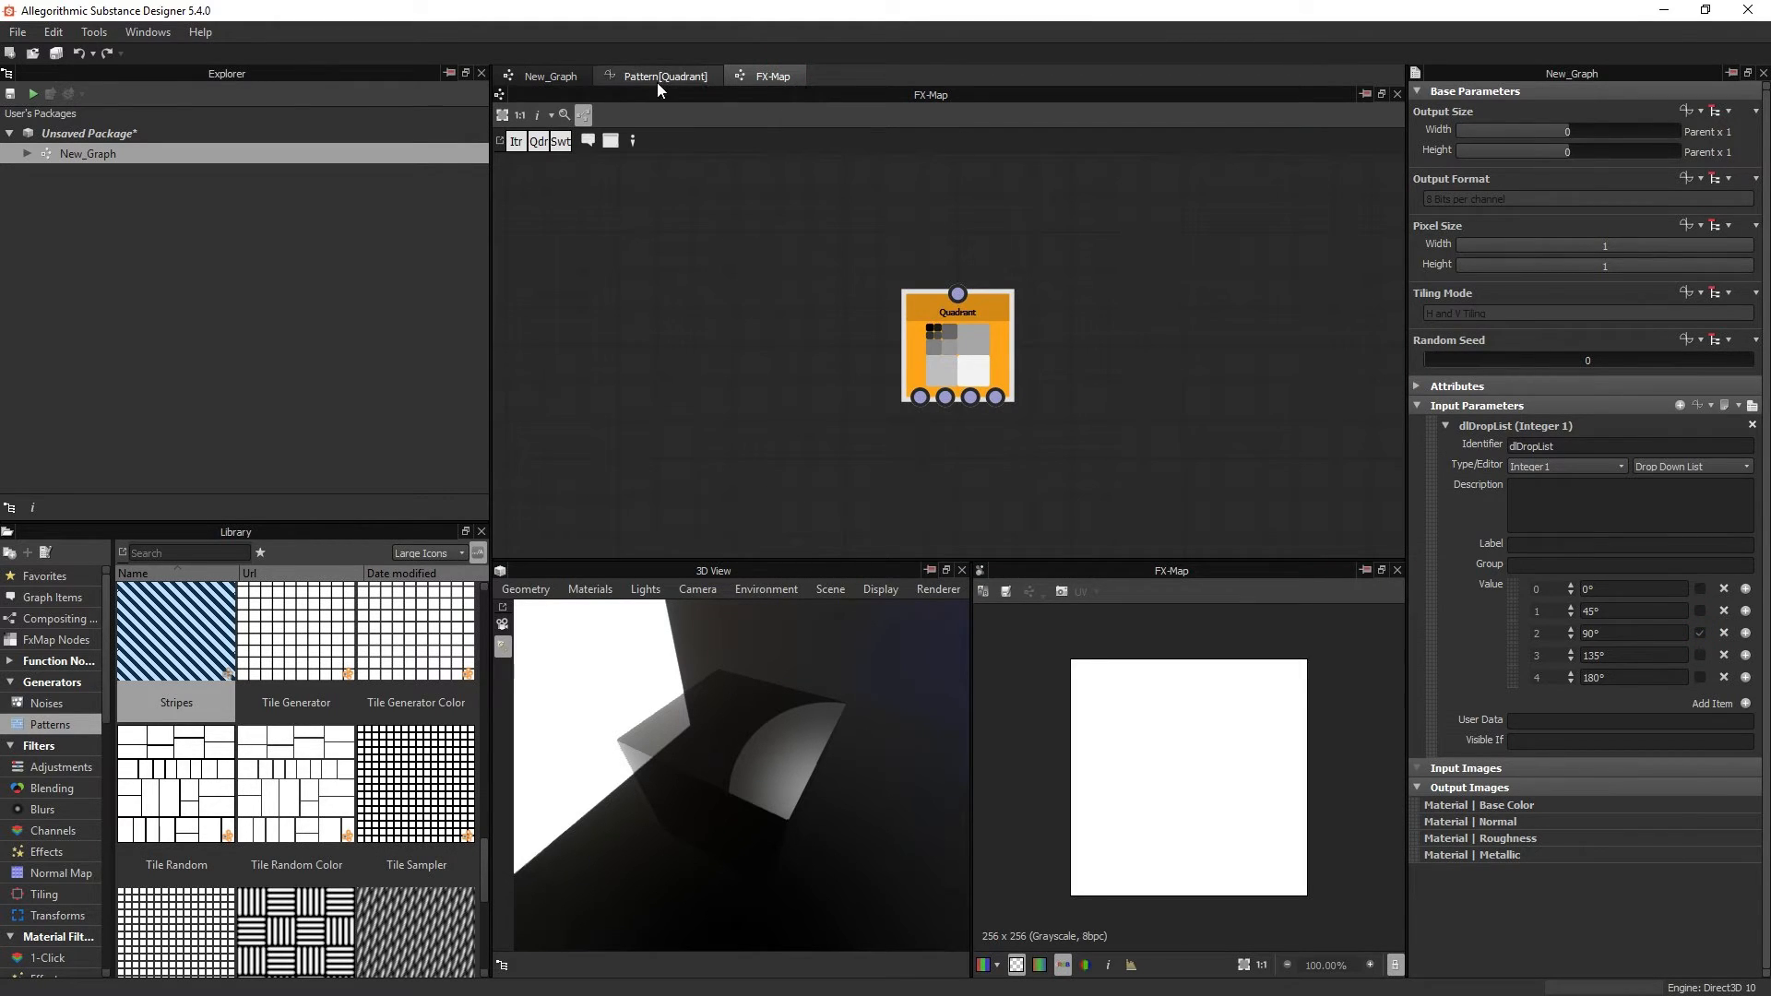
left_click(655, 75)
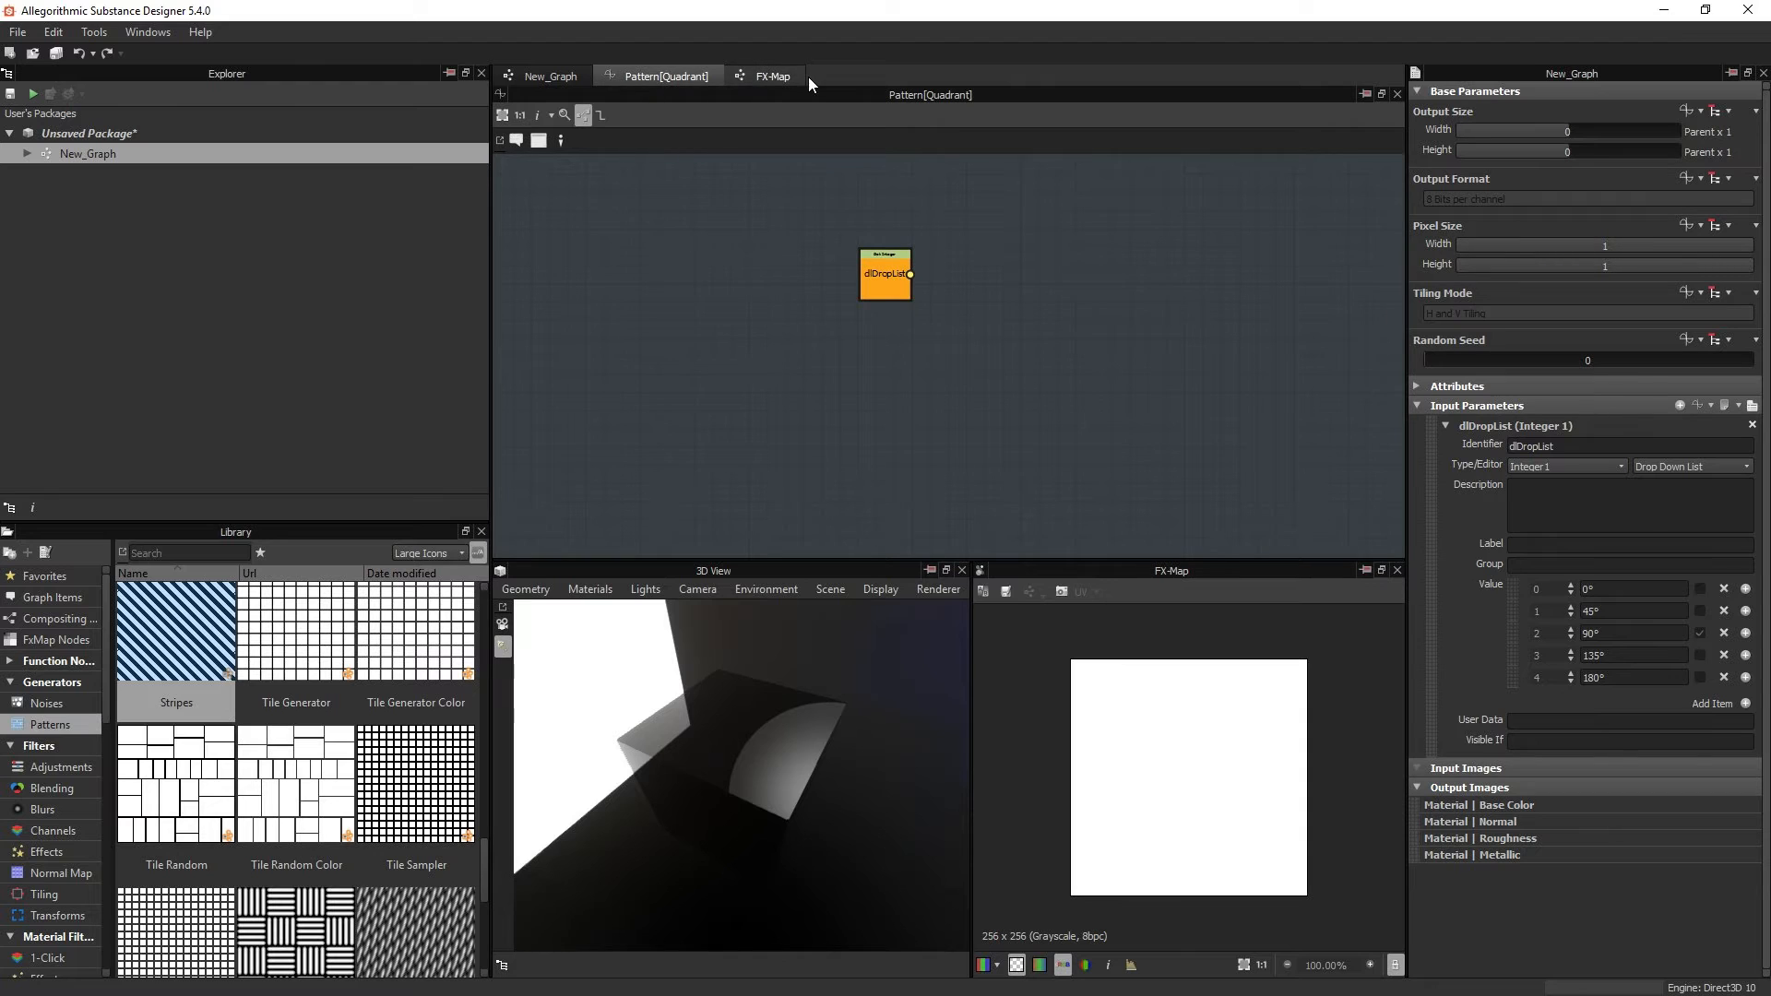
left_click(771, 76)
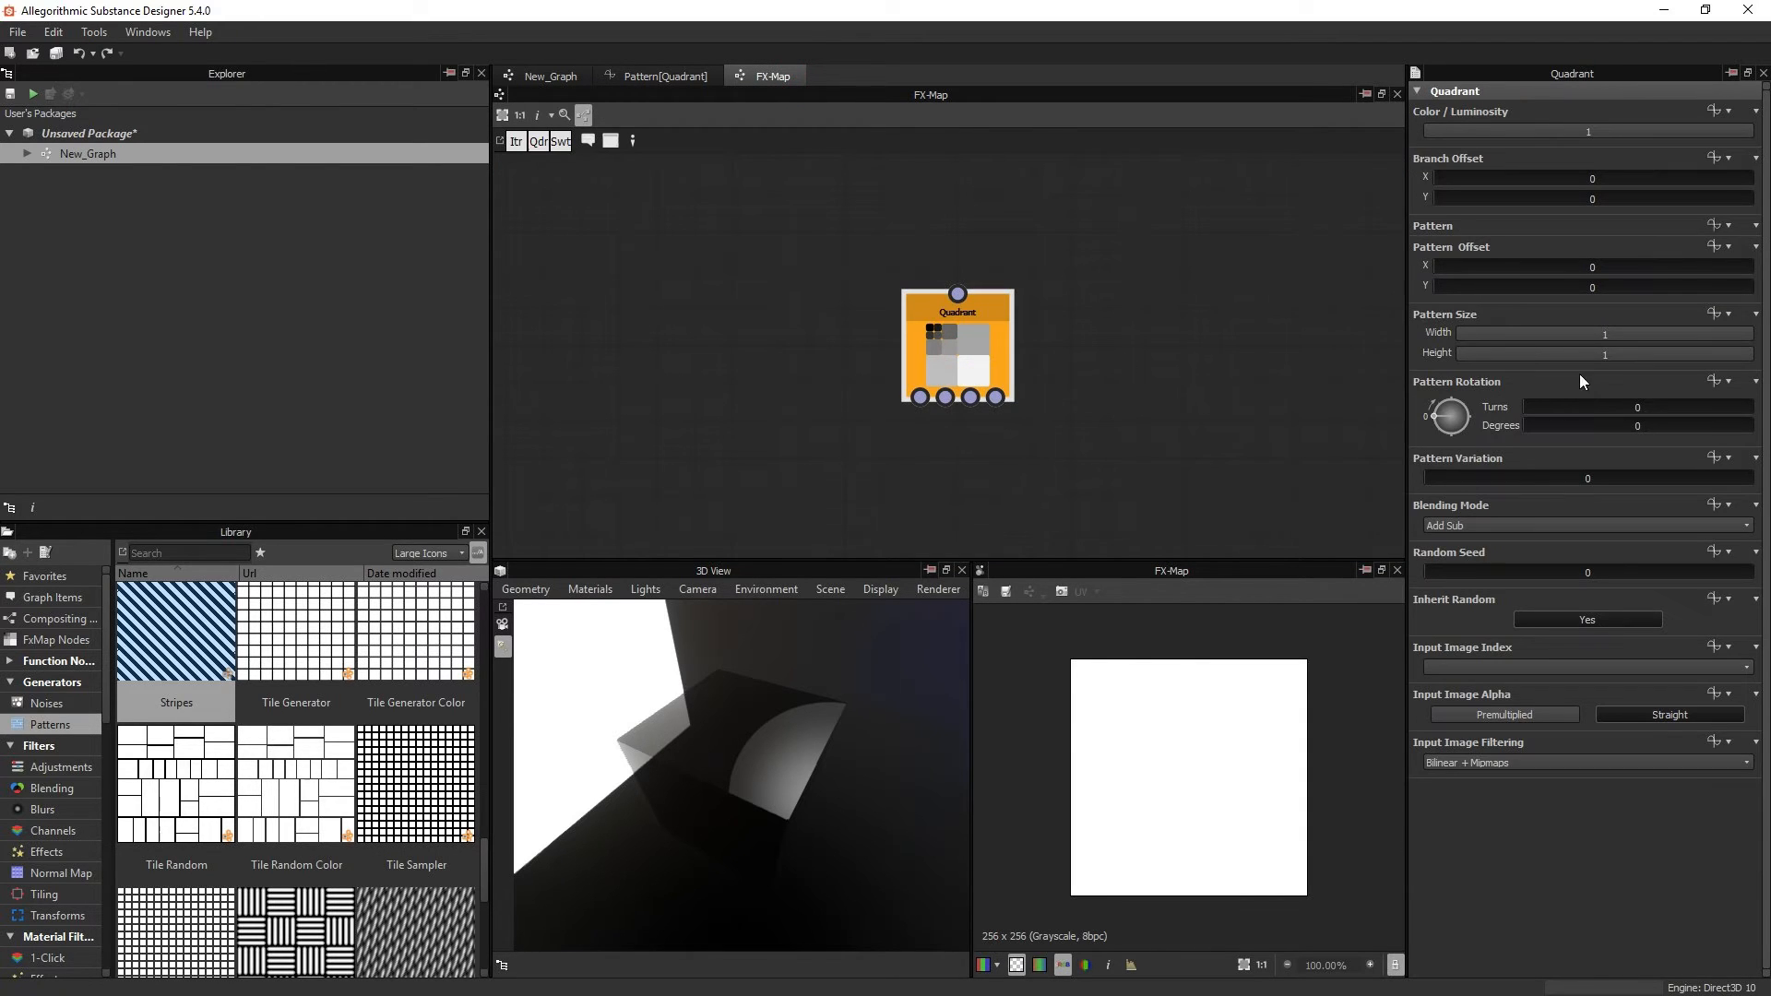
mouse_move(1475, 226)
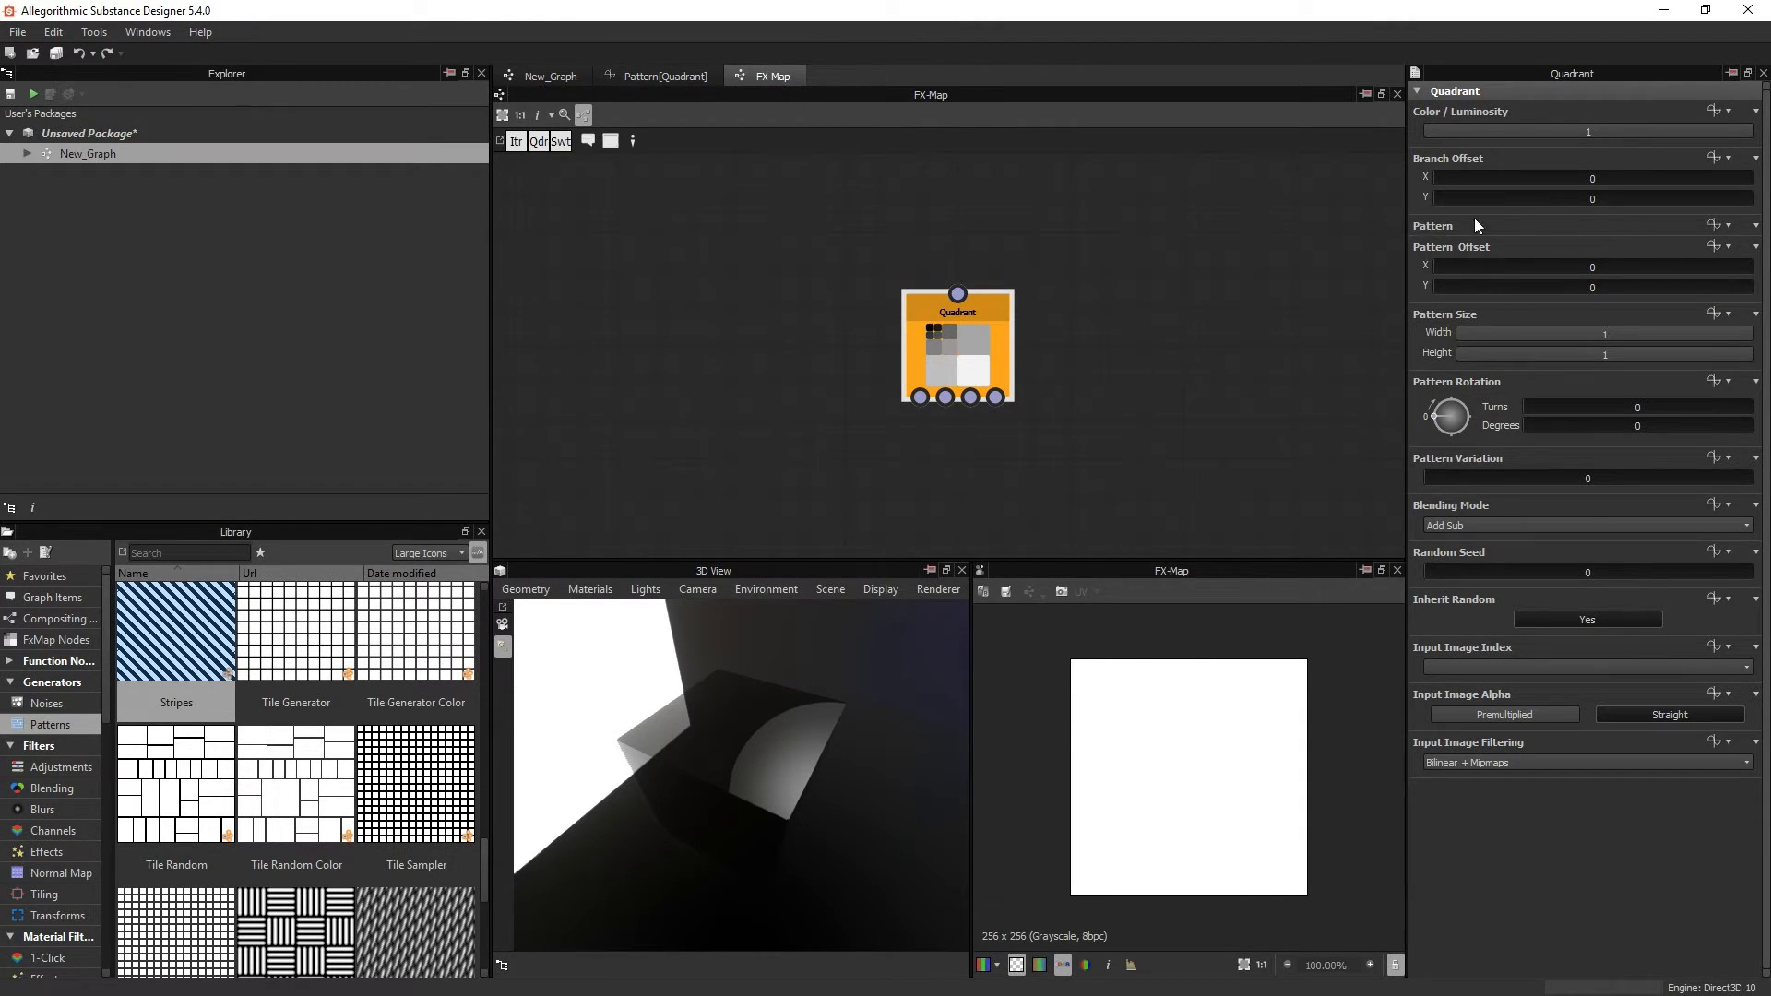
mouse_move(1541, 247)
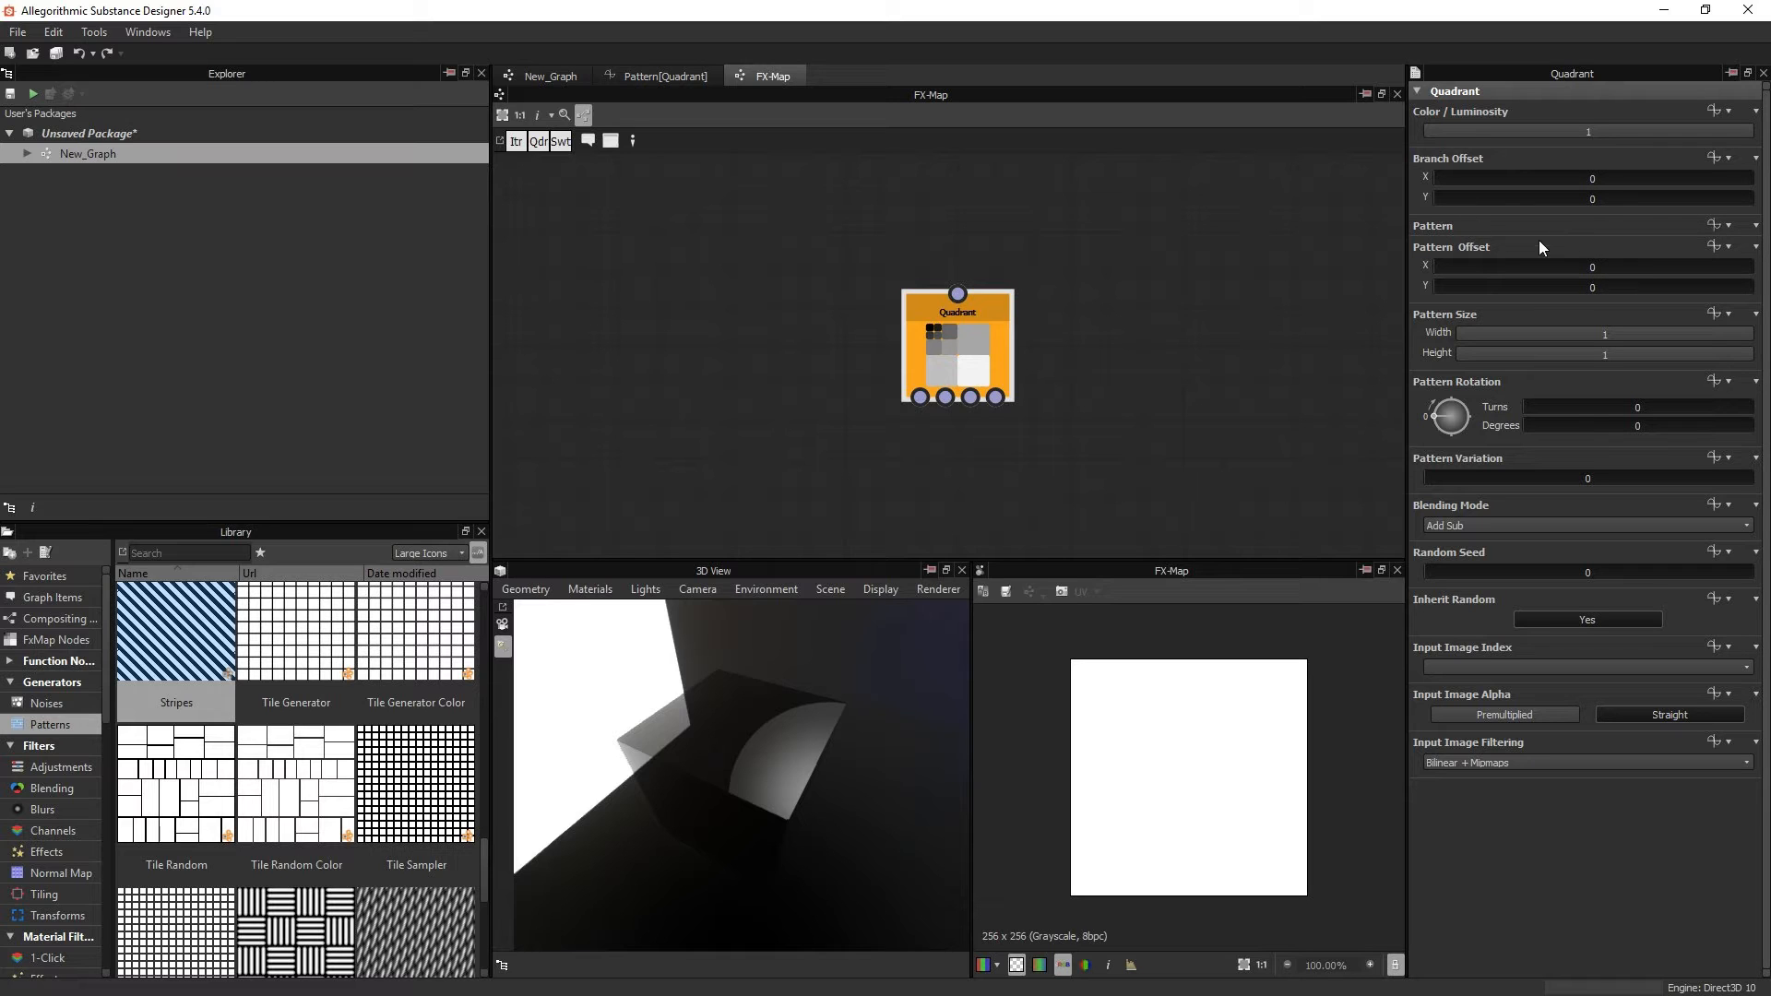
left_click(664, 76)
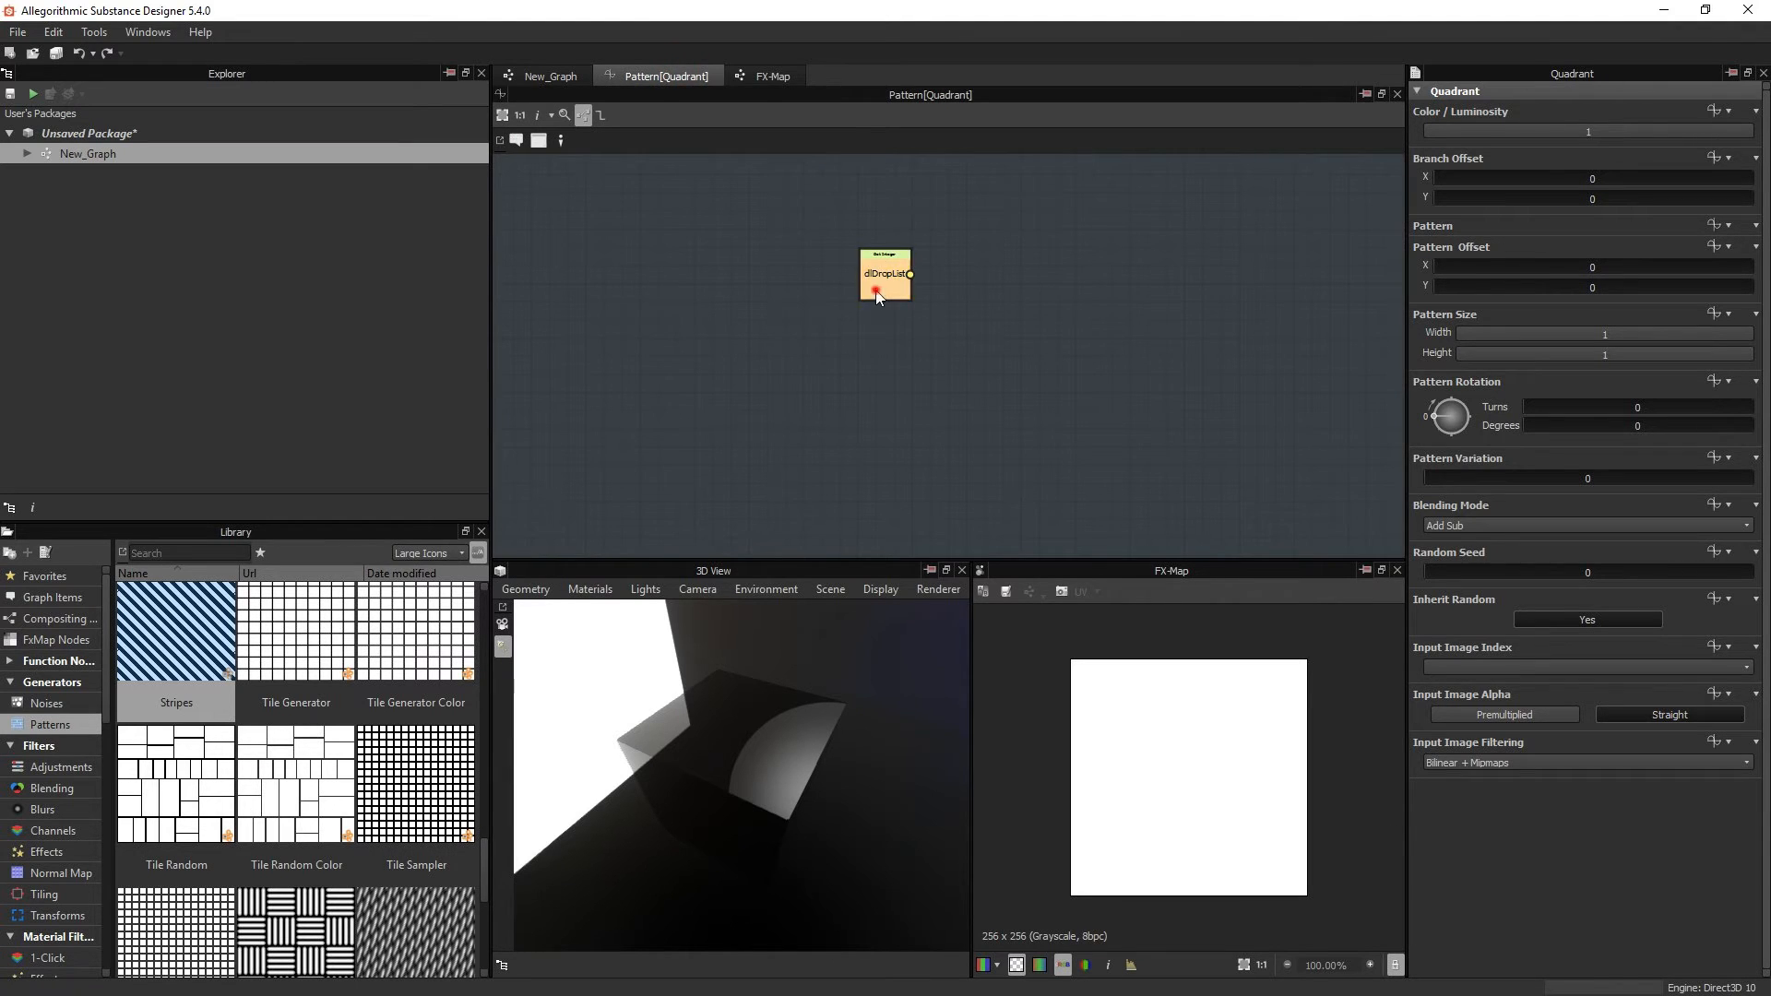
left_click(547, 75)
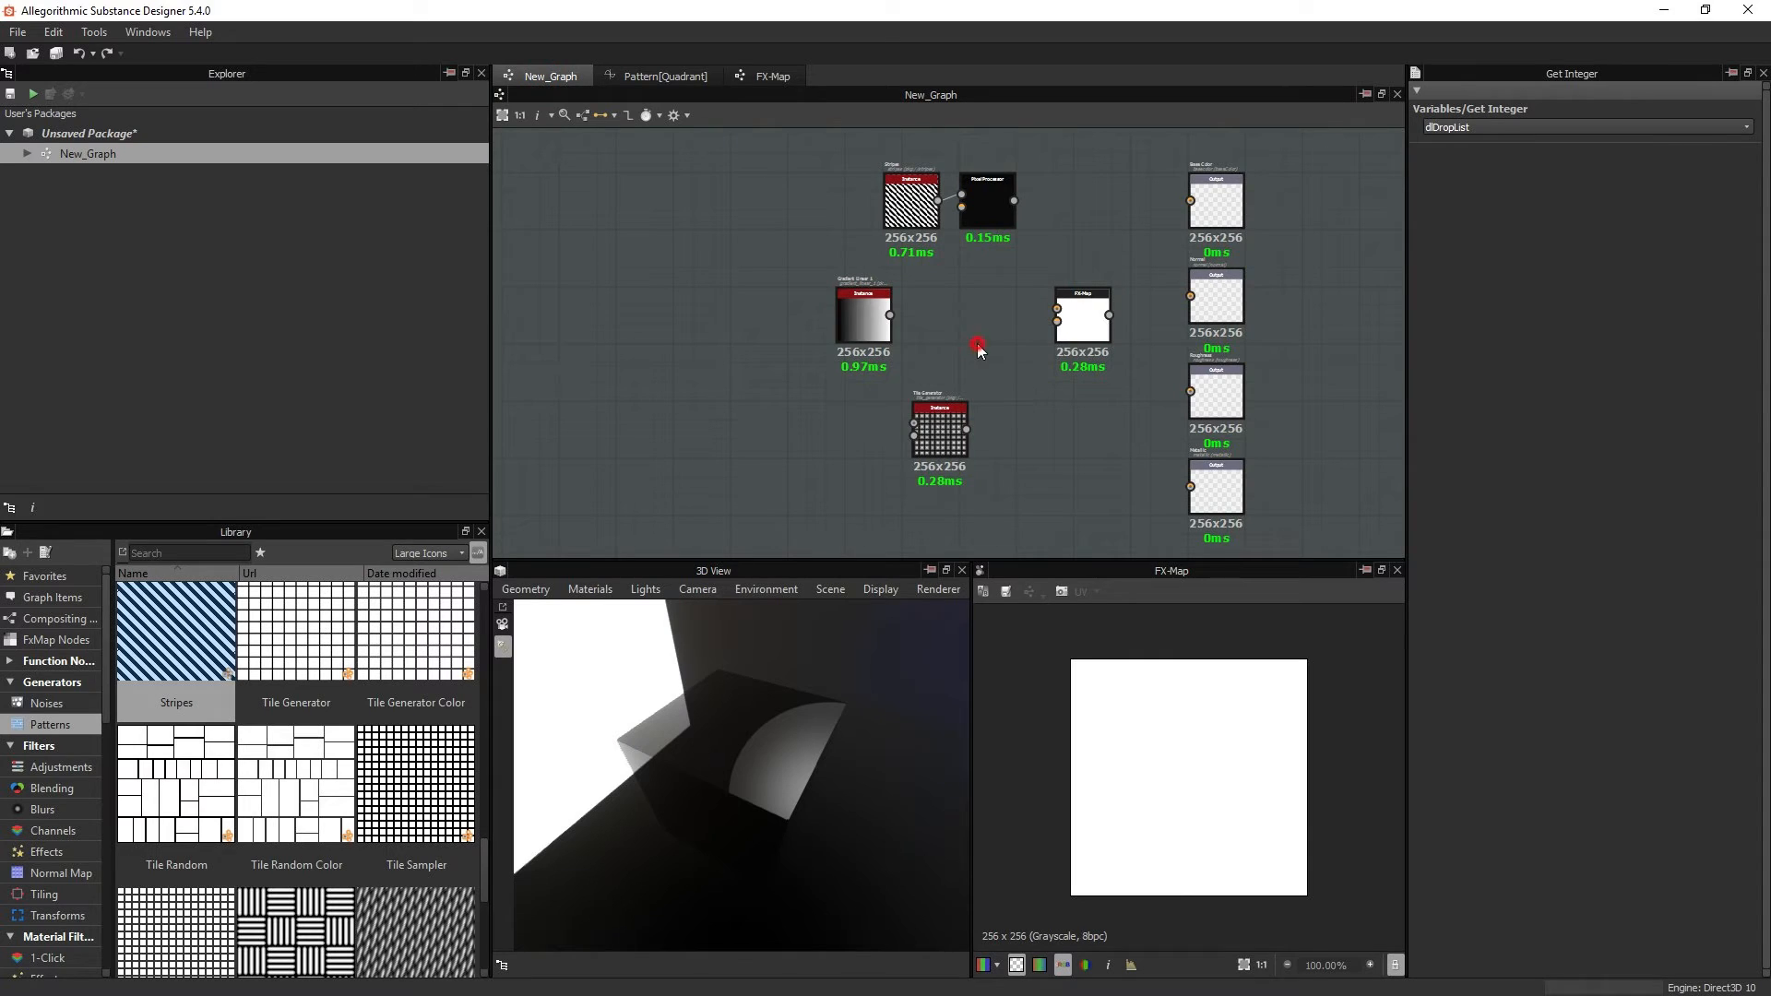
left_click(978, 344)
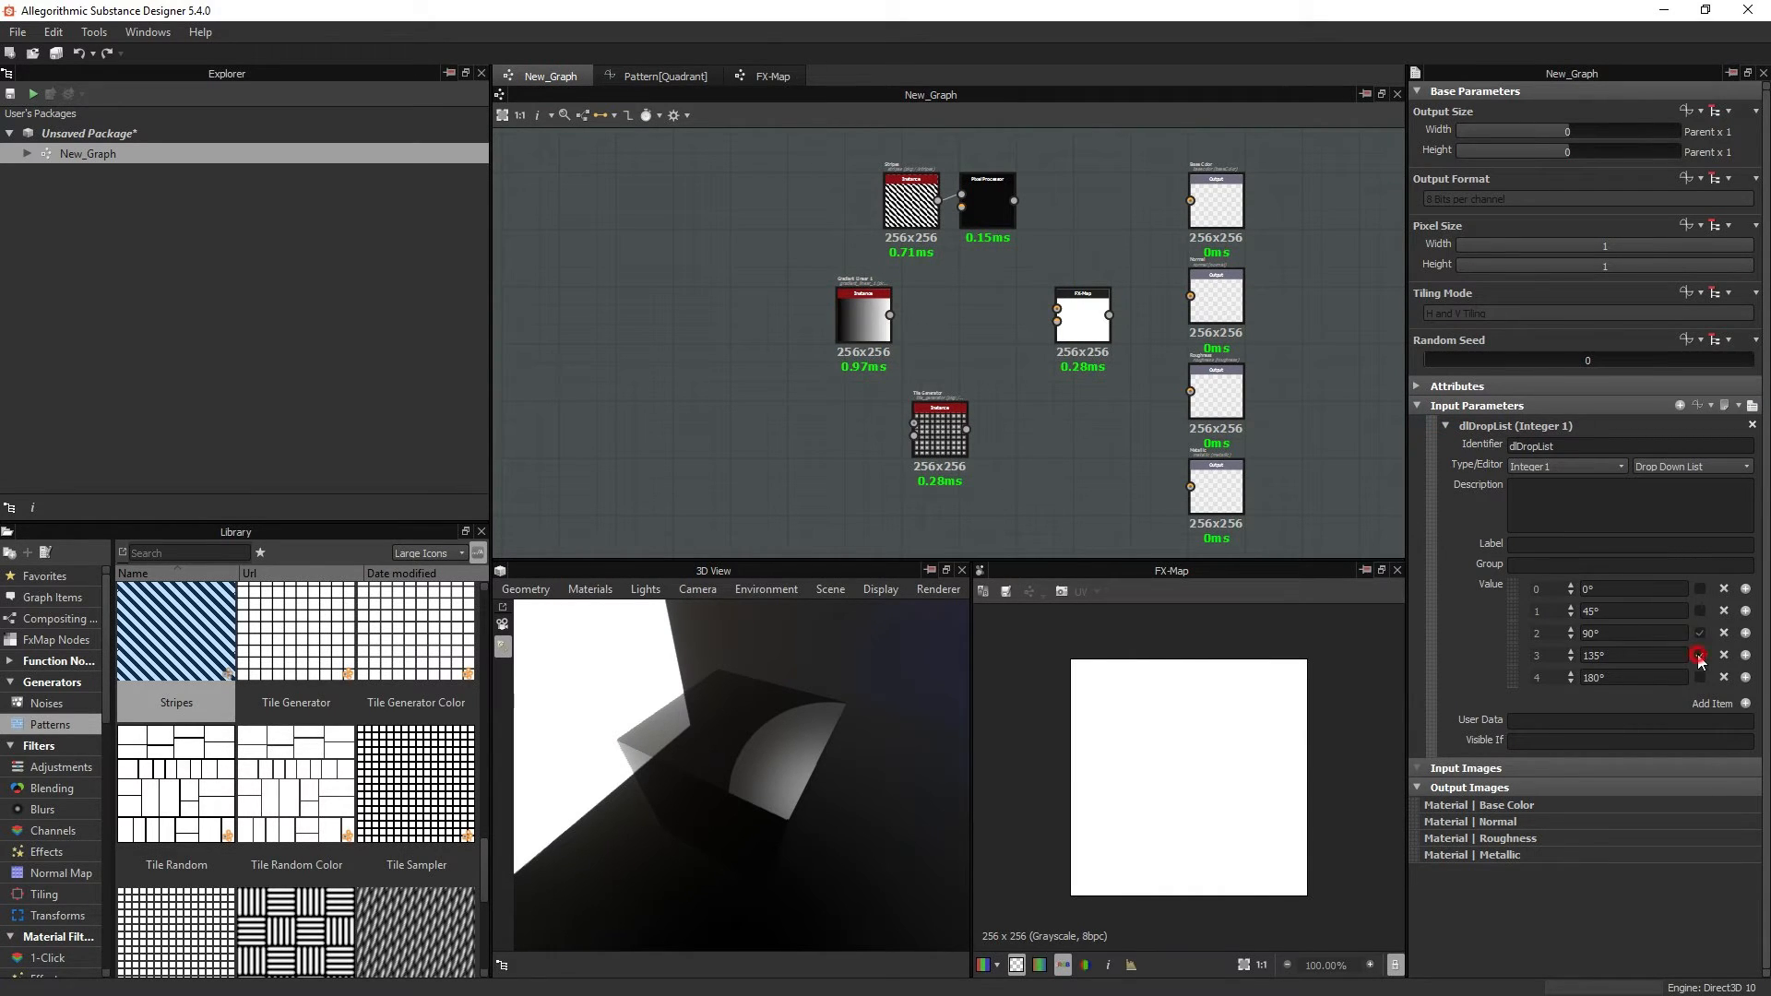
left_click(1697, 654)
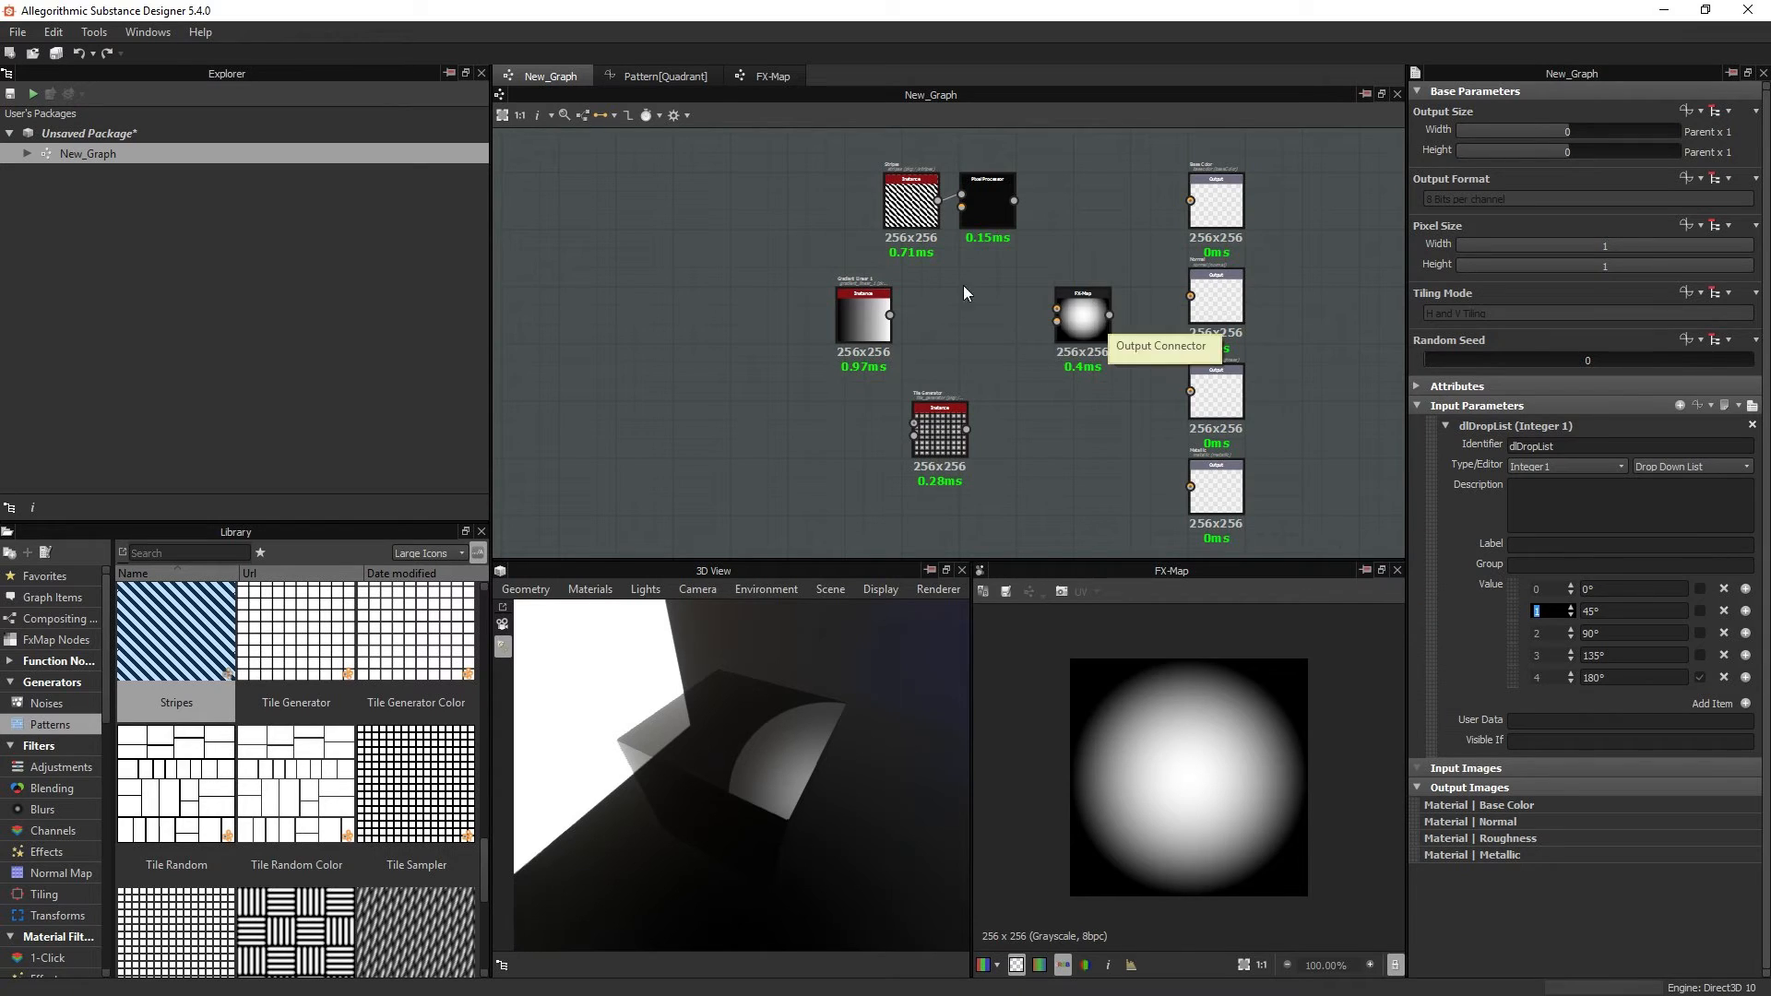
mouse_move(1164, 373)
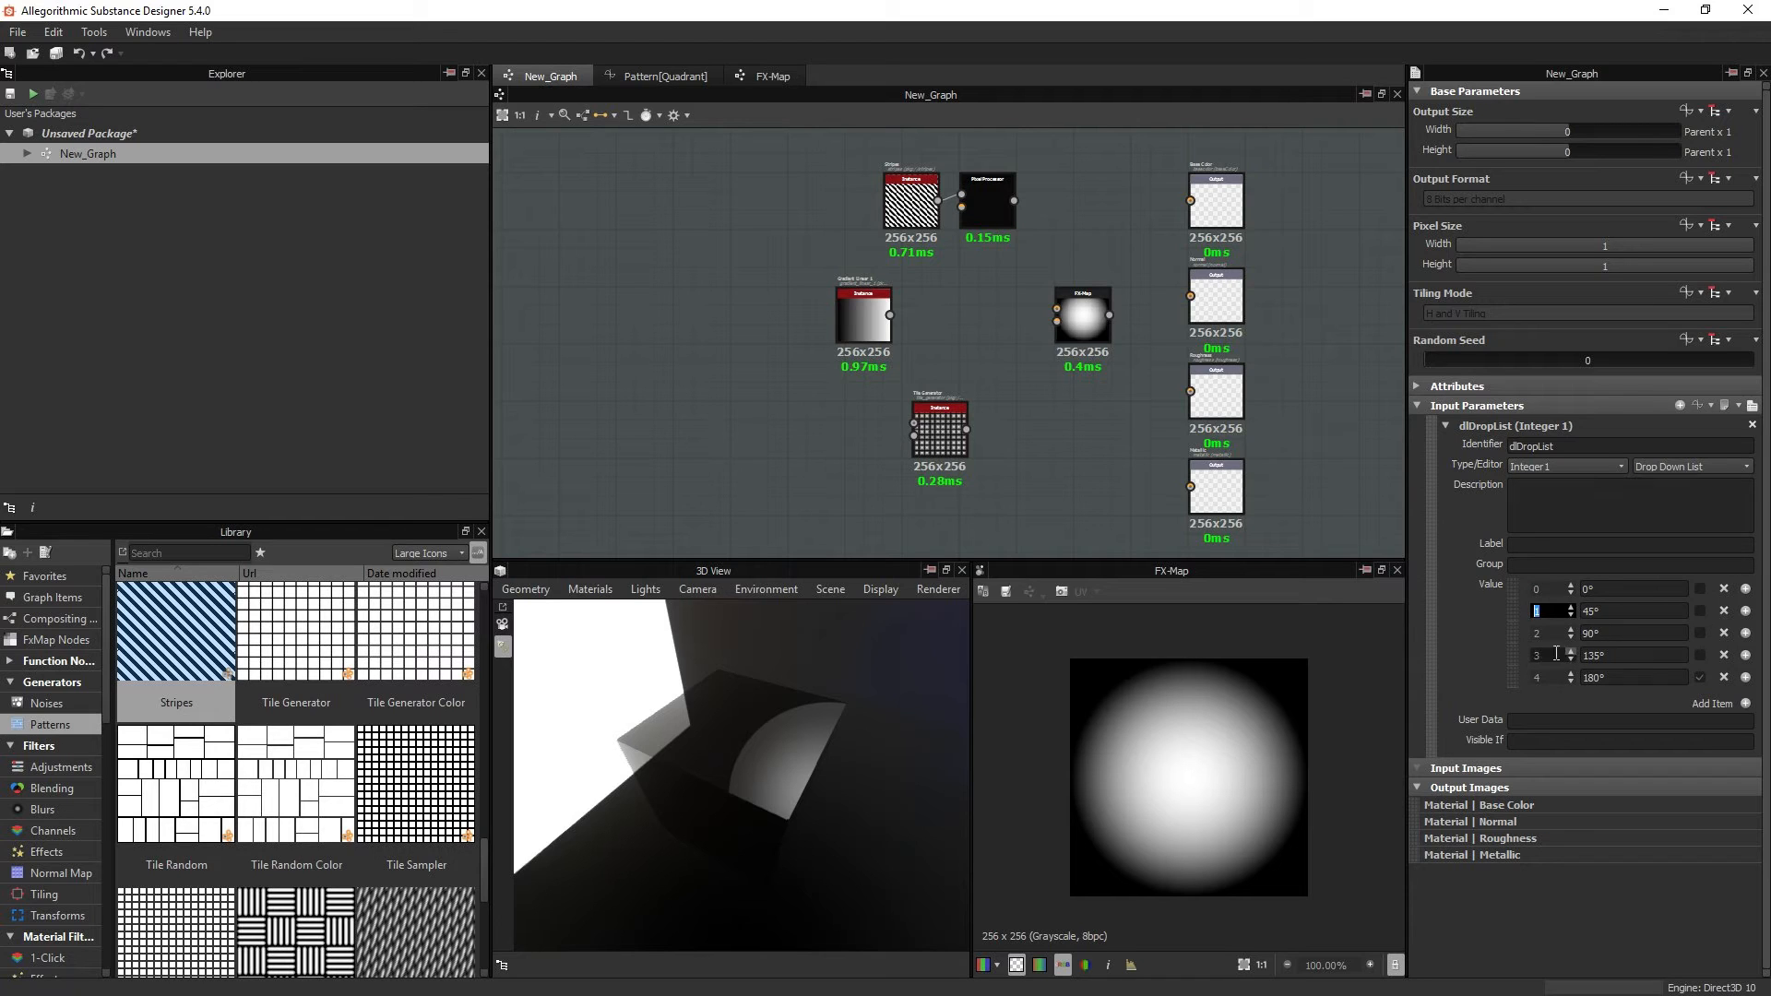
Step: Delete the angle entries from dlDropList and add a new item
left_click(1725, 609)
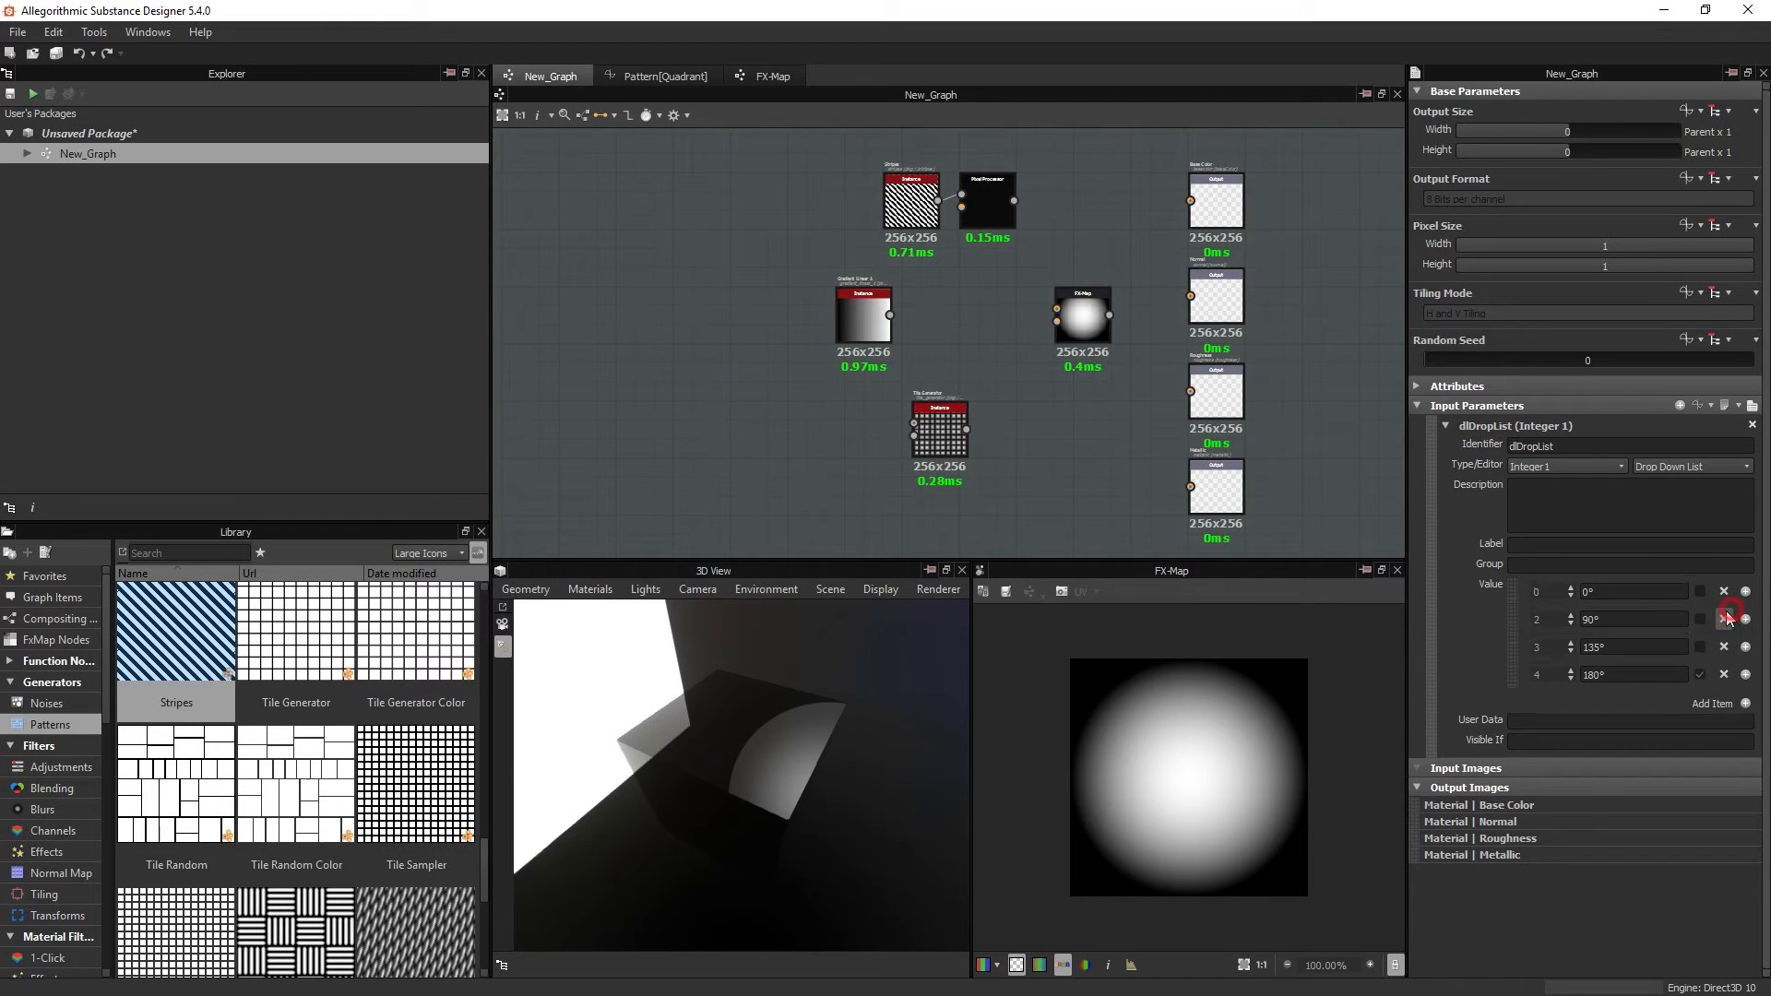
left_click(1724, 619)
type("5")
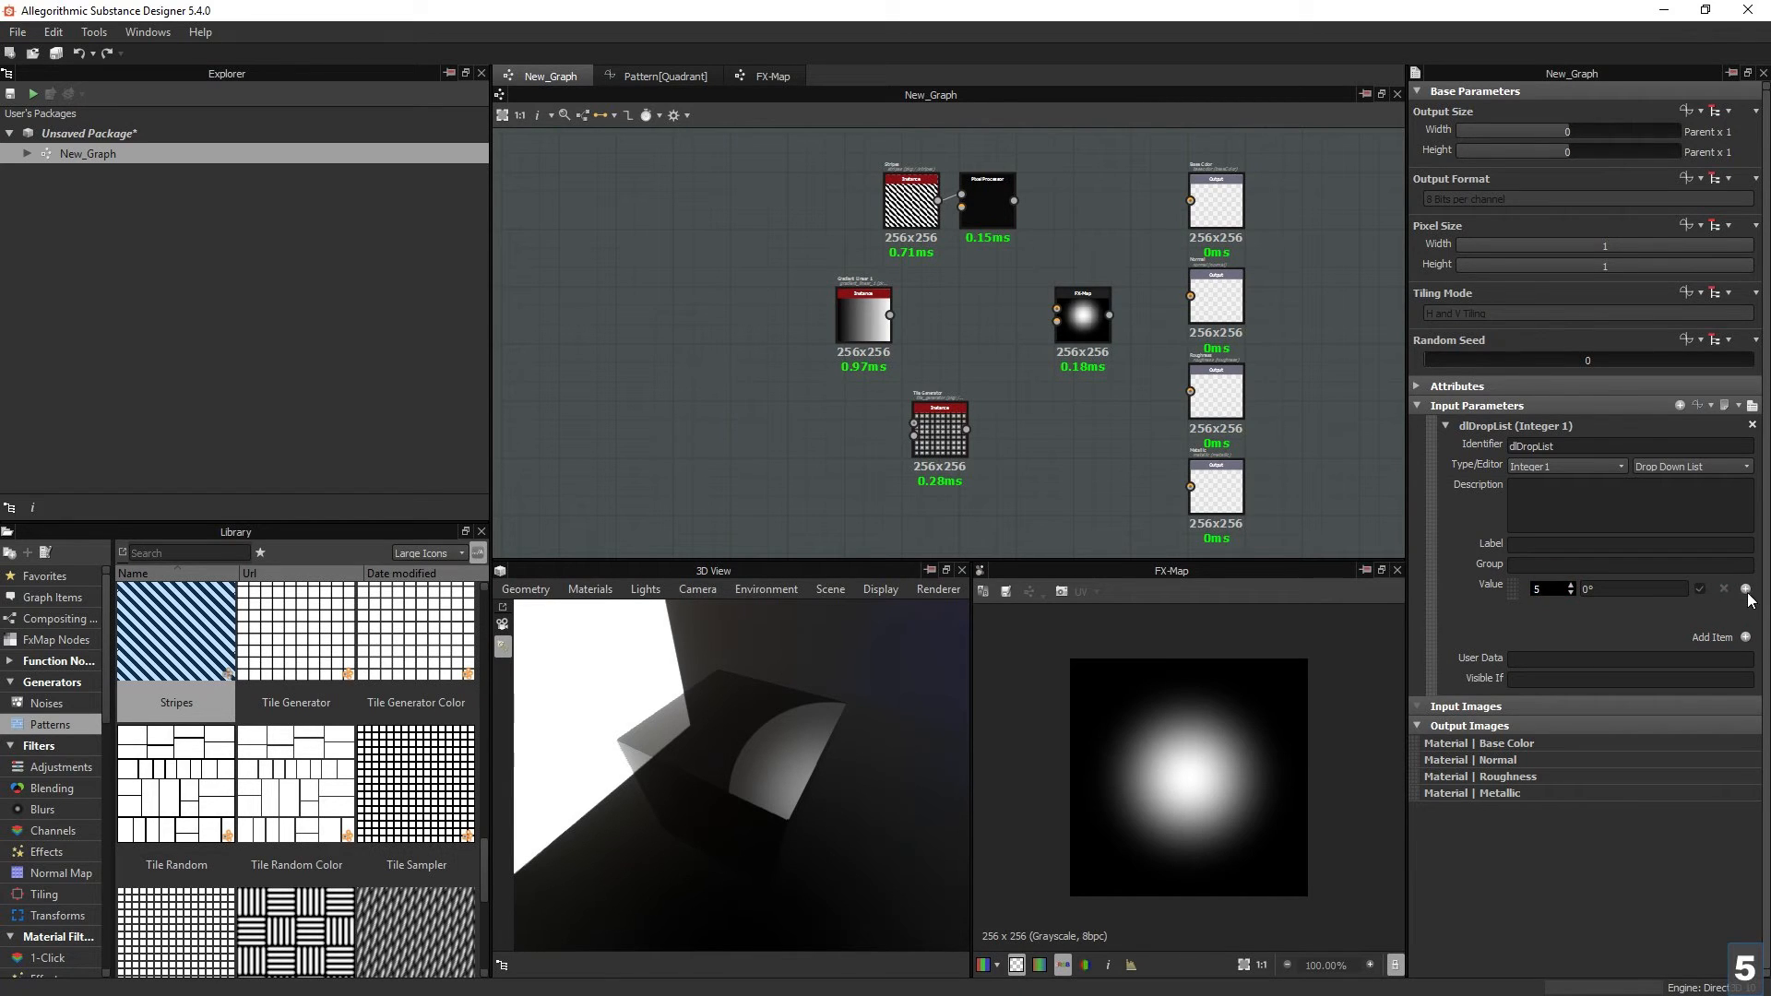
left_click(1711, 636)
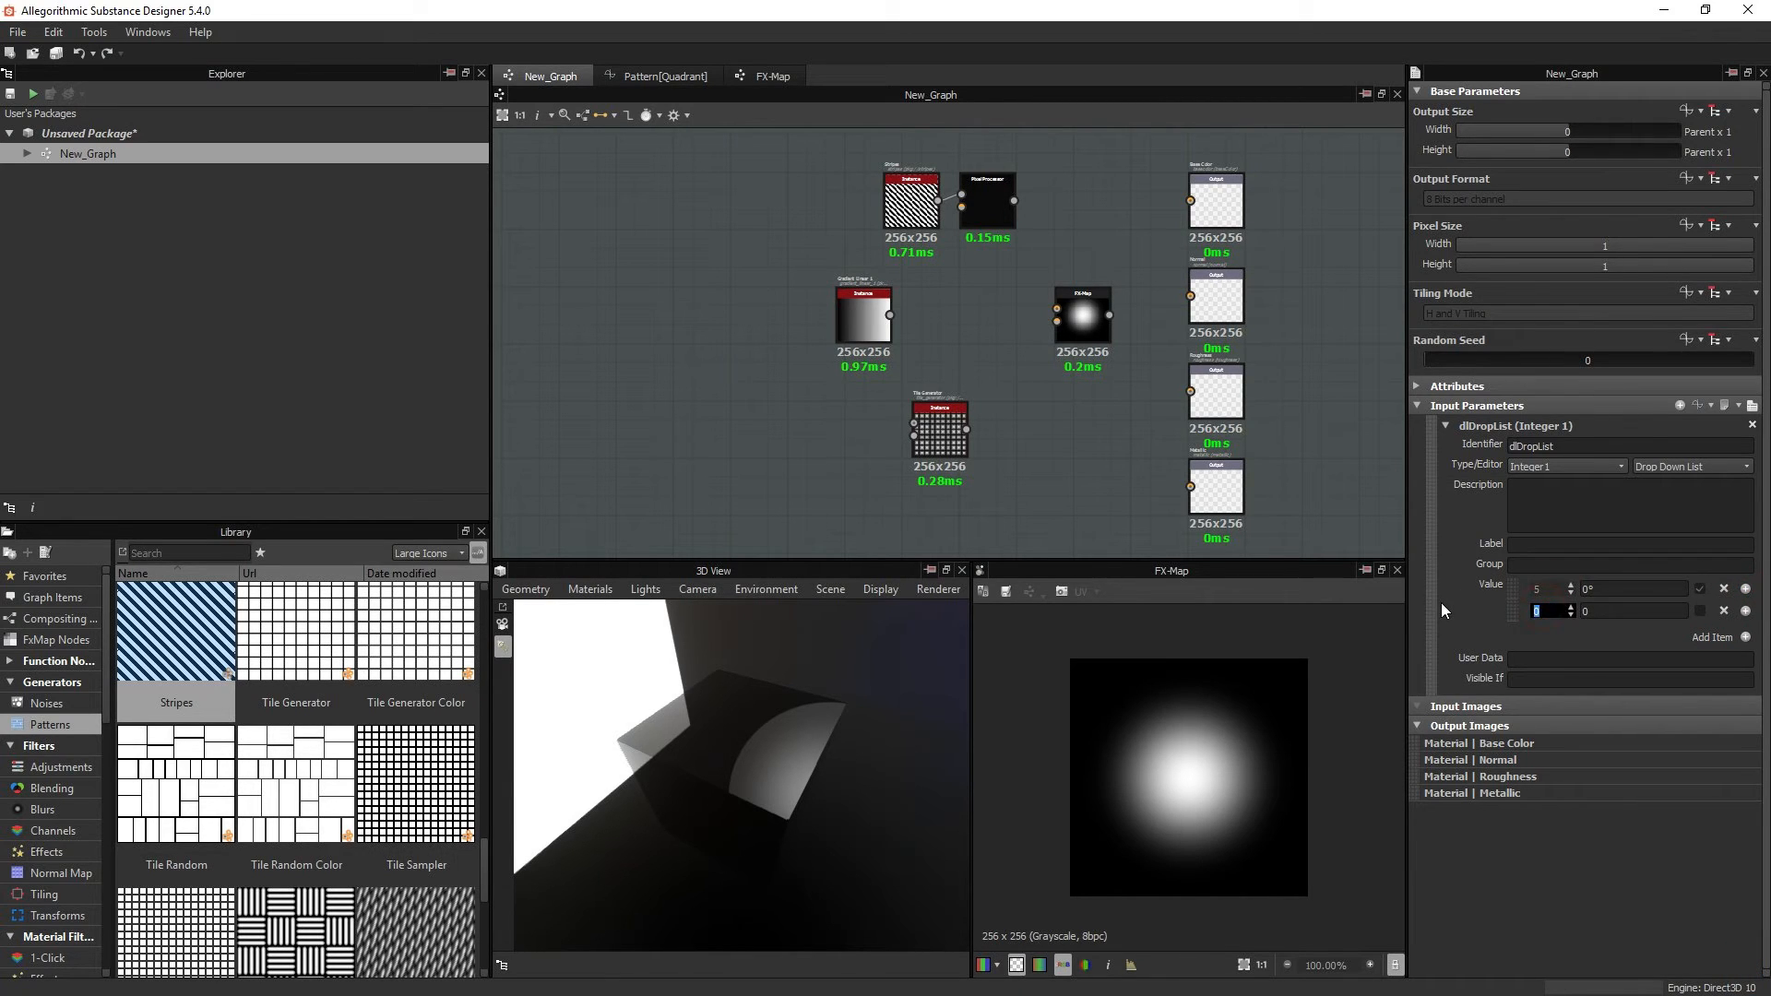
Step: Set the entry values to 5, 8 and 13 and select the first label to rename Circle
left_click(1700, 610)
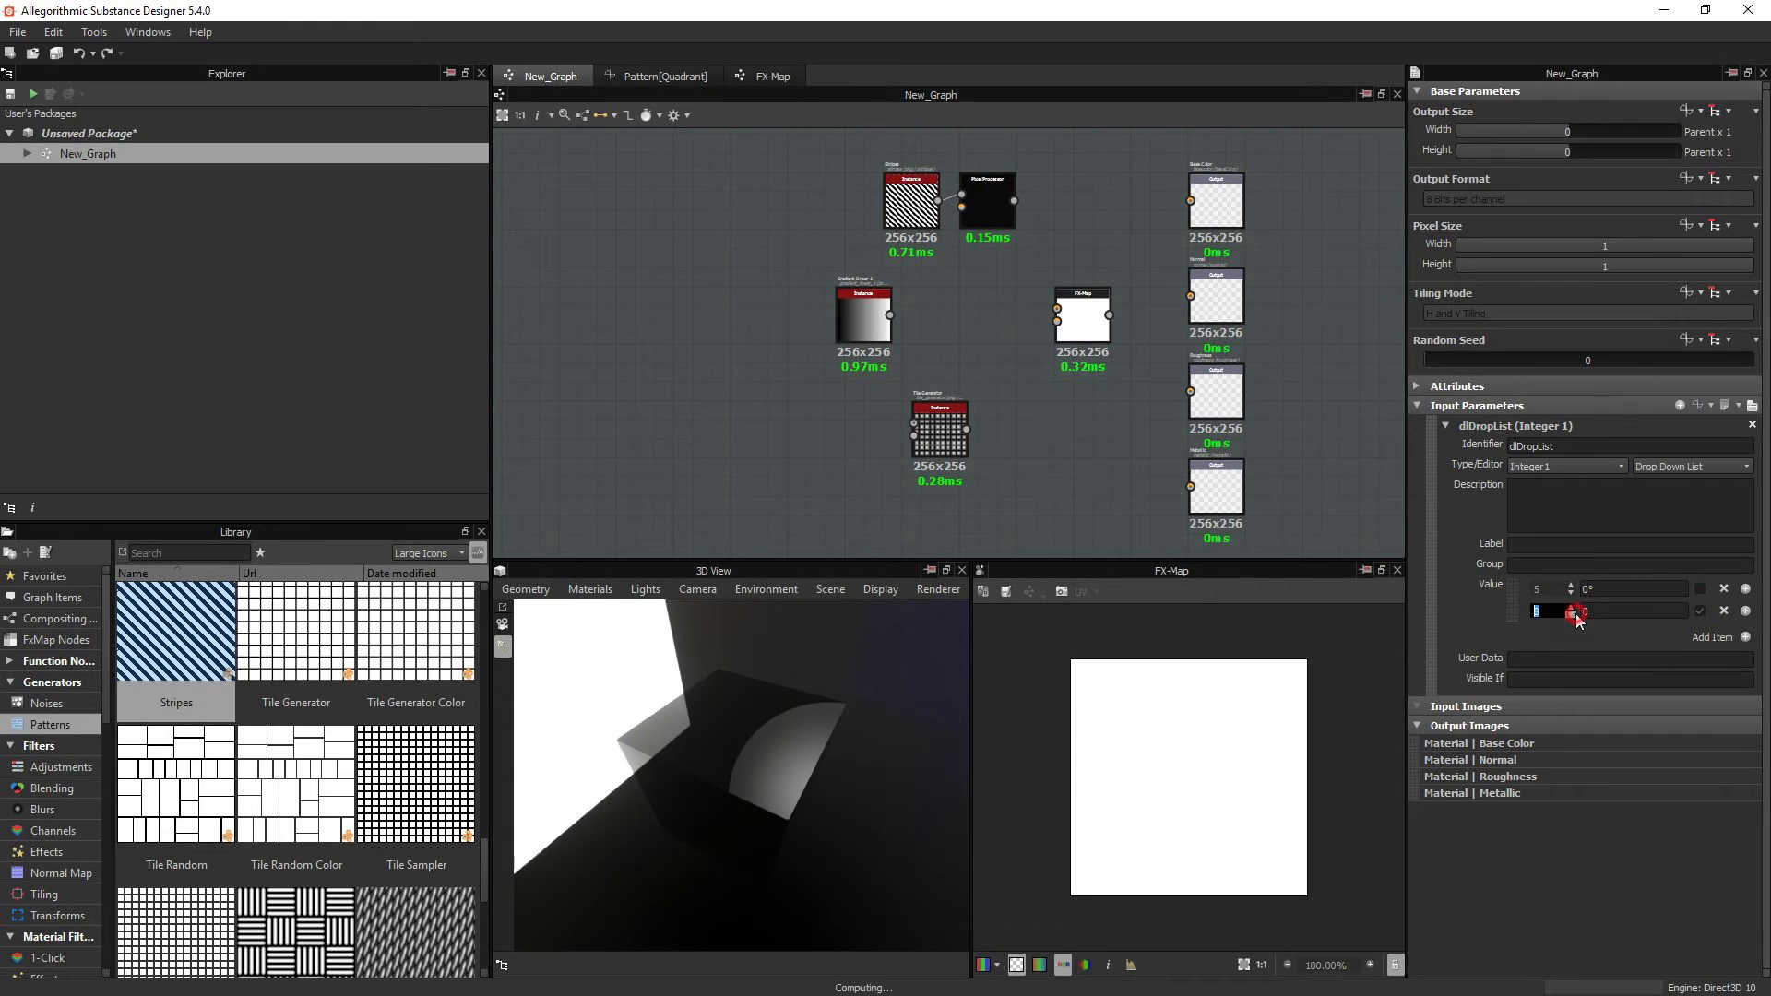
left_click(1711, 611)
type("8")
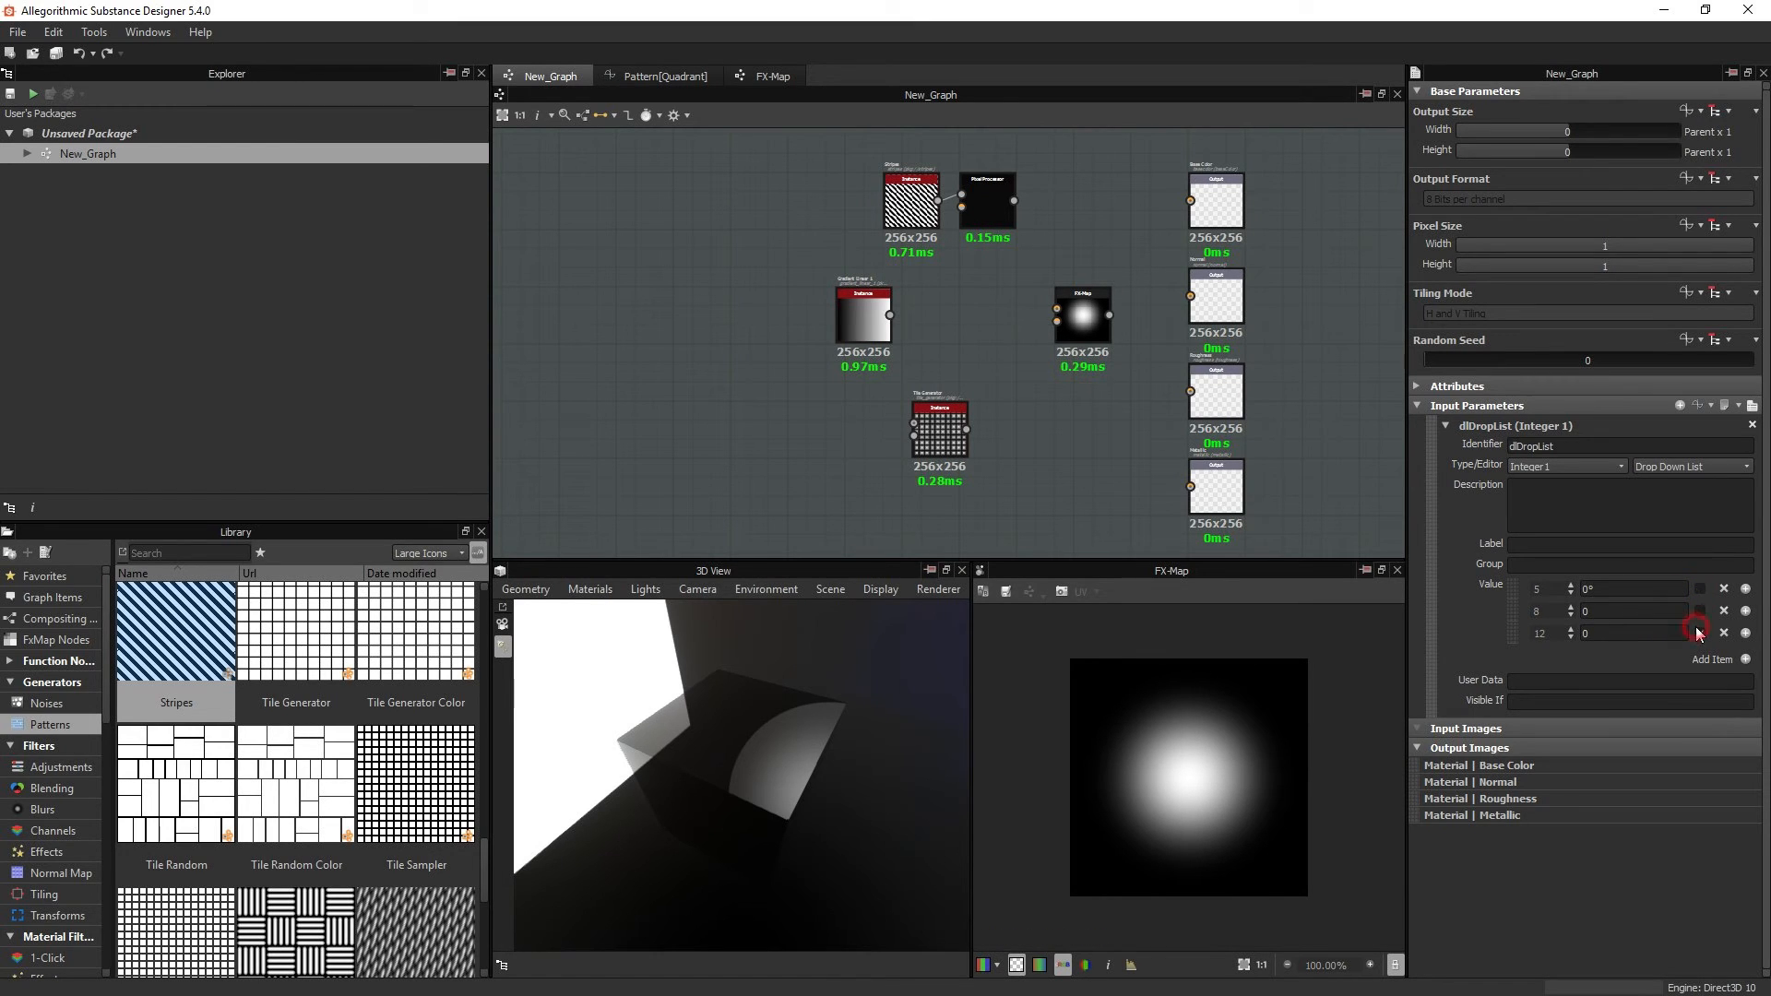
triple_click(1543, 633)
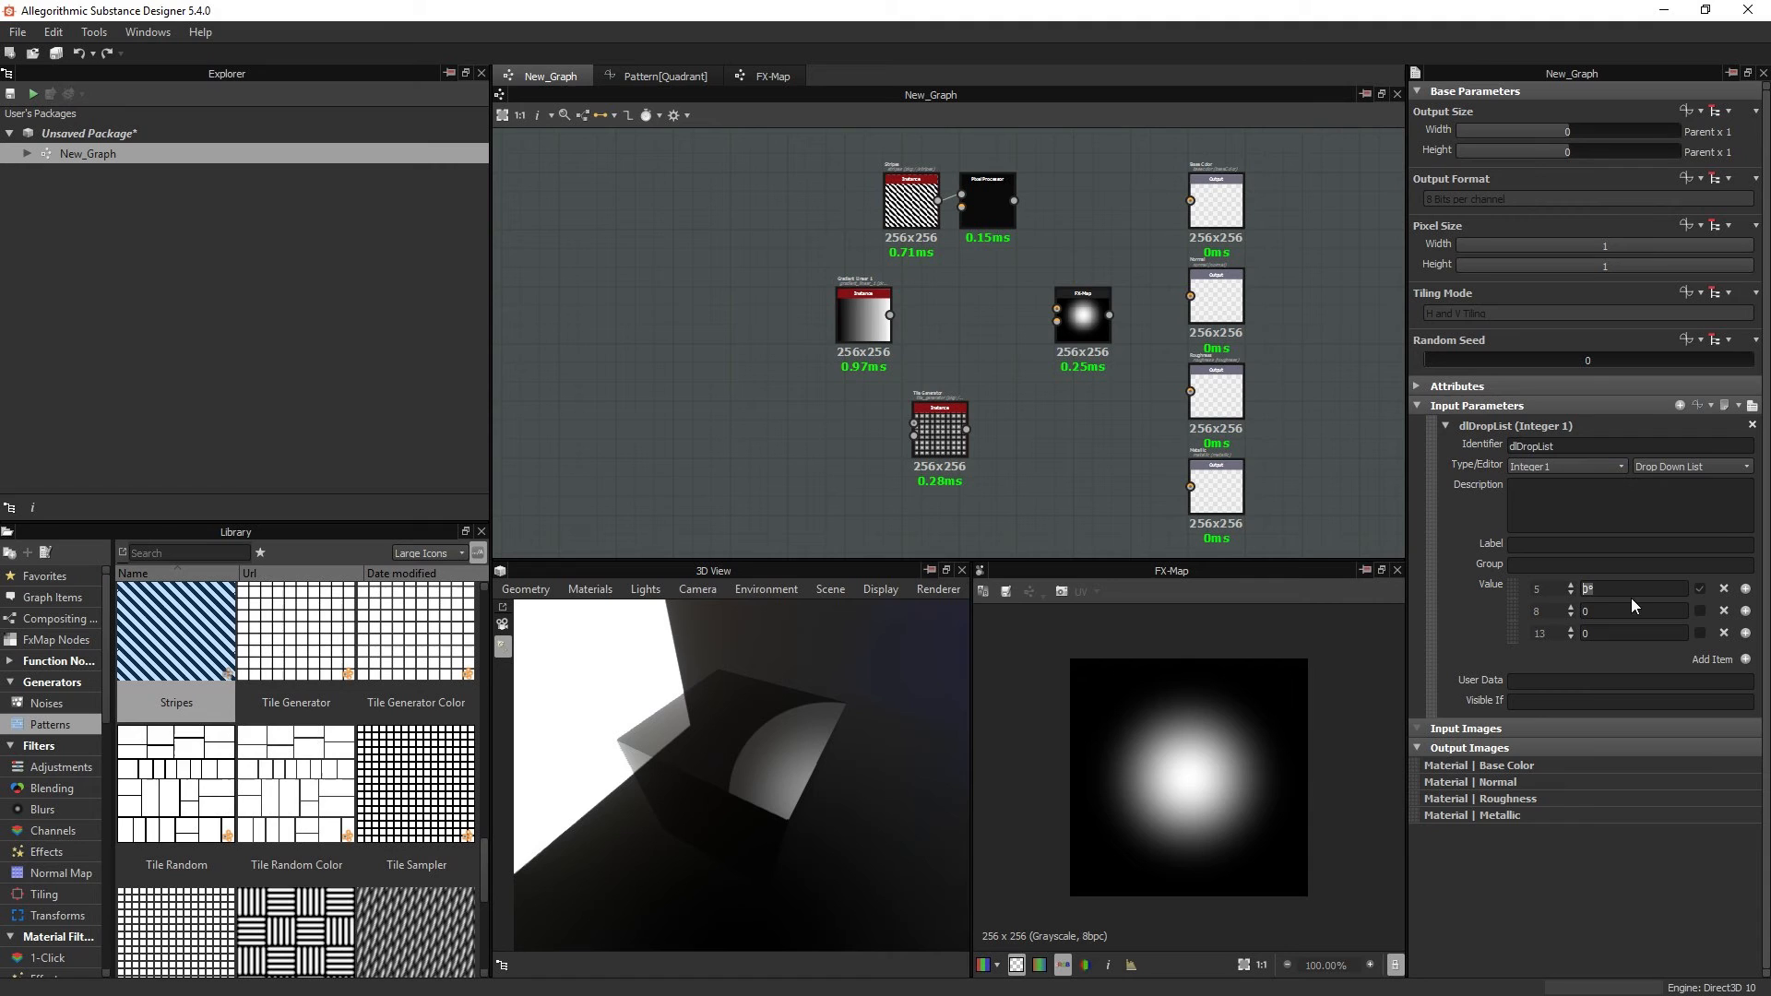
mouse_move(1634, 602)
type("Circle")
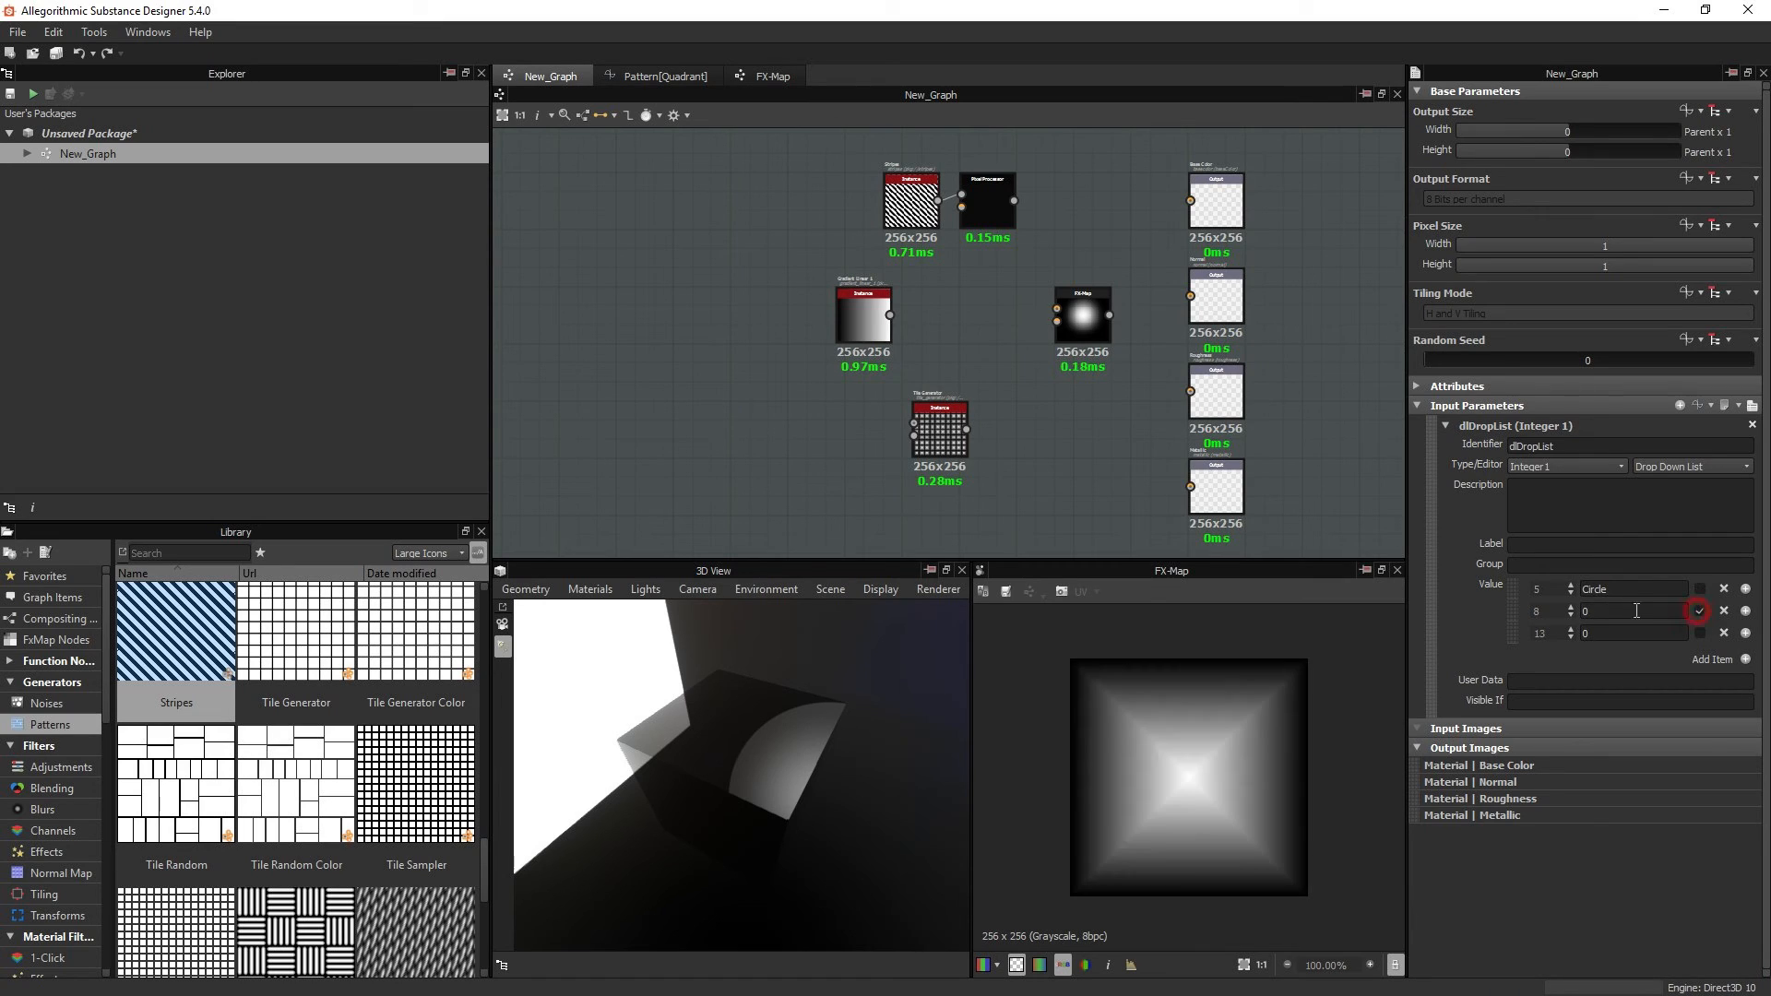
Step: Label the second and third entries Diamond and Deformed, with Diamond as default
left_click(1699, 611)
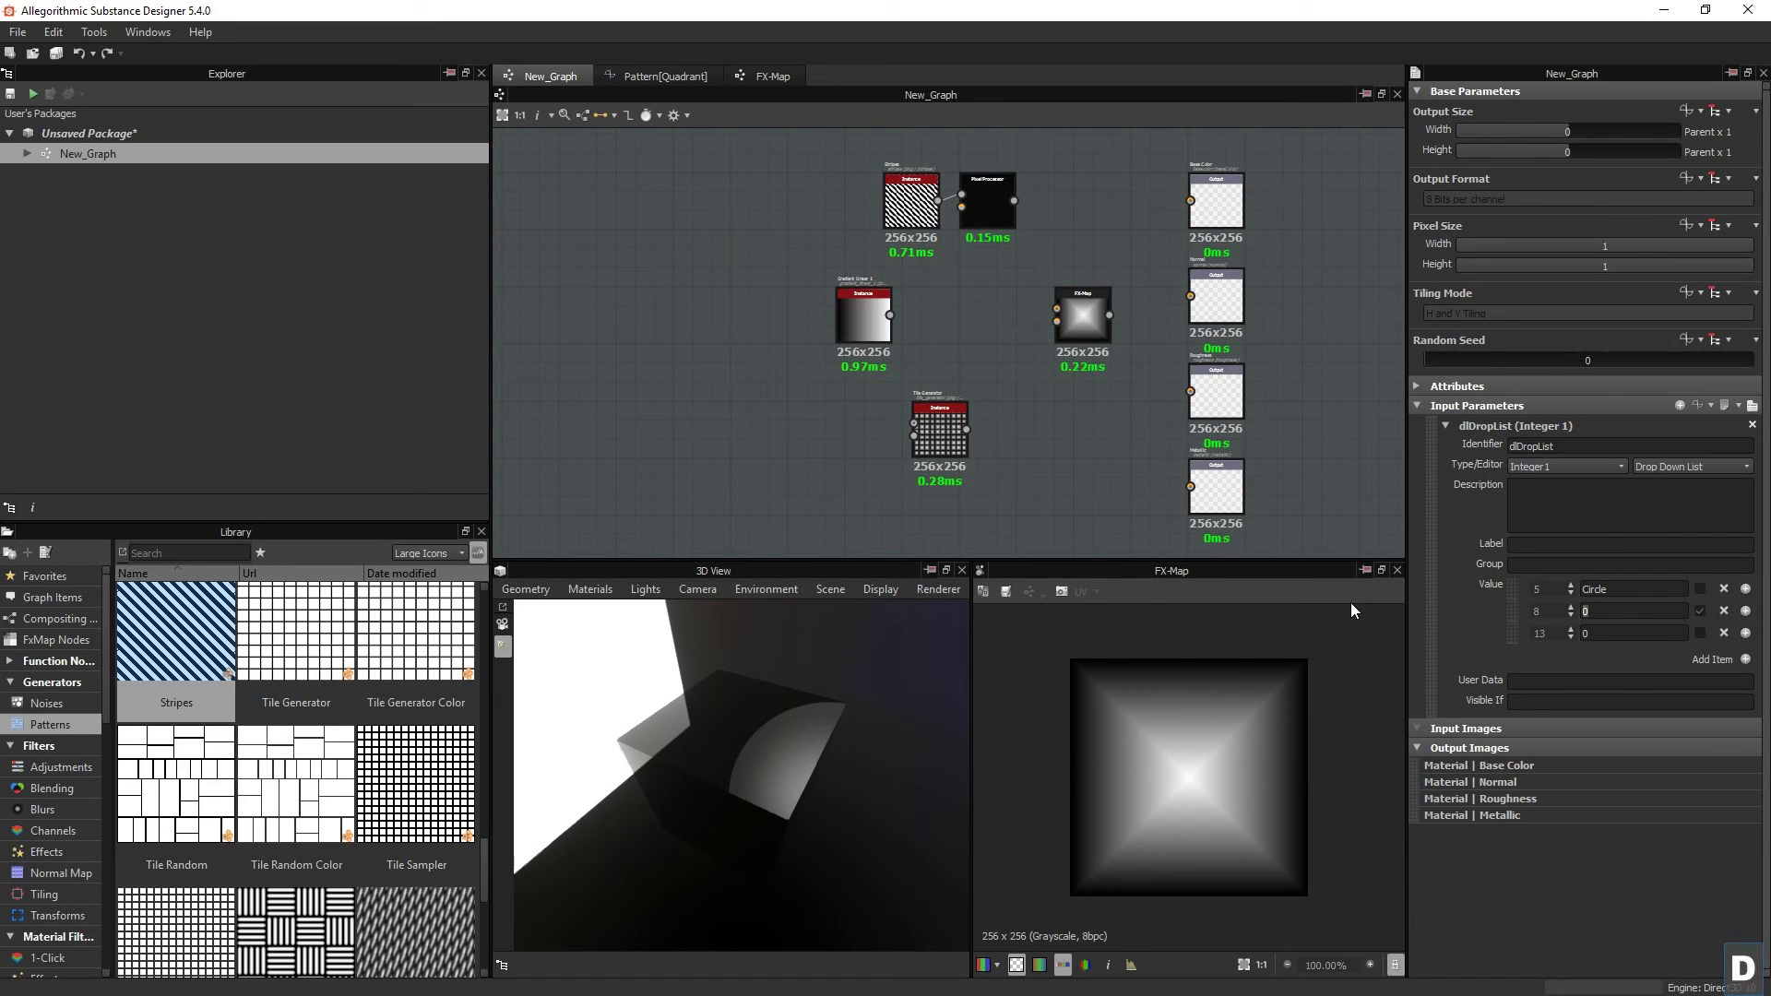
type("Diamond")
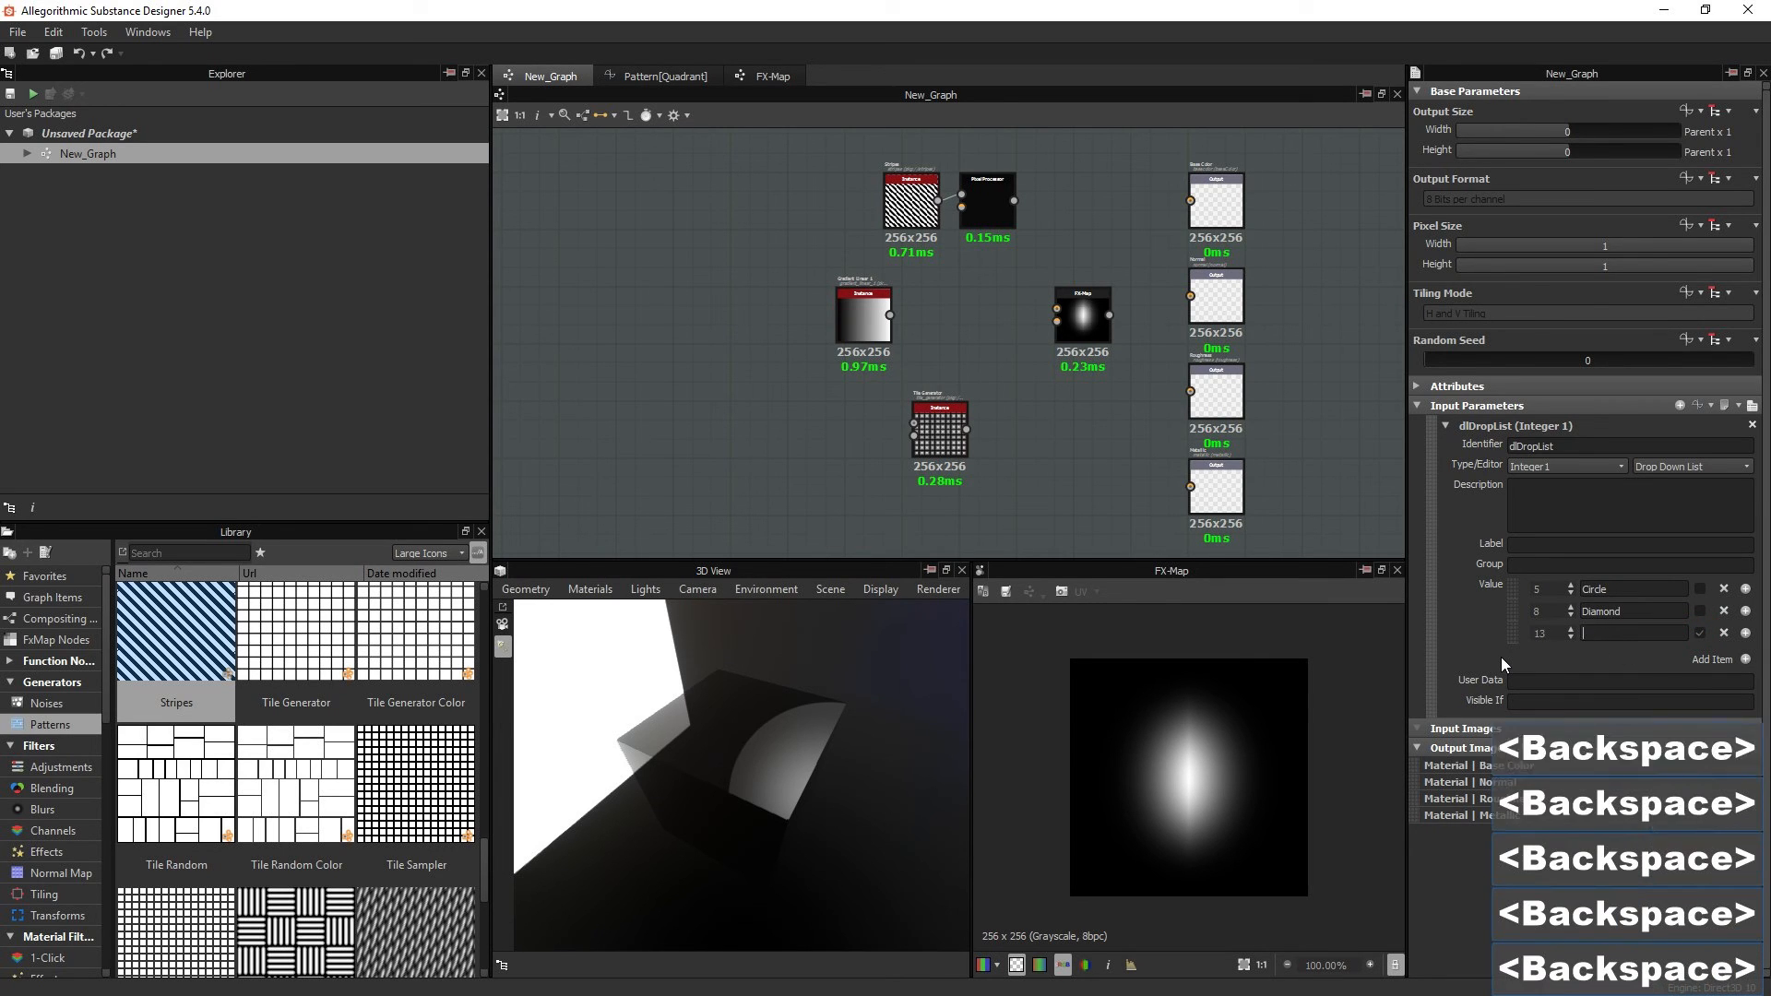
type("Deformed")
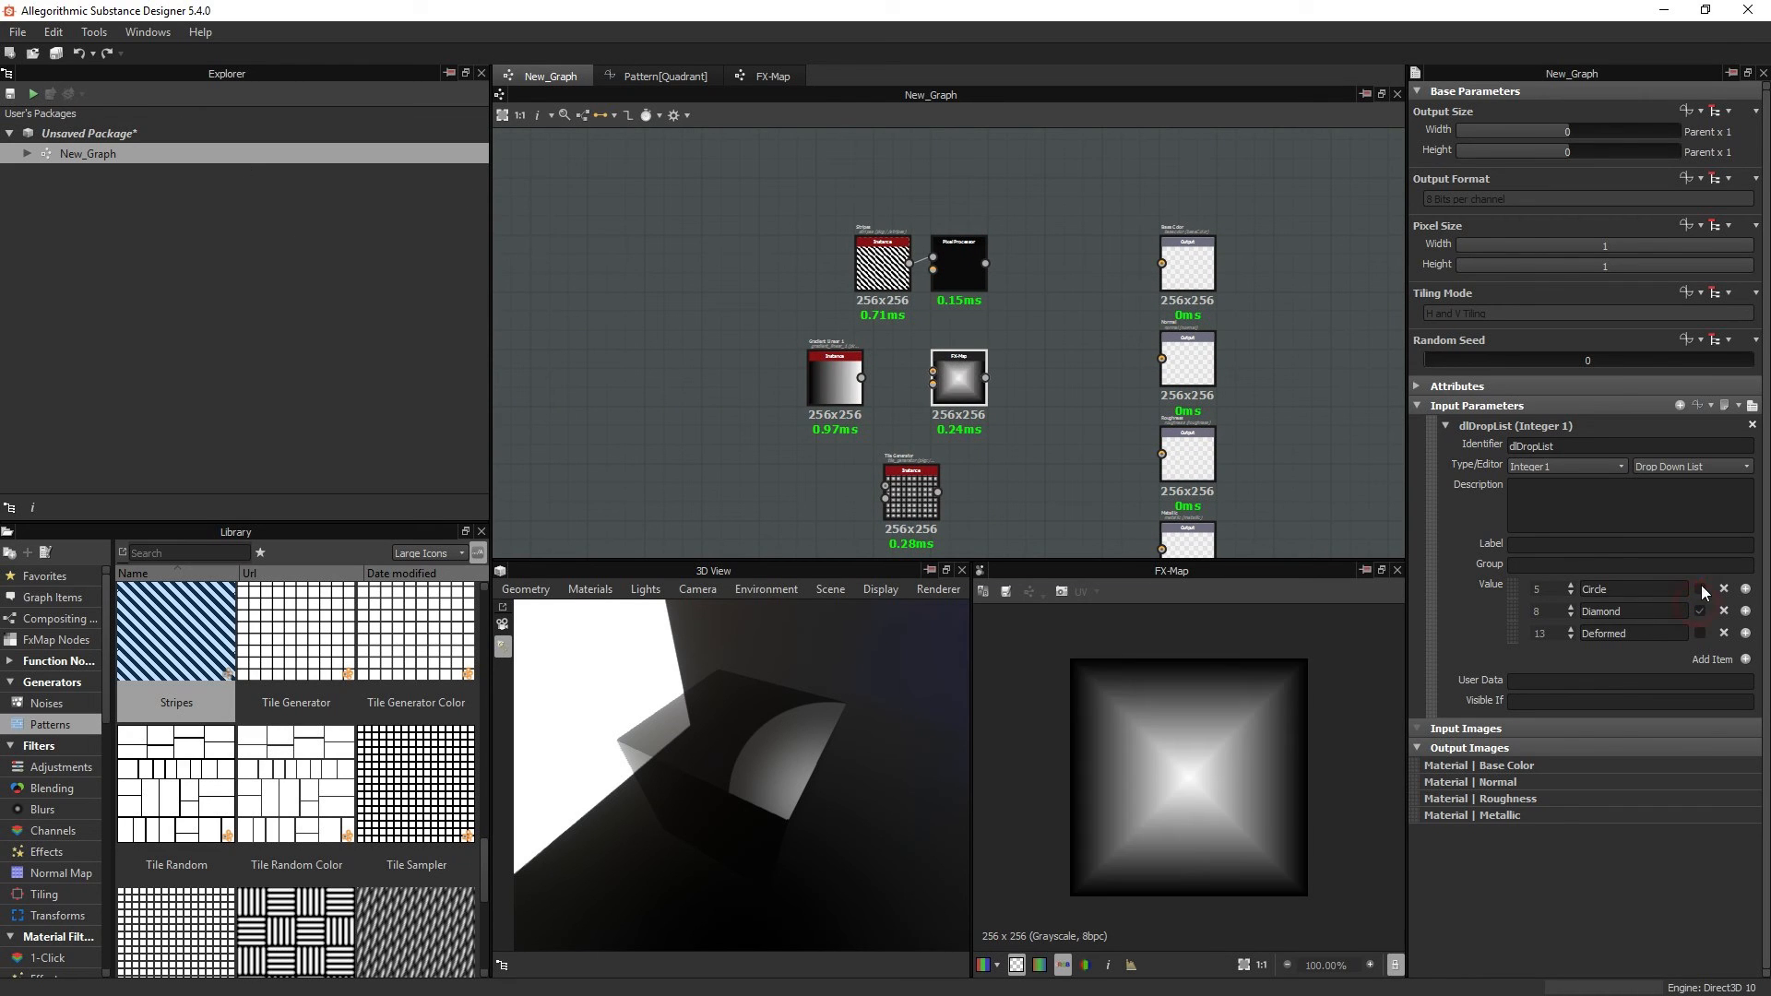
left_click(1700, 610)
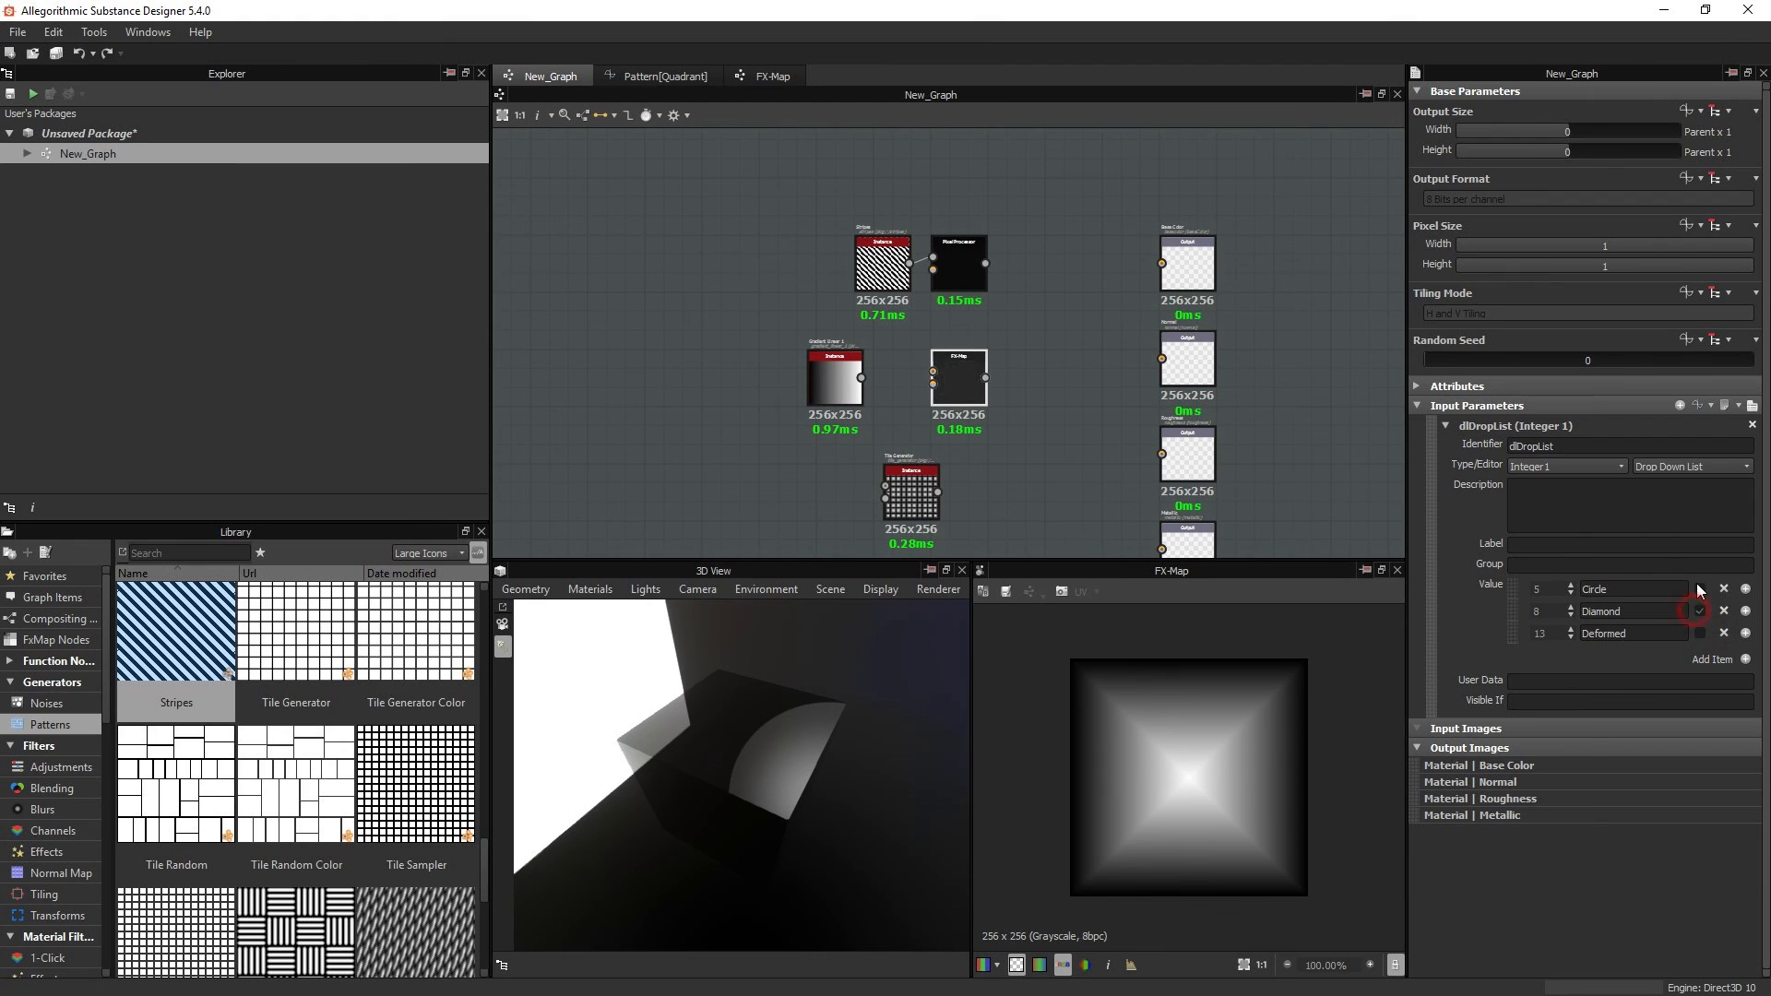